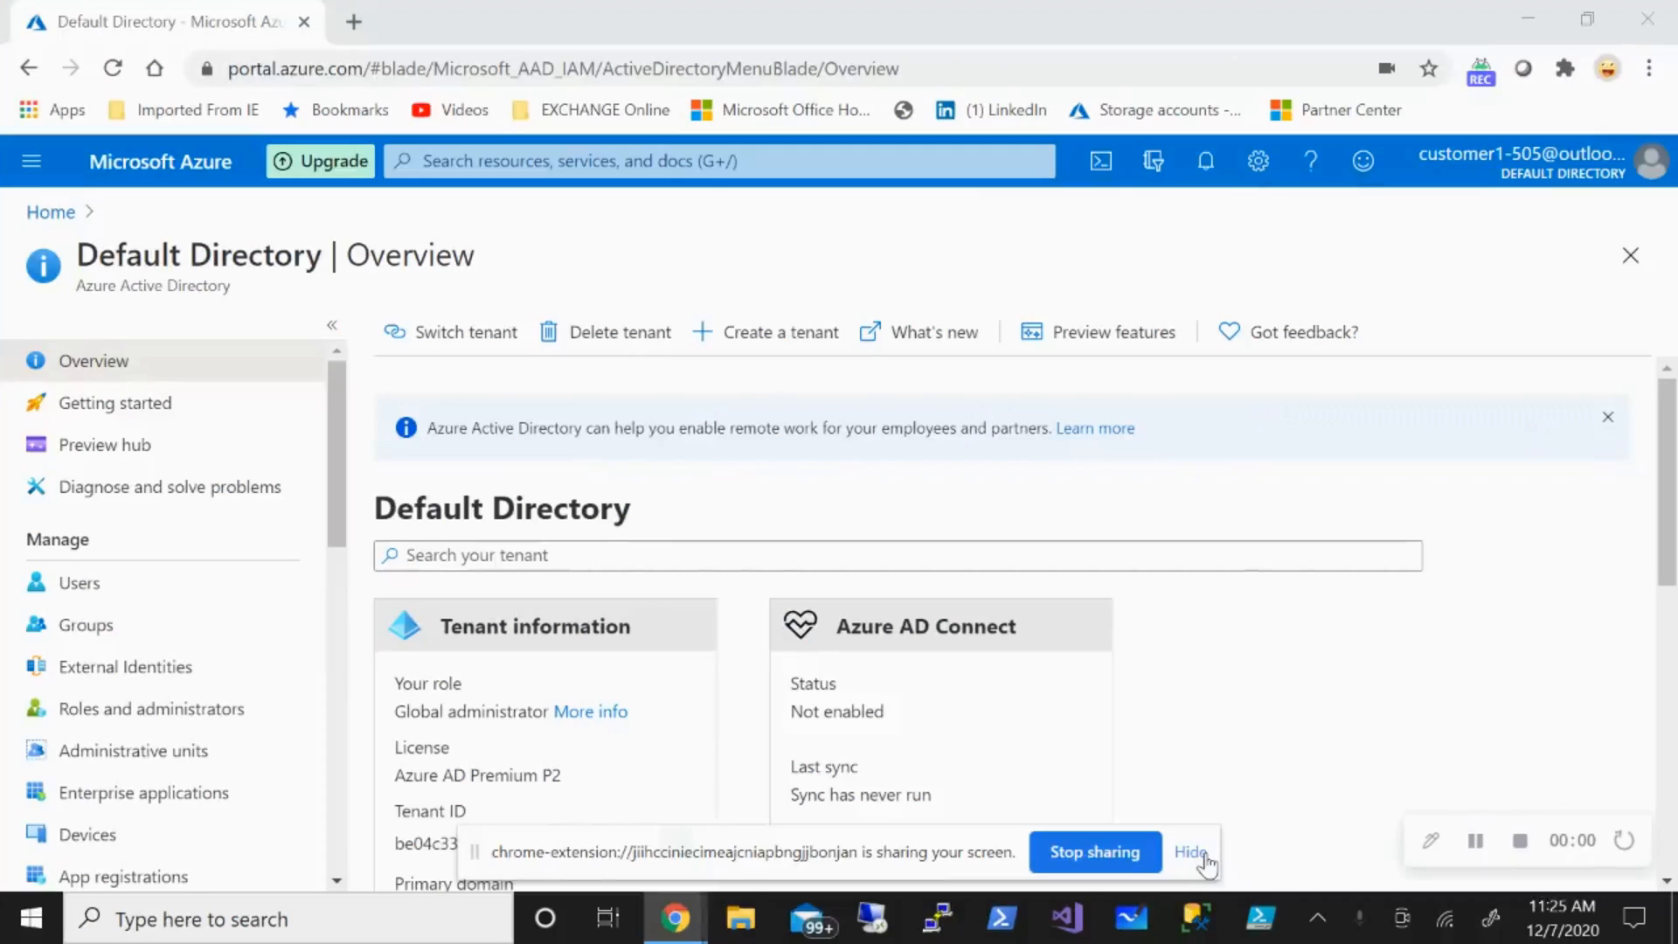
Step: Show the Default Directory's full user list of seven users
click(1189, 852)
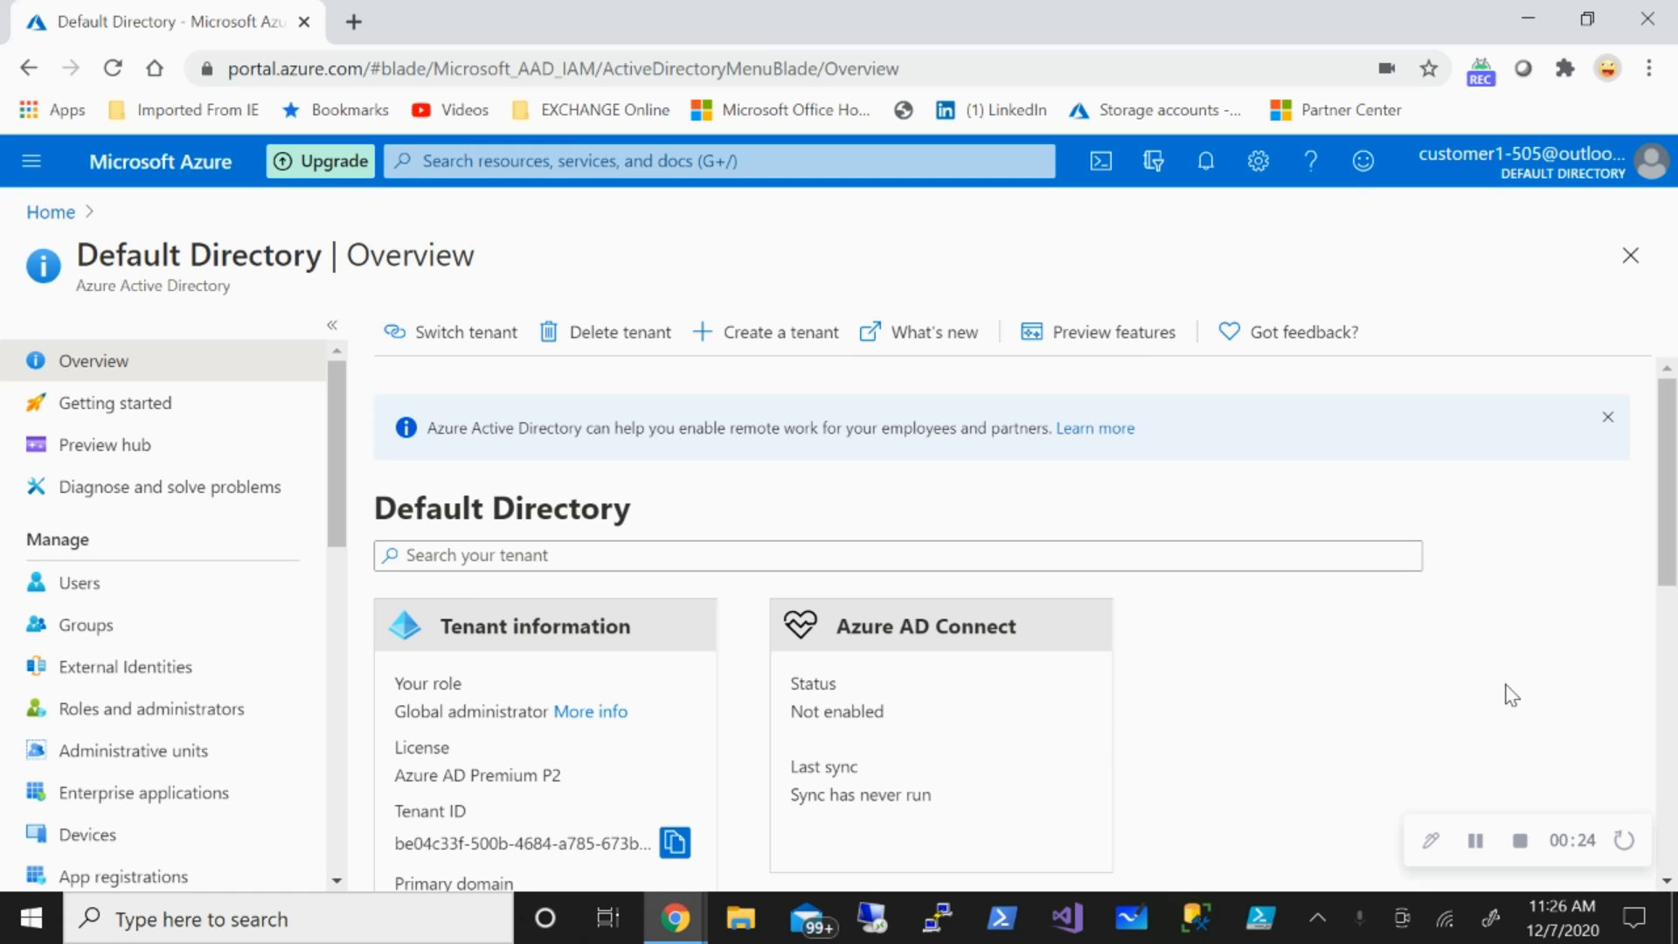
mouse_move(406, 808)
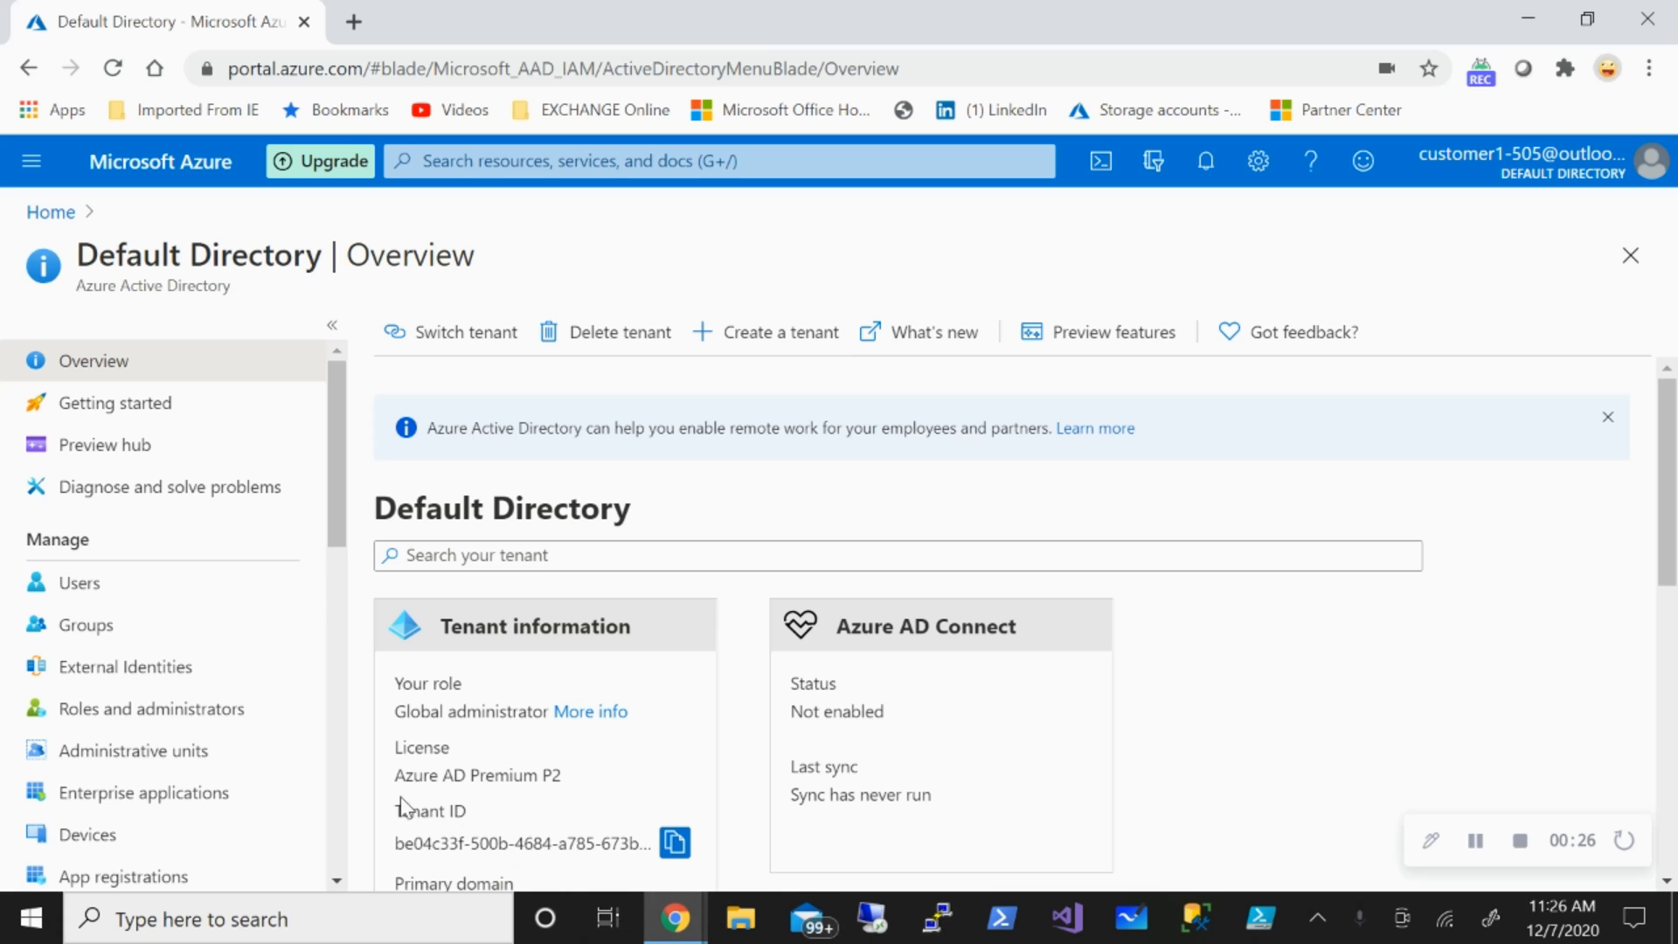
mouse_move(554, 802)
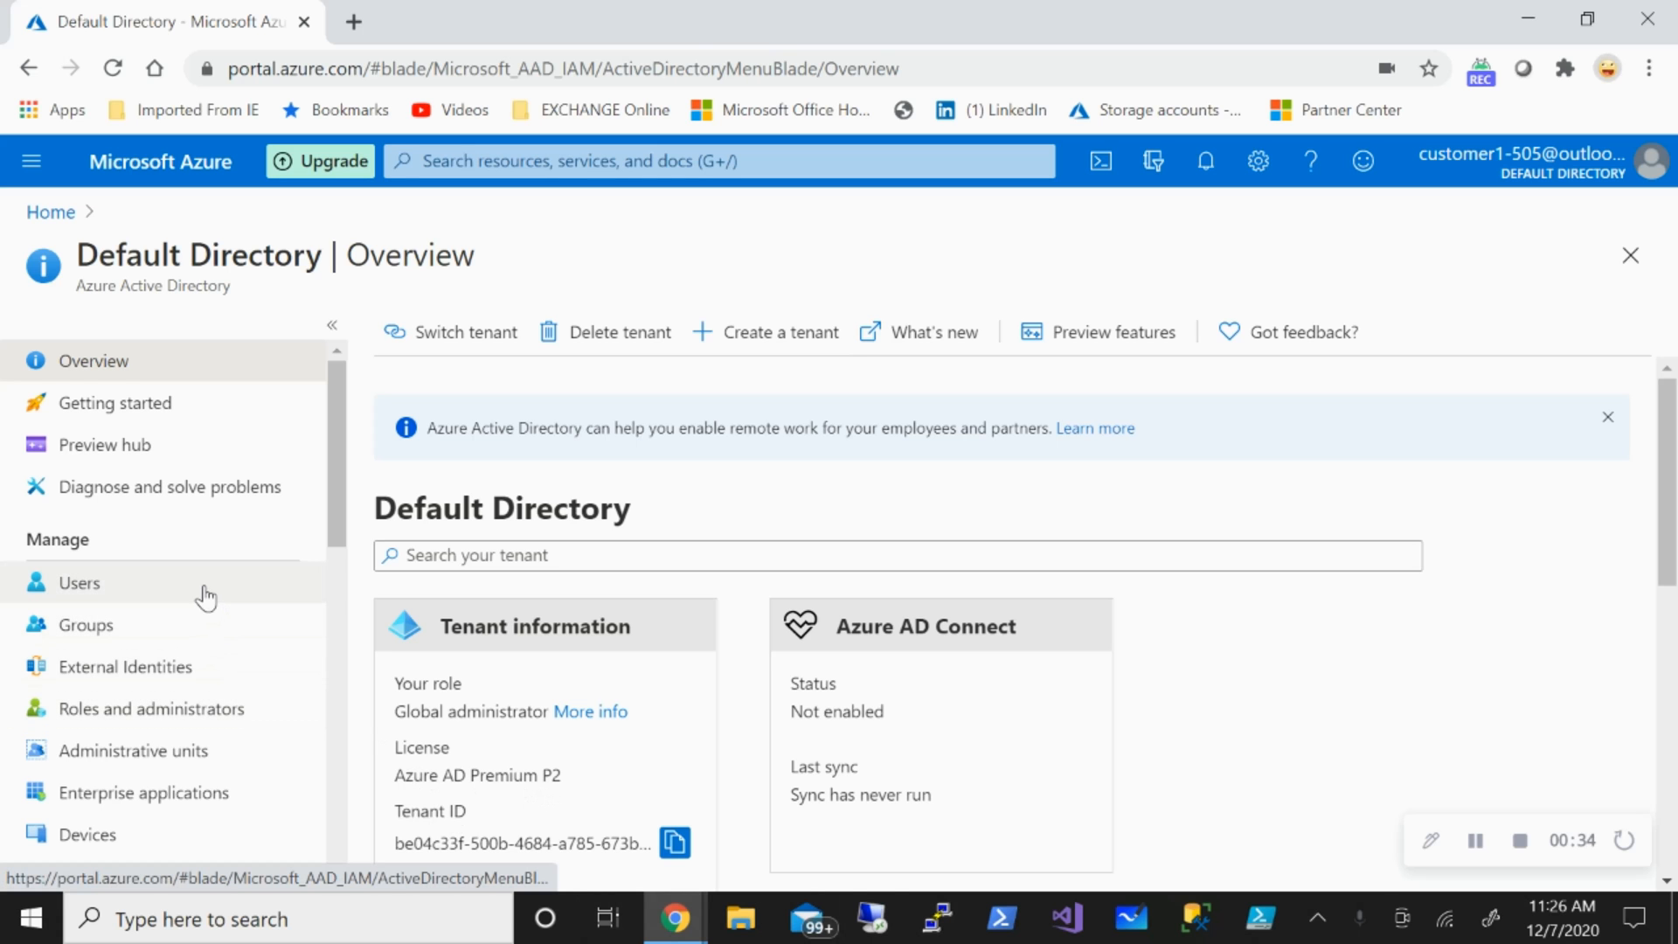
click(79, 583)
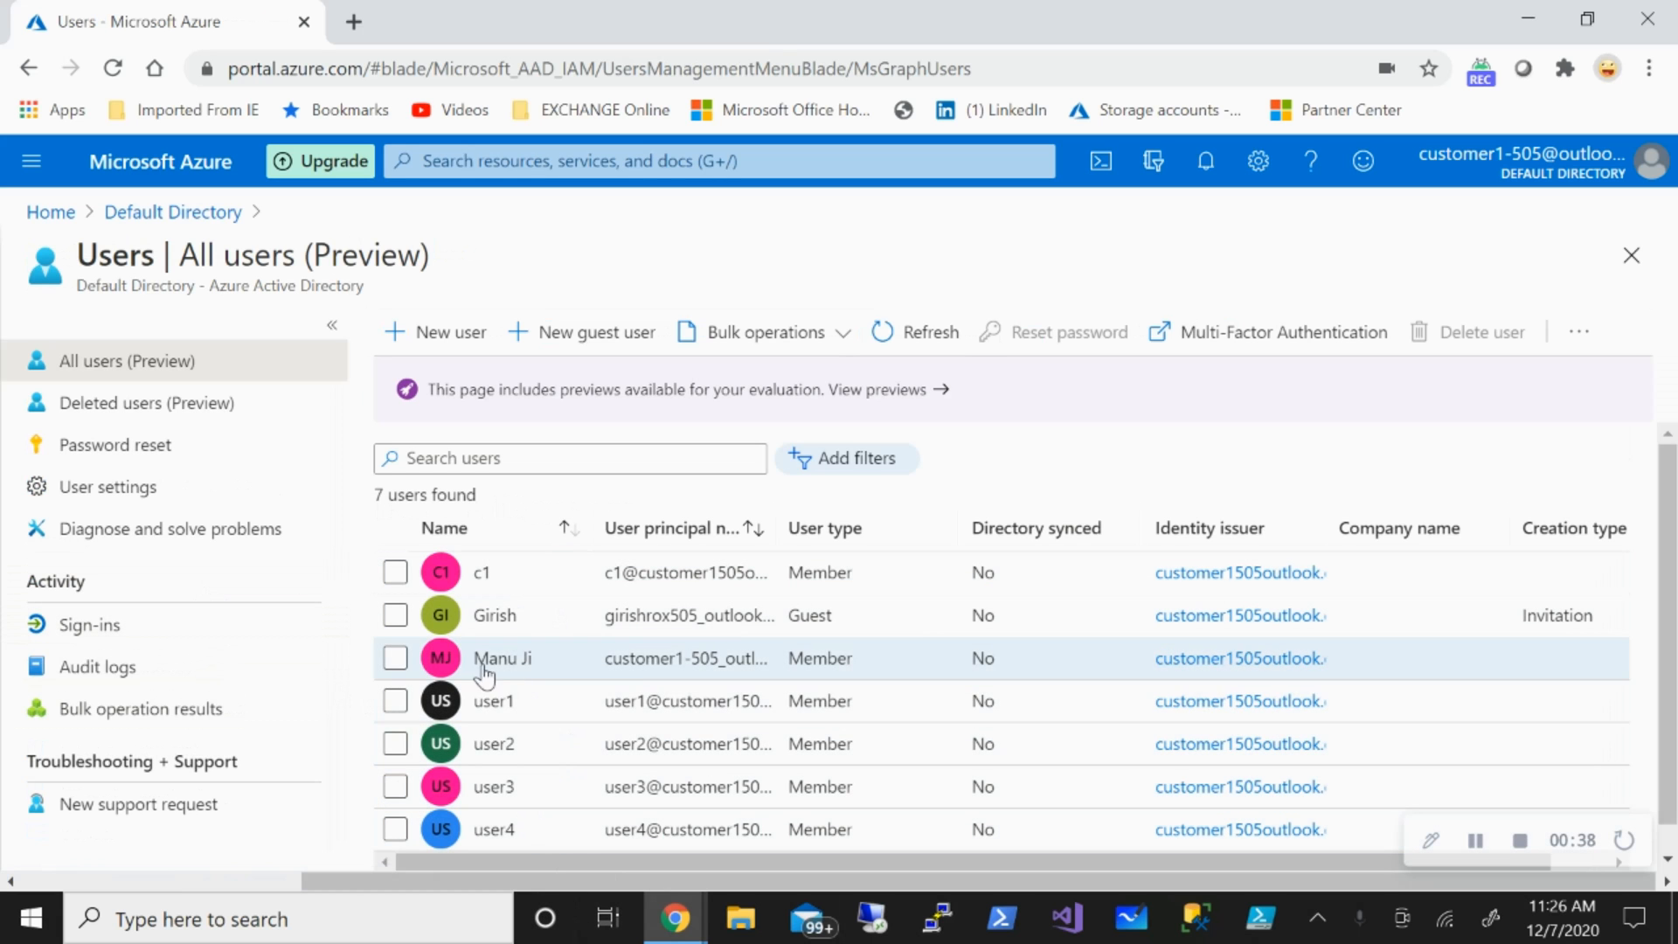
mouse_move(523, 723)
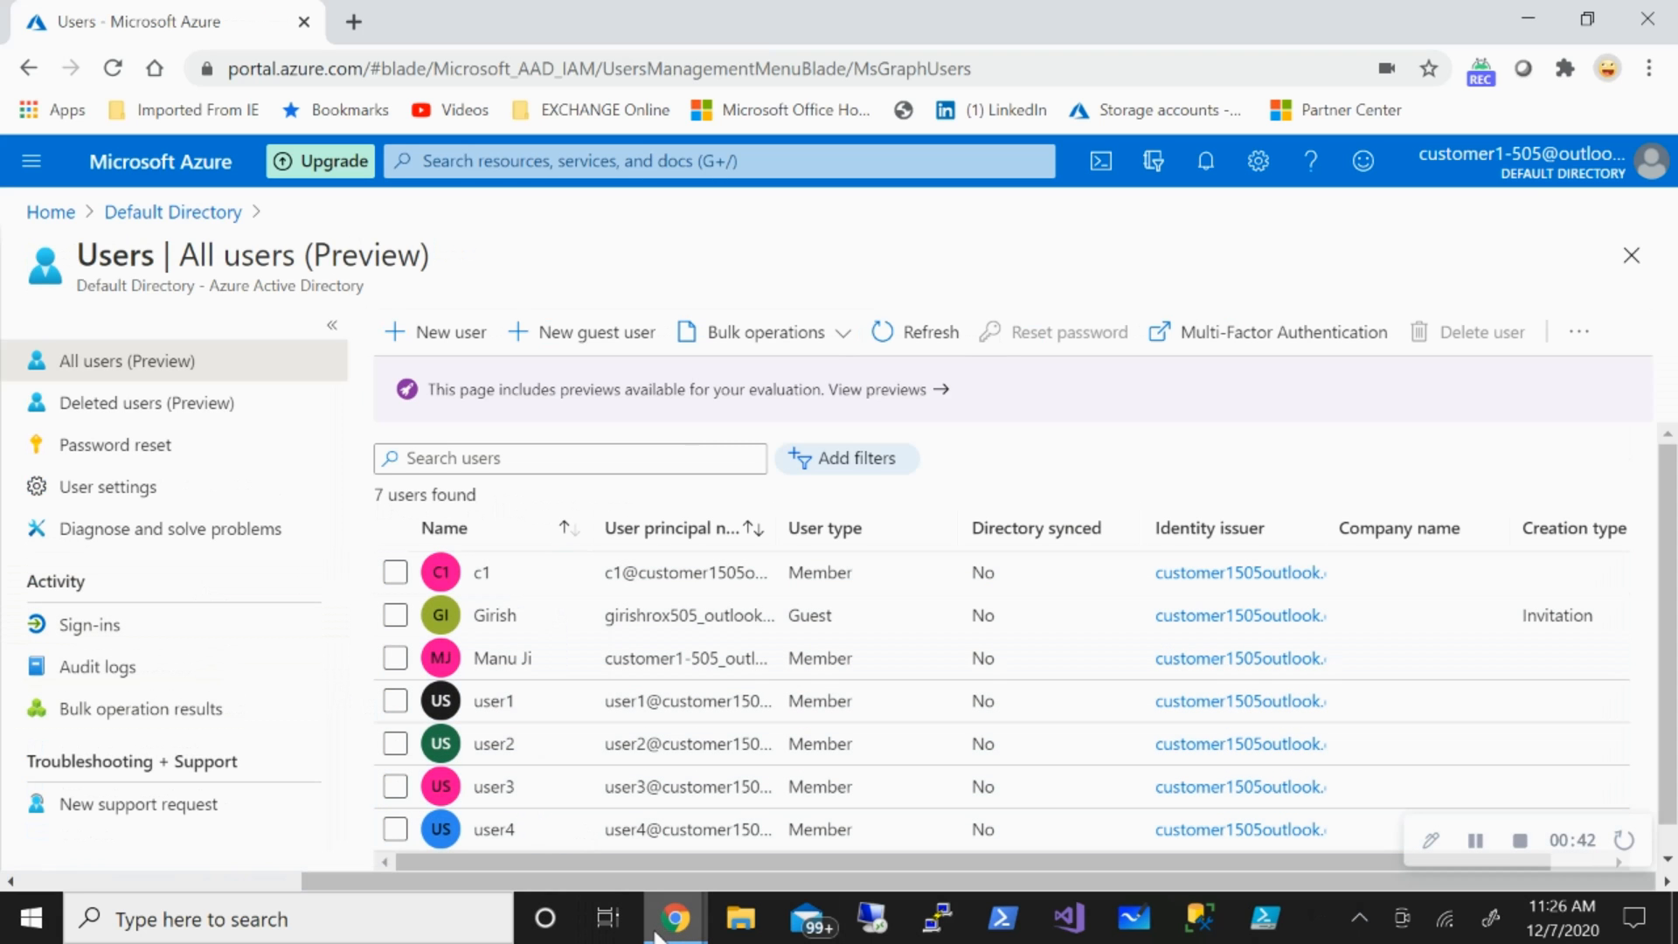
mouse_move(673, 940)
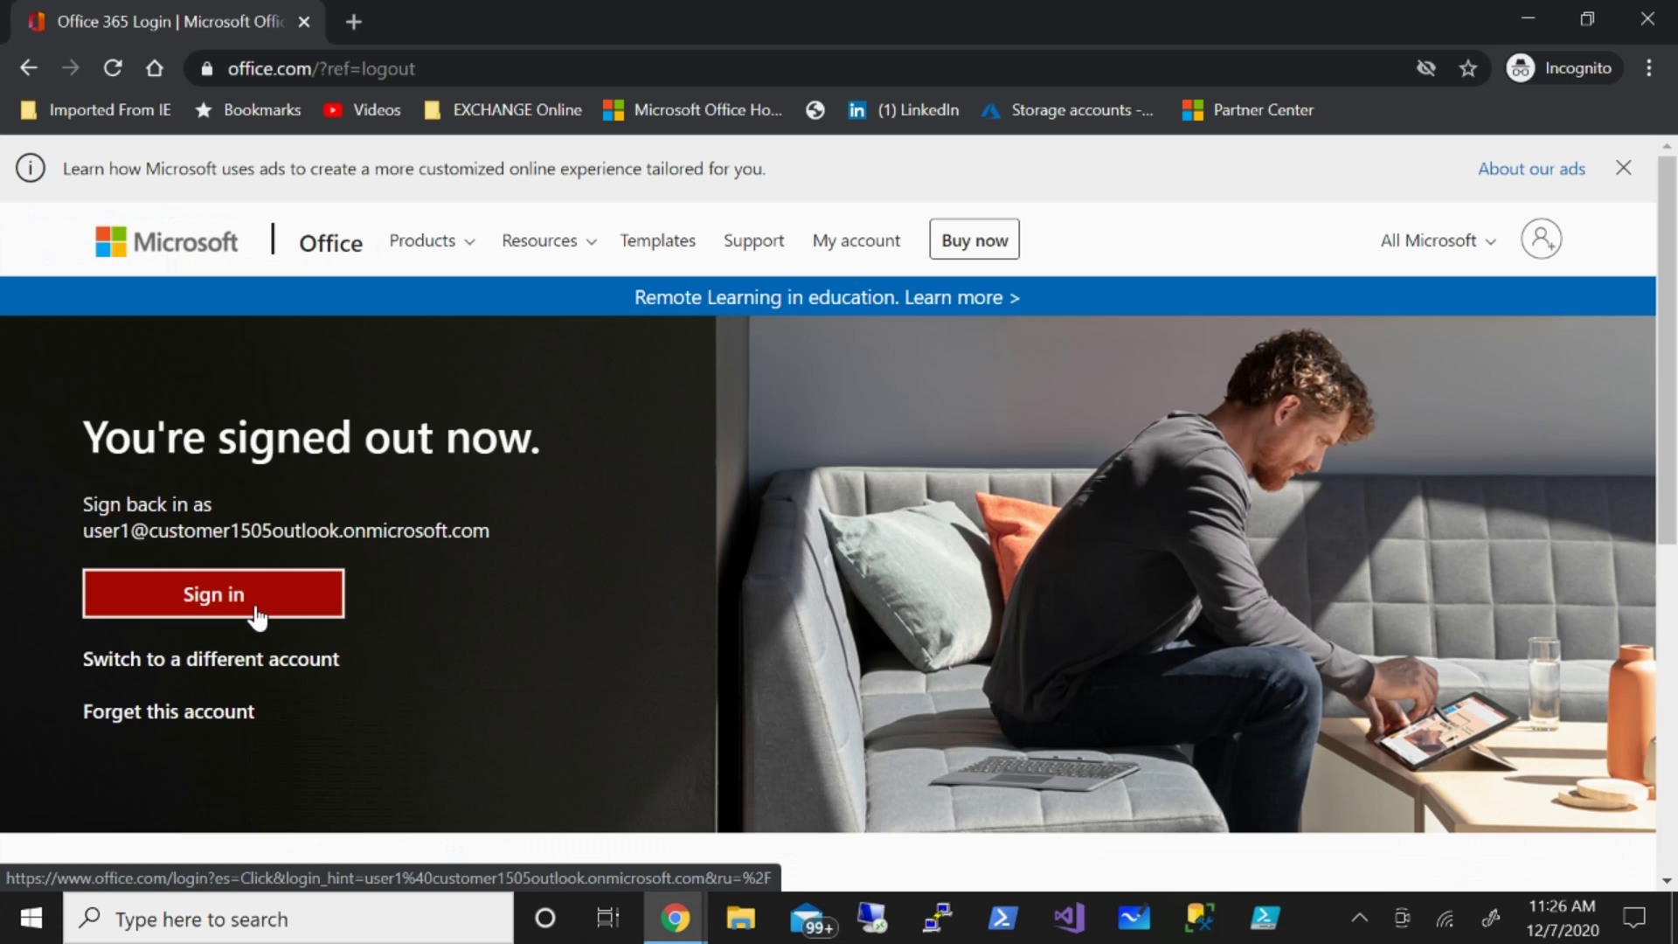
Step: Sign in as the test user, decline Stay signed in, and dismiss the Office 365 notice
click(213, 593)
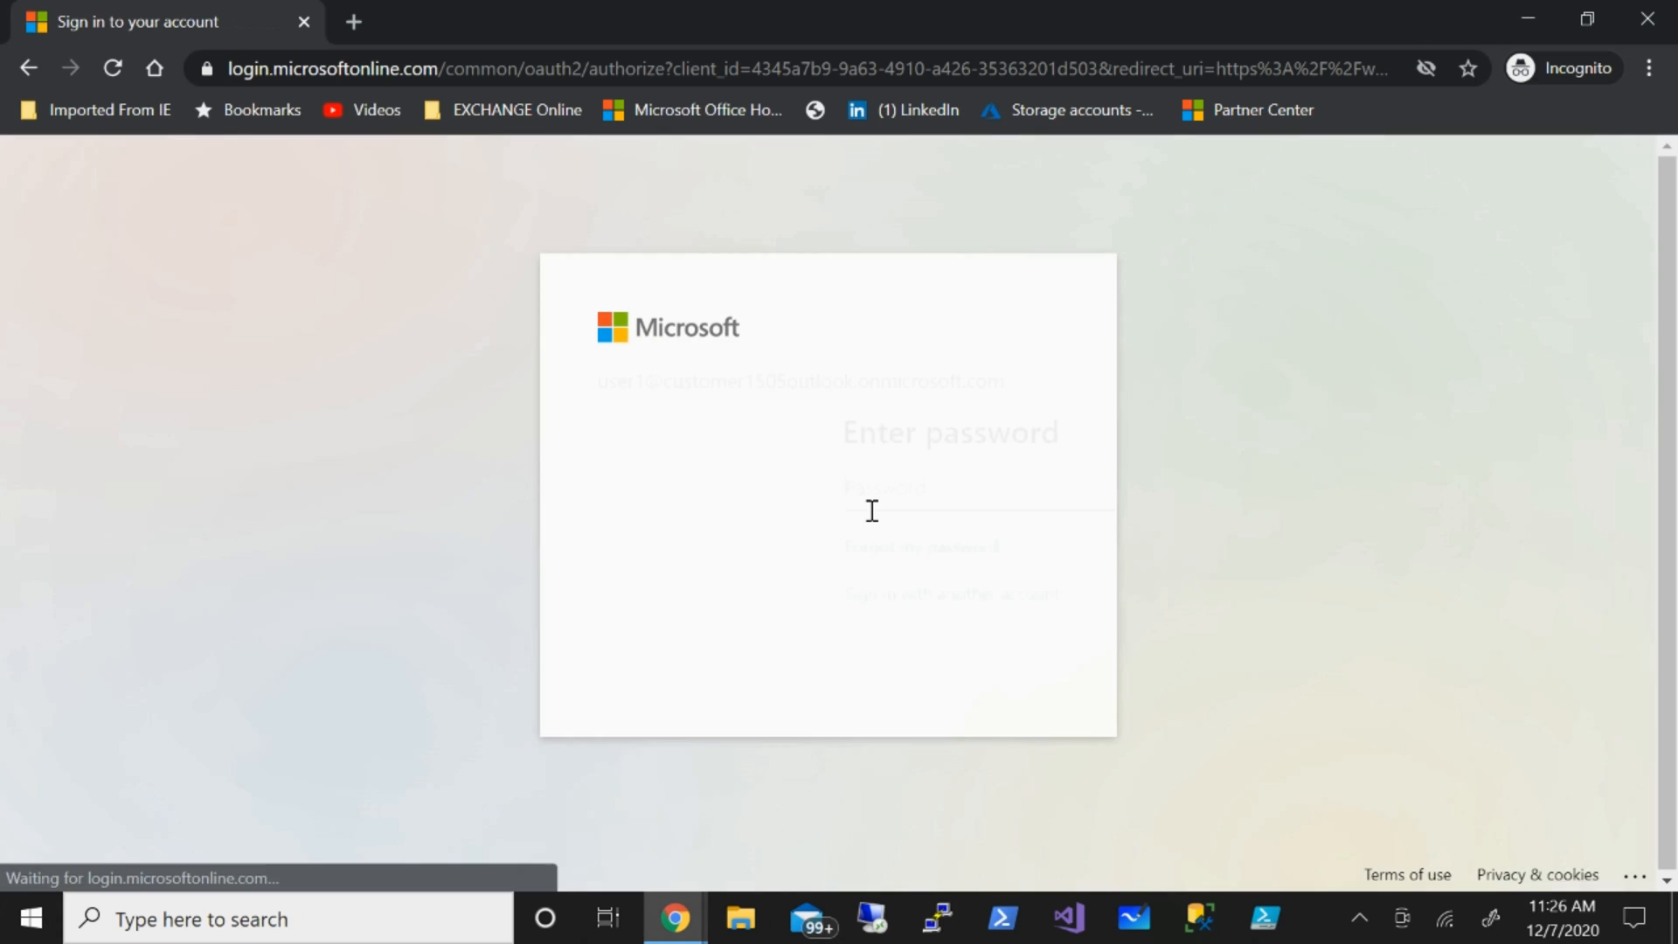
text(•)
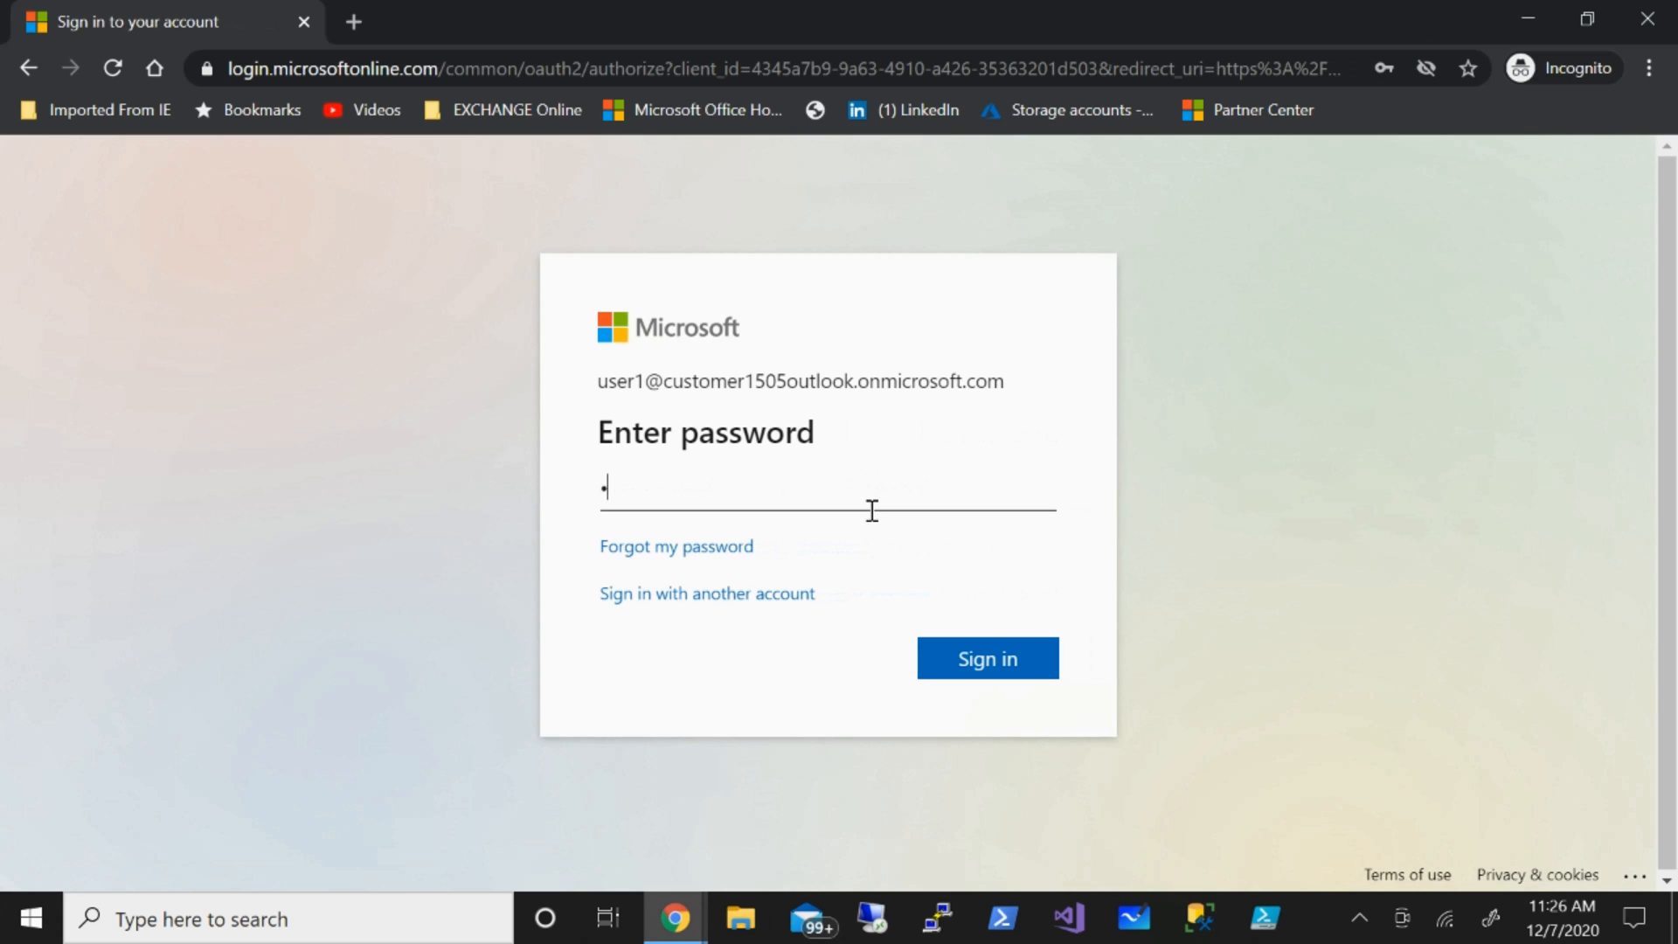
text(password)
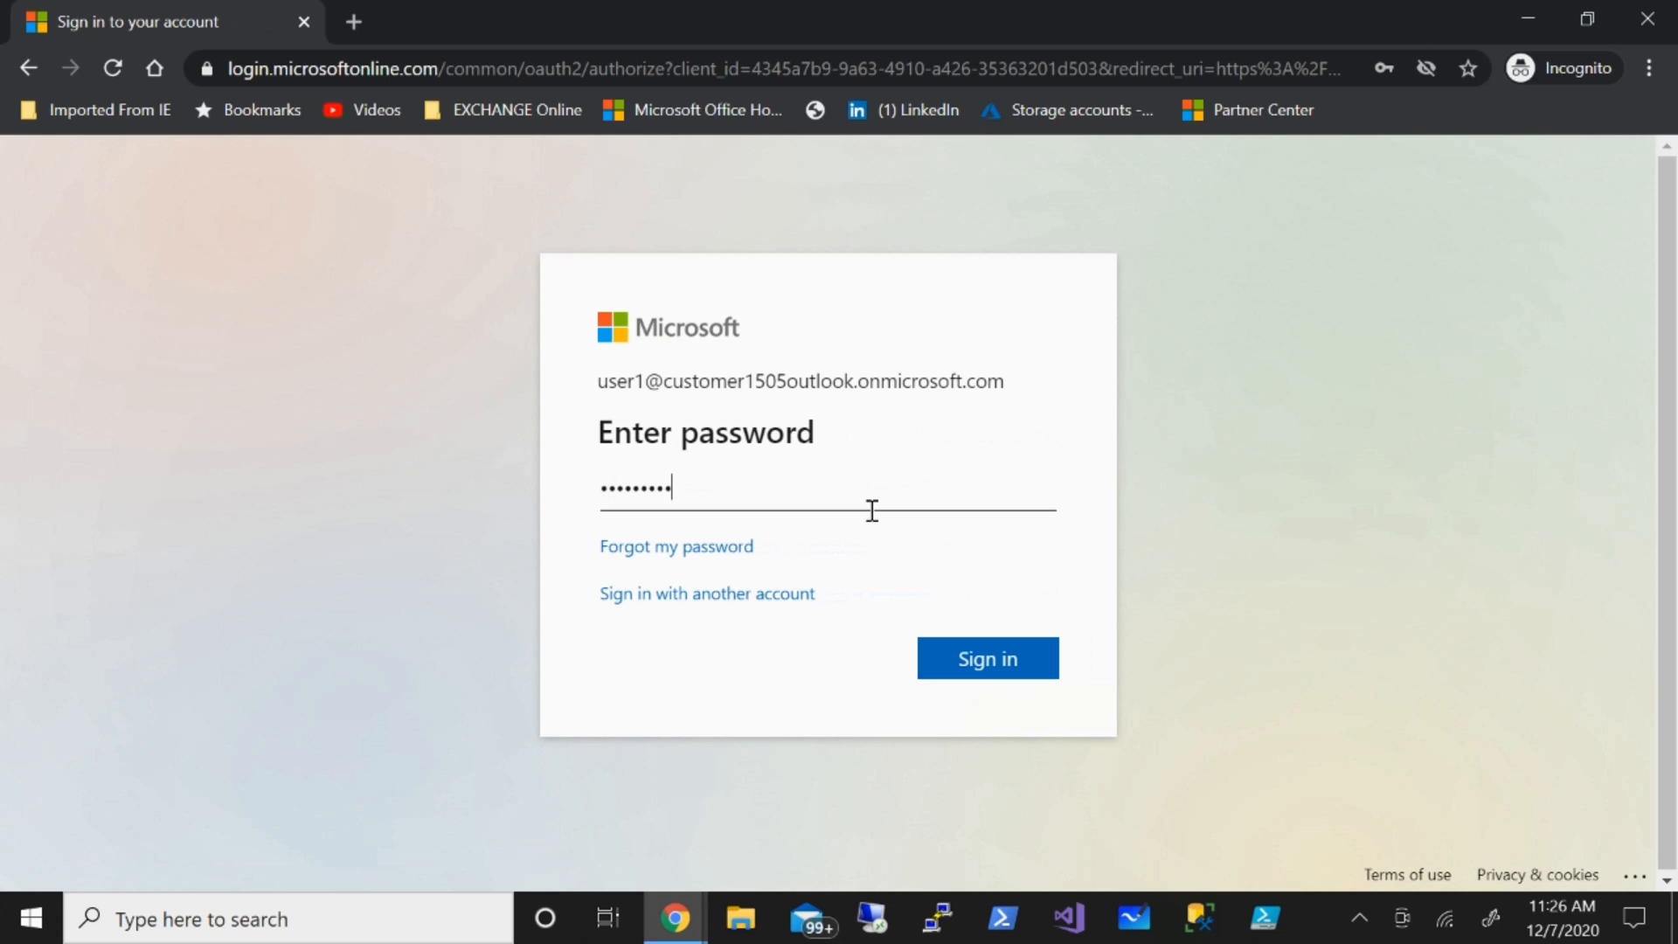
click(987, 658)
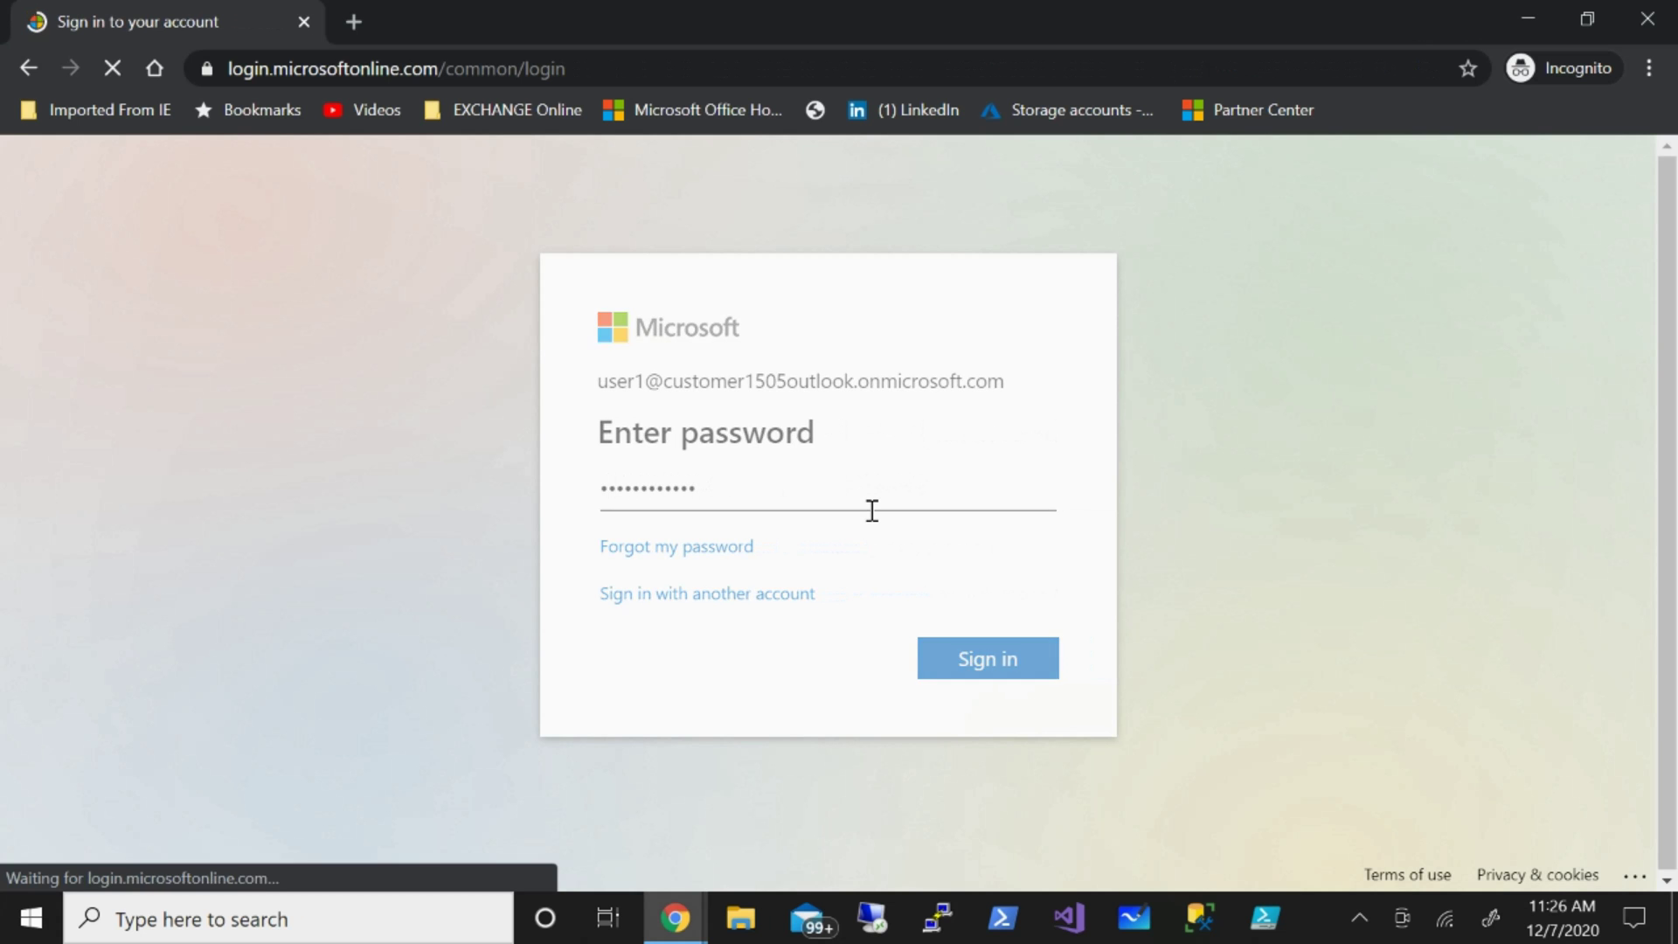
click(988, 658)
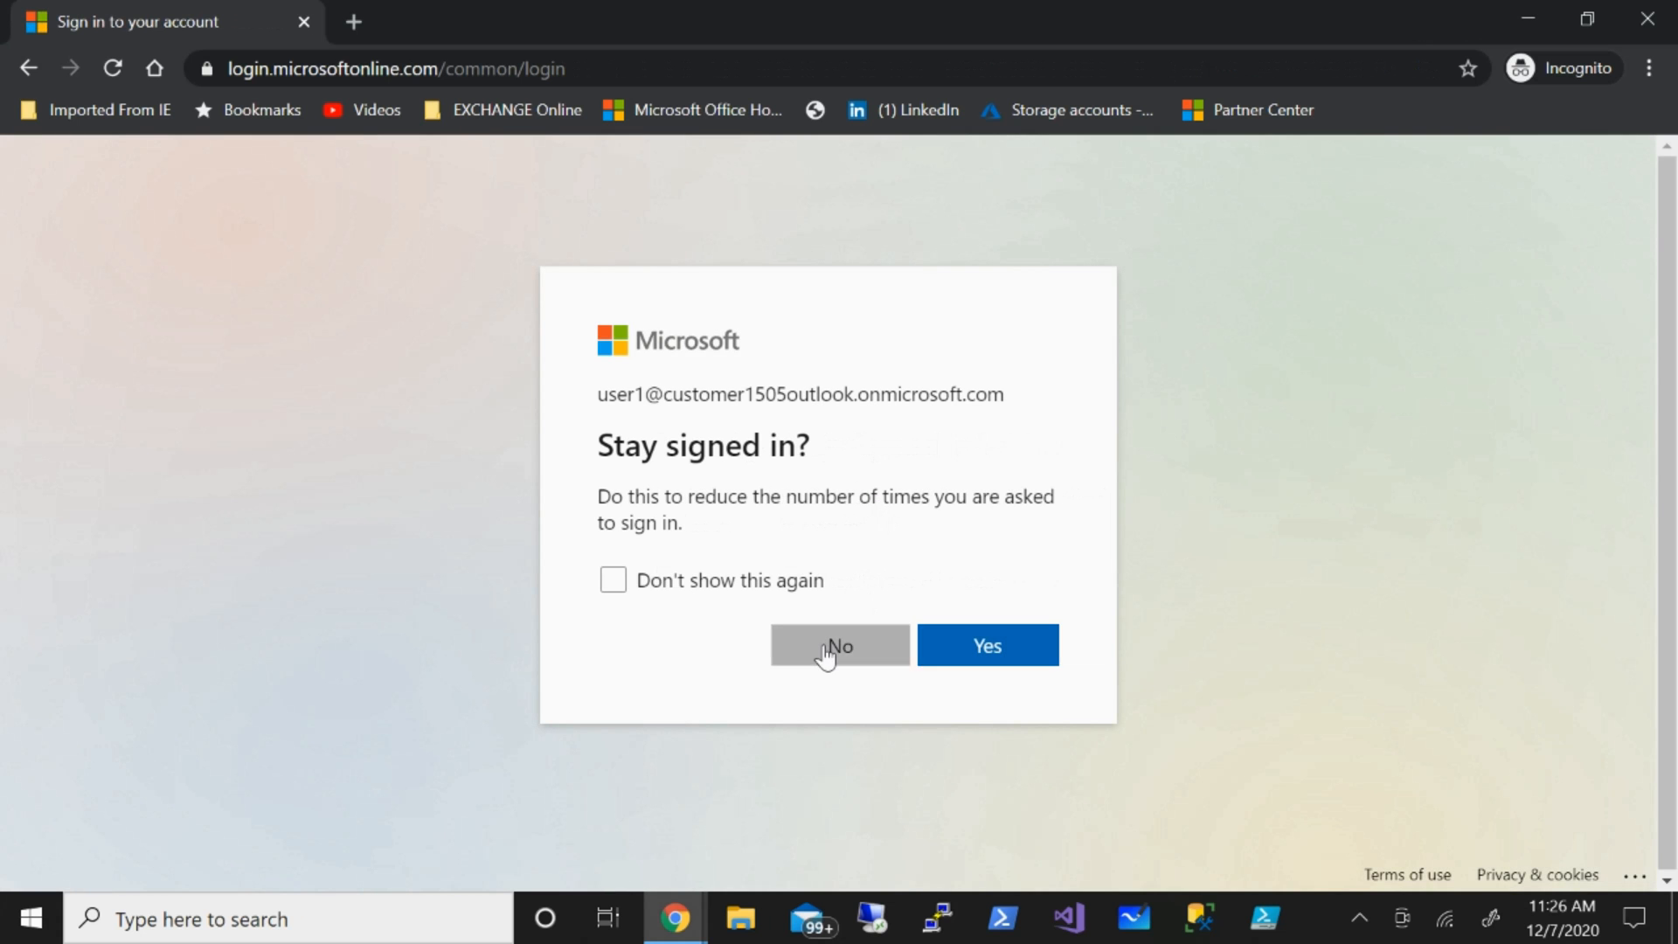
click(840, 645)
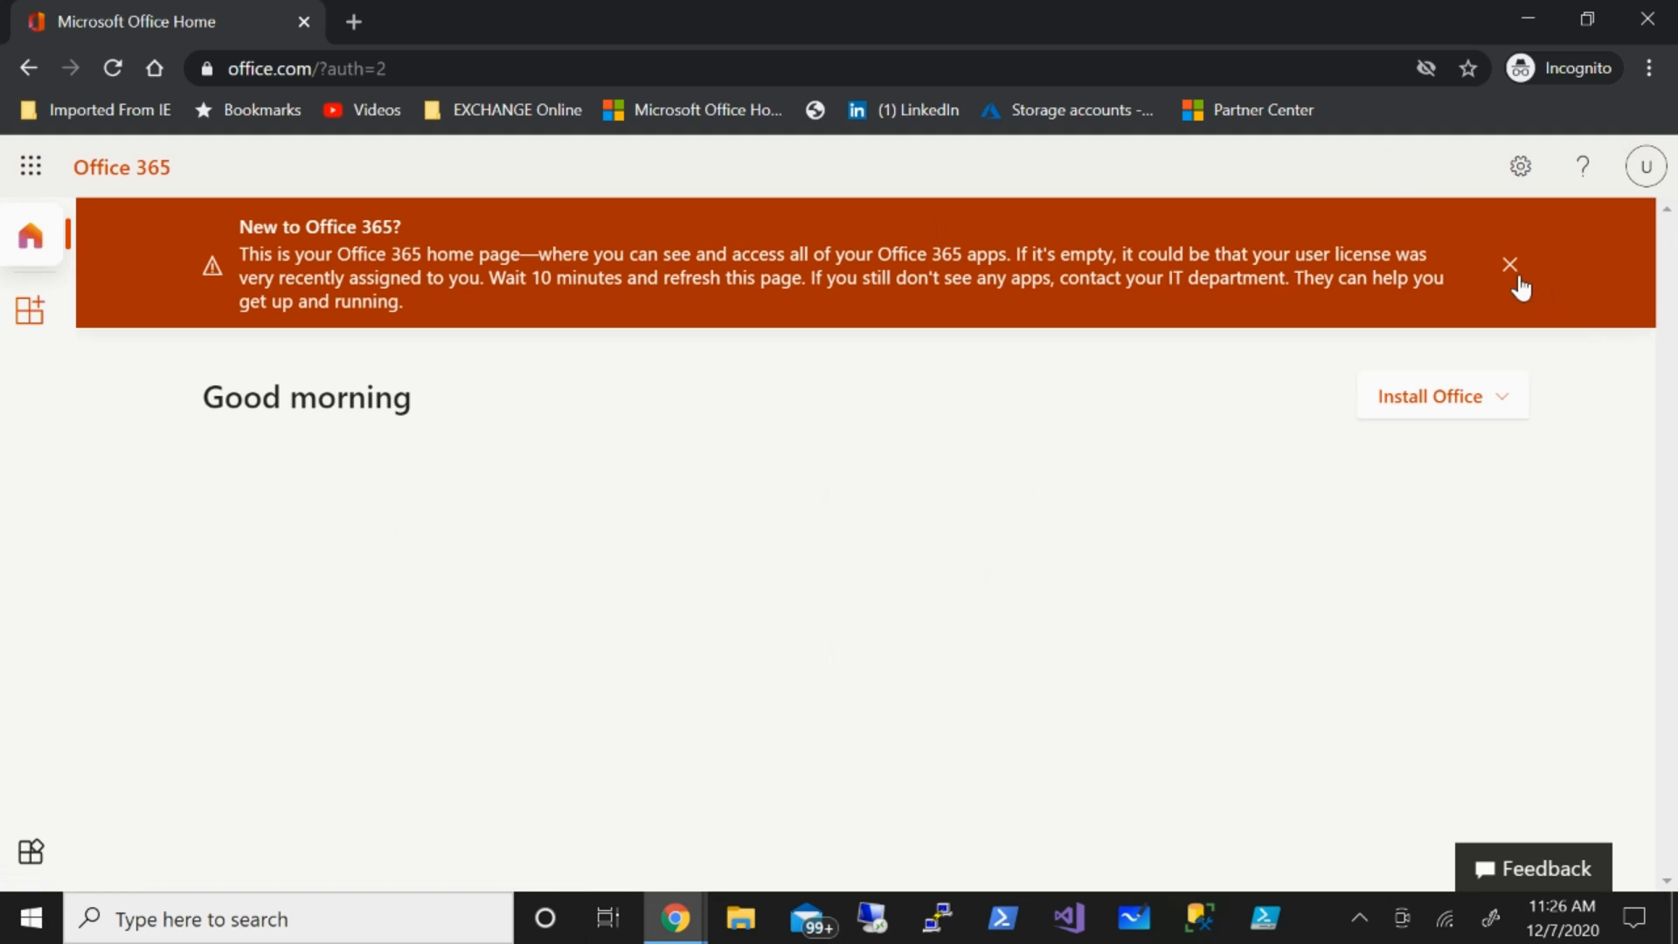
mouse_move(1523, 282)
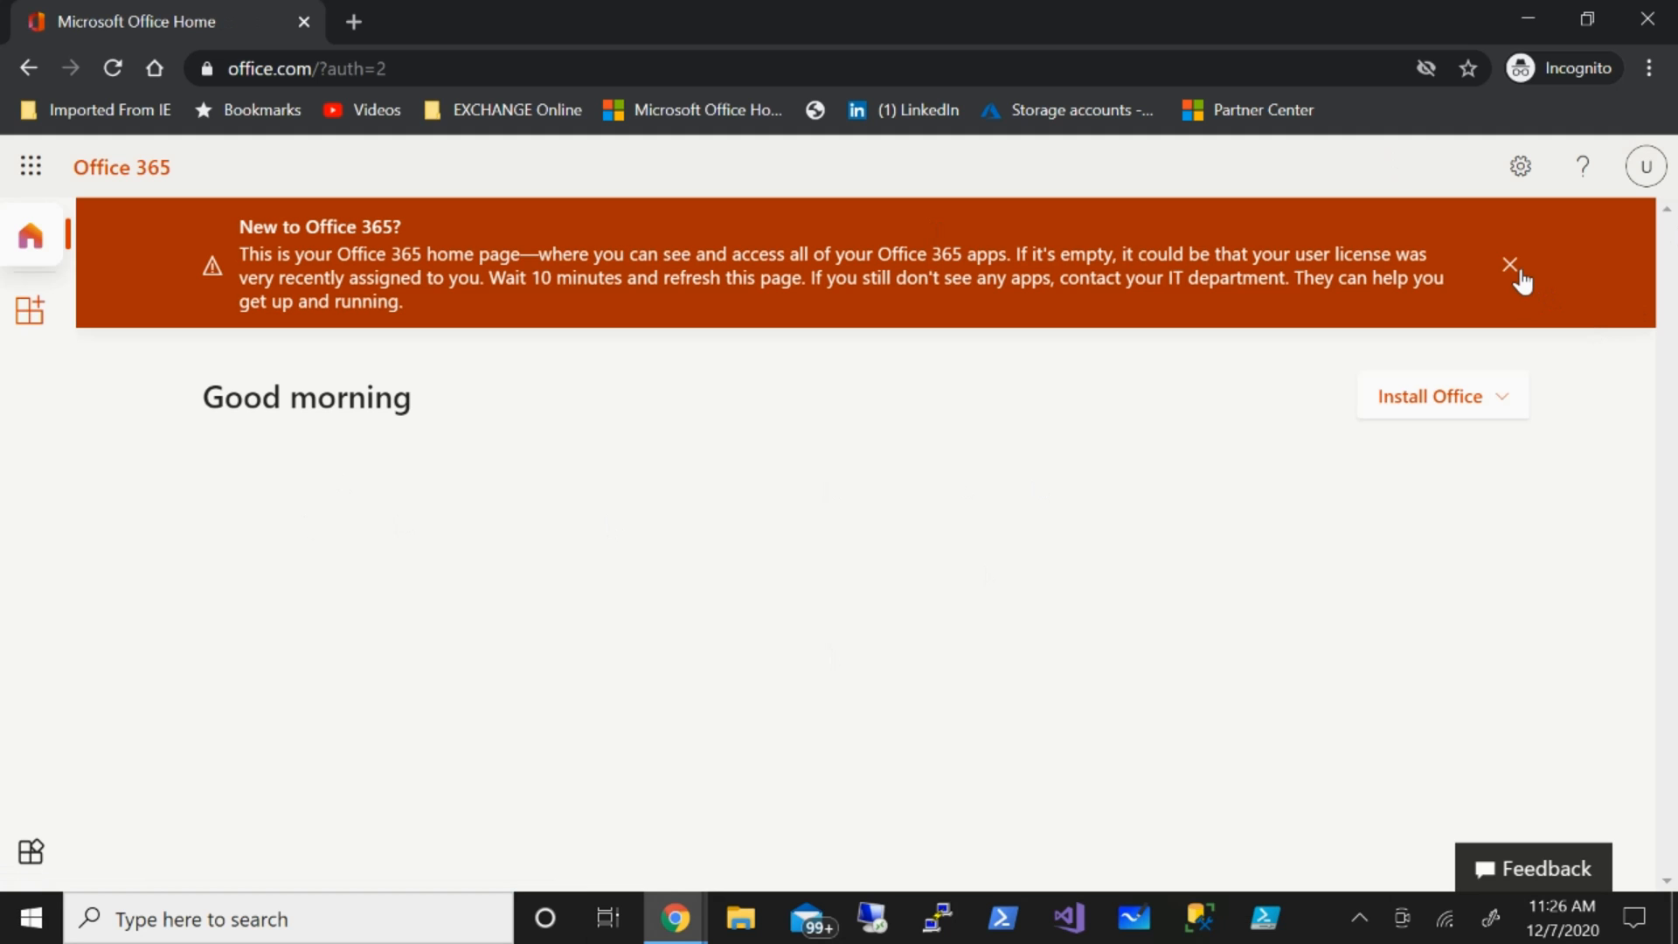
click(1508, 264)
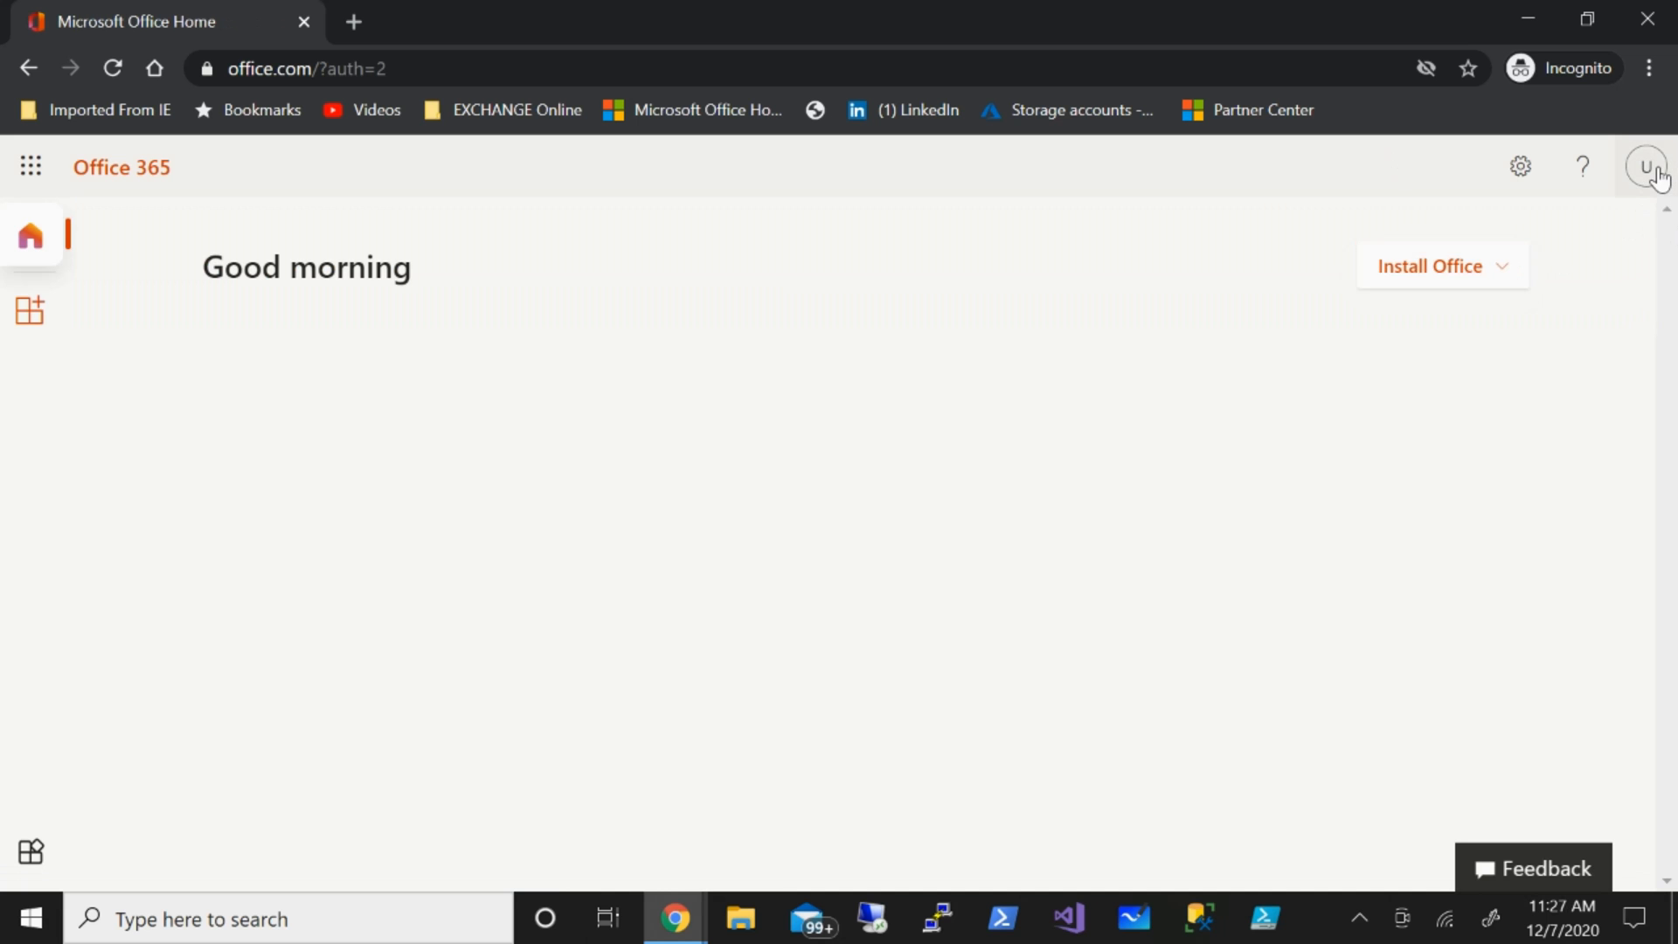
click(1647, 167)
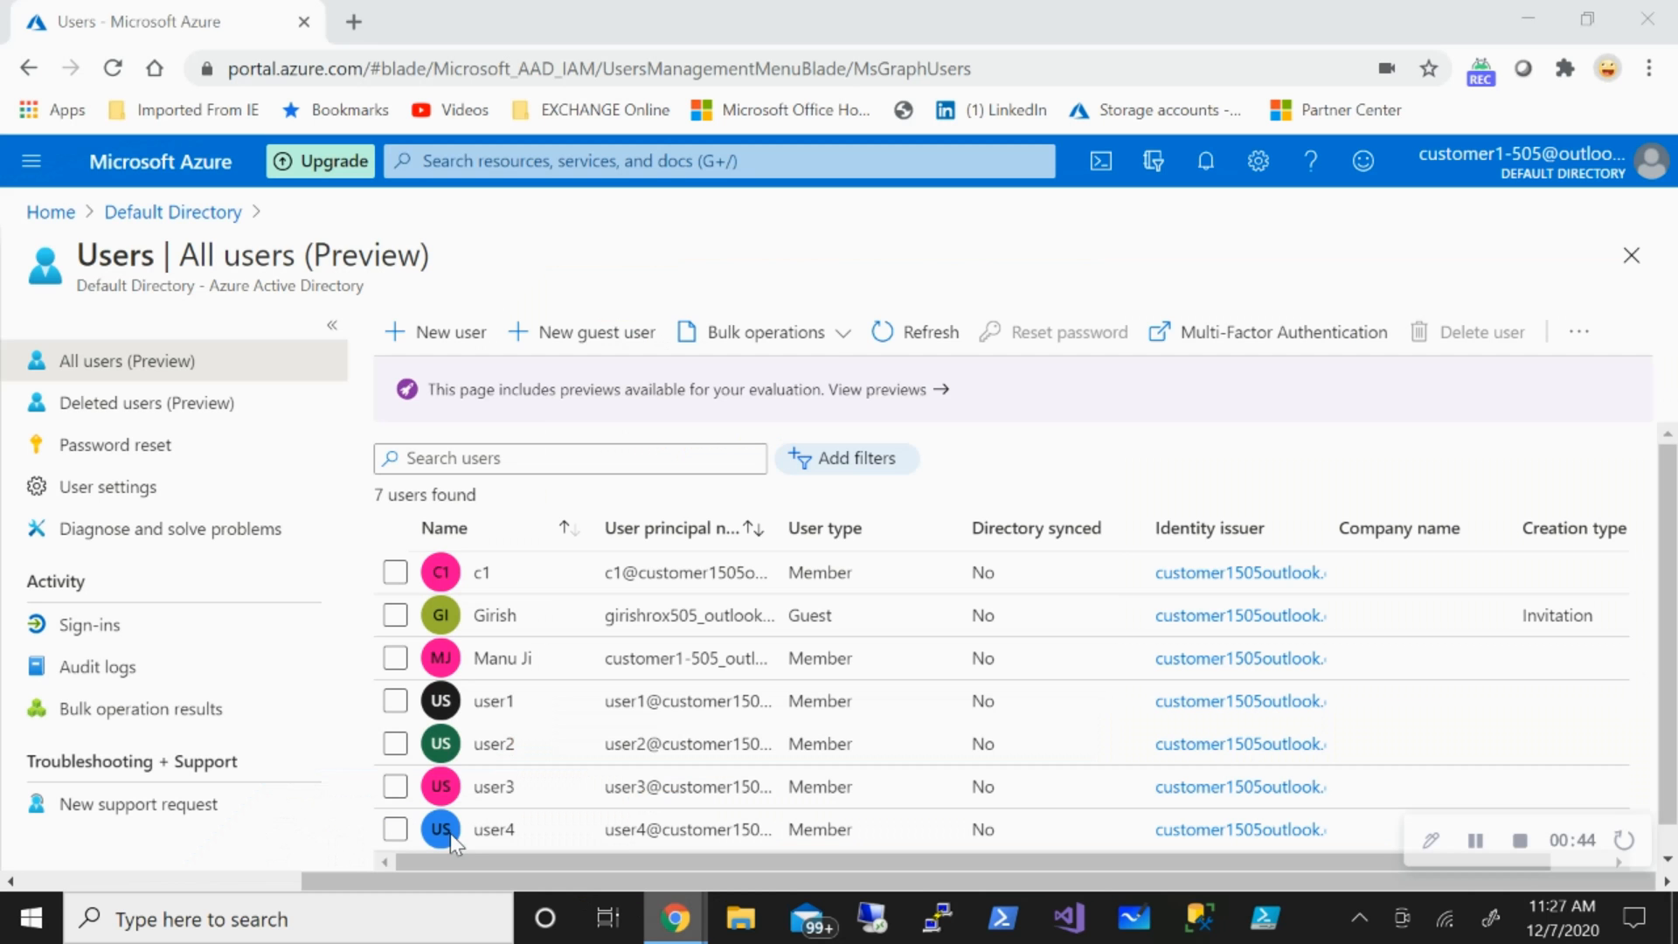
mouse_move(188, 346)
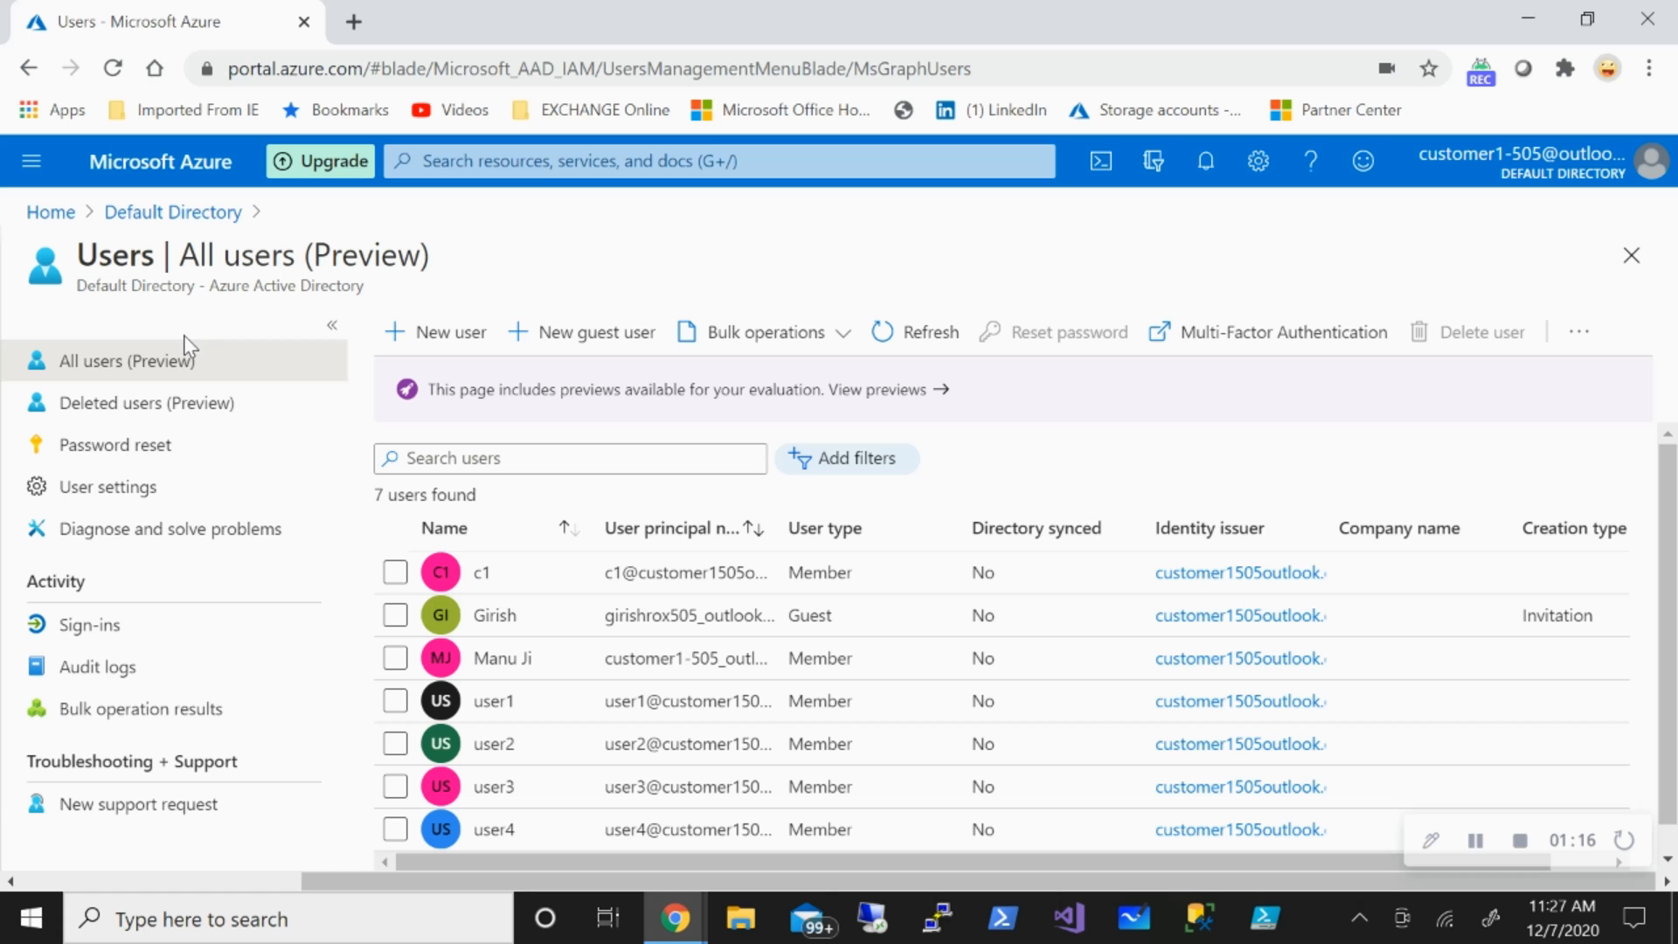
mouse_move(173, 219)
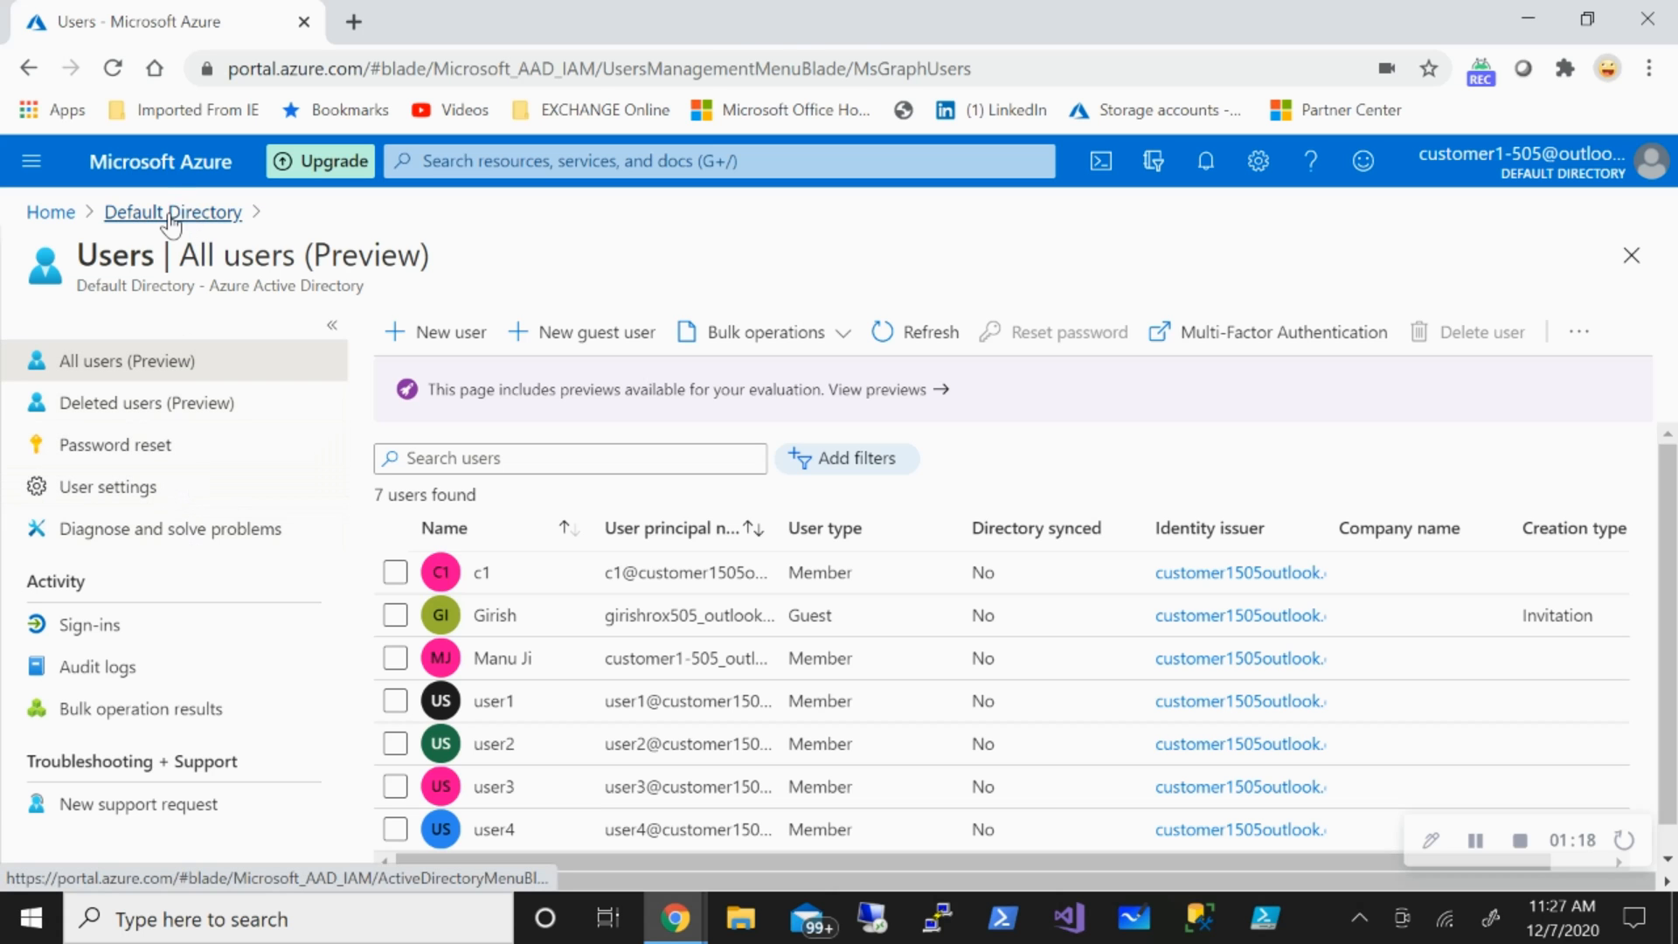
Step: Return to the Default Directory overview and open its Security page
click(172, 212)
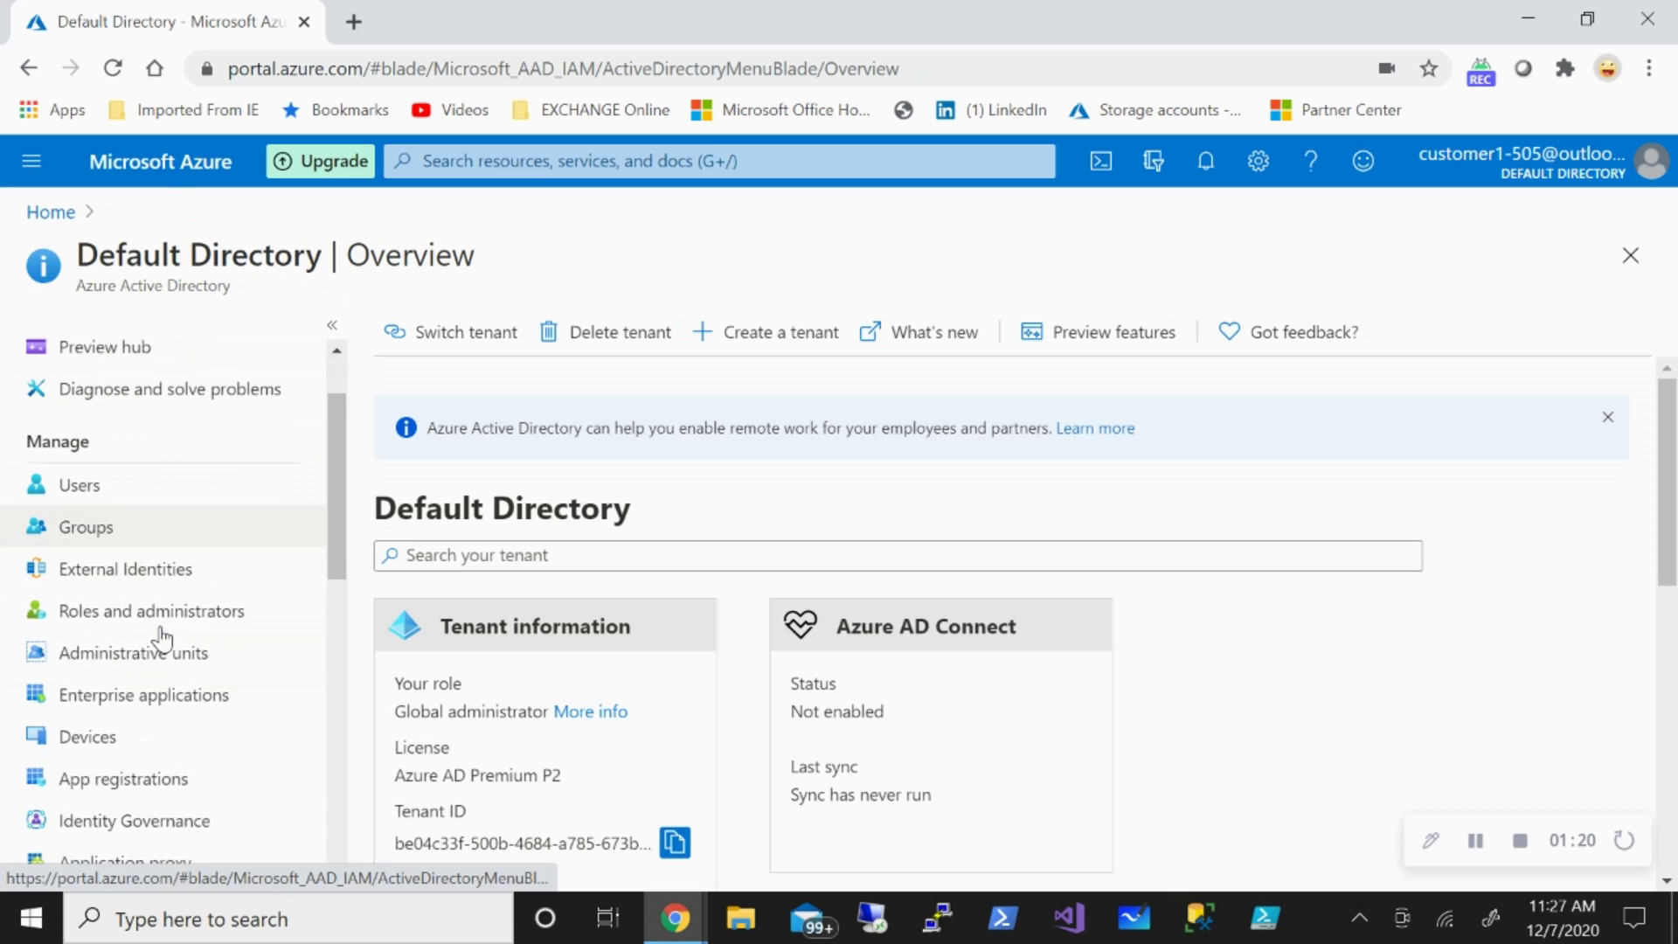
scroll(down, 3)
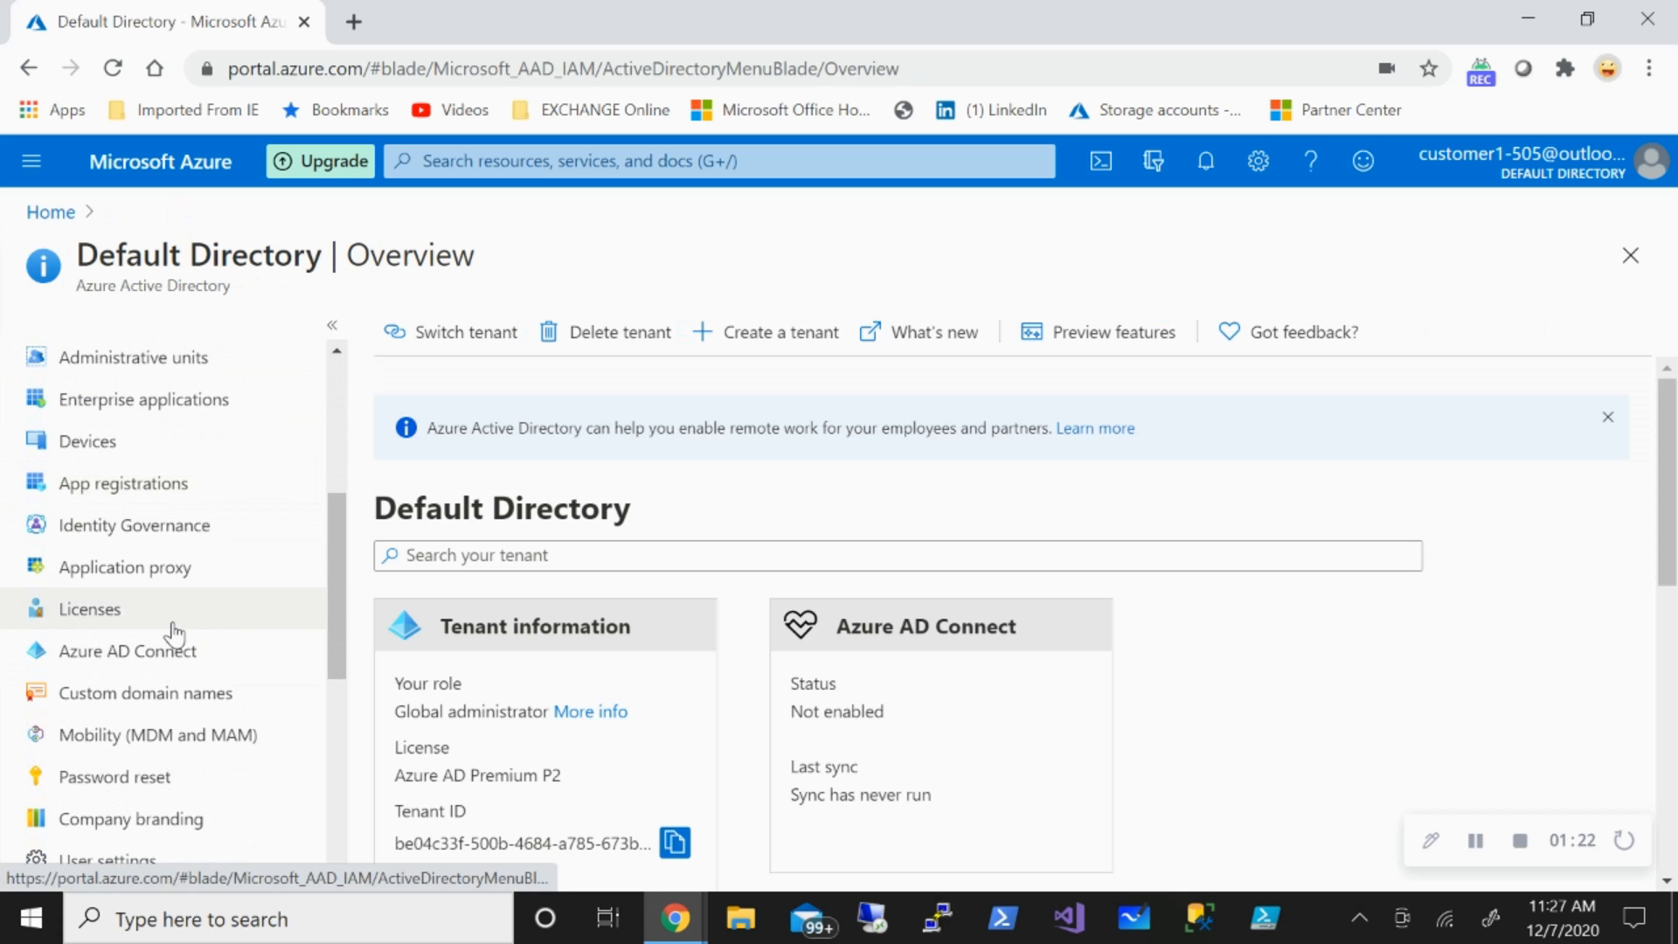
scroll(down, 3)
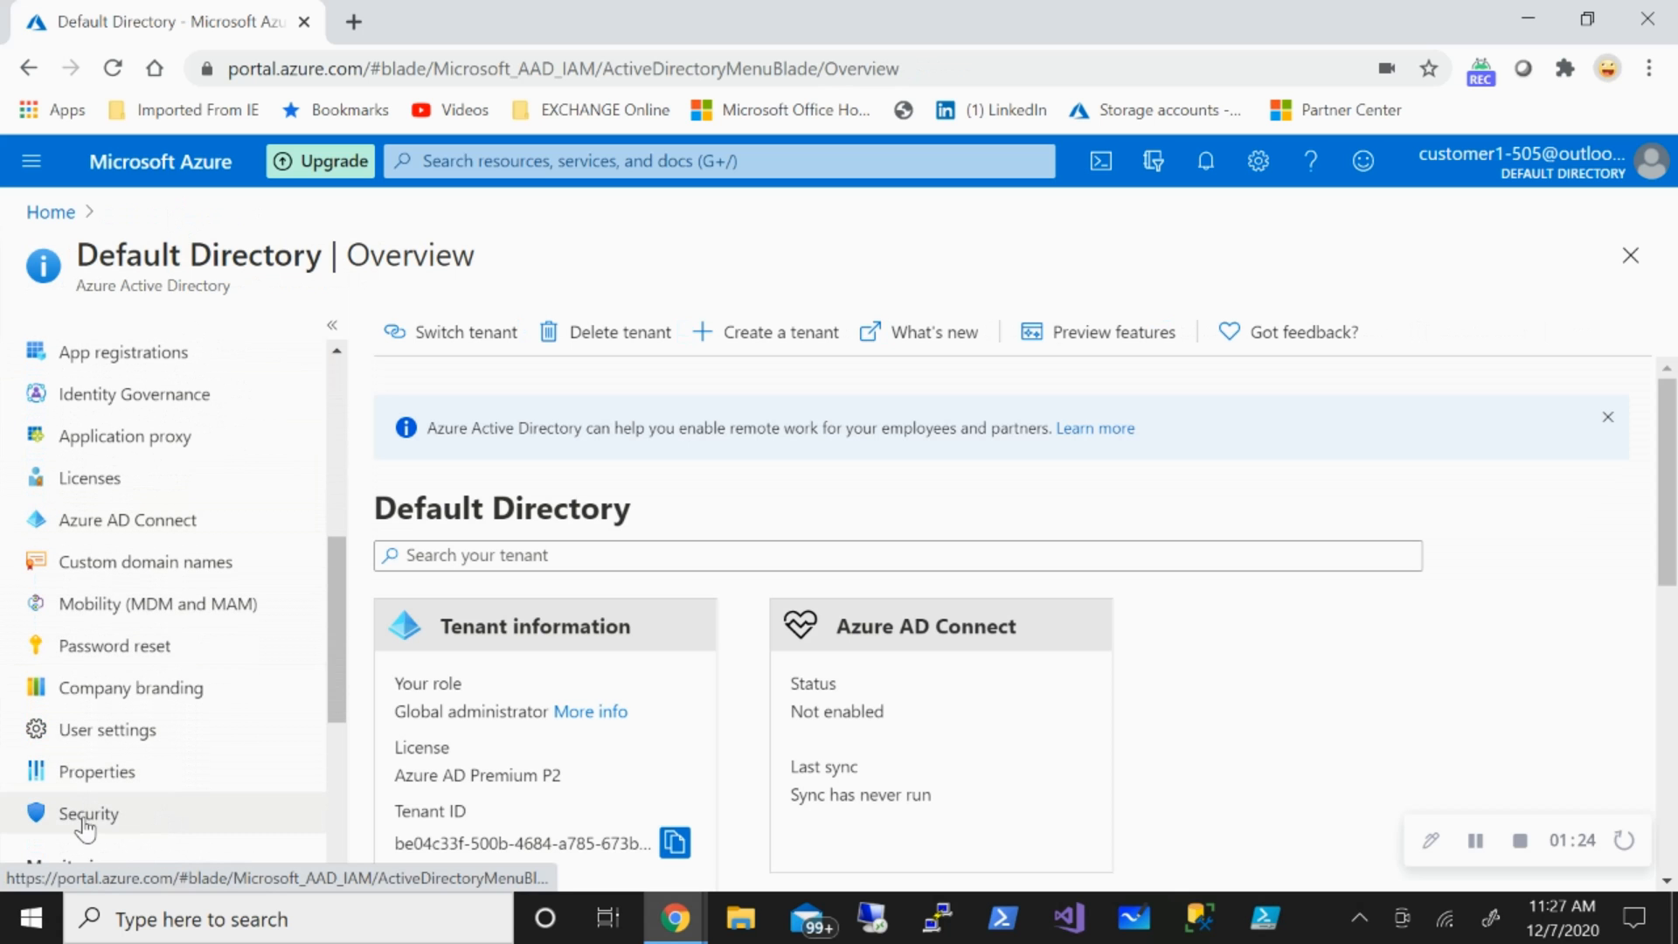
click(86, 813)
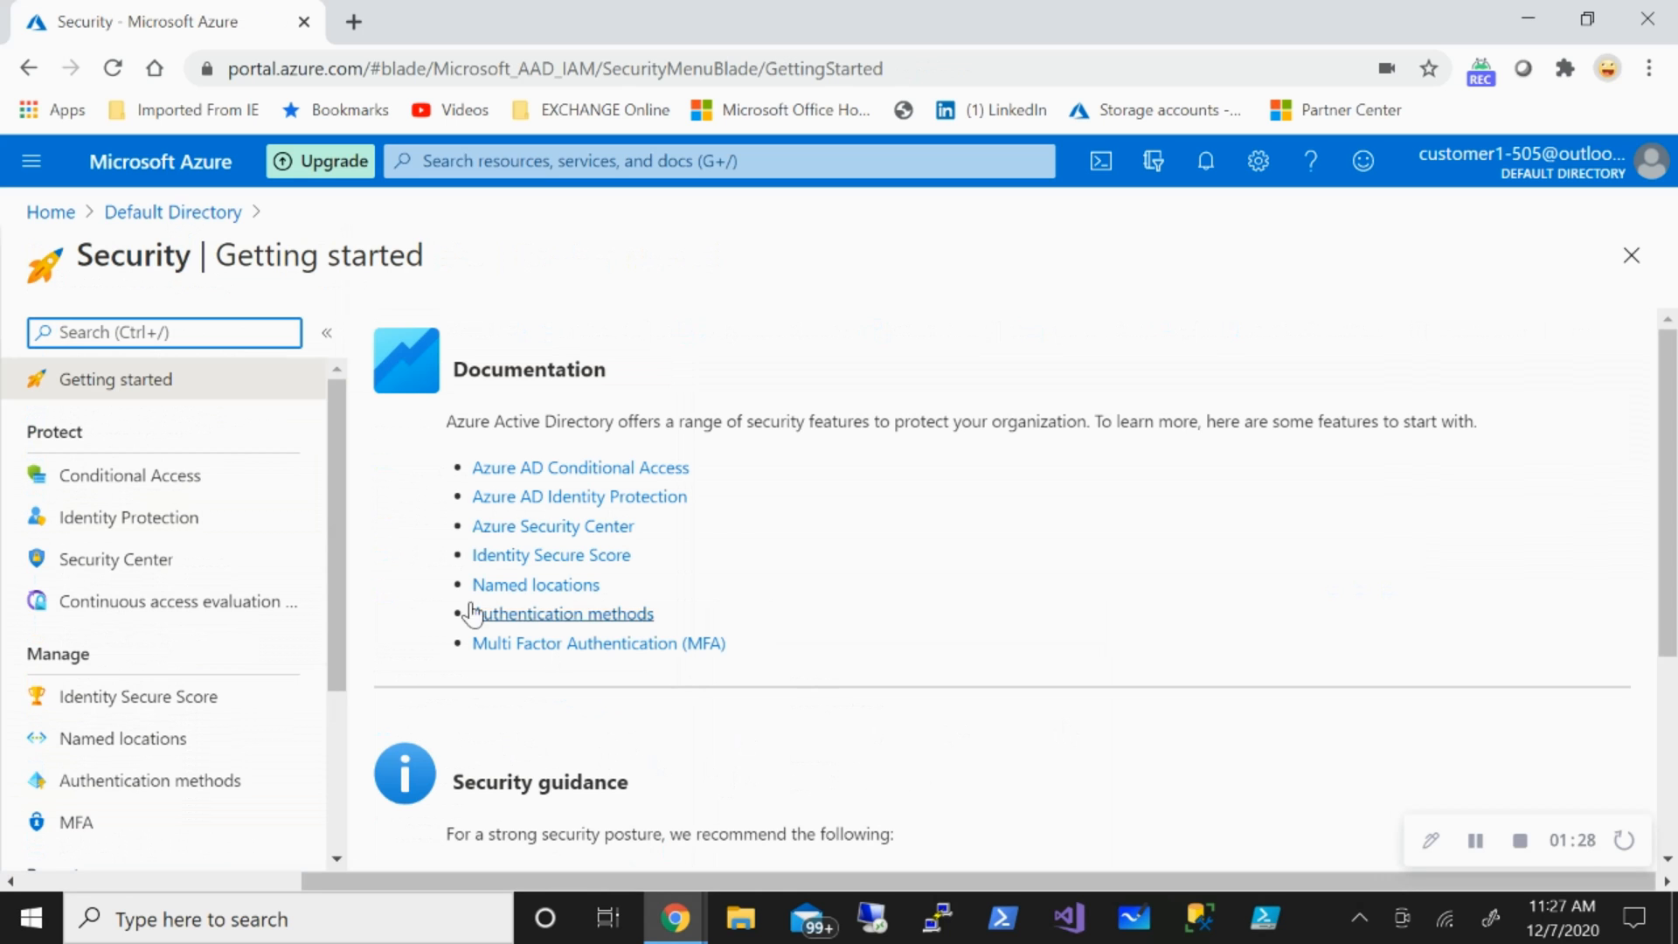
mouse_move(131, 632)
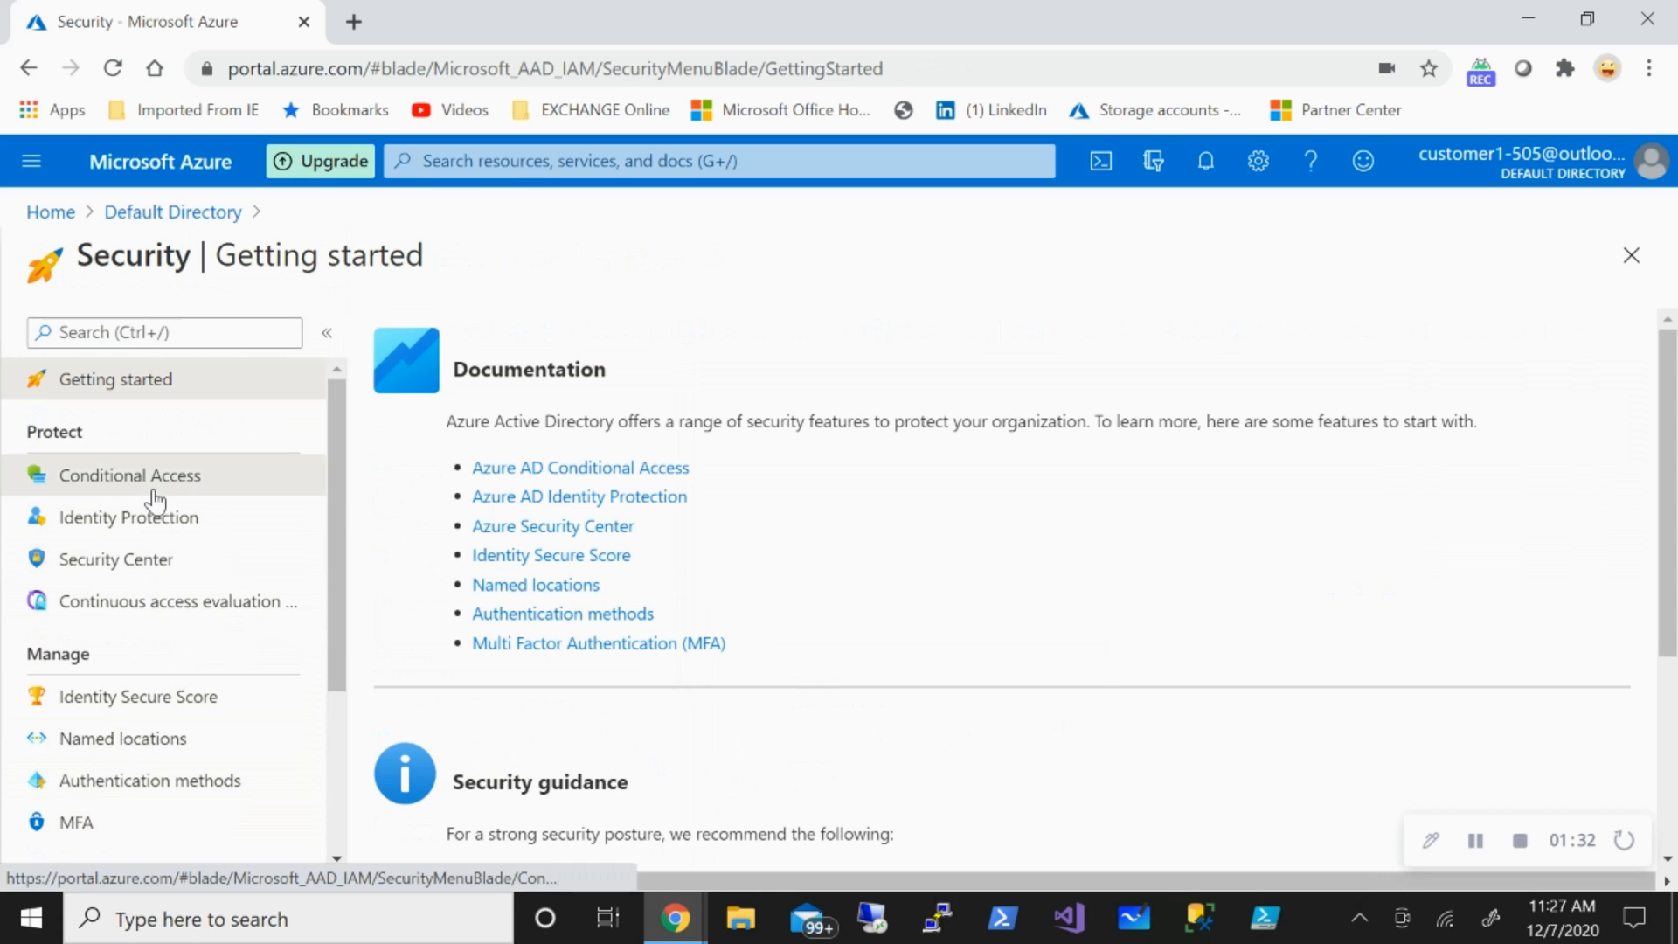
Step: Start a new Conditional Access policy named 'MFA test for USER1'
click(129, 476)
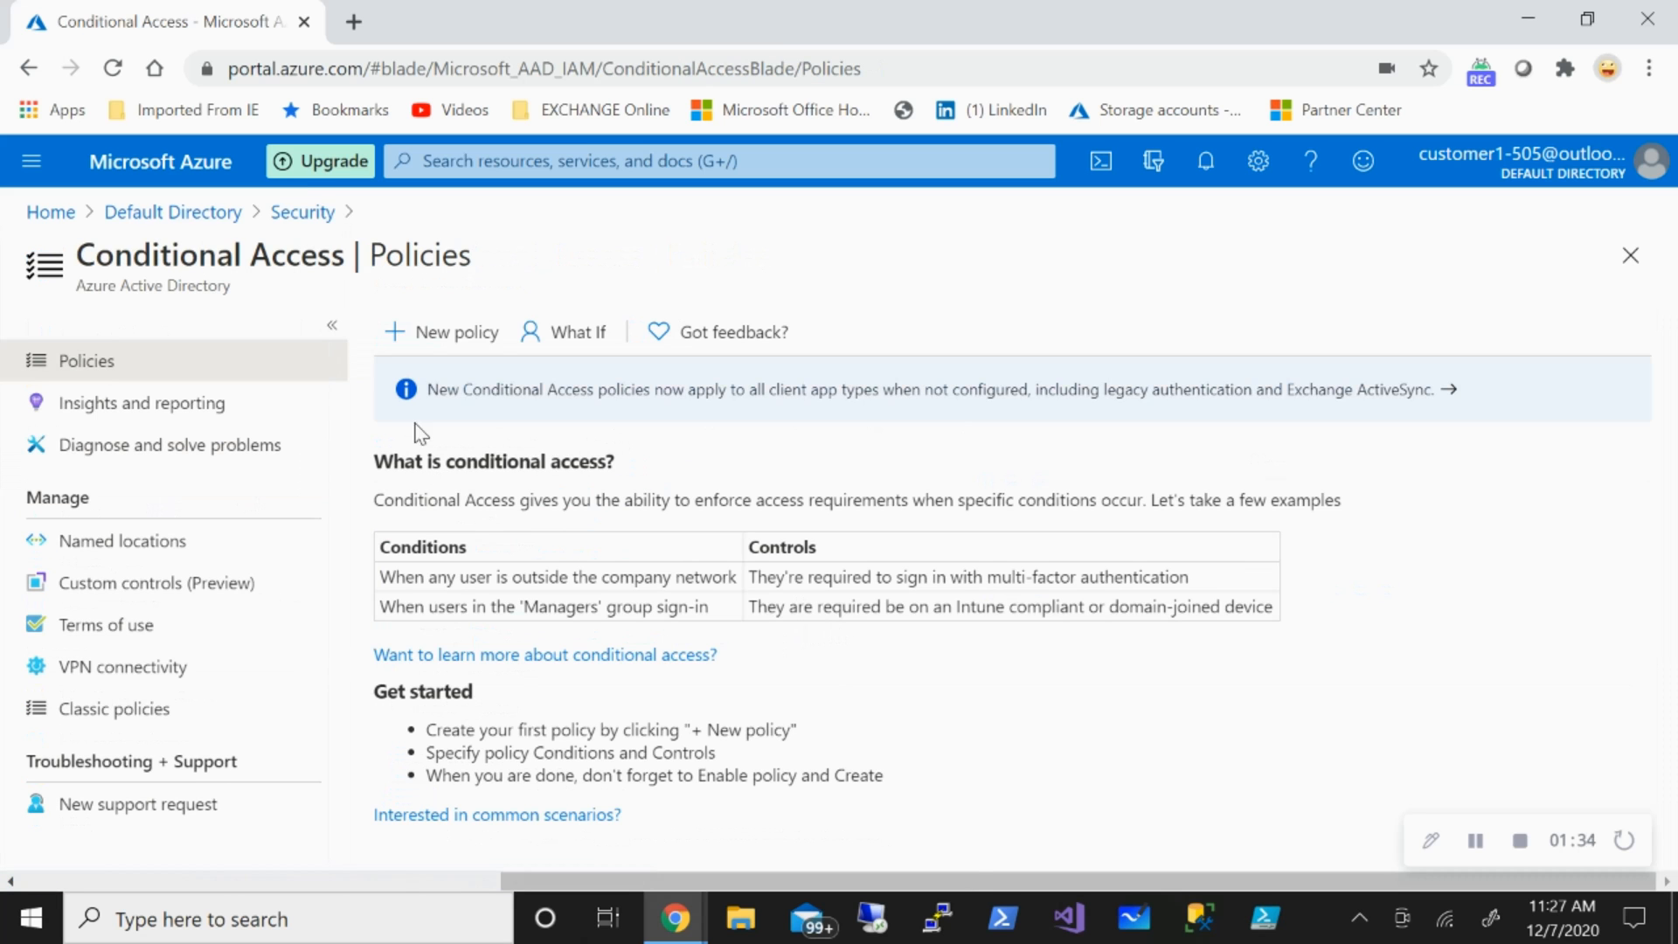
click(454, 331)
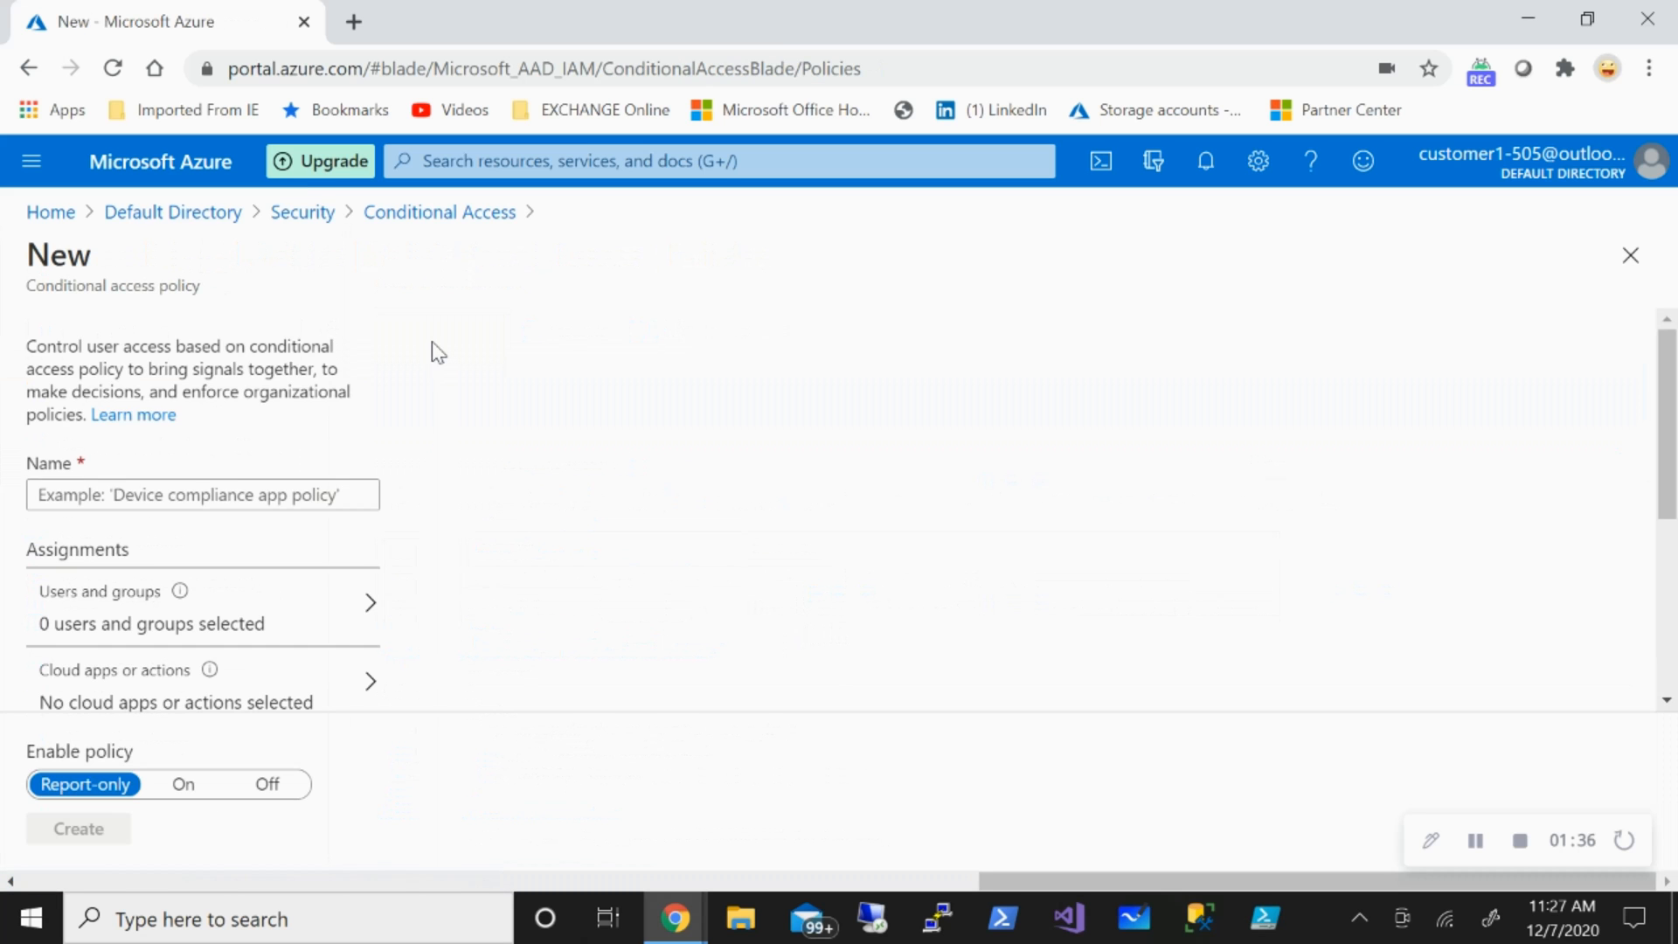
click(203, 494)
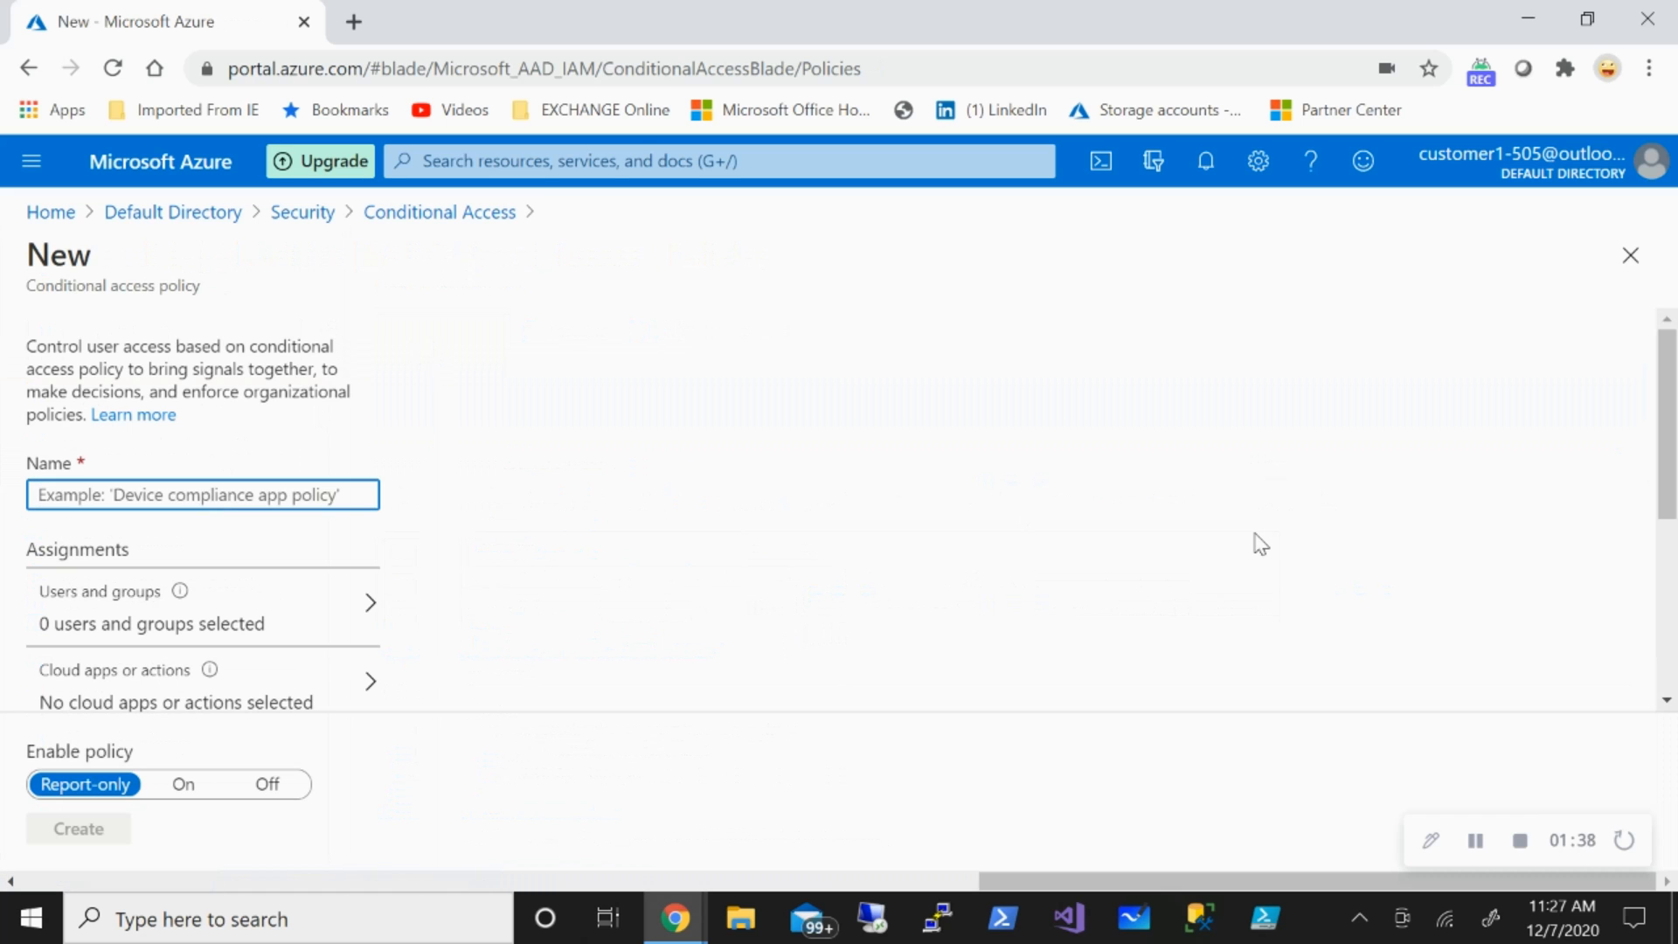
text(MFA test)
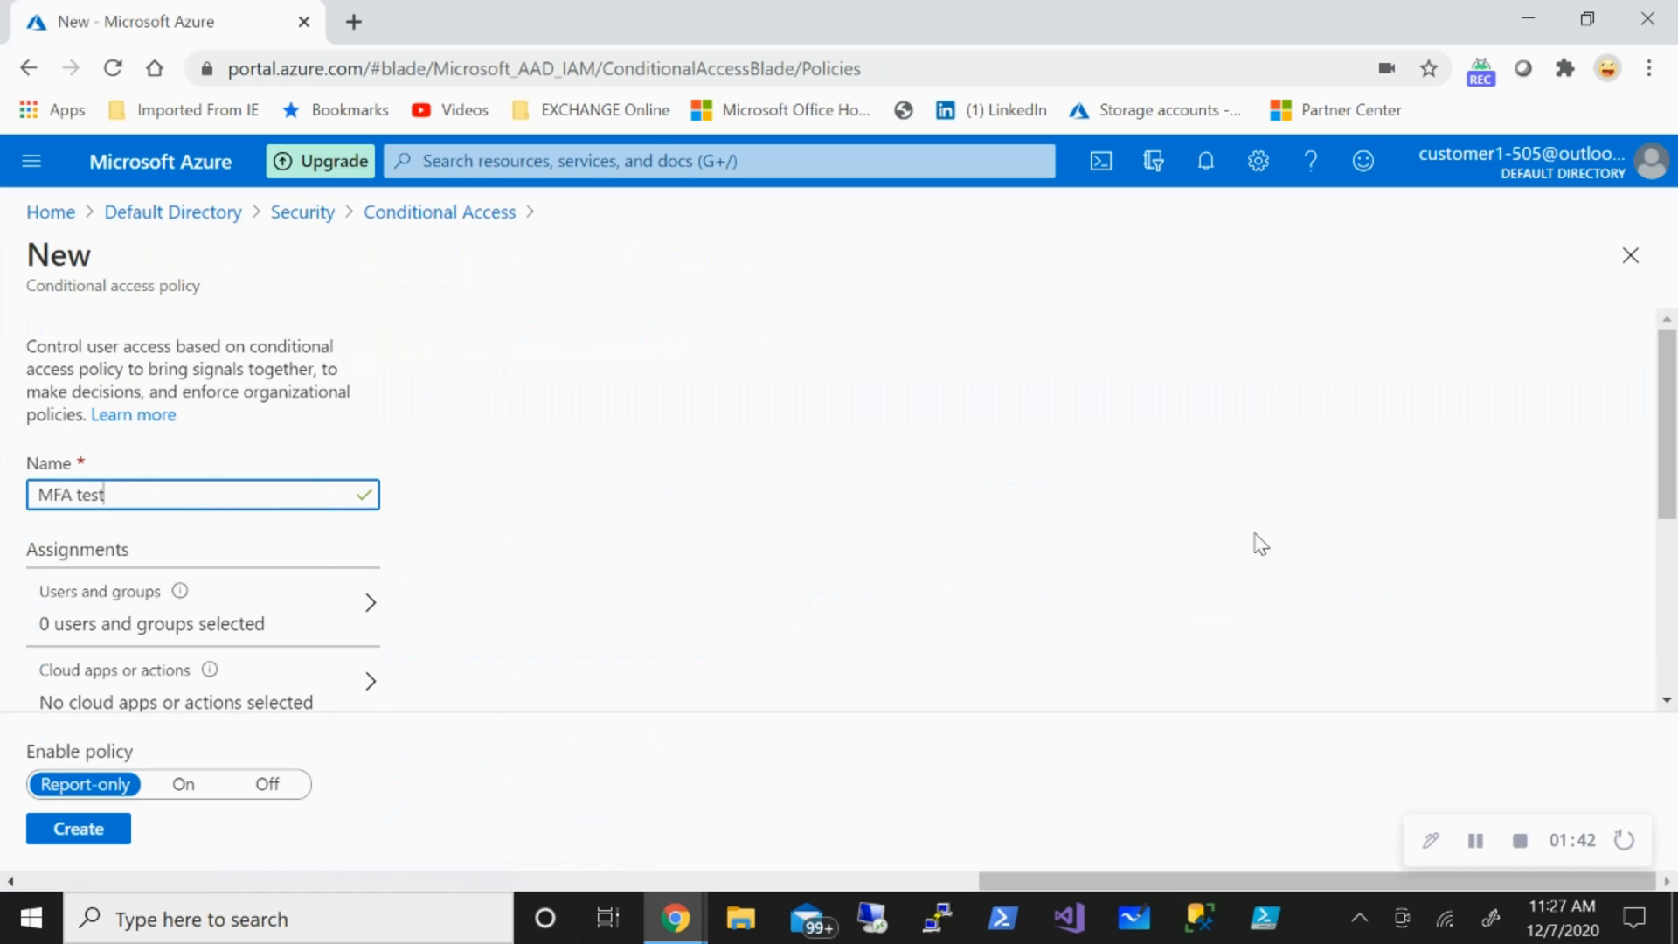
text(for U)
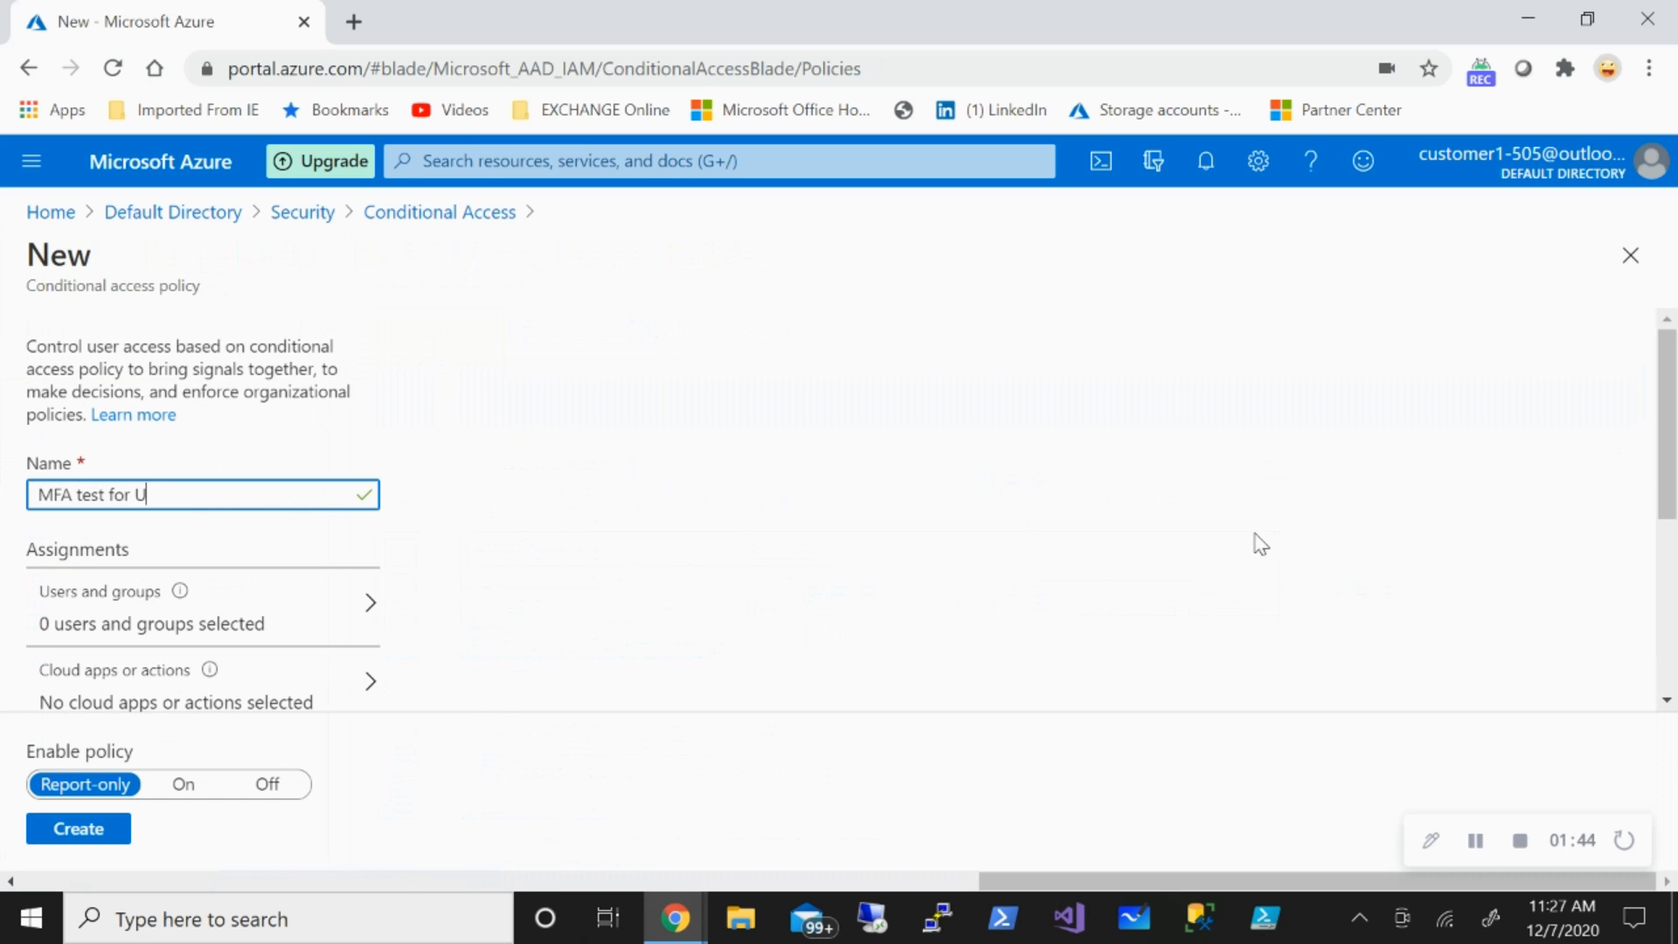
text(SER!)
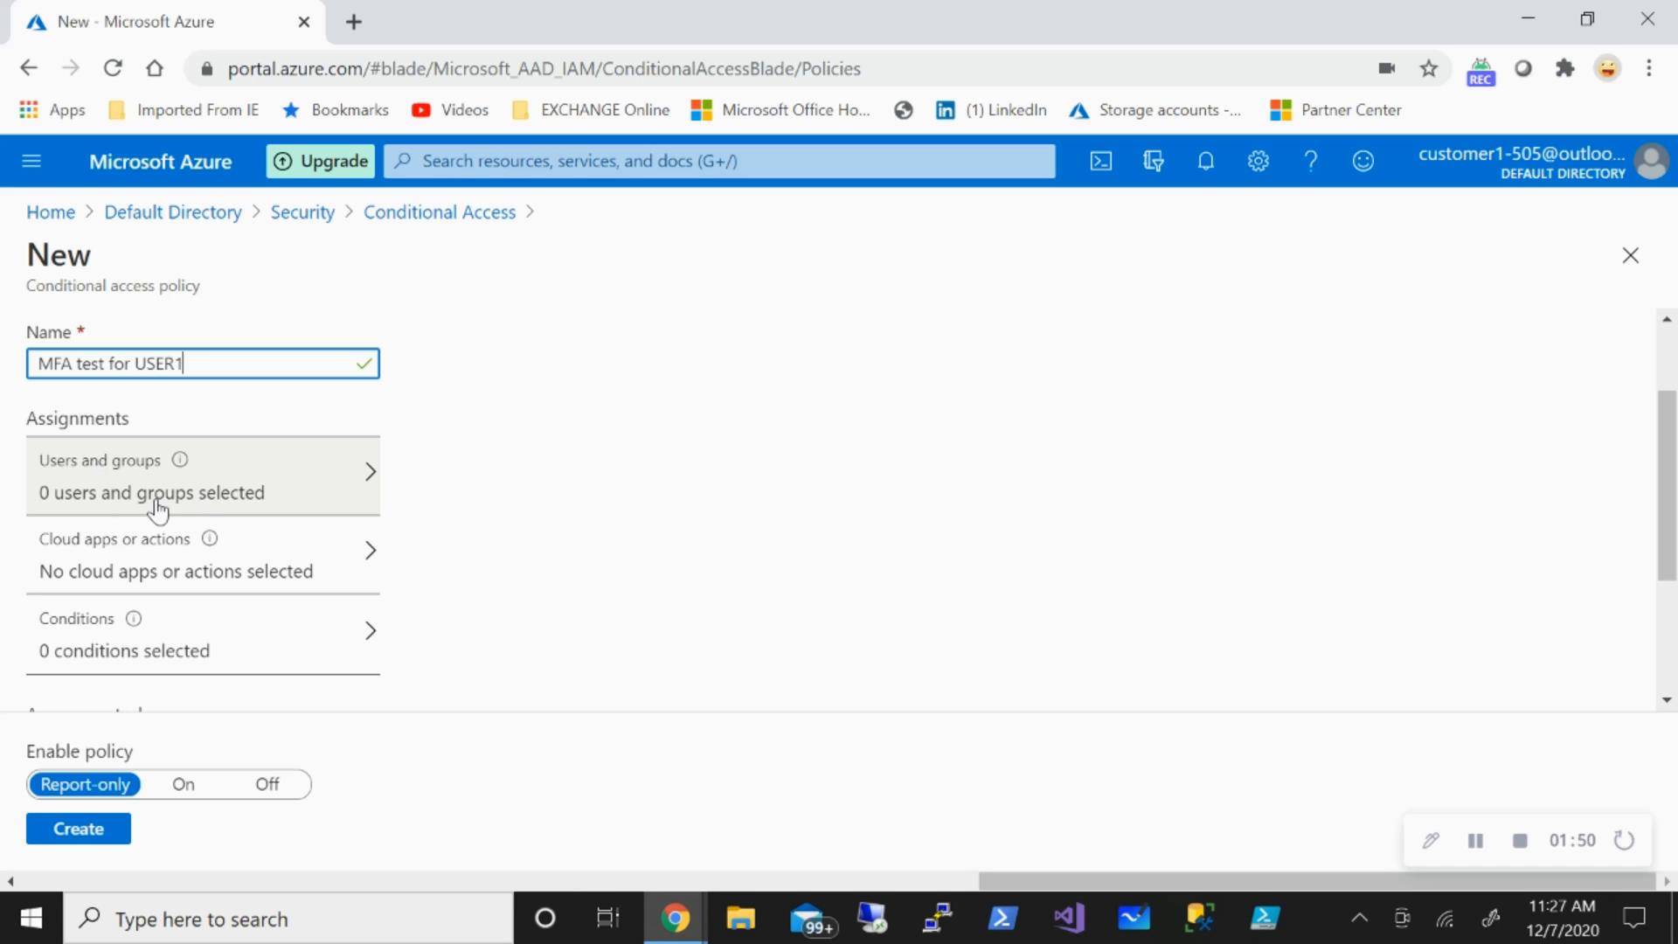
Step: Include only user1 in the policy's Users and groups assignment
click(203, 474)
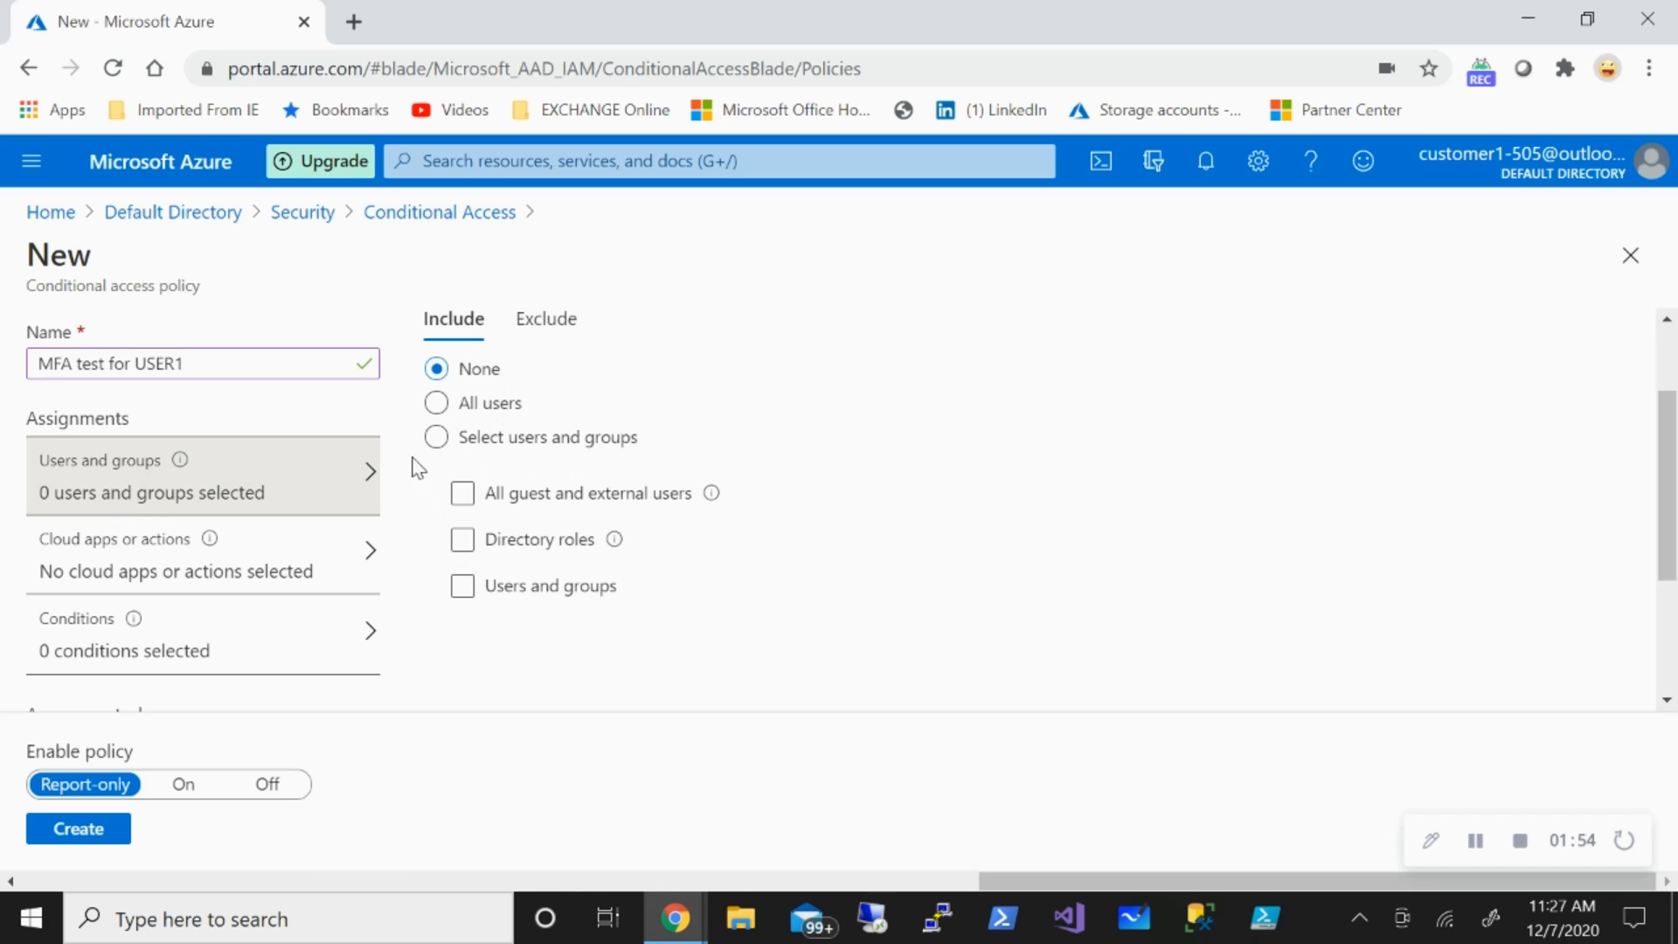
click(435, 437)
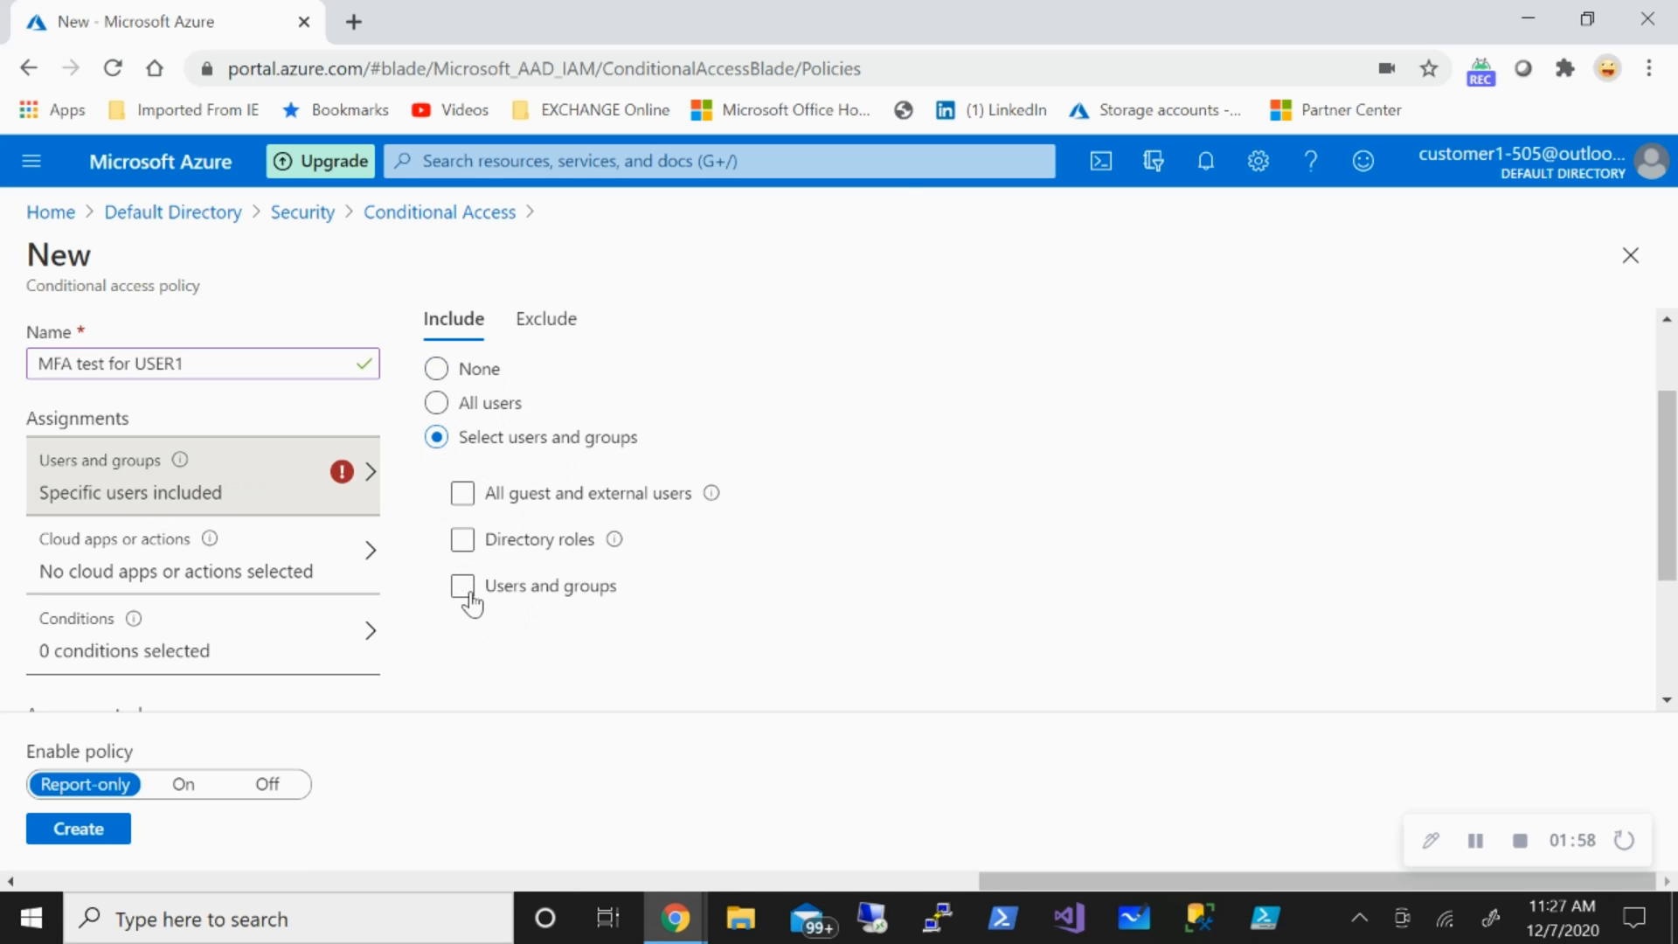
click(461, 586)
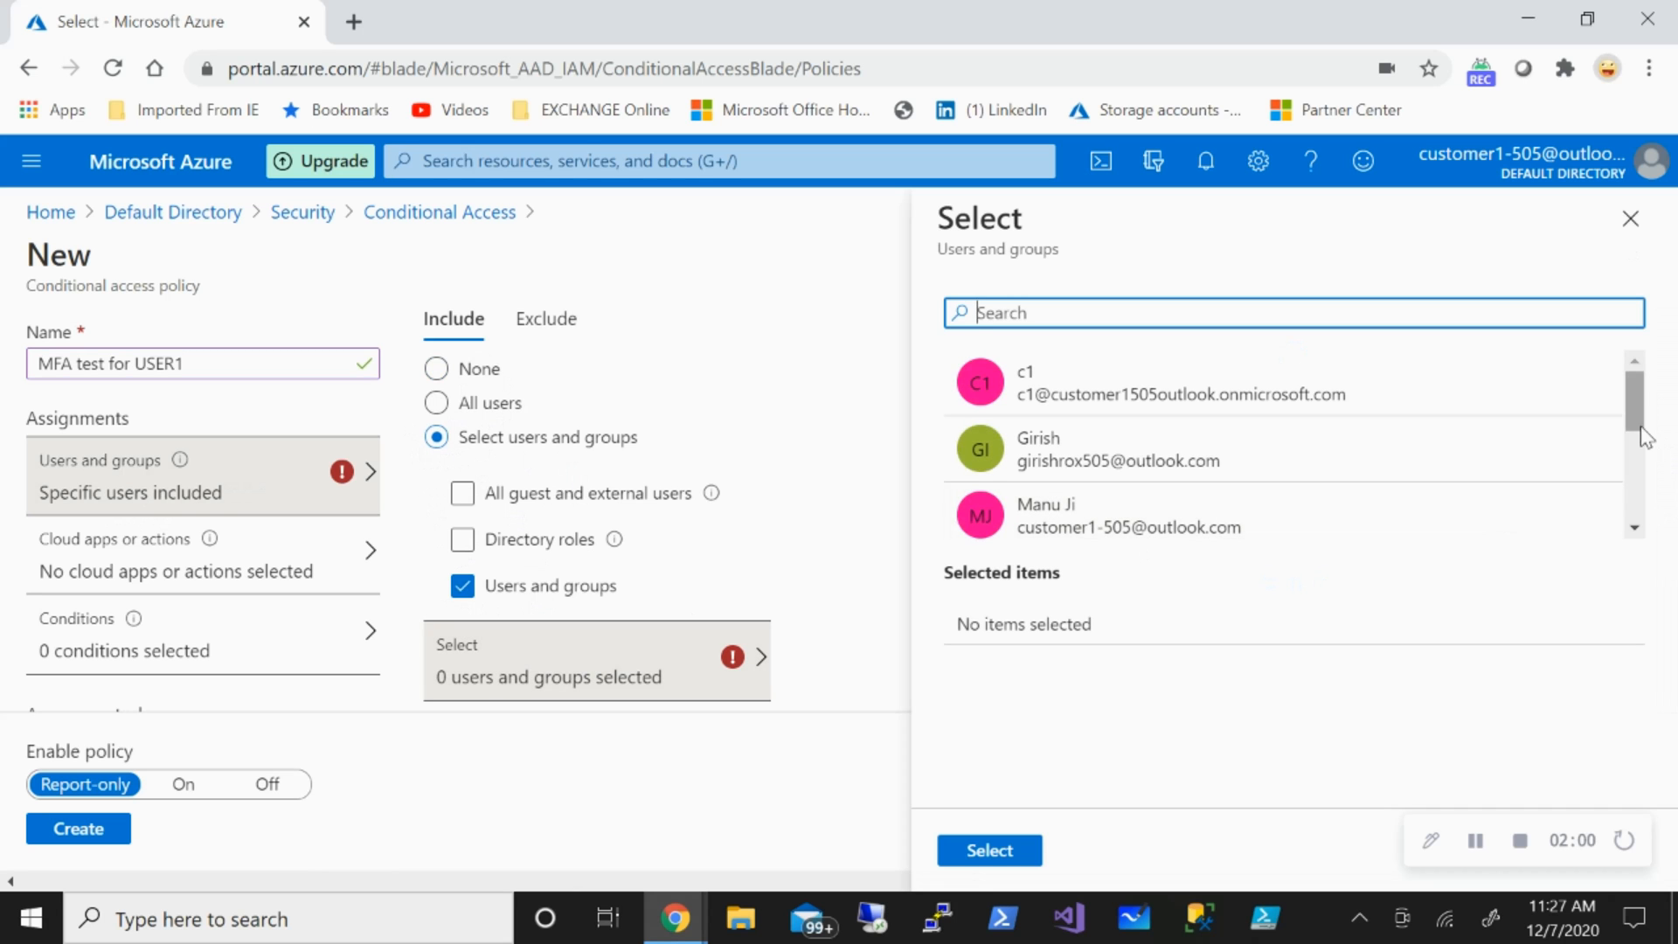
scroll(down, 3)
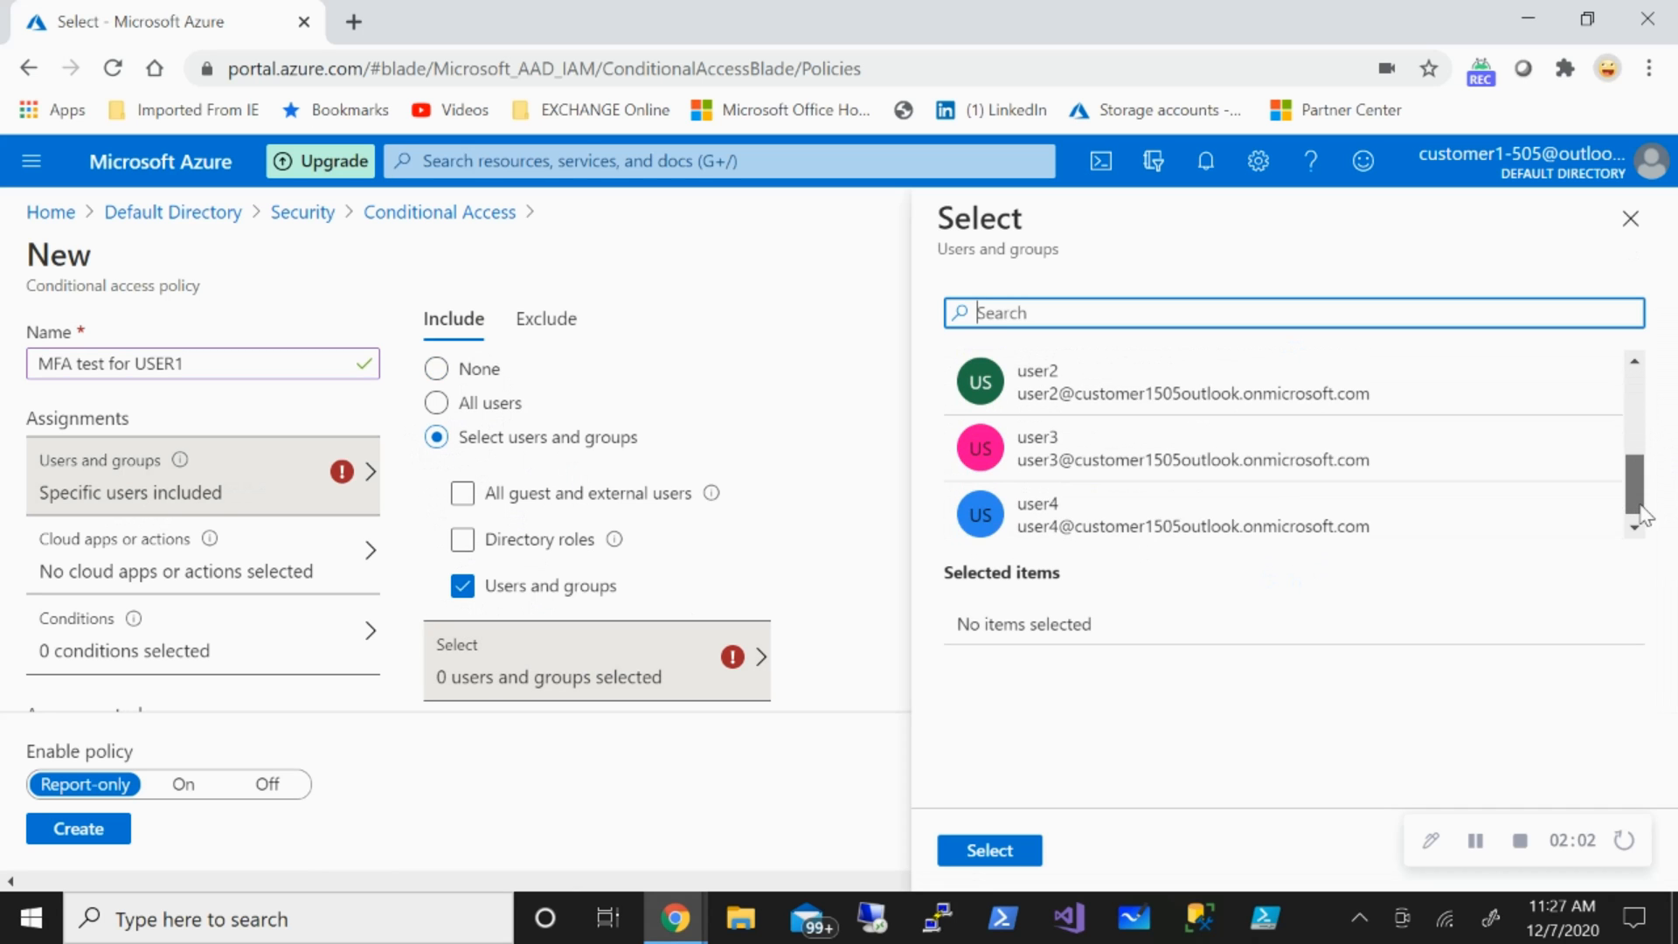
click(1160, 379)
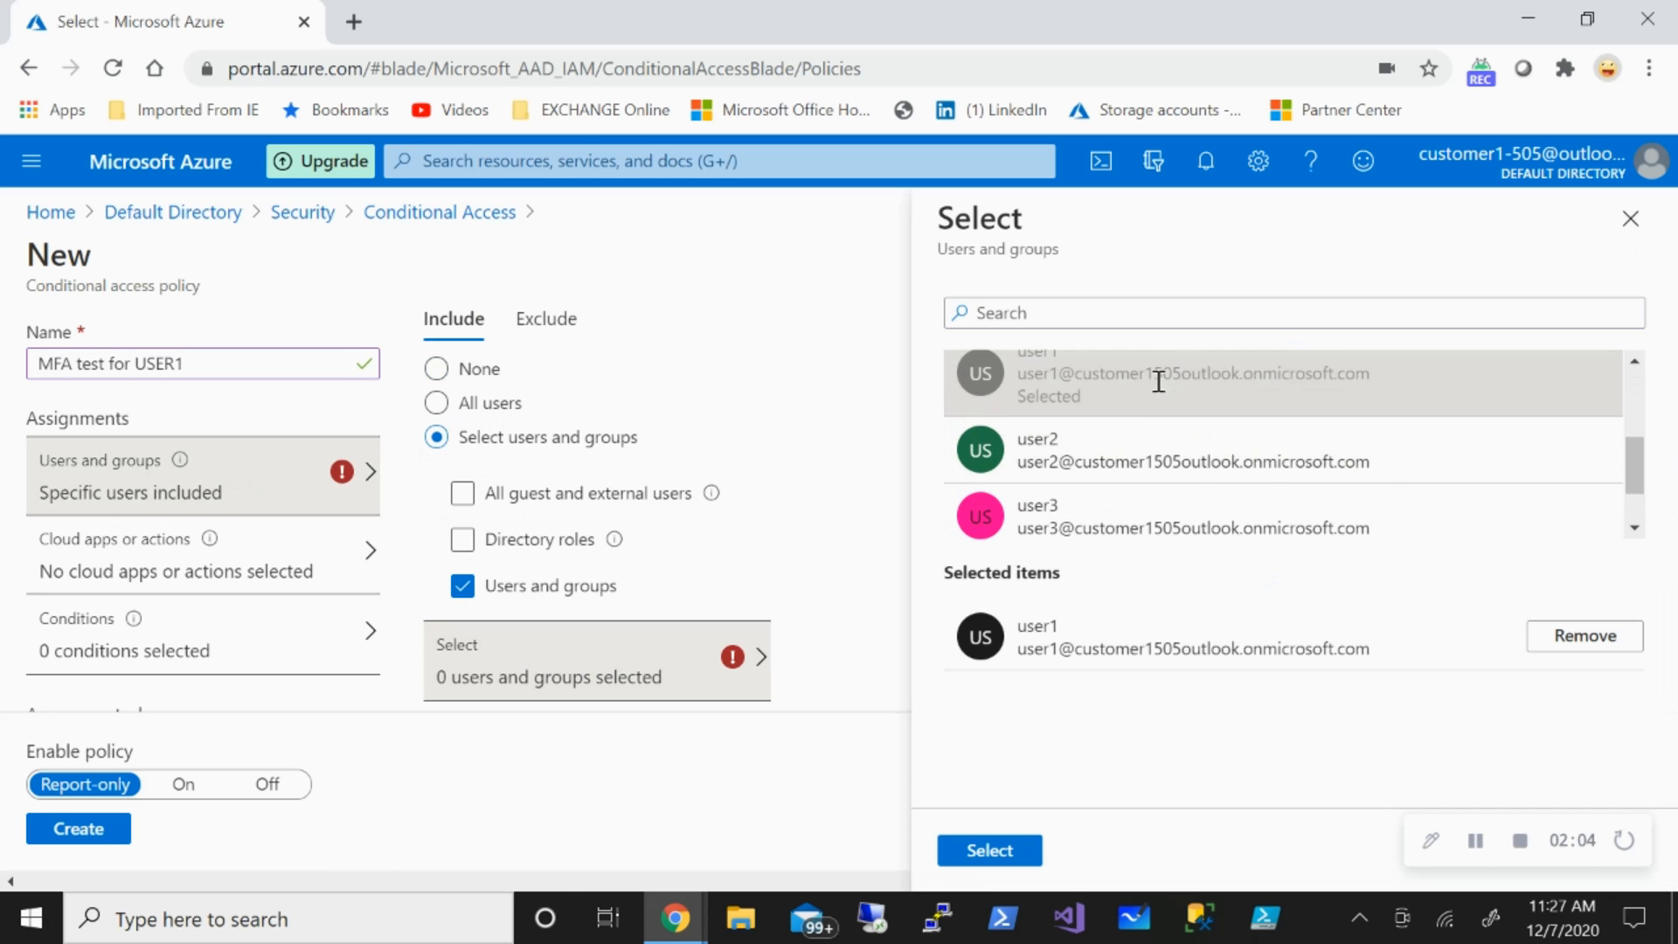
click(989, 849)
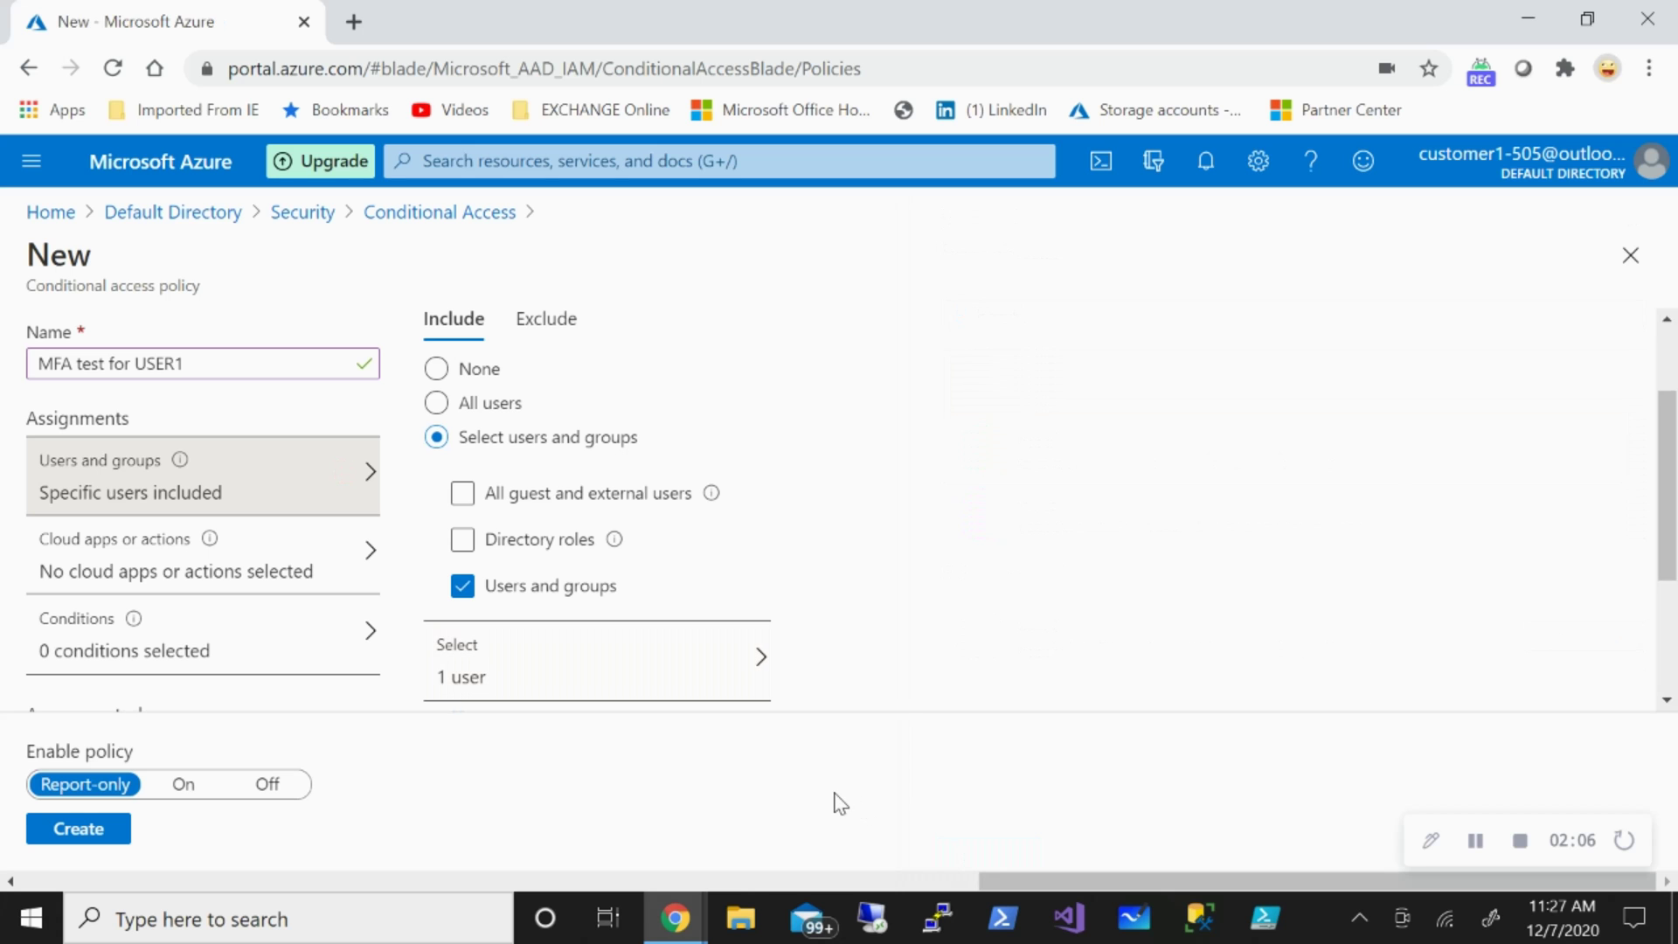
Step: Limit the policy's cloud apps to Office 365 only
scroll(down, 3)
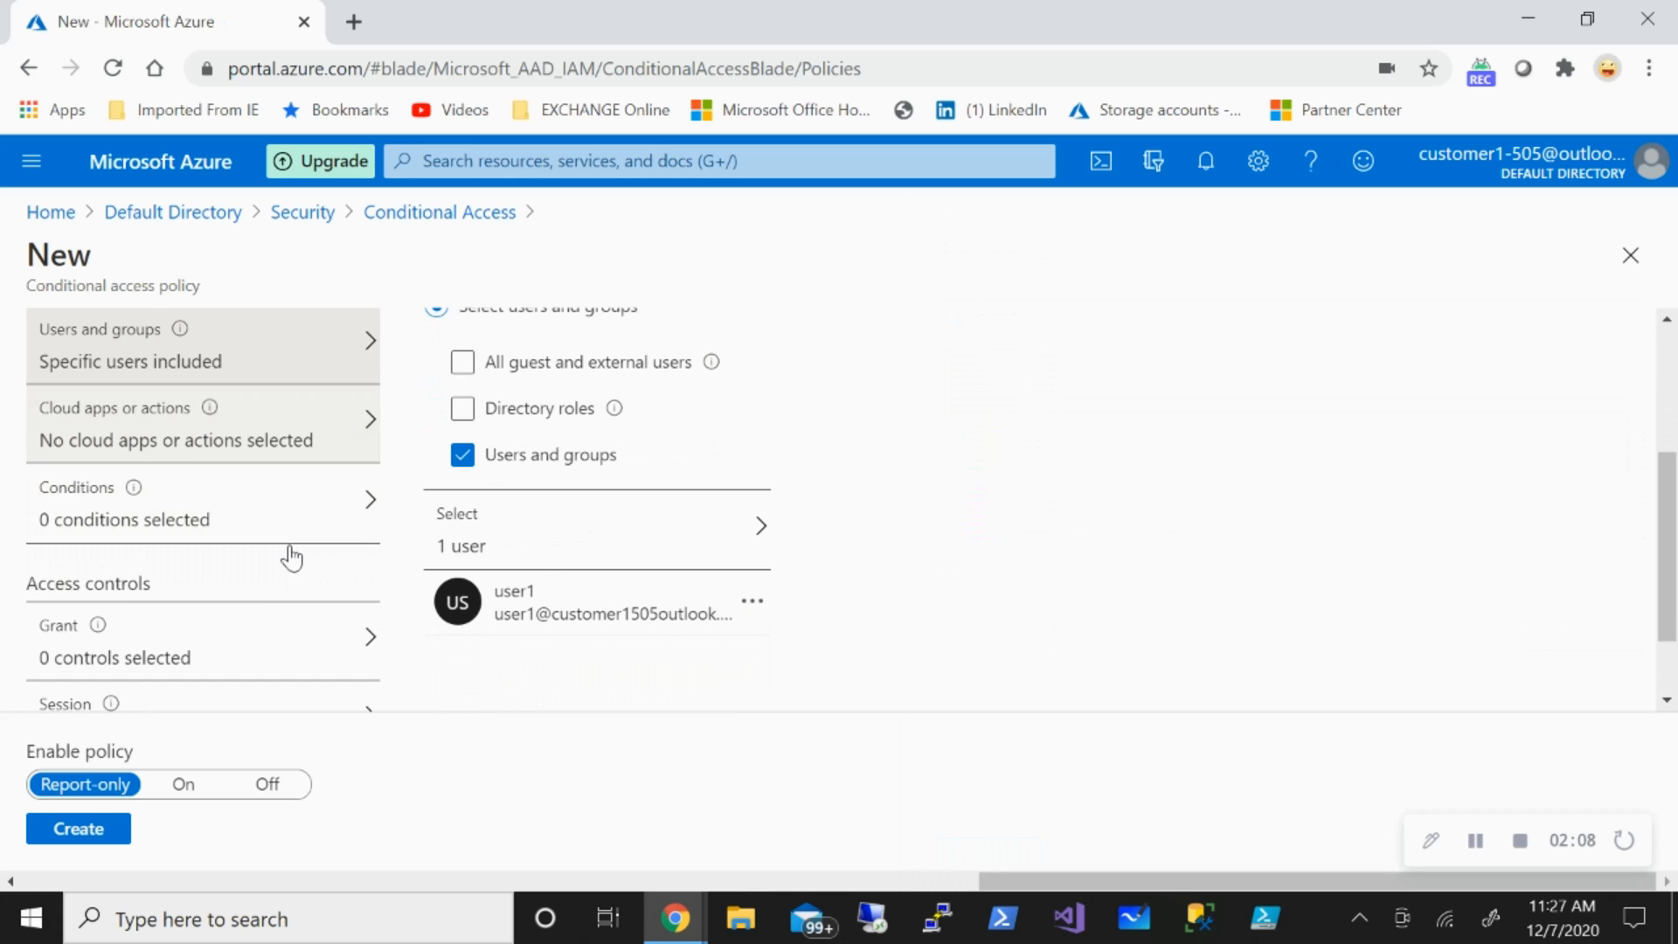
mouse_move(177, 449)
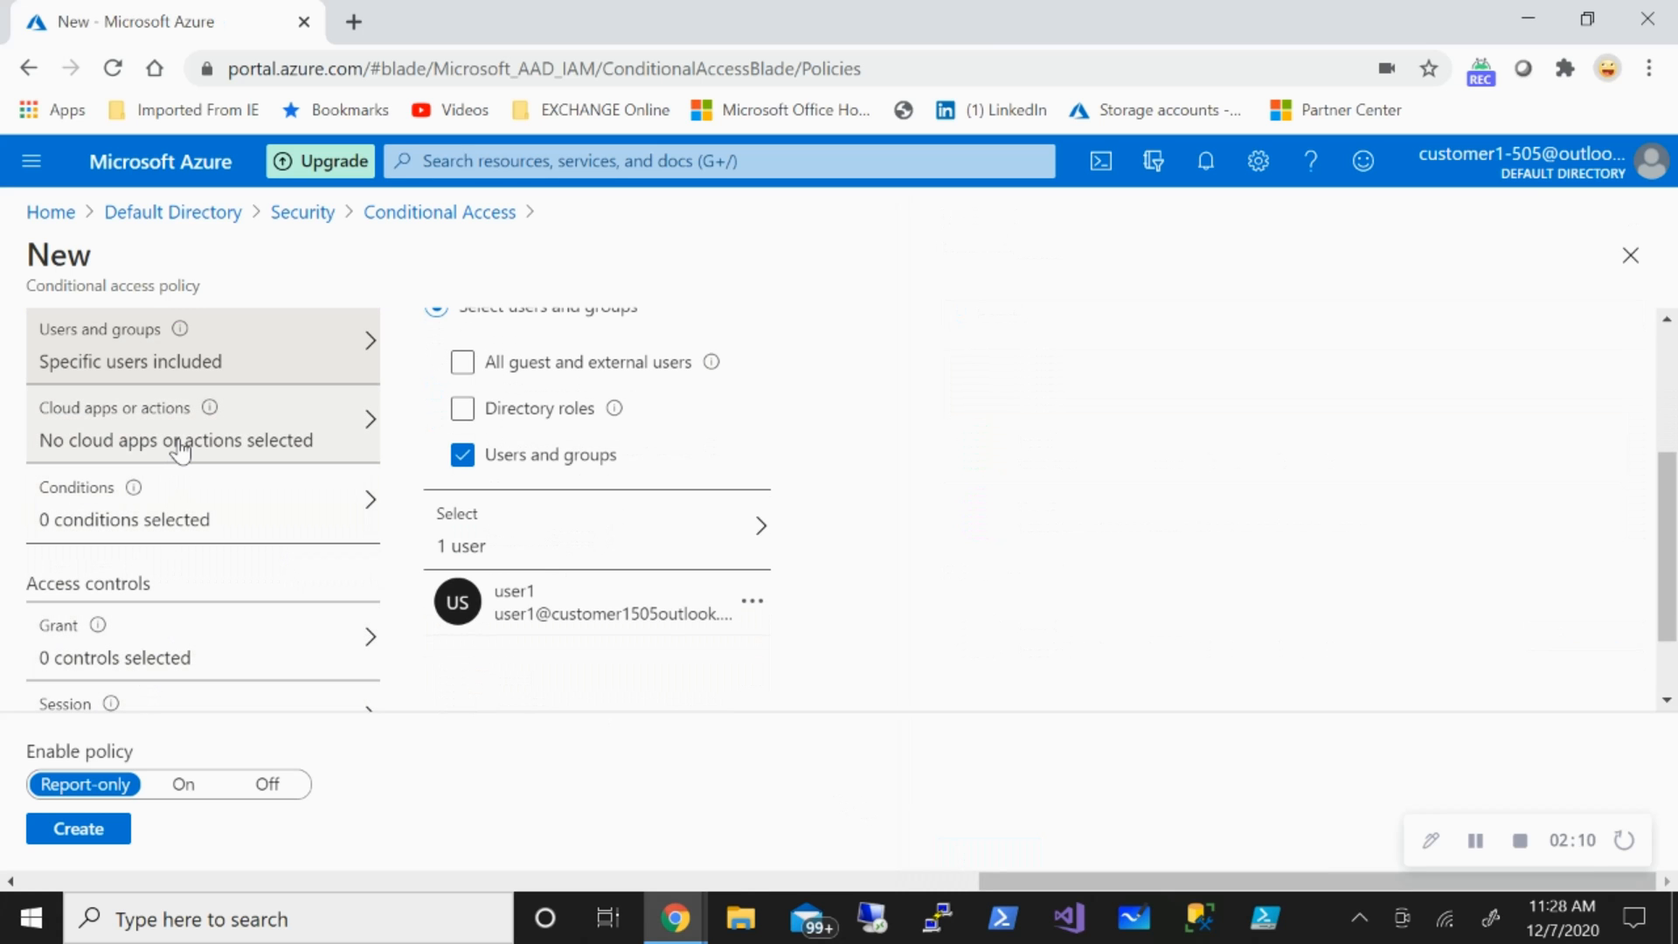
click(175, 423)
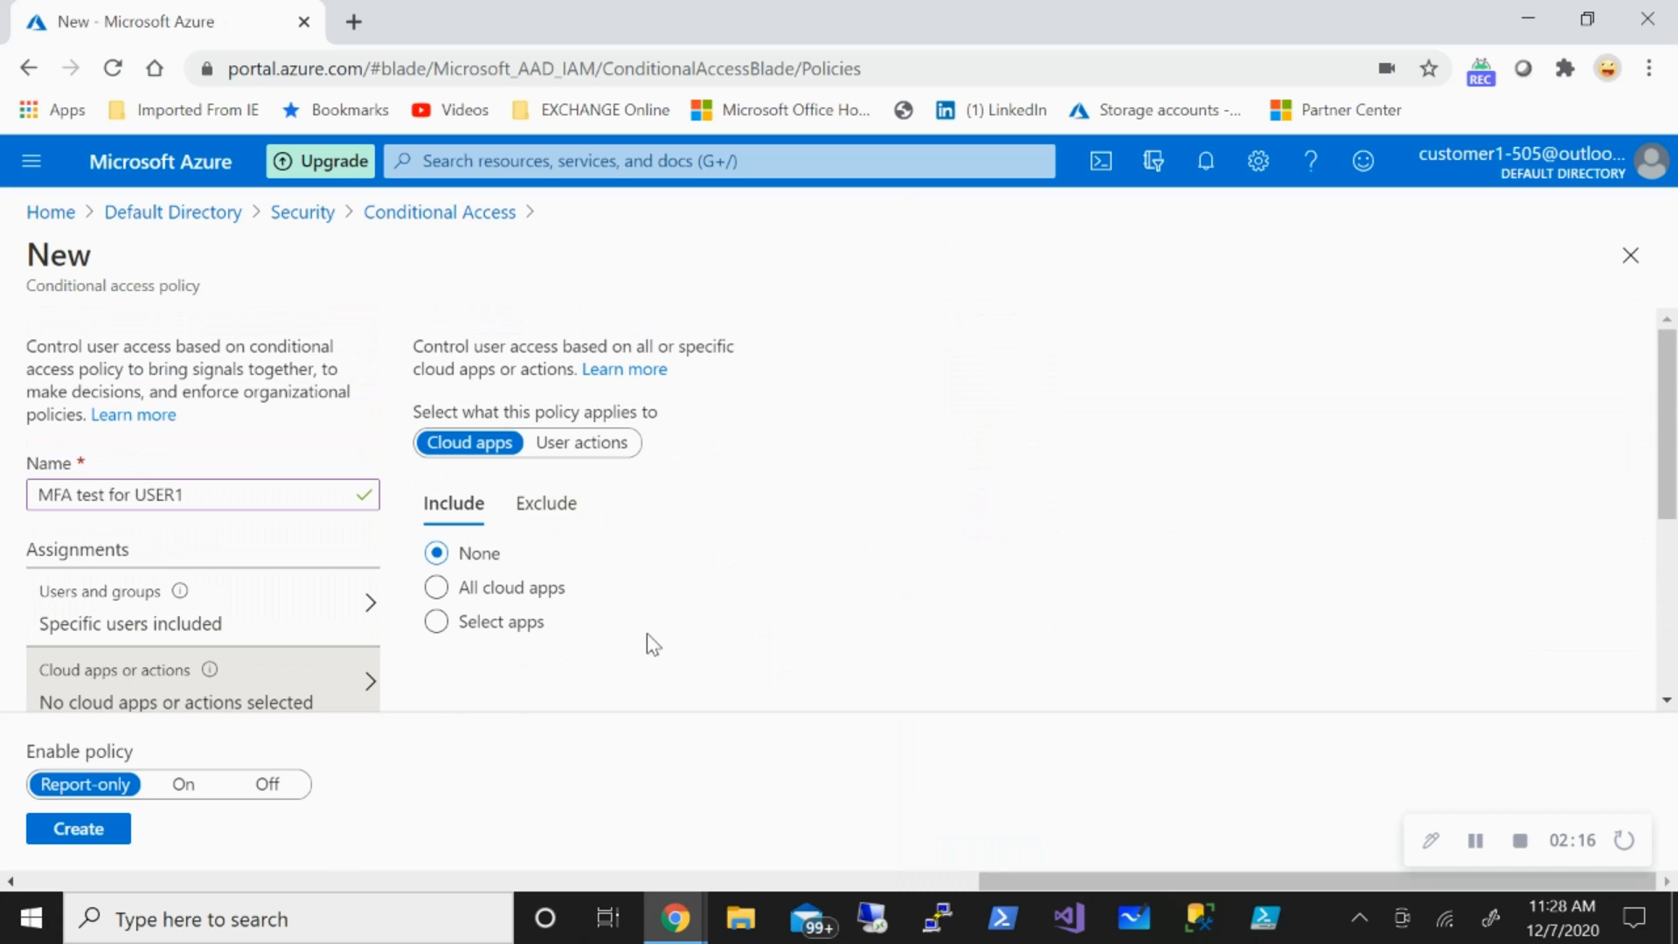
click(435, 621)
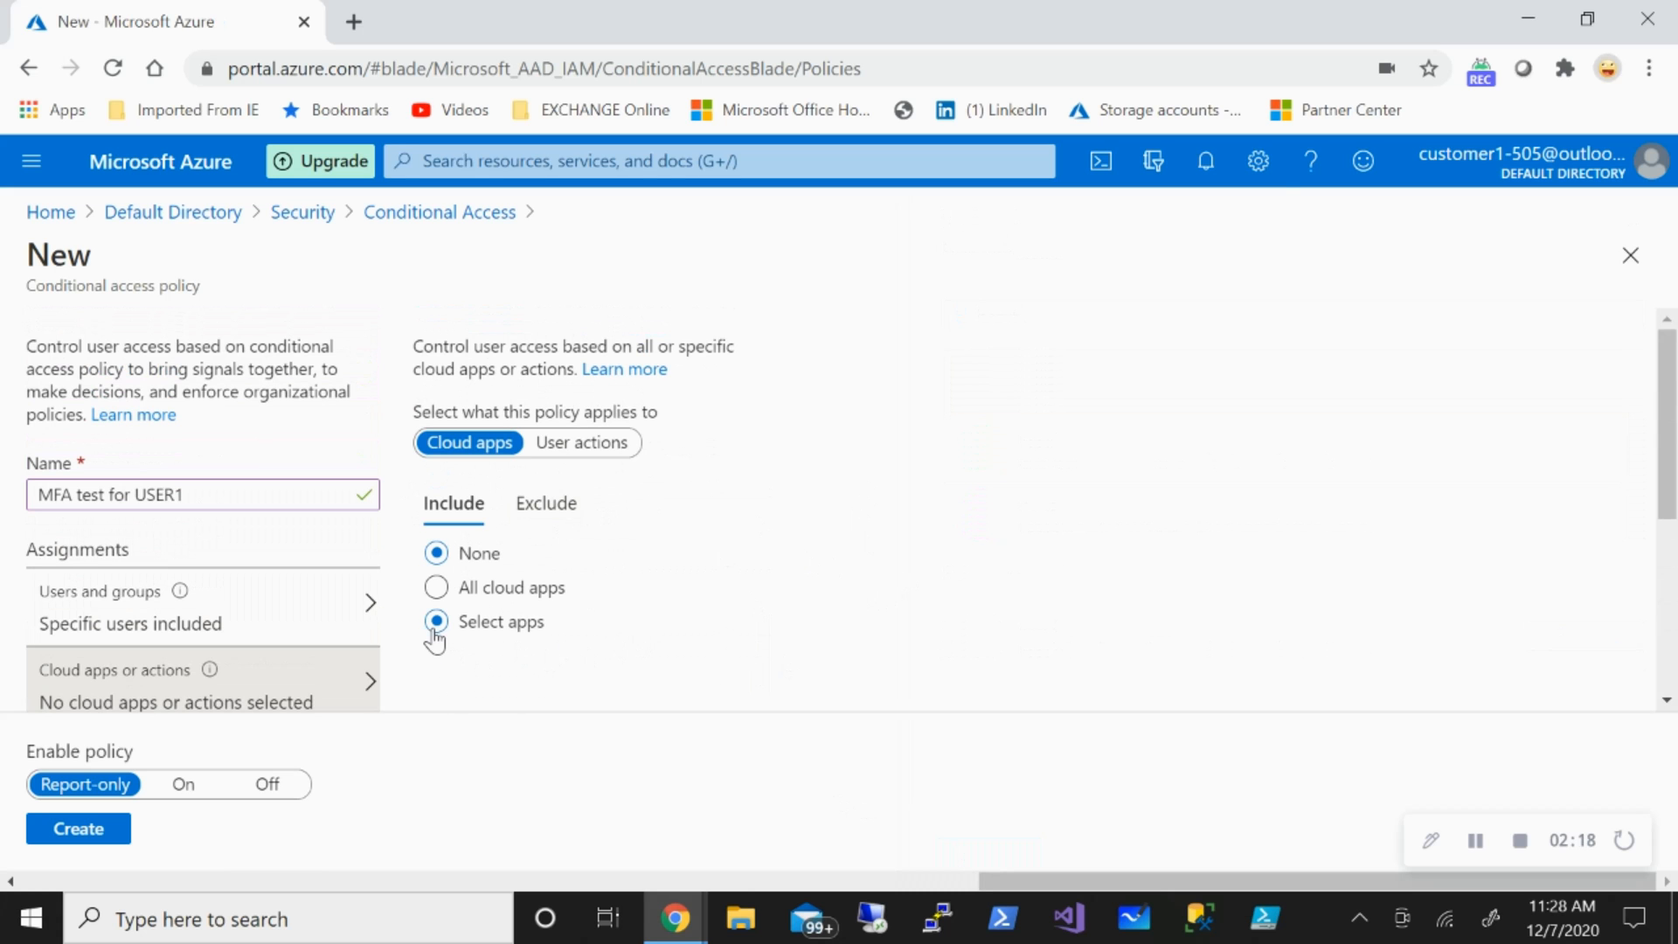
click(436, 622)
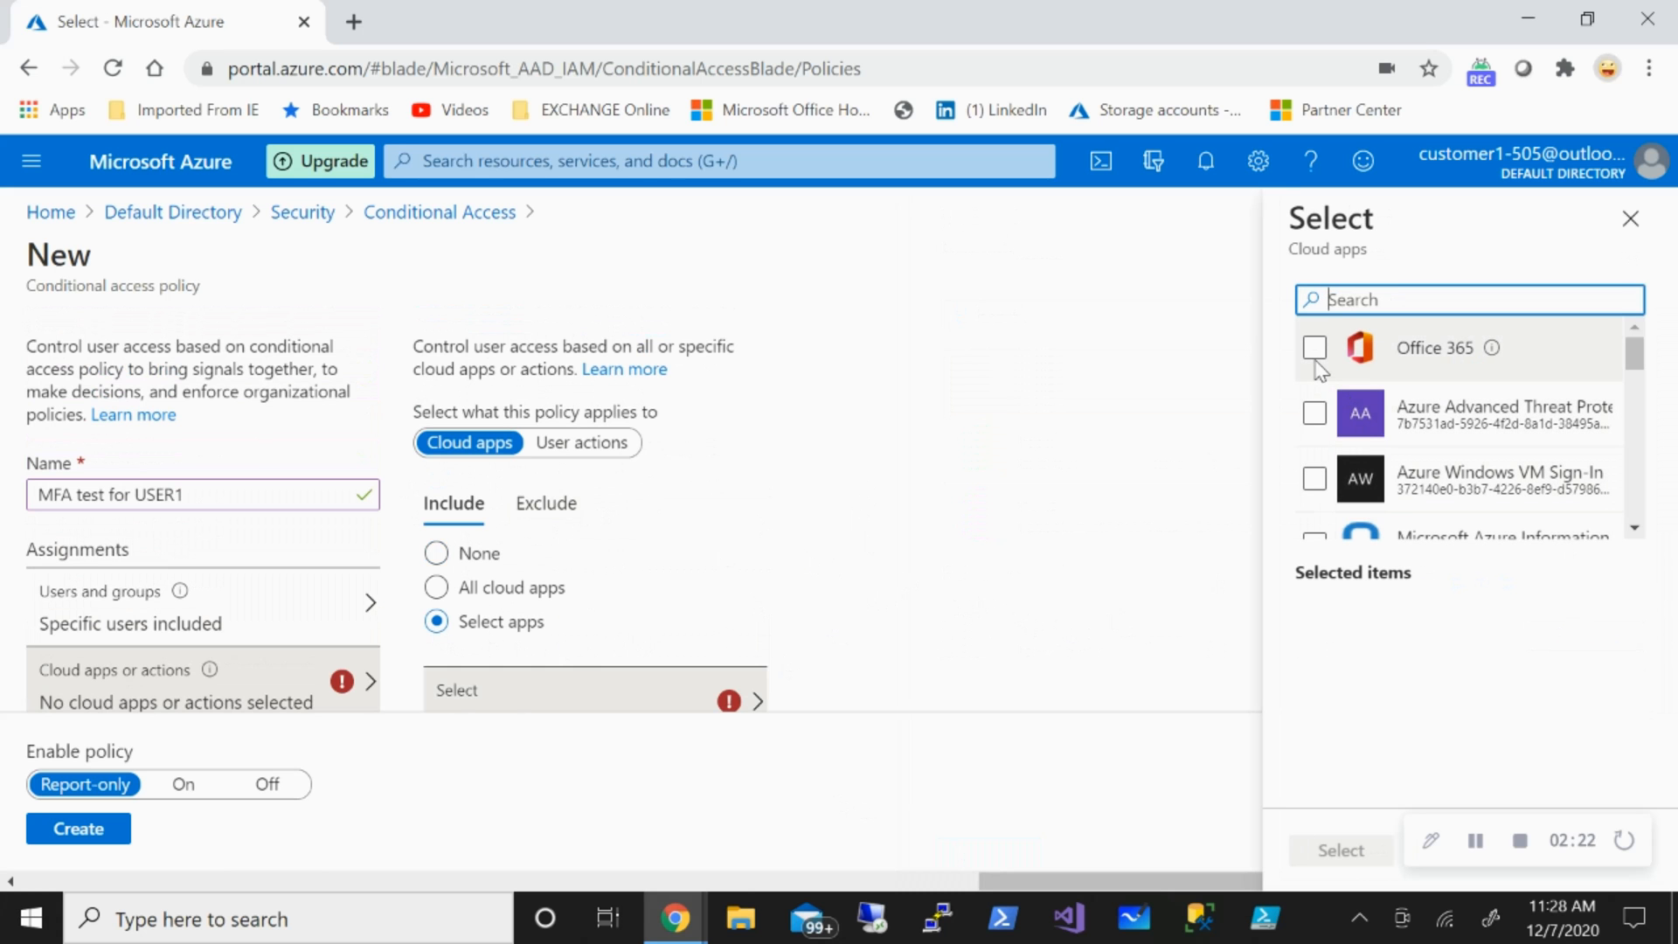
click(1313, 346)
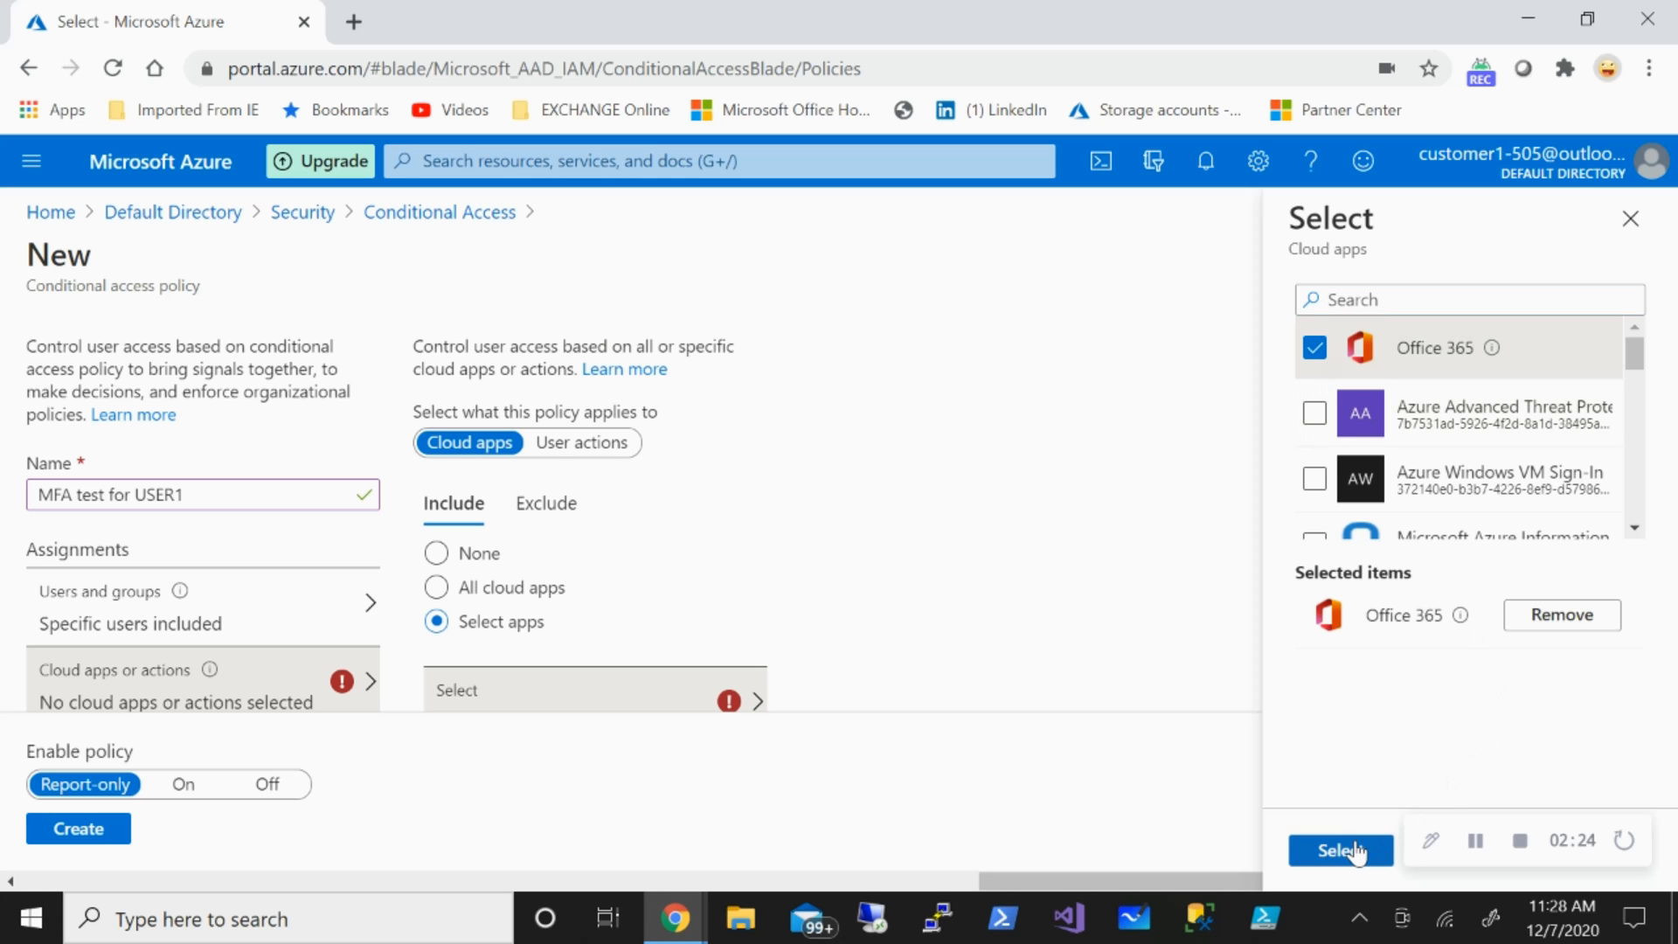
click(1340, 850)
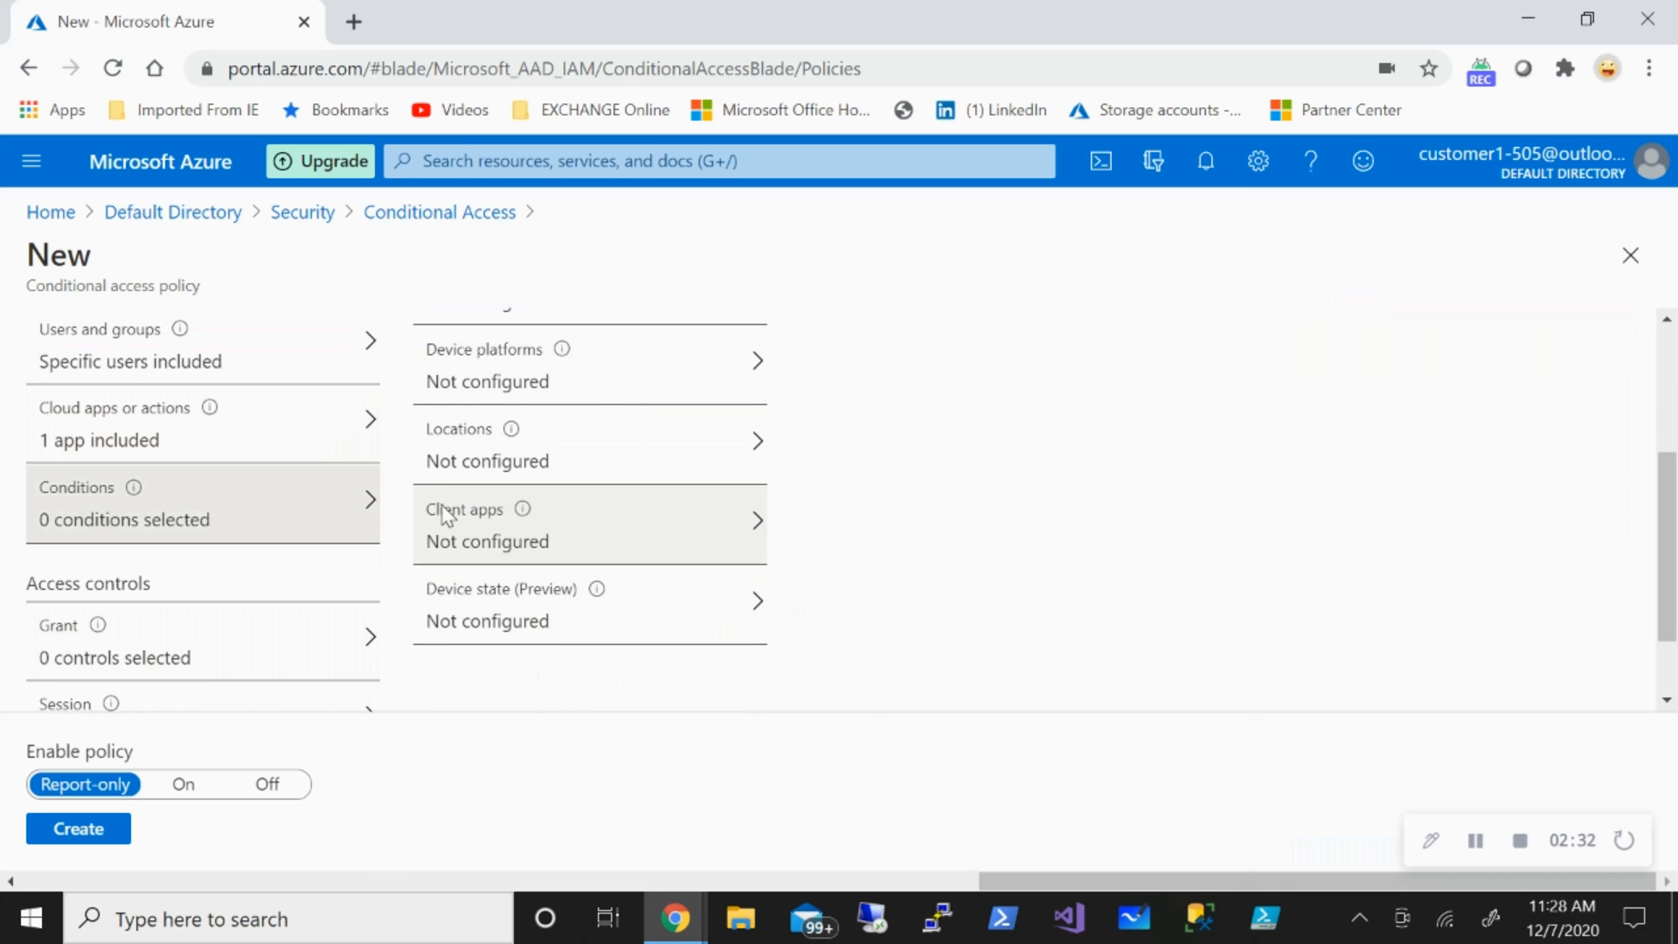
mouse_move(516, 370)
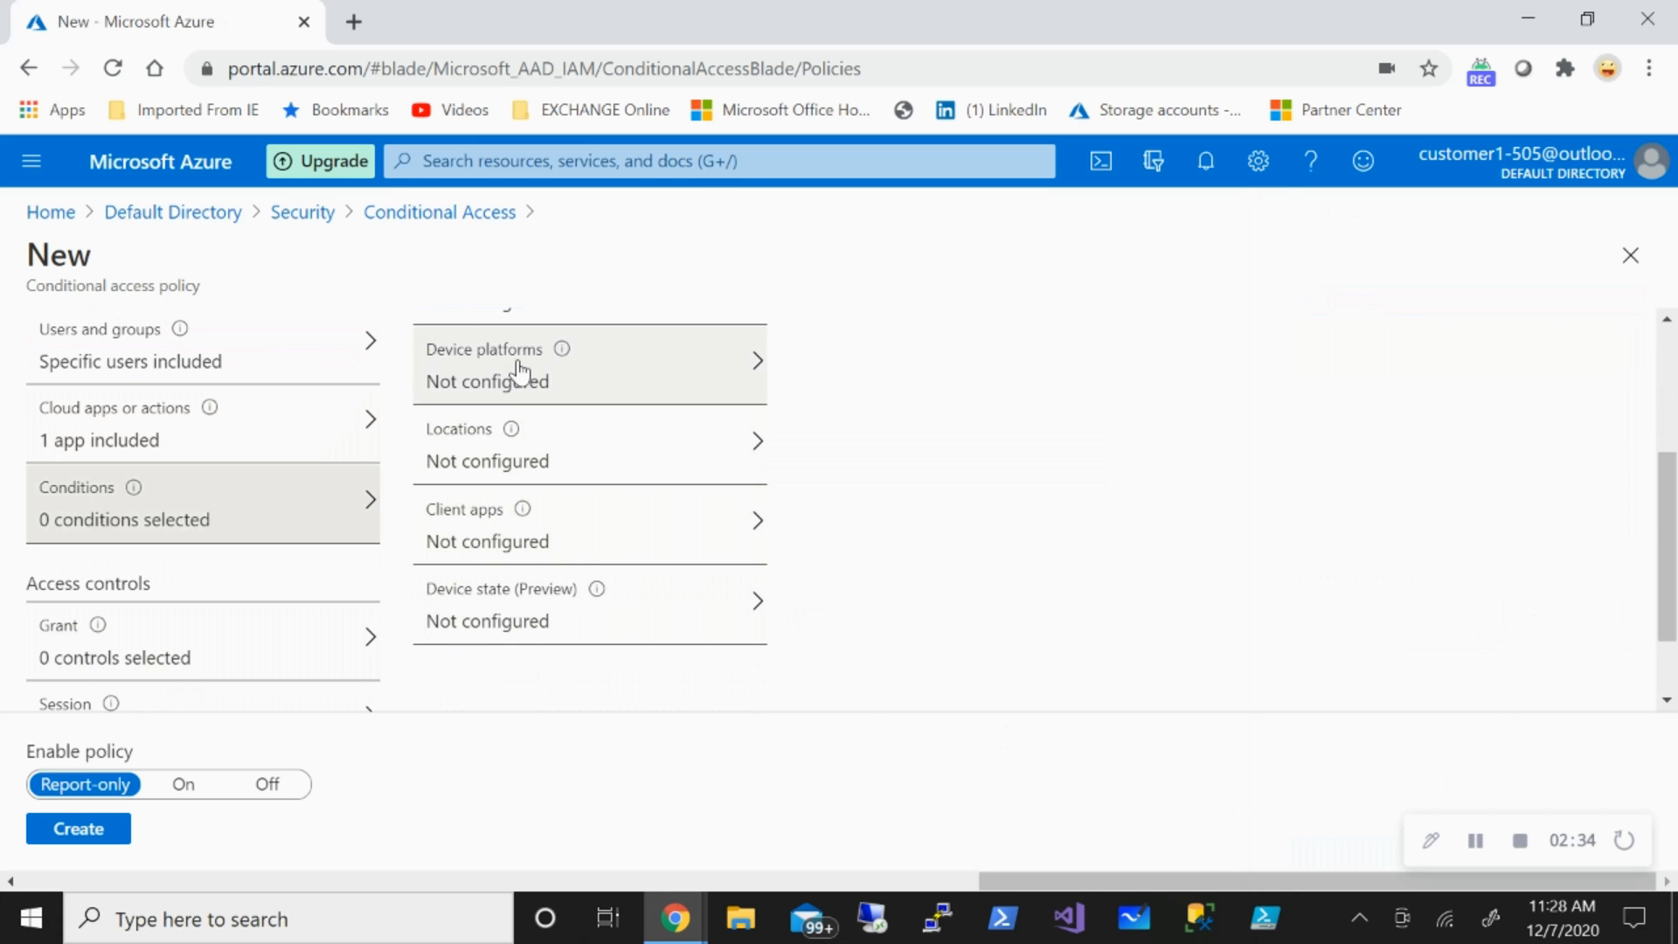
Step: Review device platform, client apps and device state conditions, leaving them unconfigured
click(518, 364)
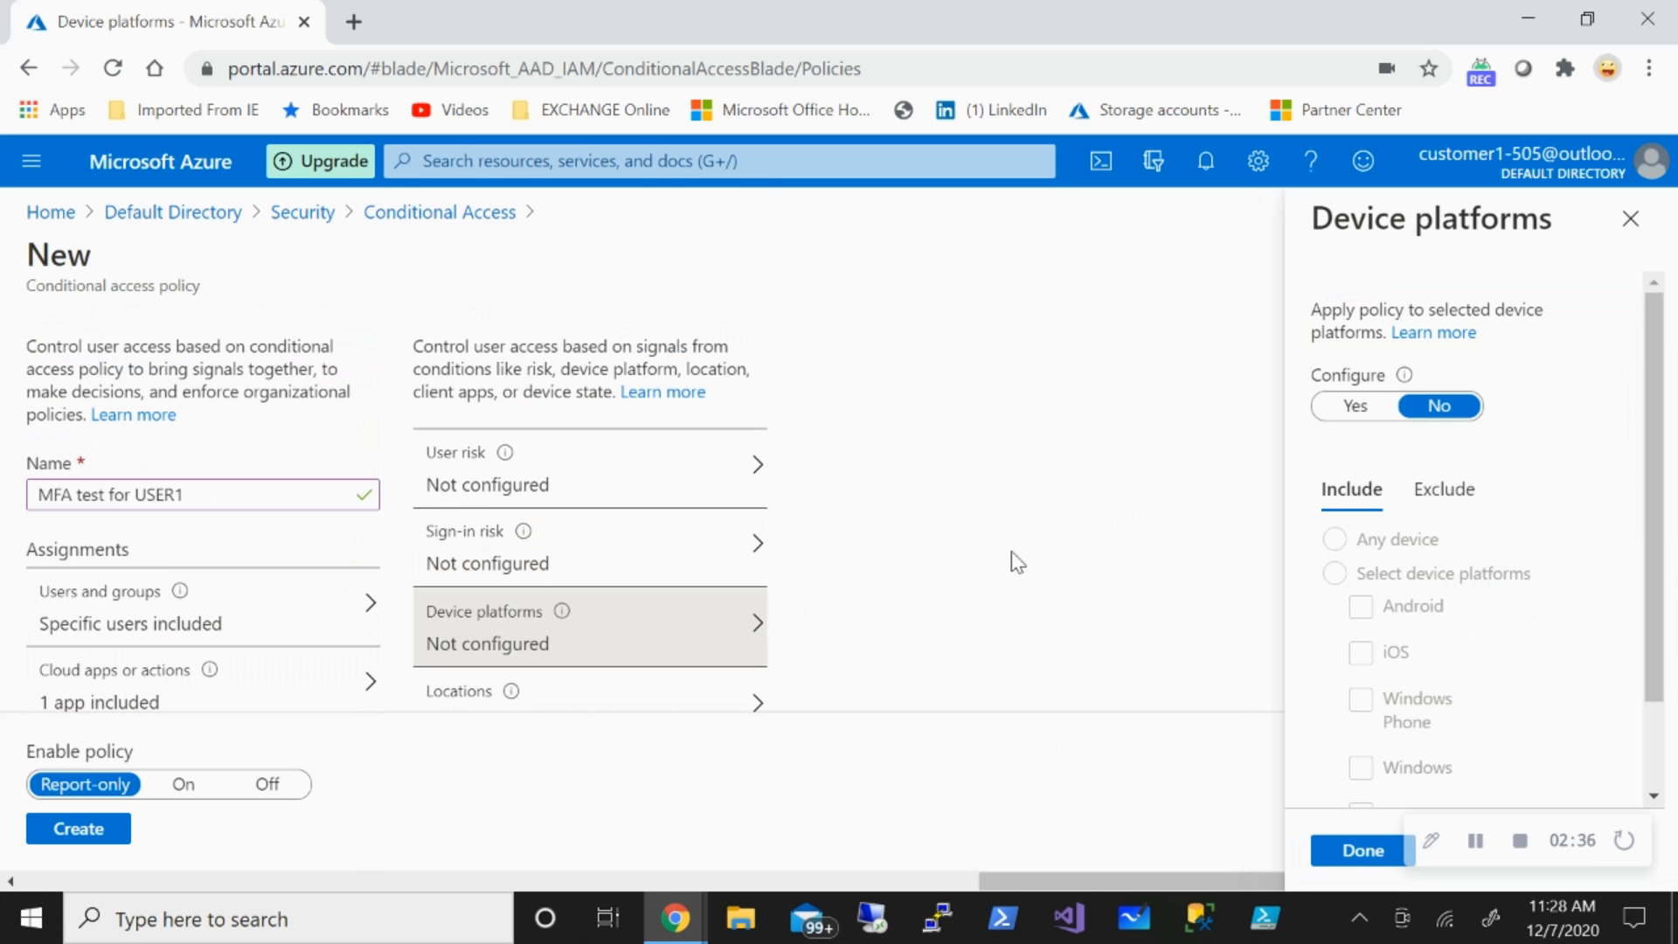
mouse_move(505, 453)
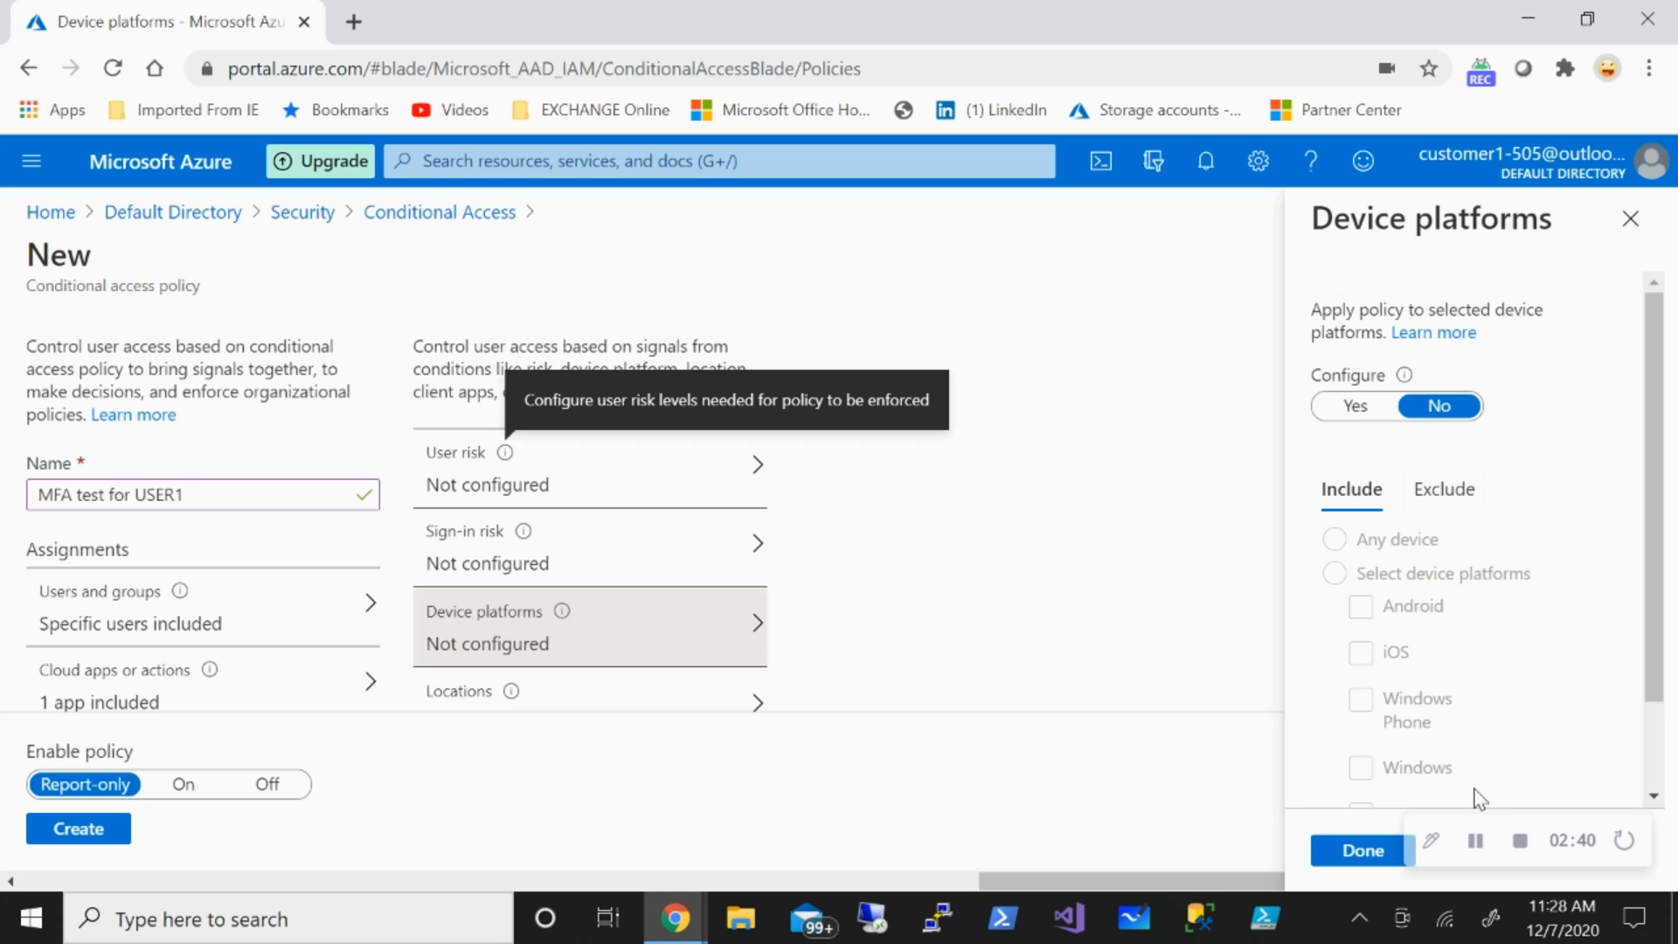
mouse_move(1635, 592)
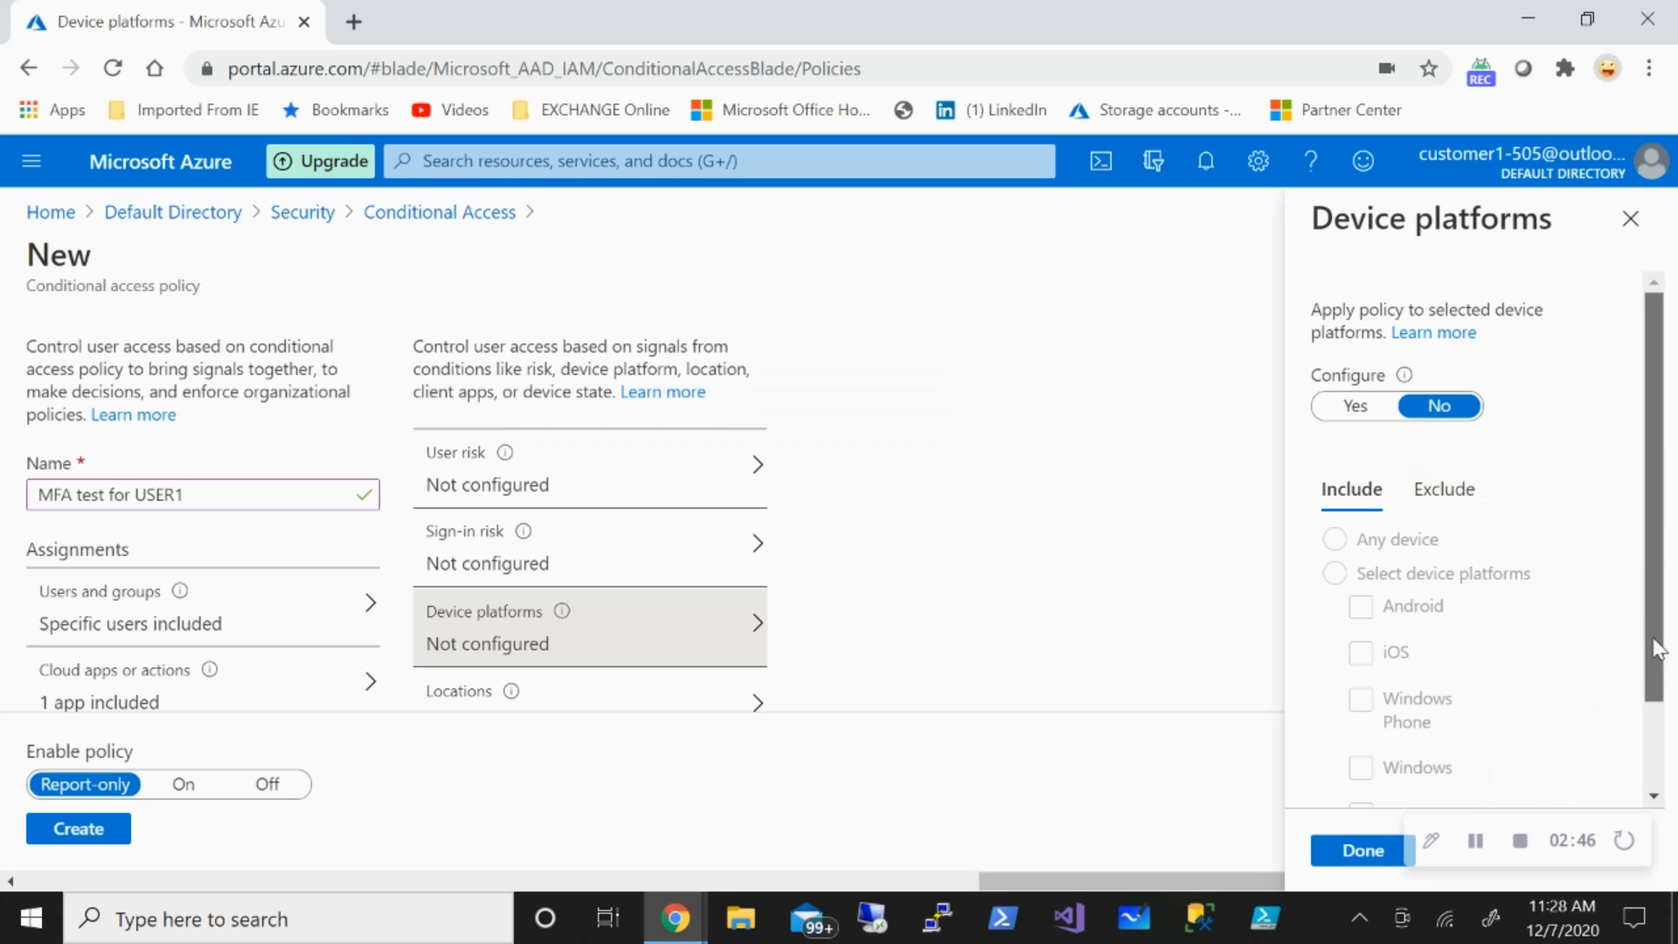
mouse_move(507, 818)
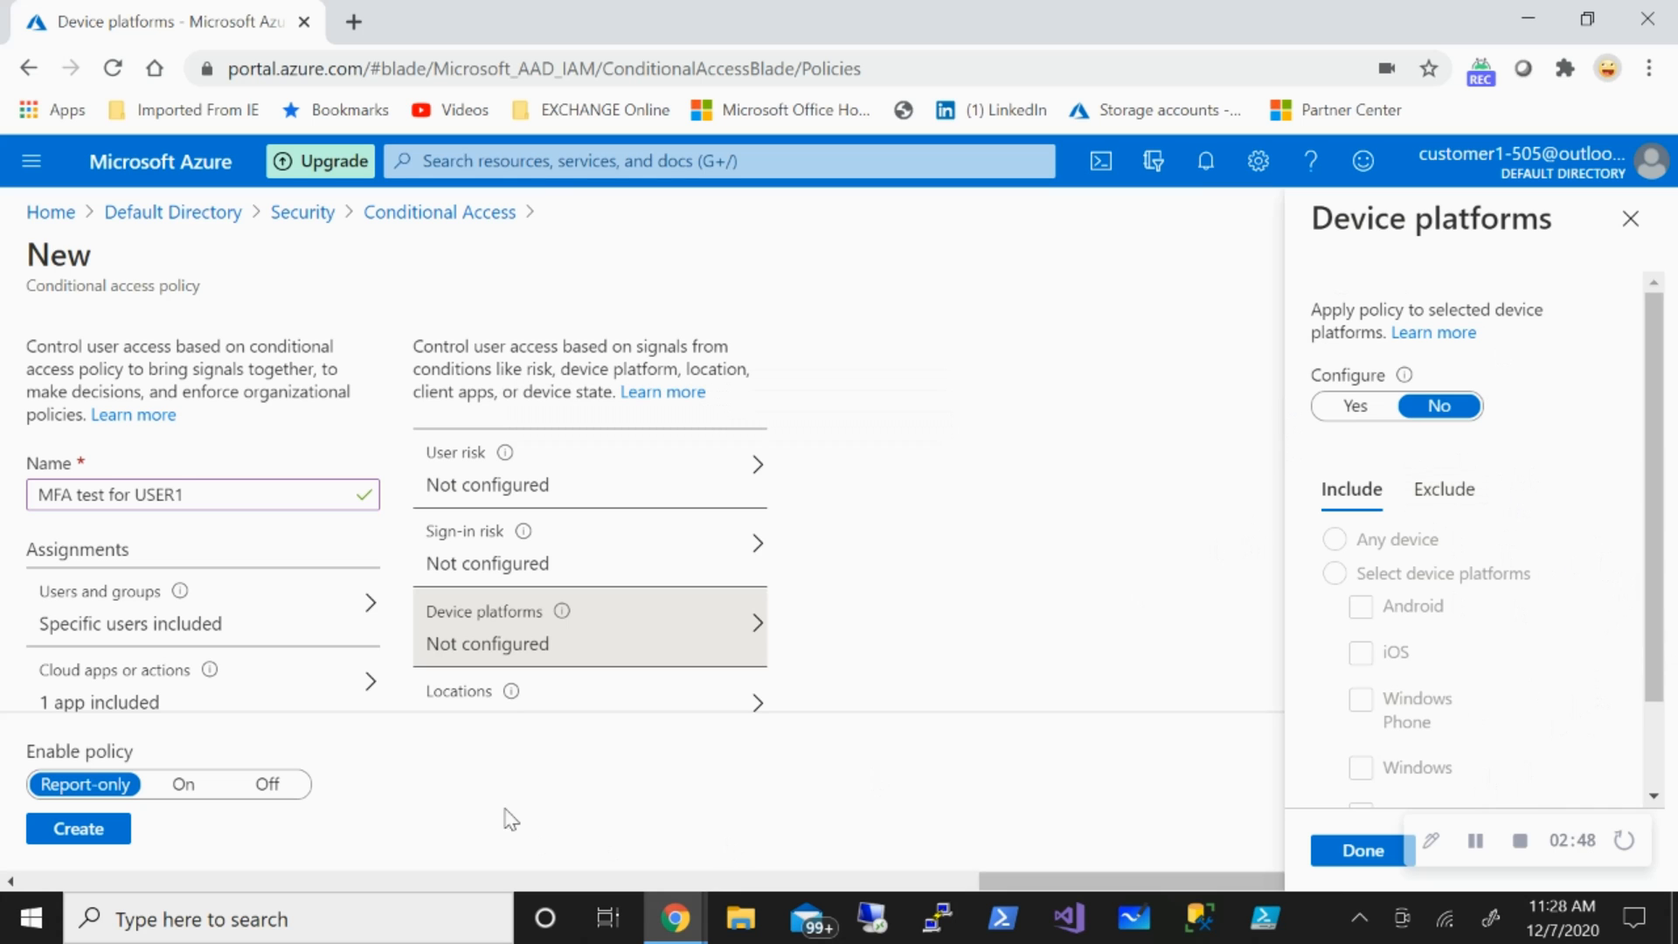
mouse_move(505, 559)
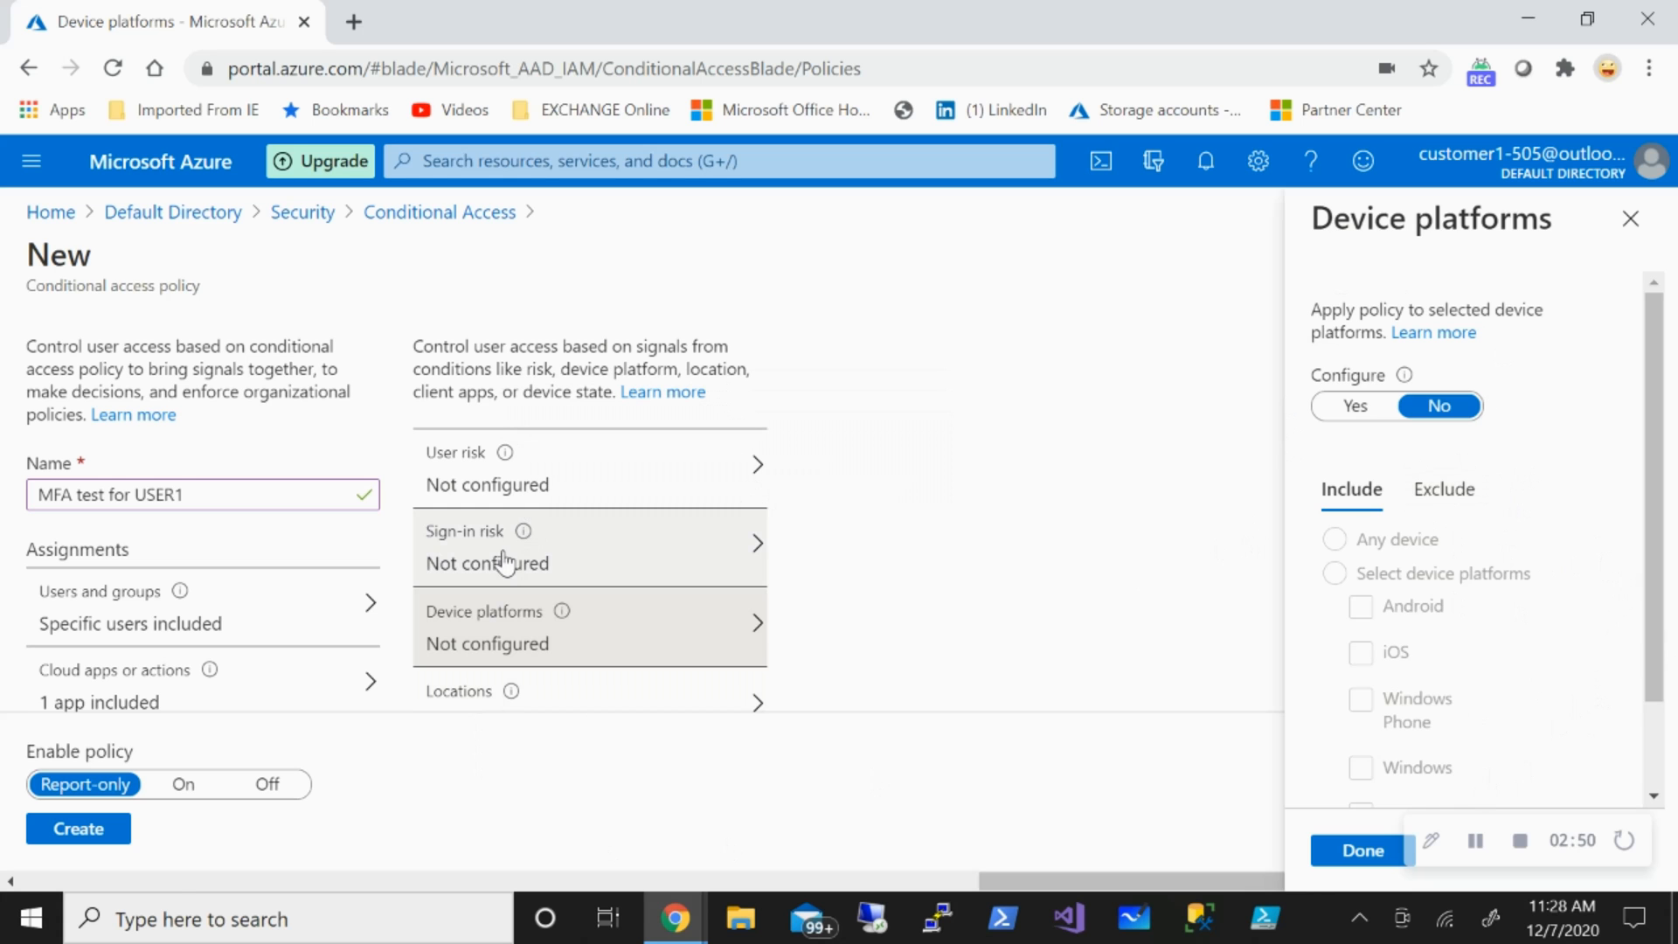
click(465, 547)
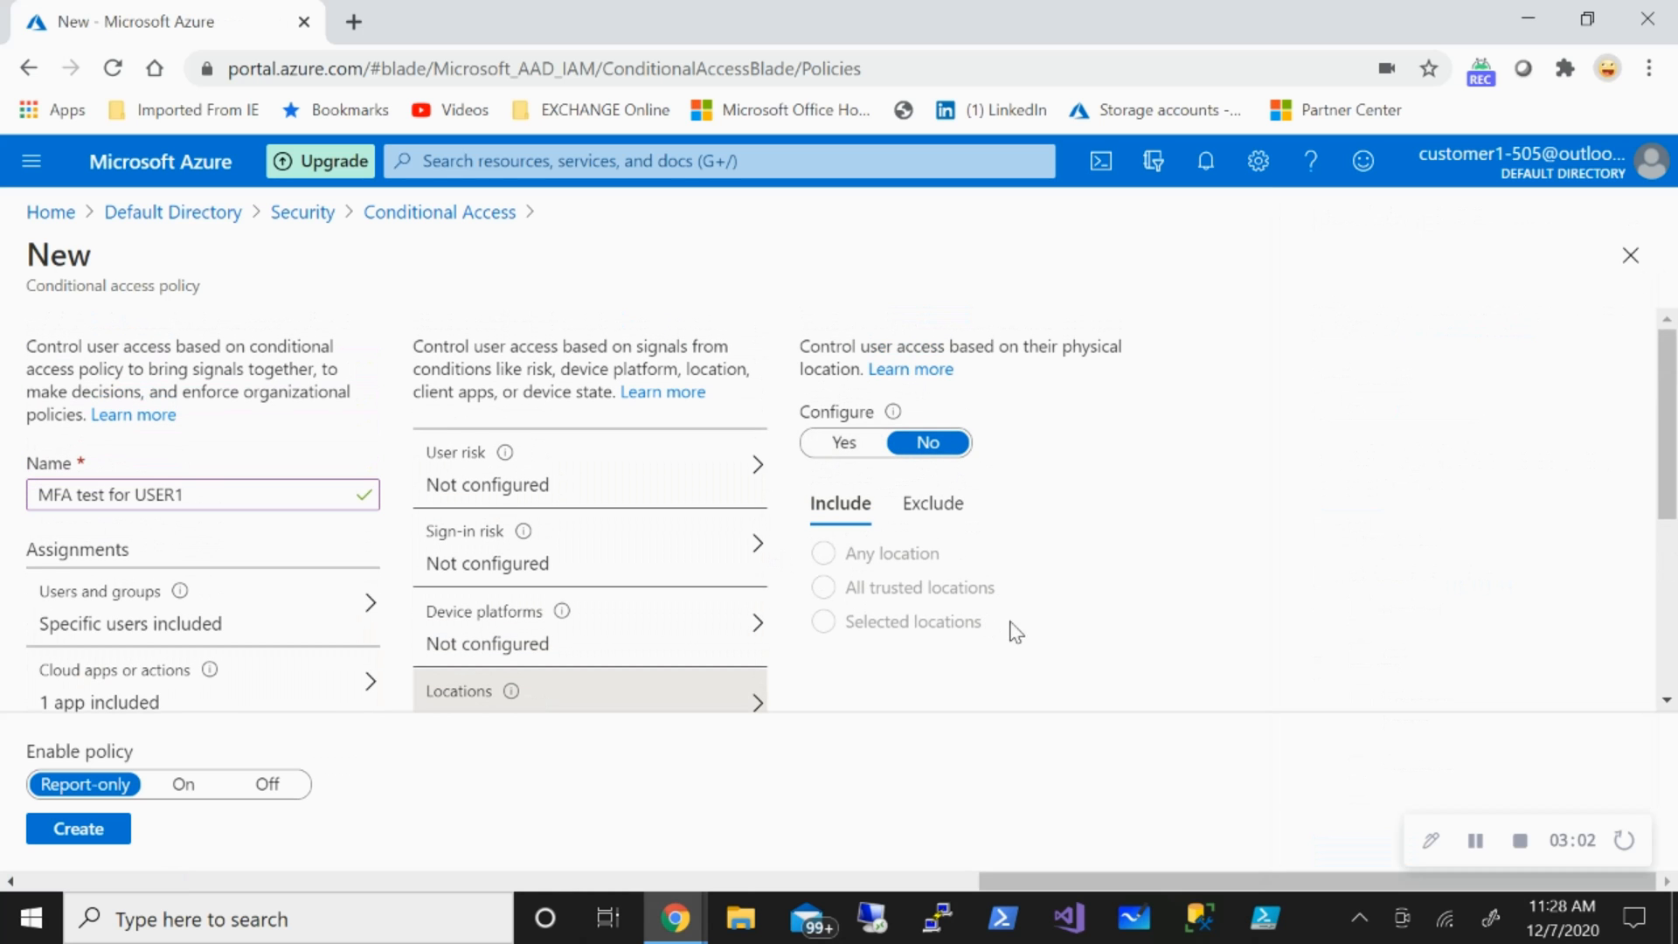
mouse_move(1120, 612)
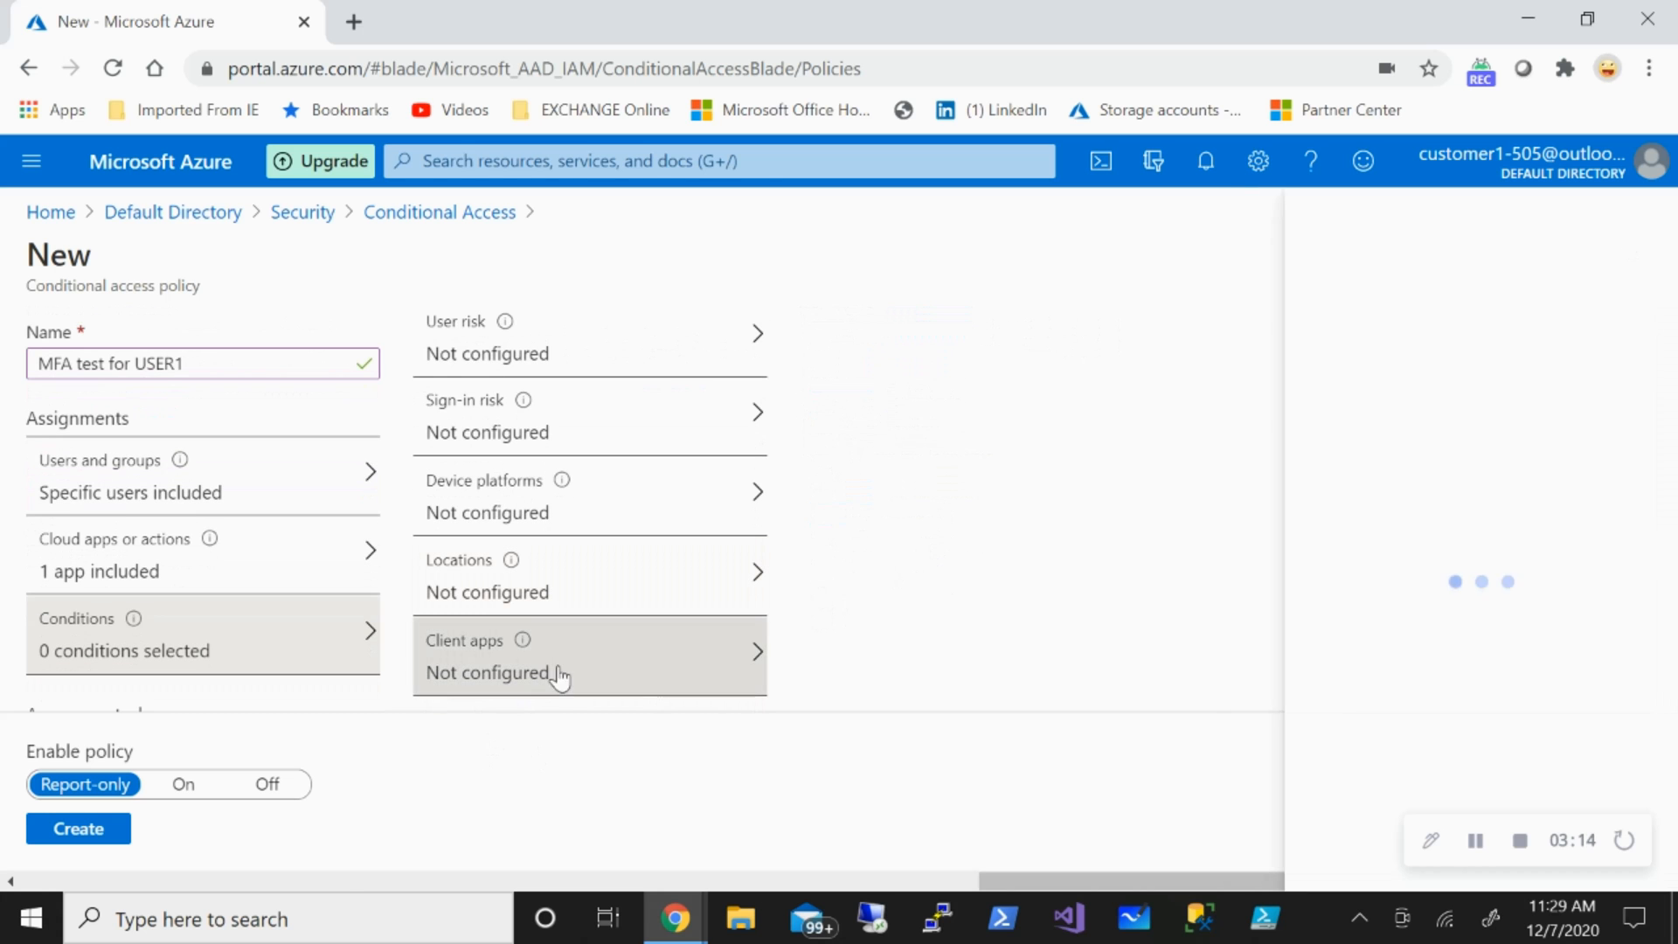
click(590, 655)
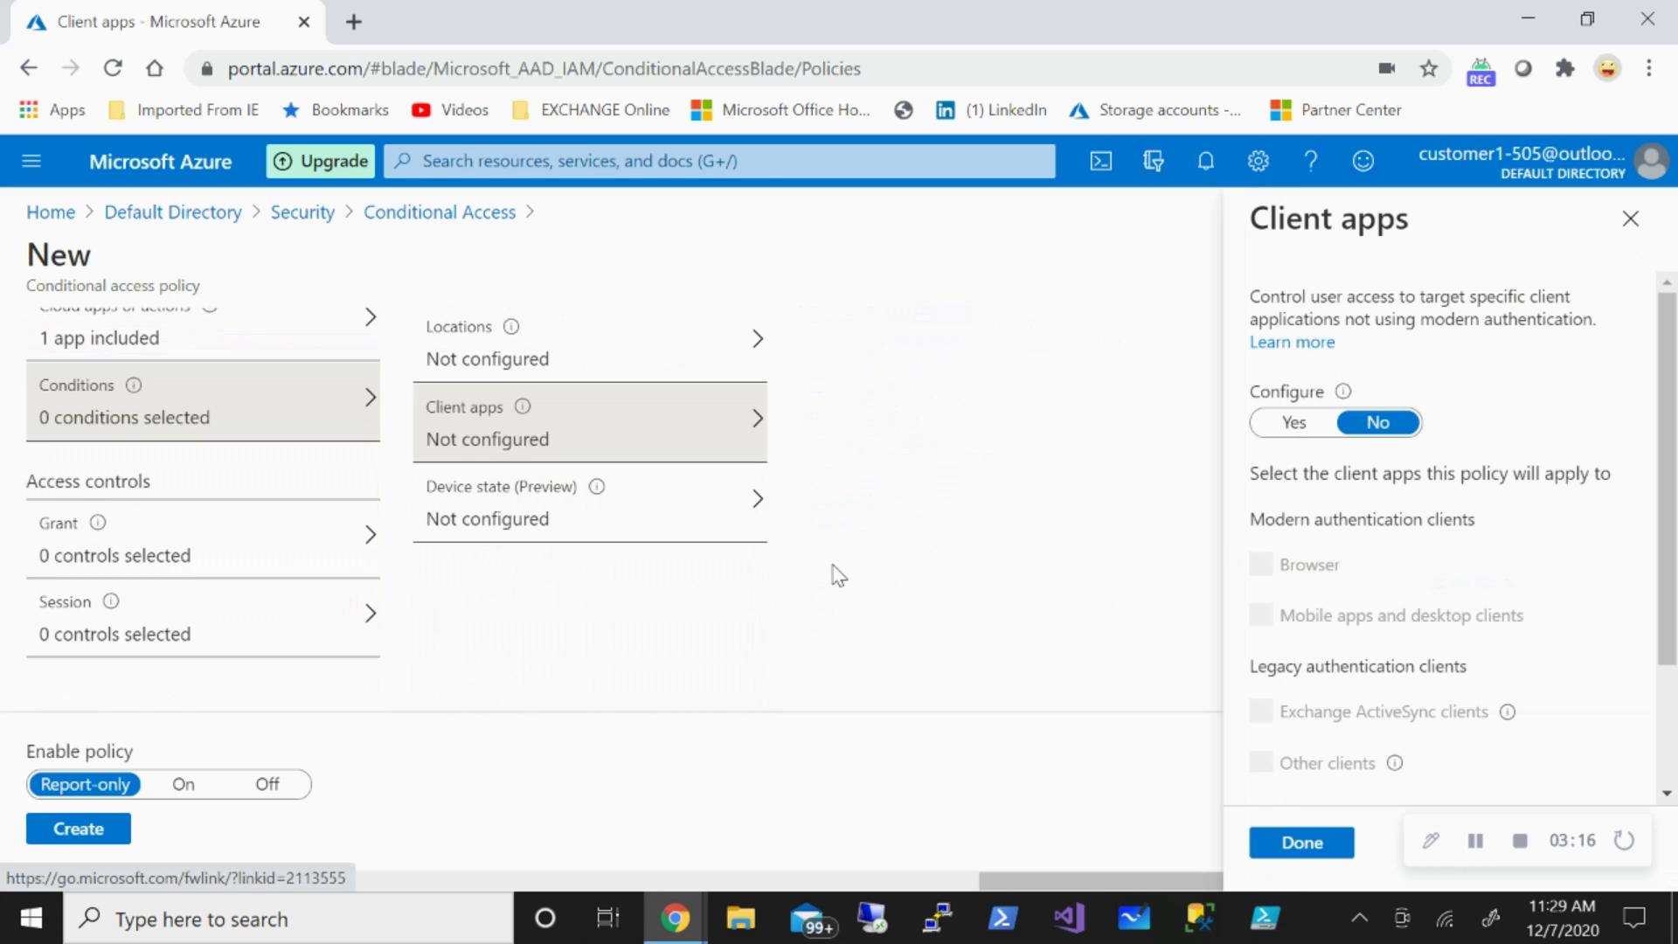
click(536, 502)
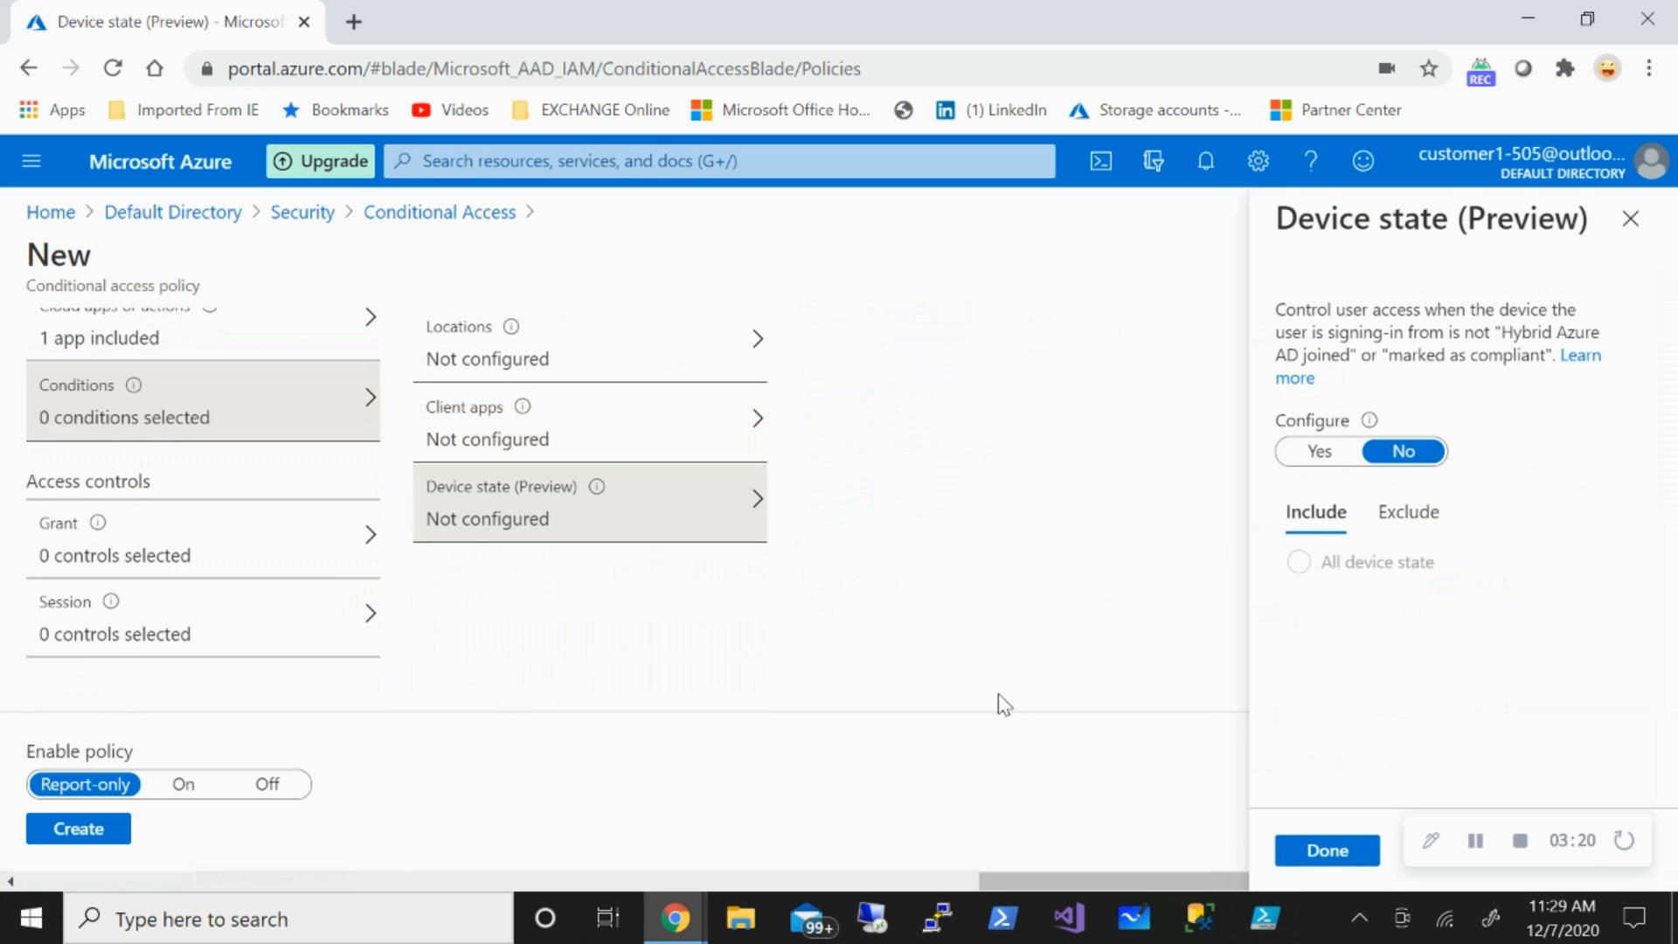
mouse_move(1324, 858)
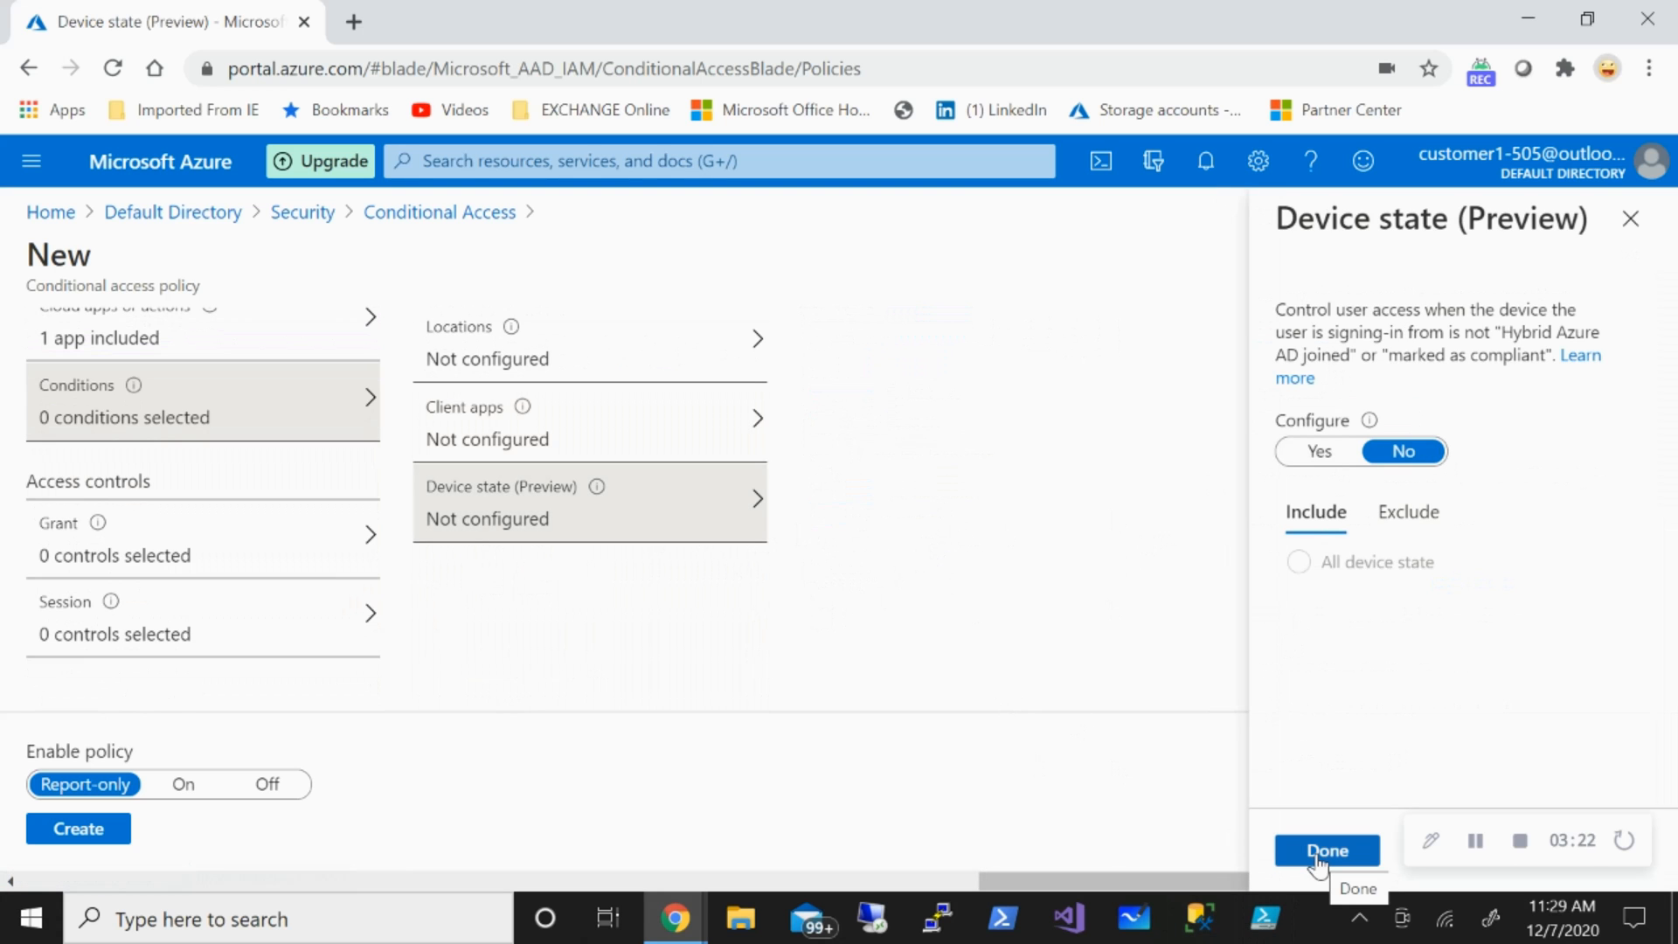
click(1326, 849)
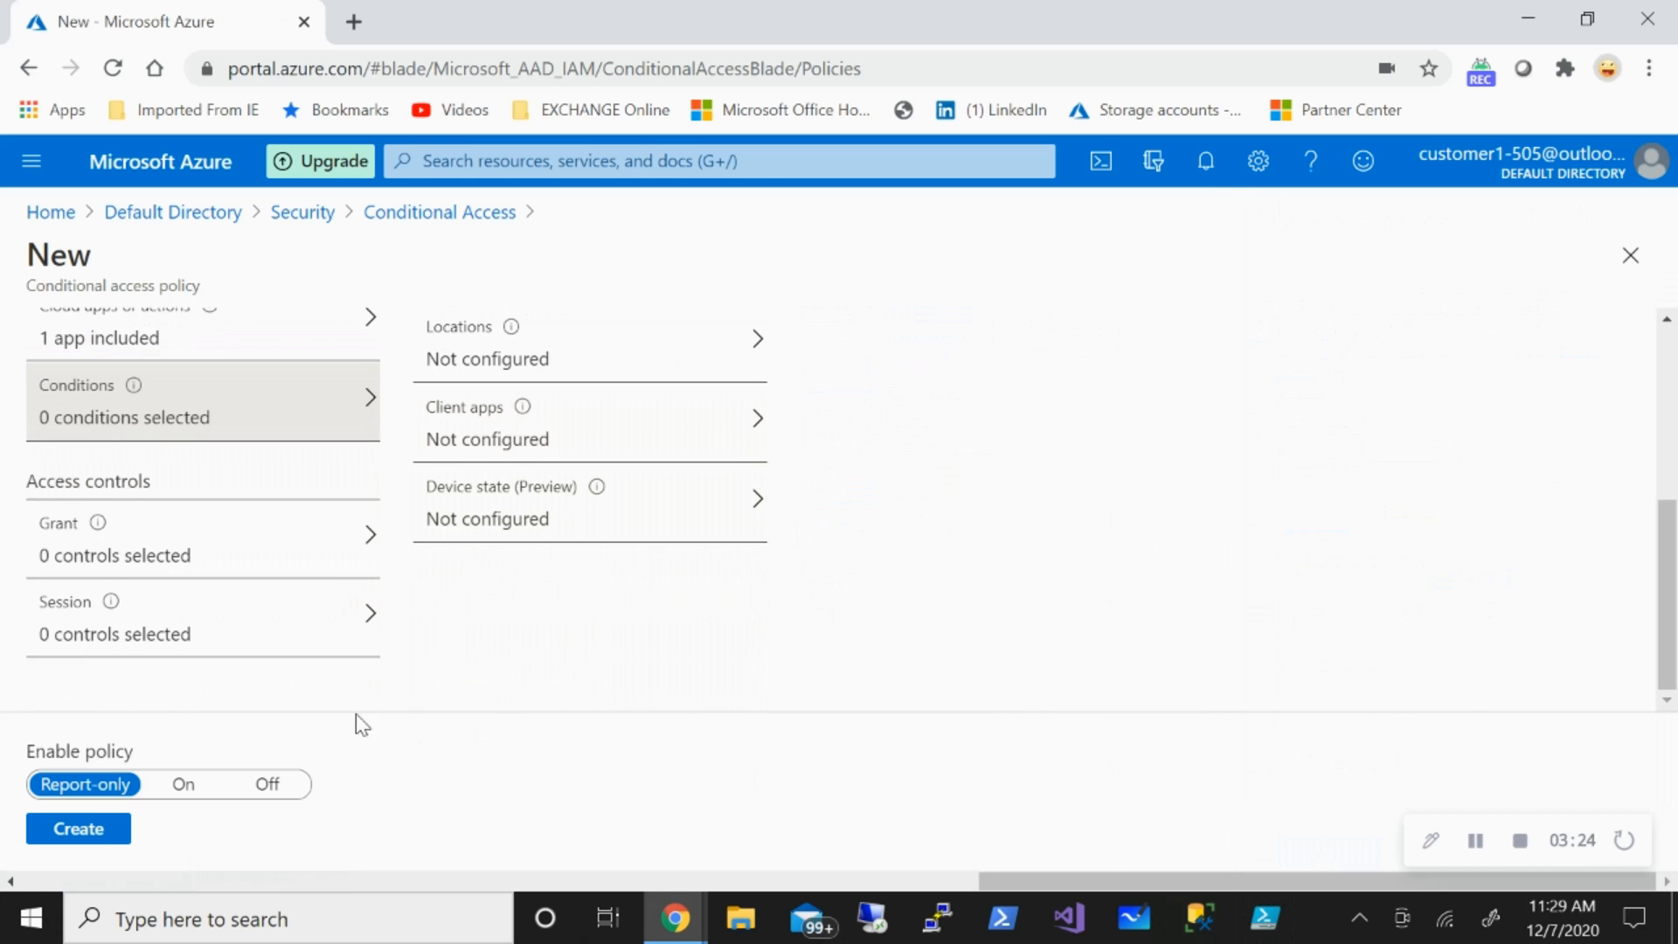
Step: Grant access requiring multi-factor authentication, with all selected controls required
click(201, 539)
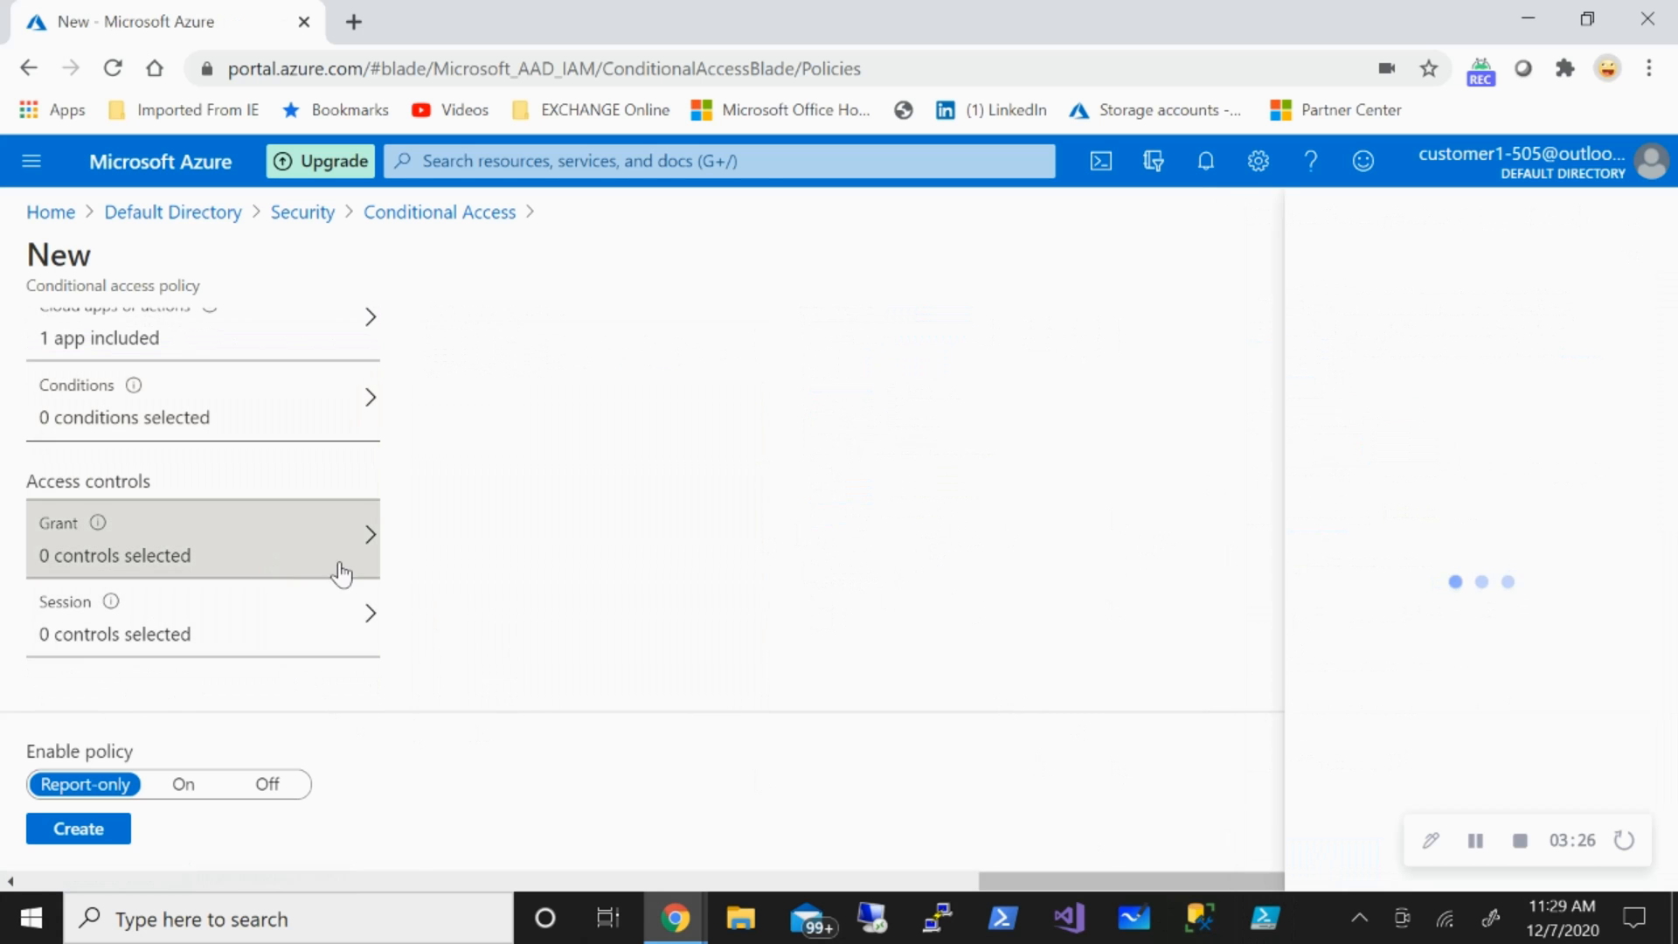
click(201, 539)
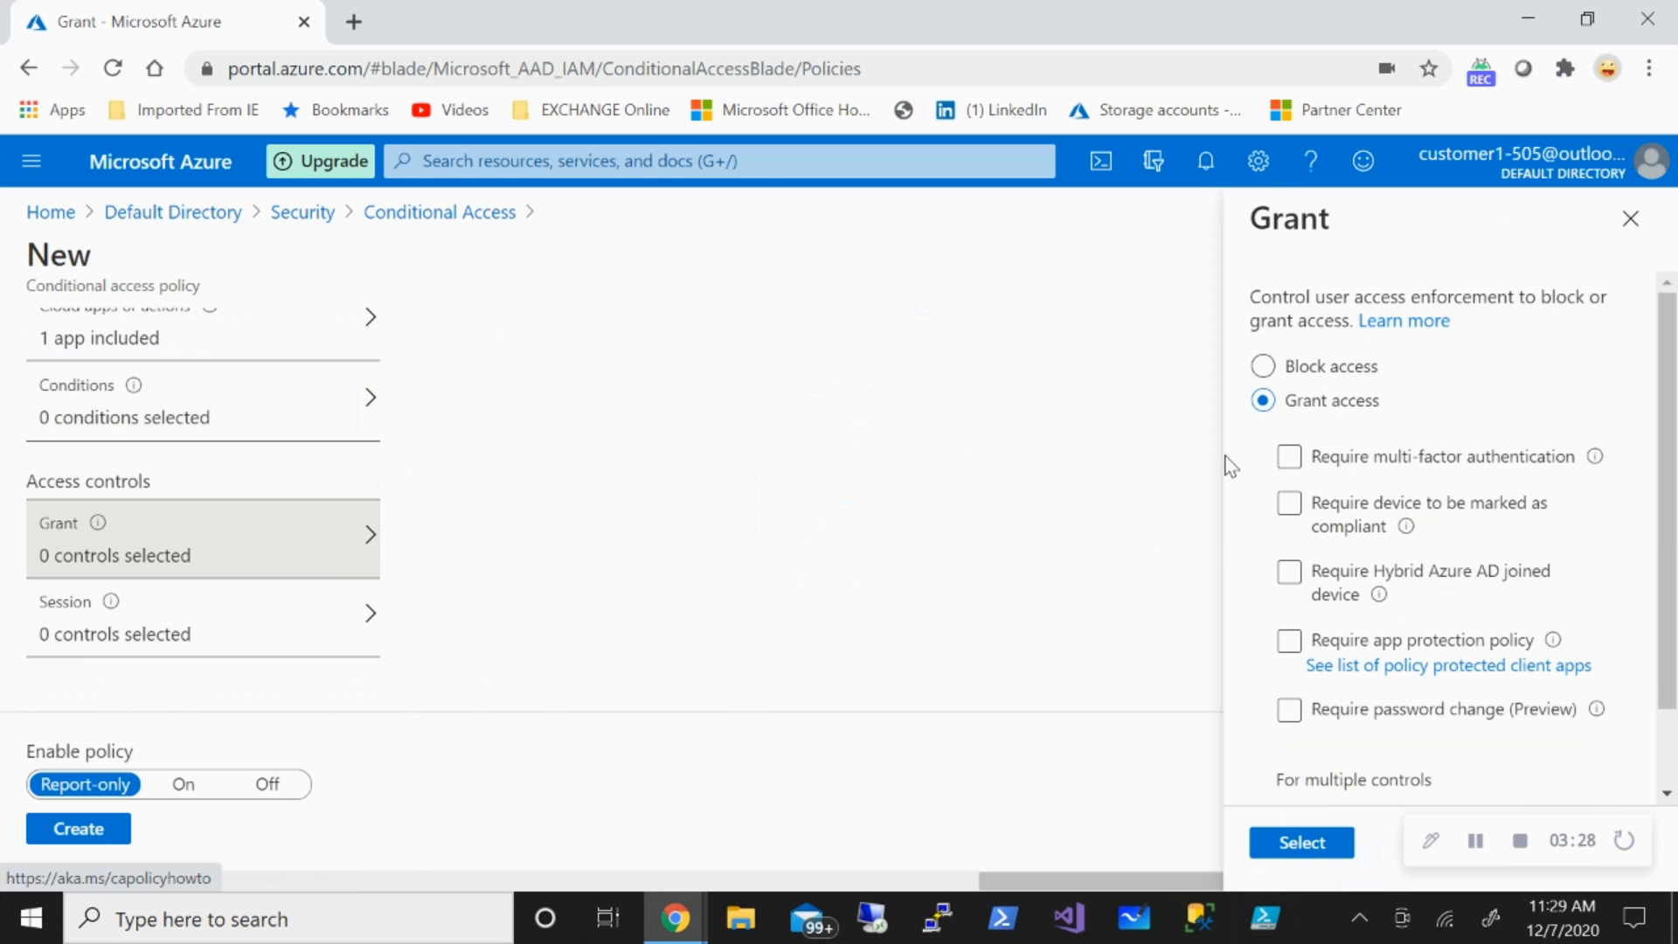
click(1289, 456)
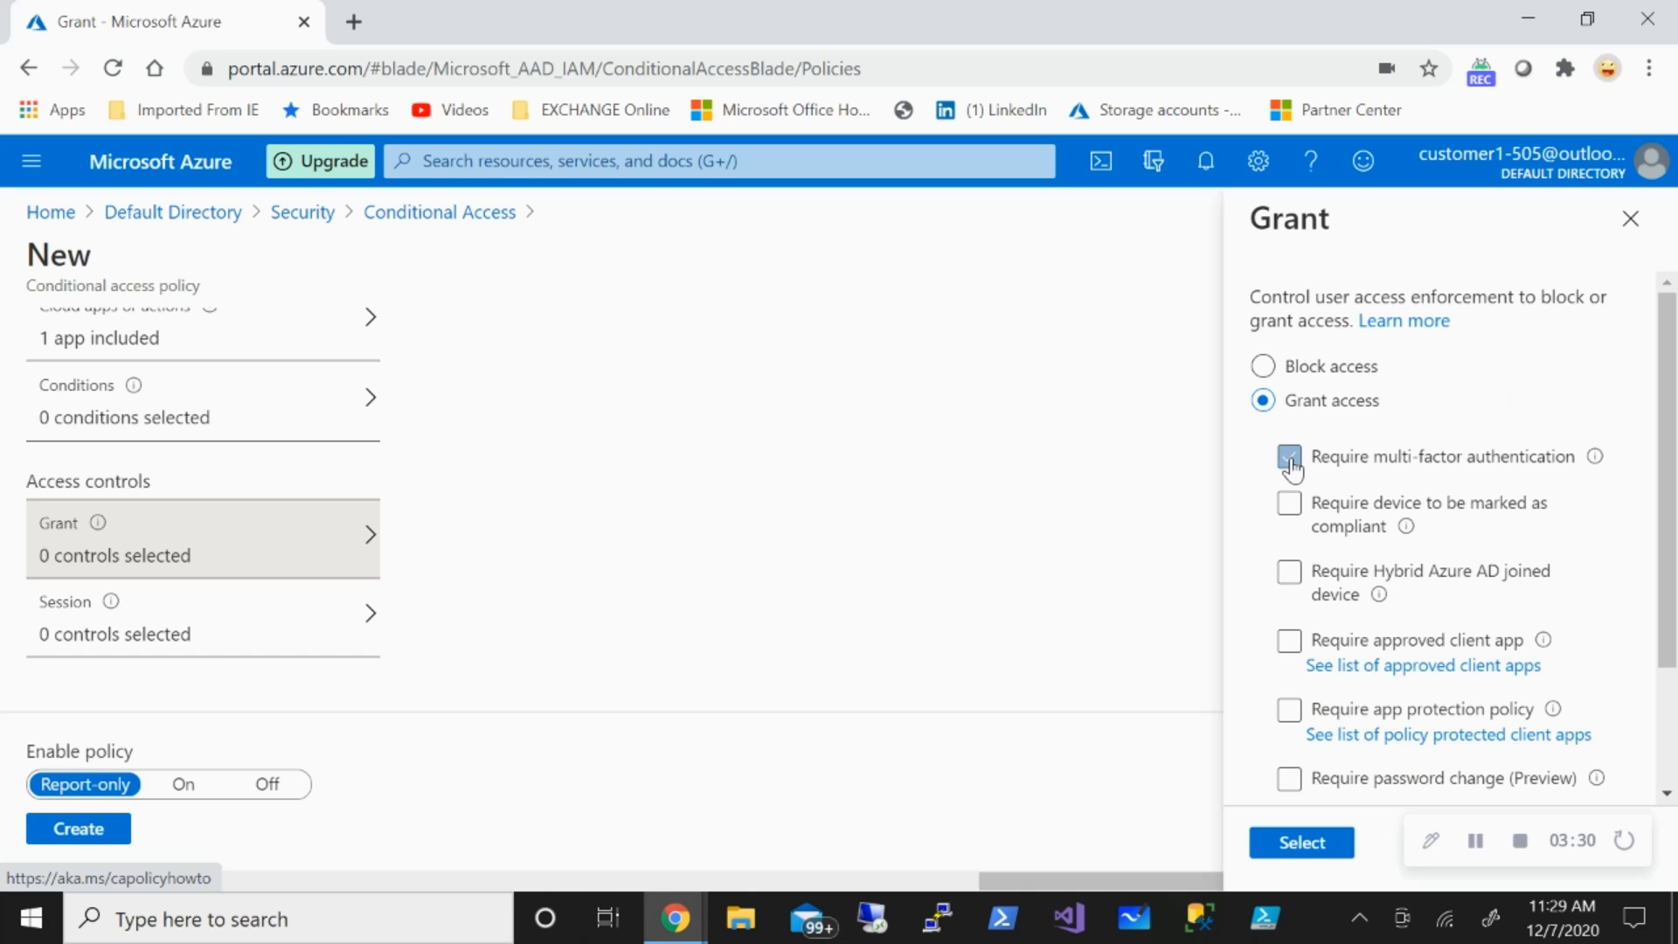
click(1288, 456)
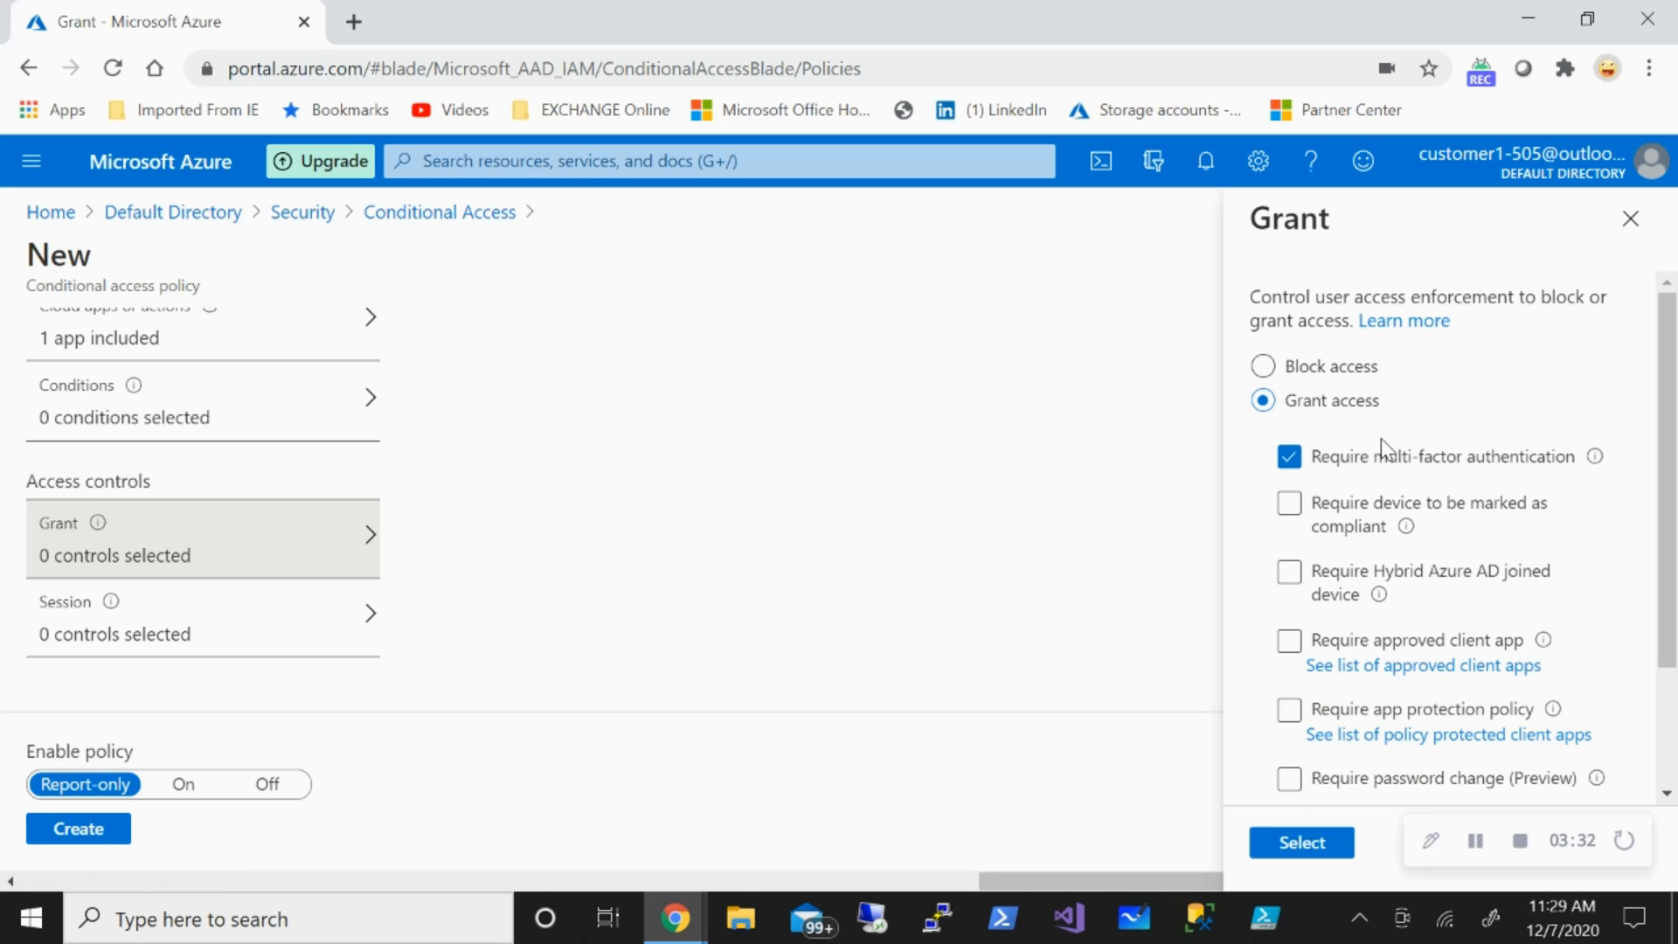
scroll(down, 3)
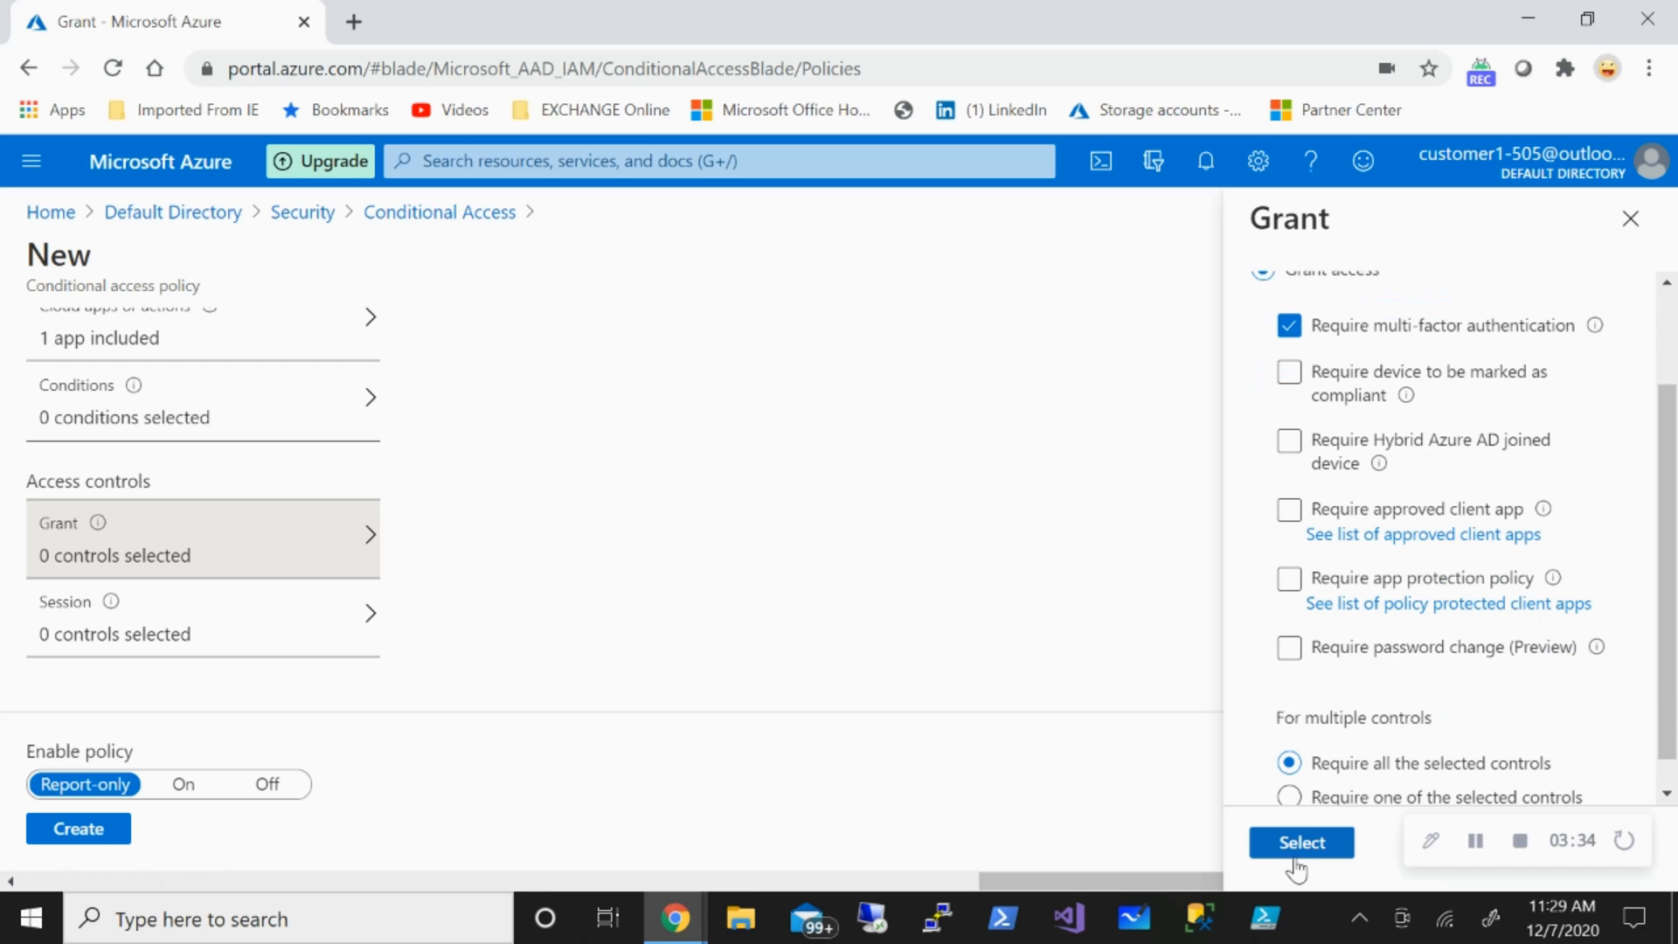
scroll(down, 3)
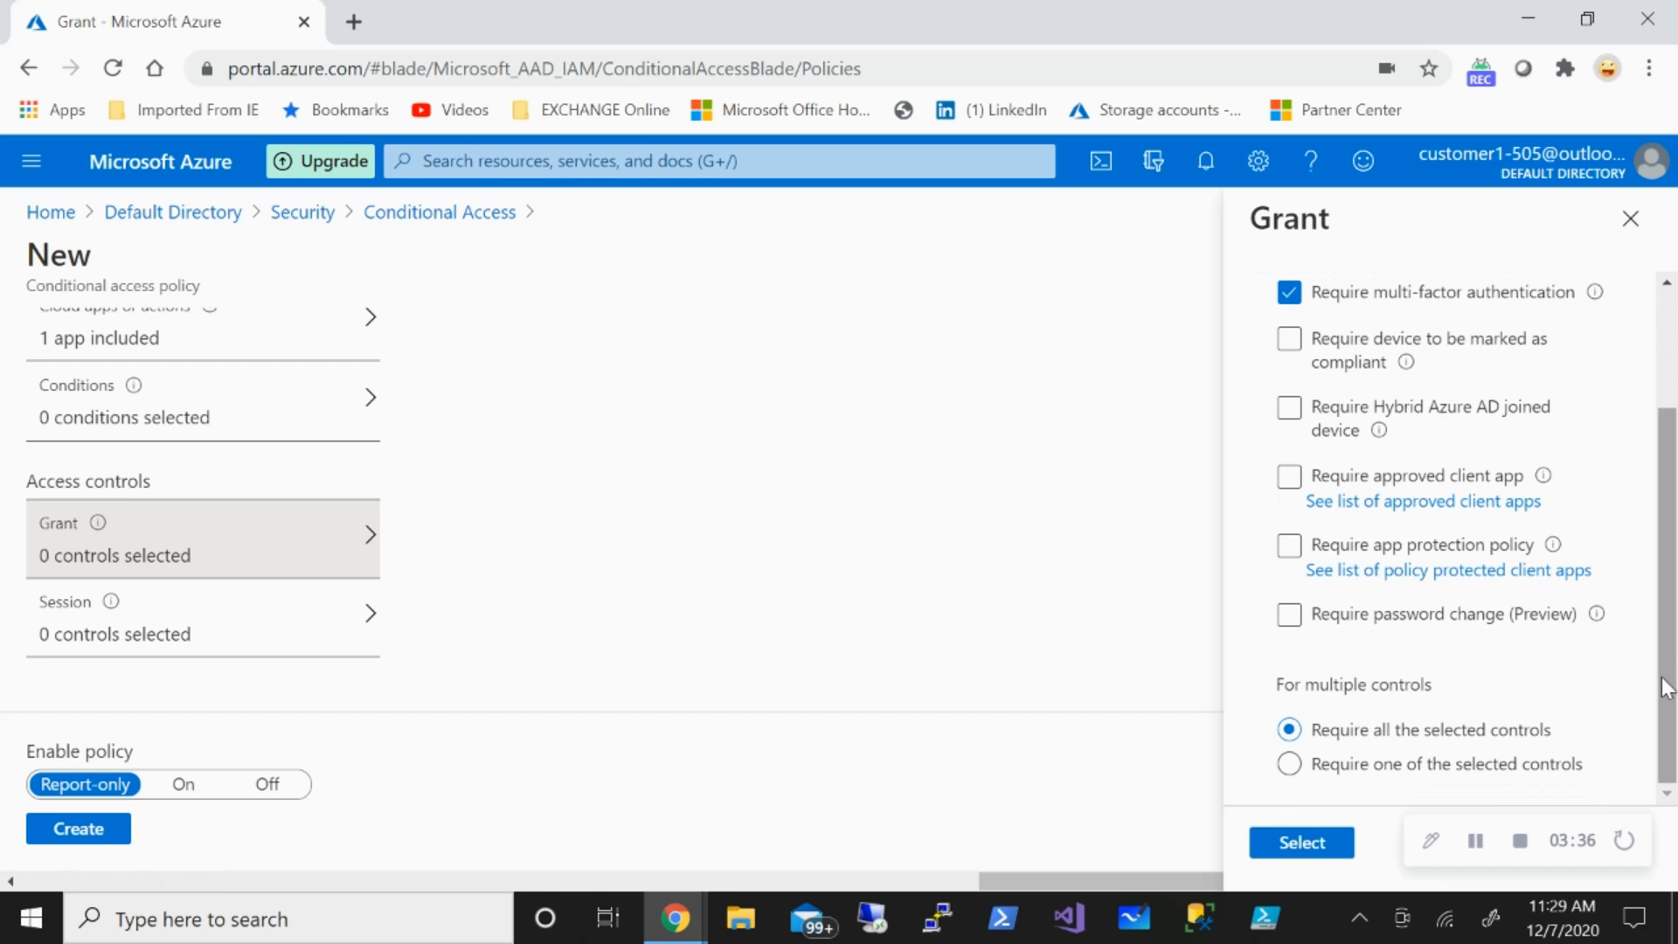
mouse_move(1457, 705)
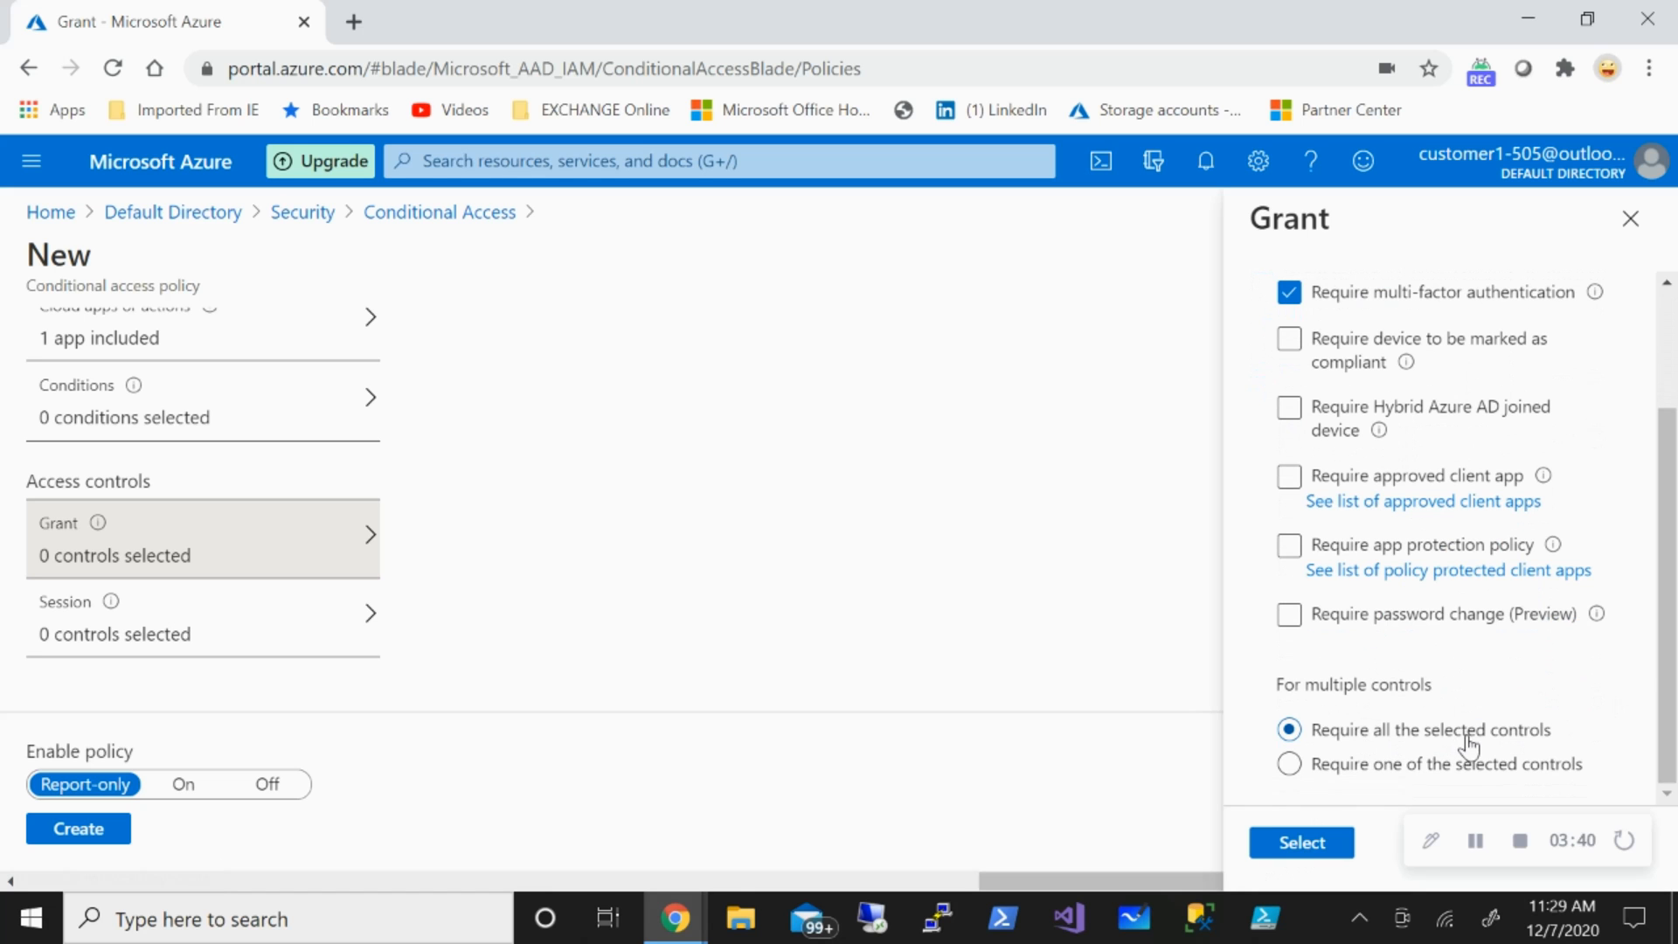
click(1288, 764)
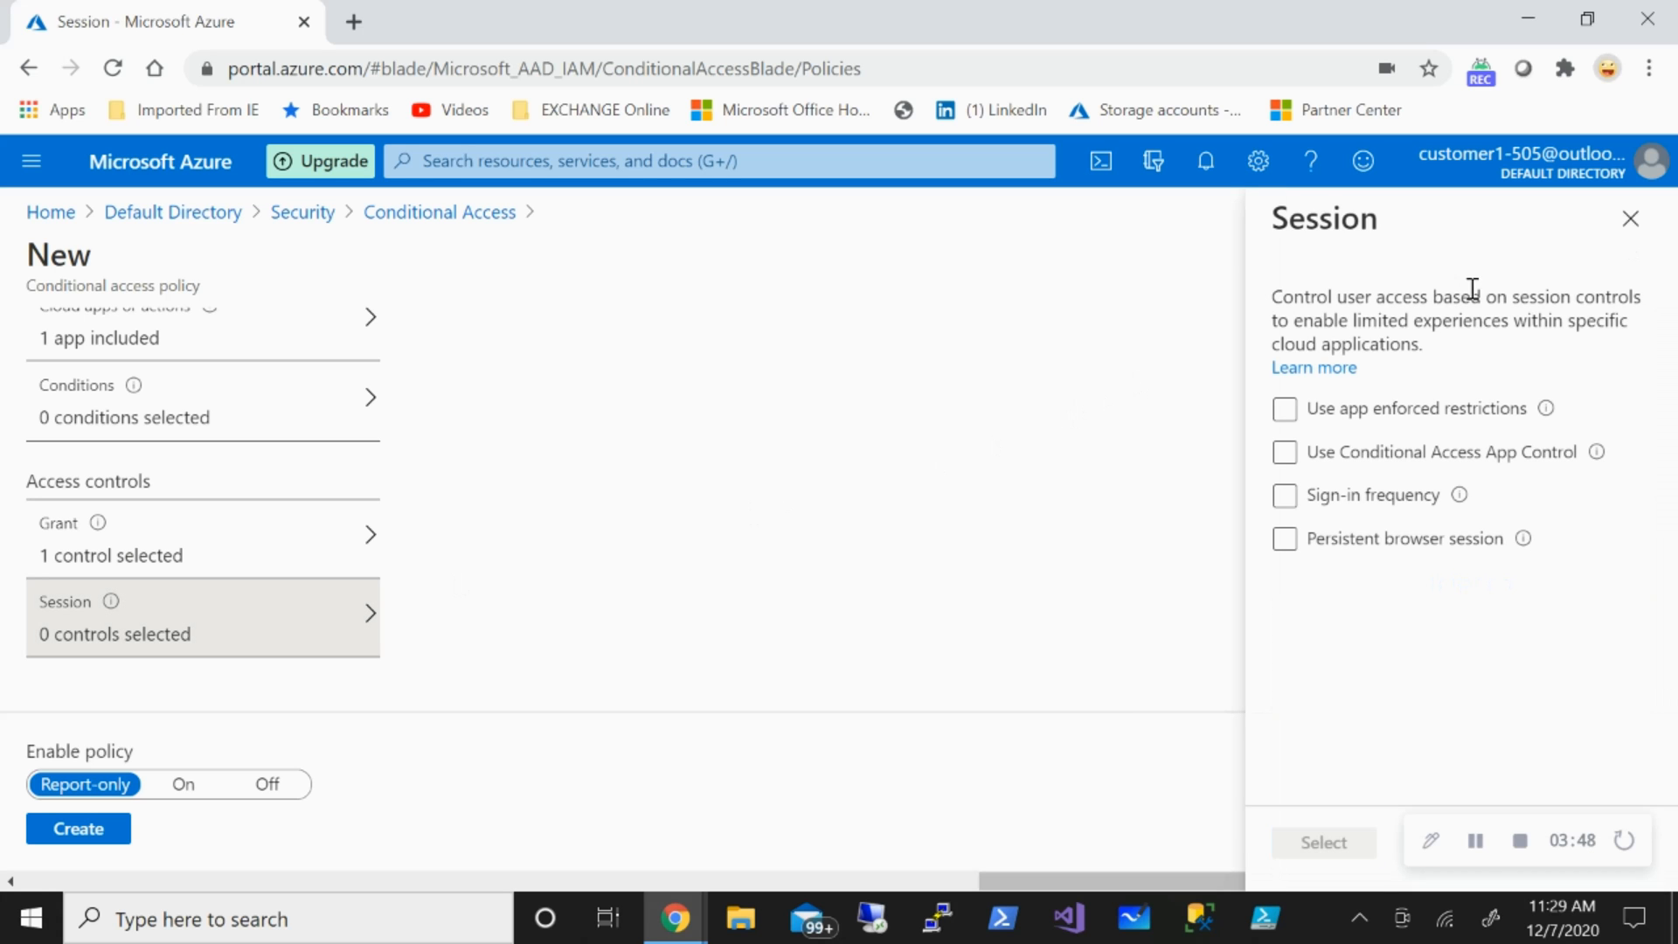
Step: Try the App Control and persistent browser session checkboxes, leaving both off
click(1284, 452)
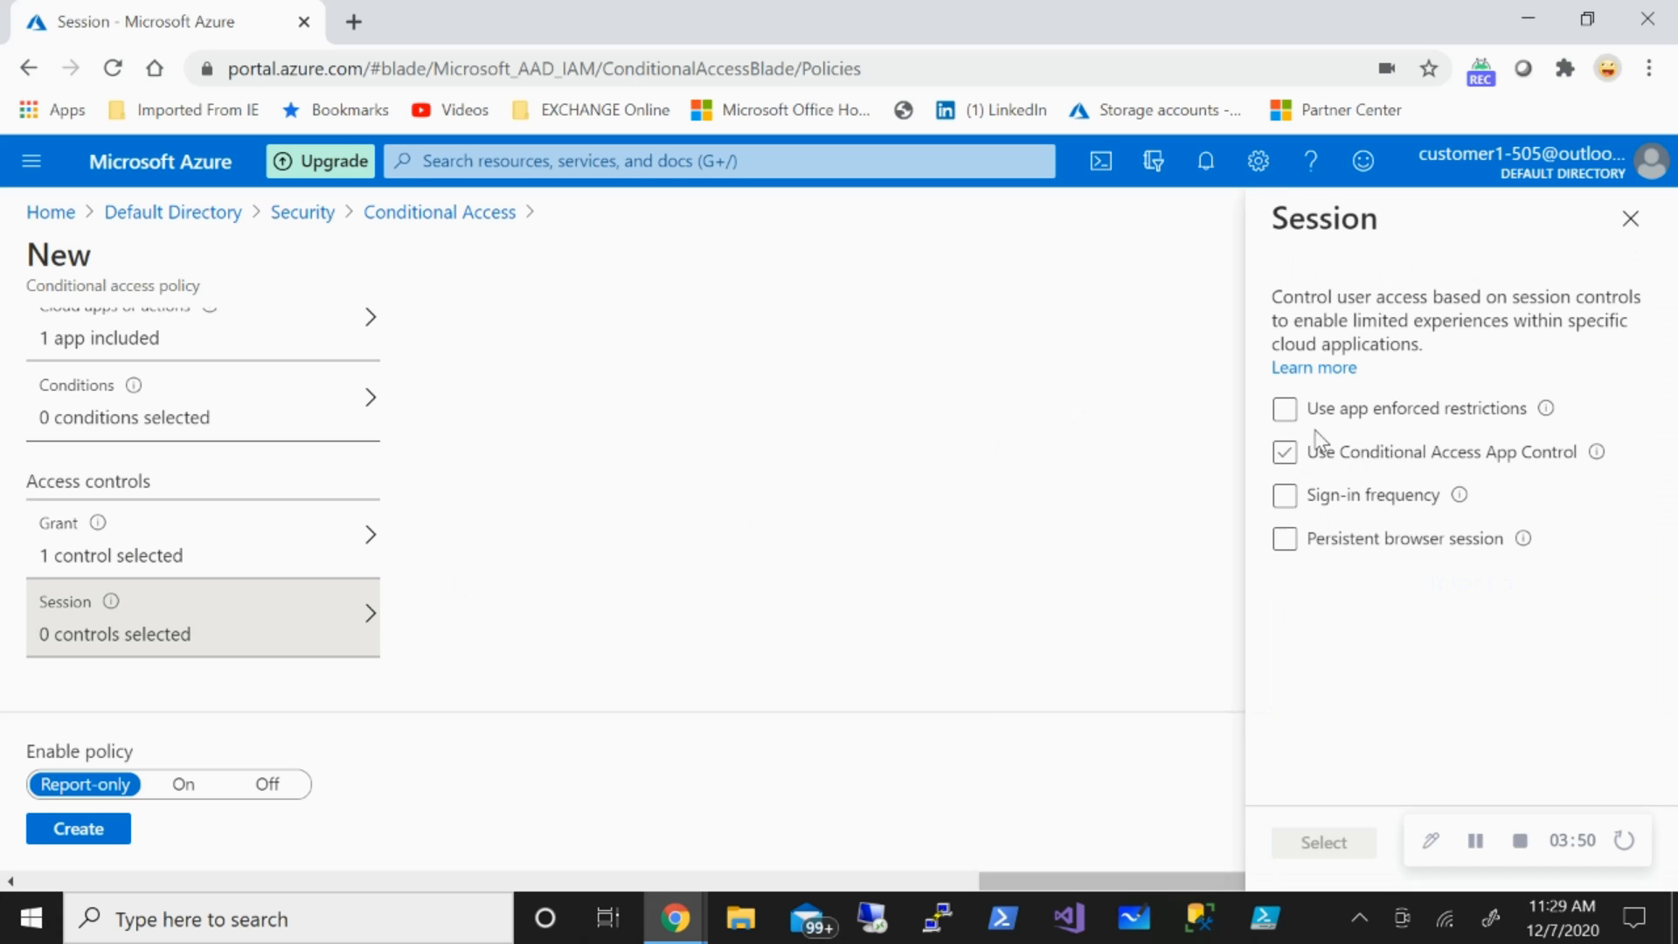
click(1285, 453)
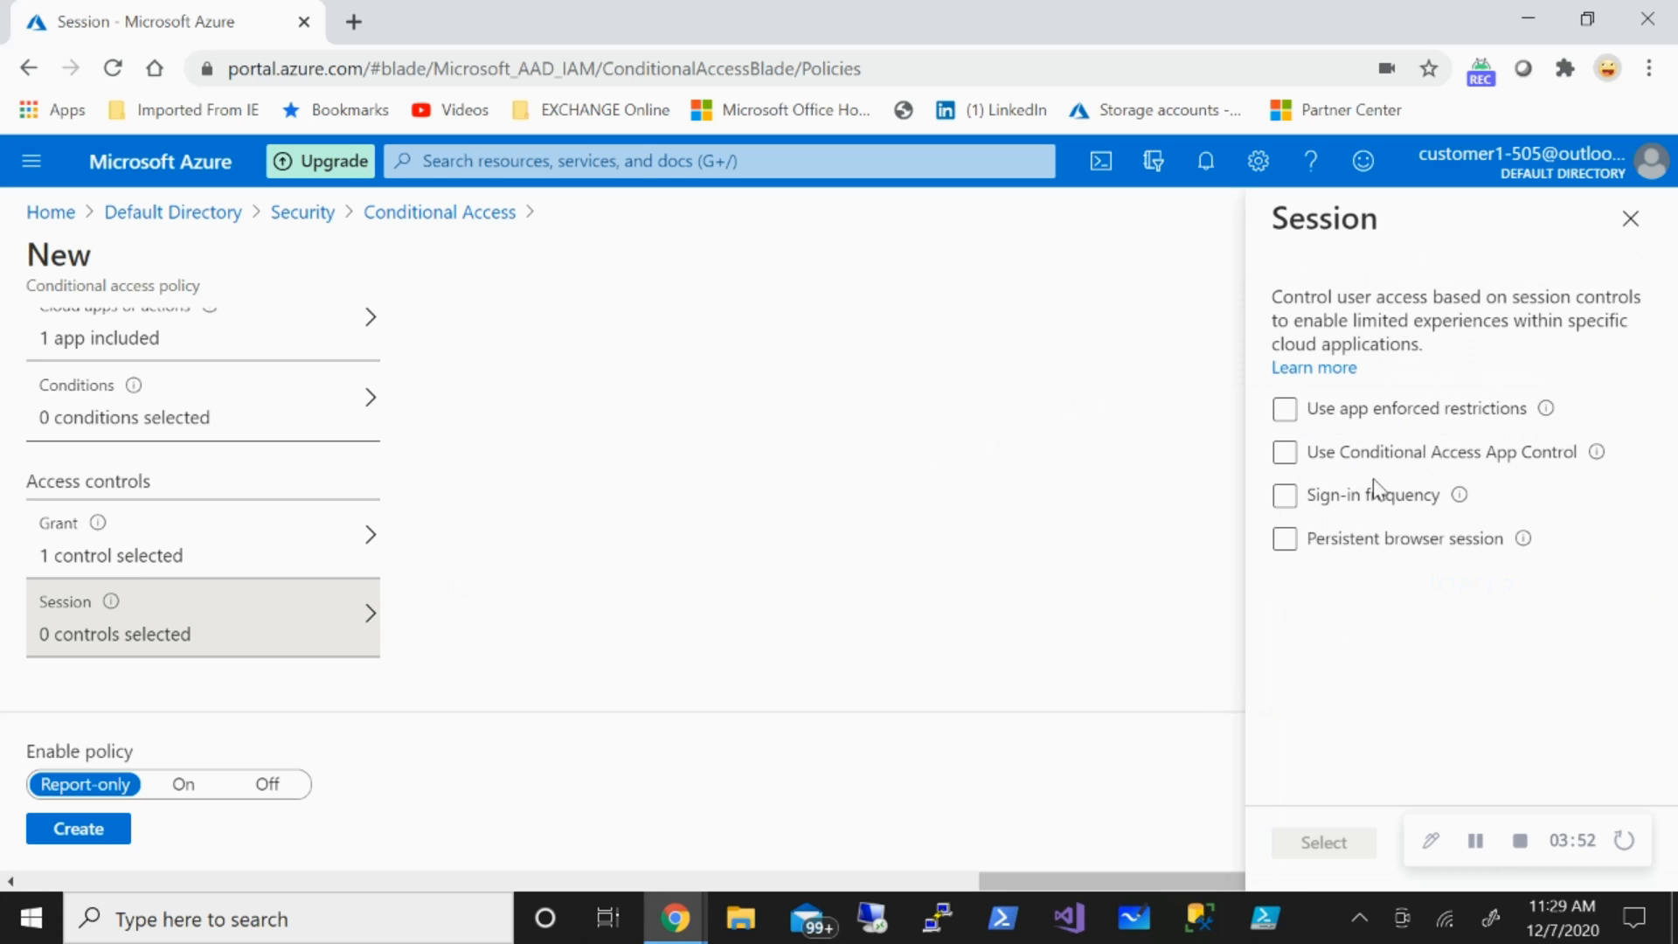
click(1283, 539)
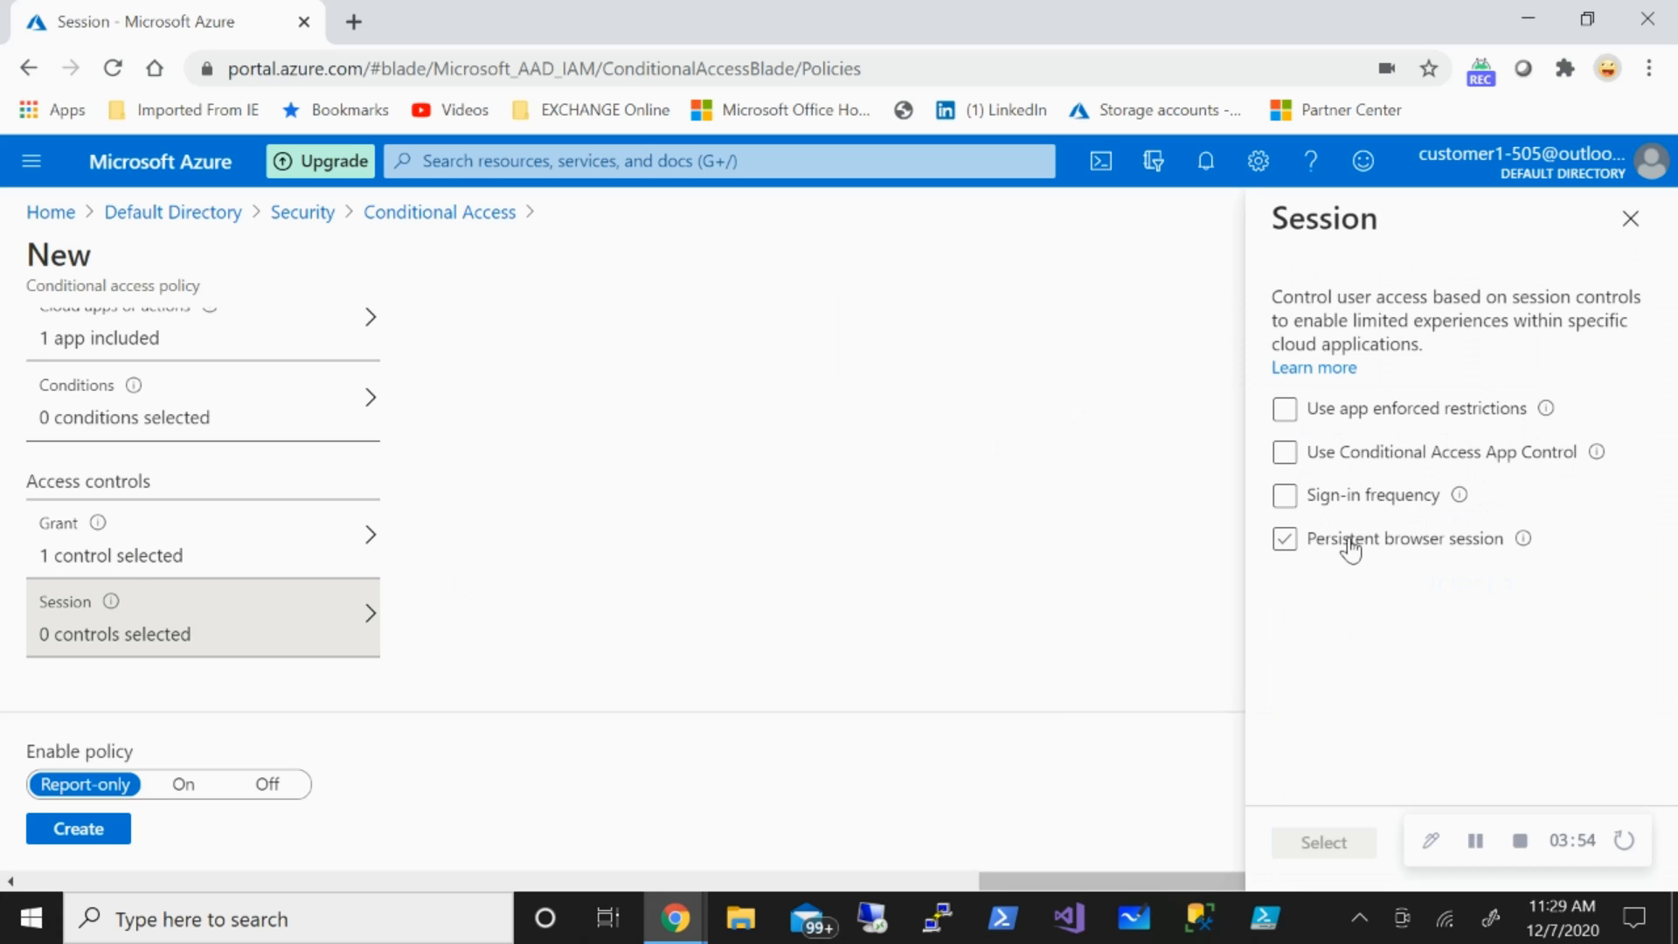
click(1284, 538)
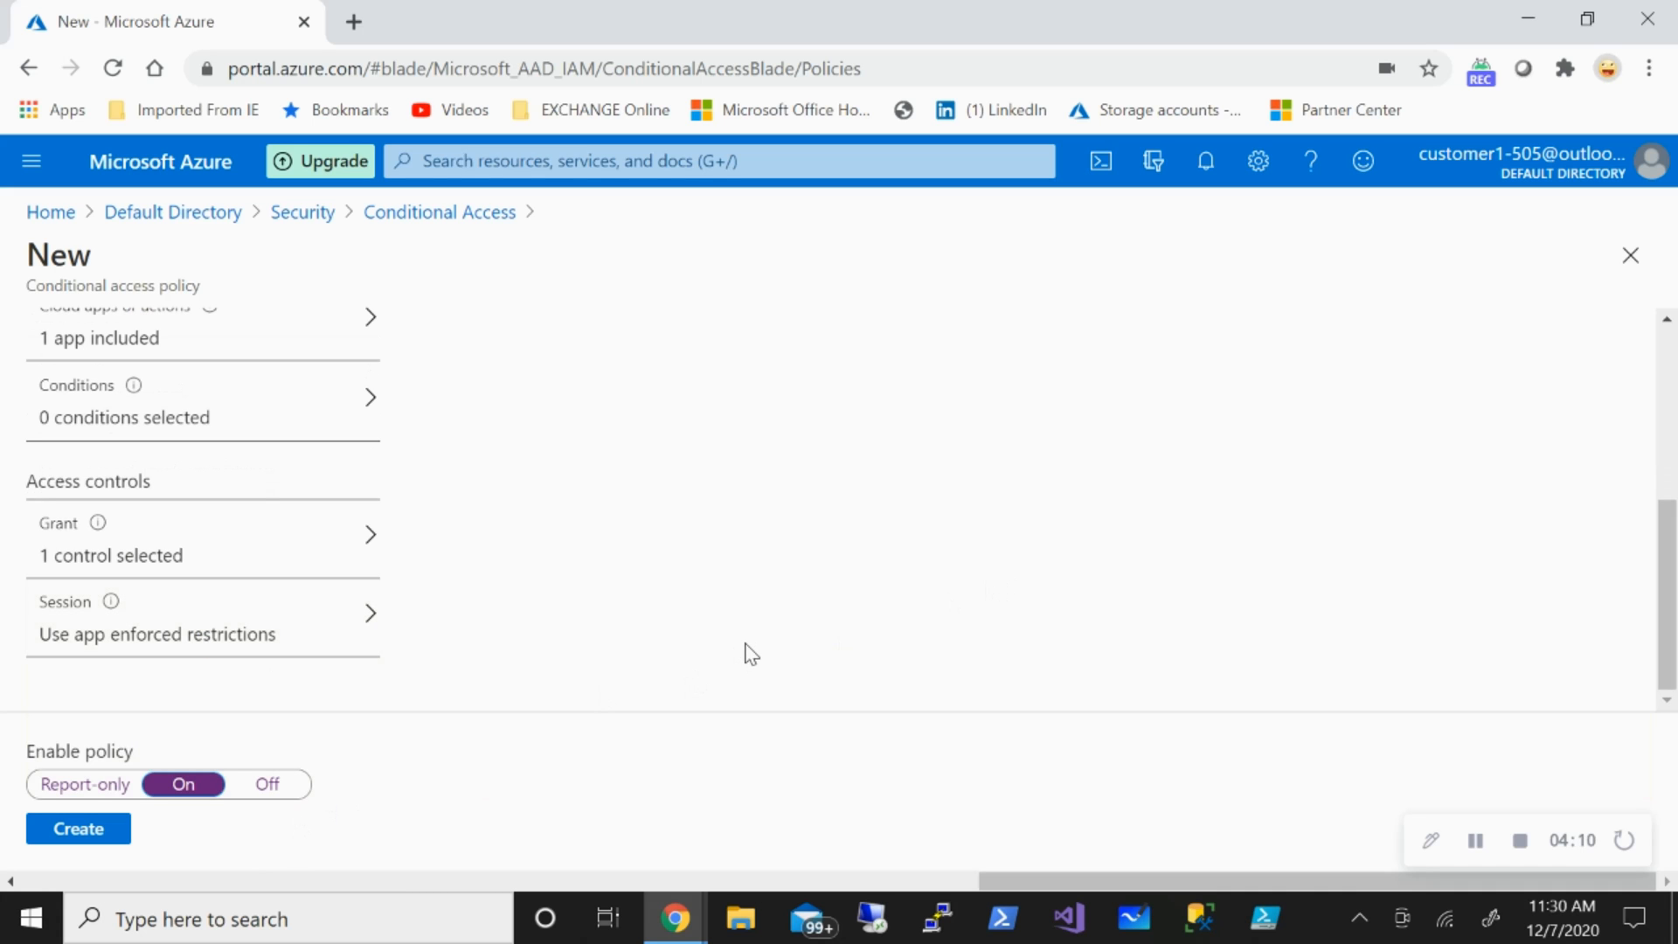
mouse_move(185, 791)
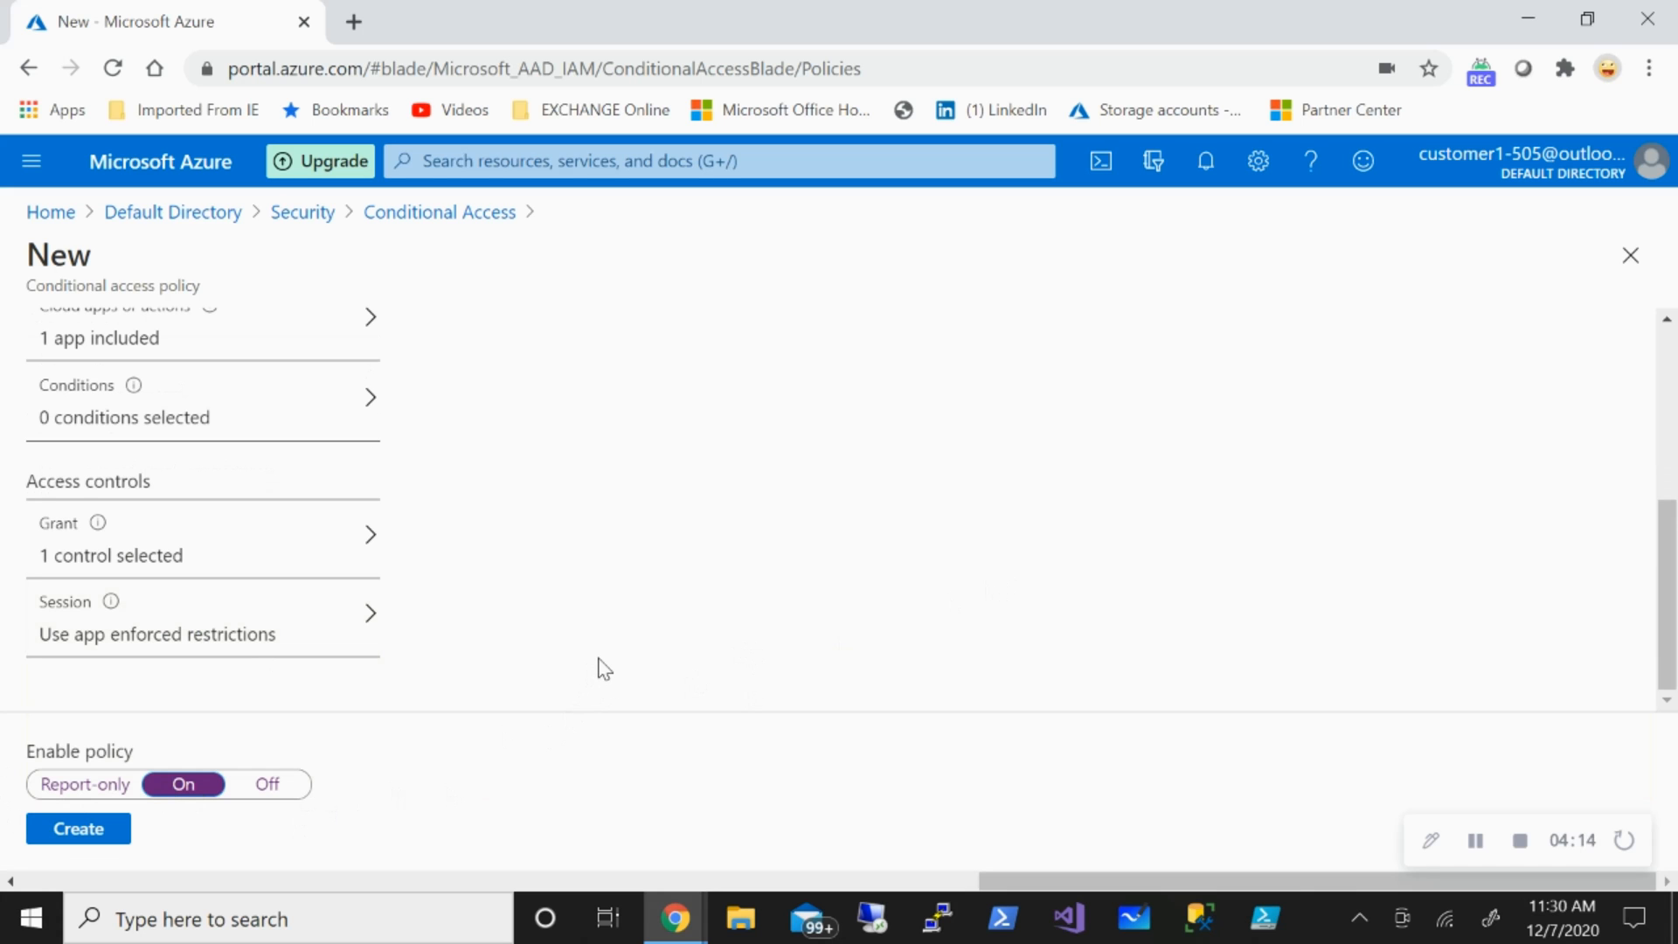
mouse_move(548, 689)
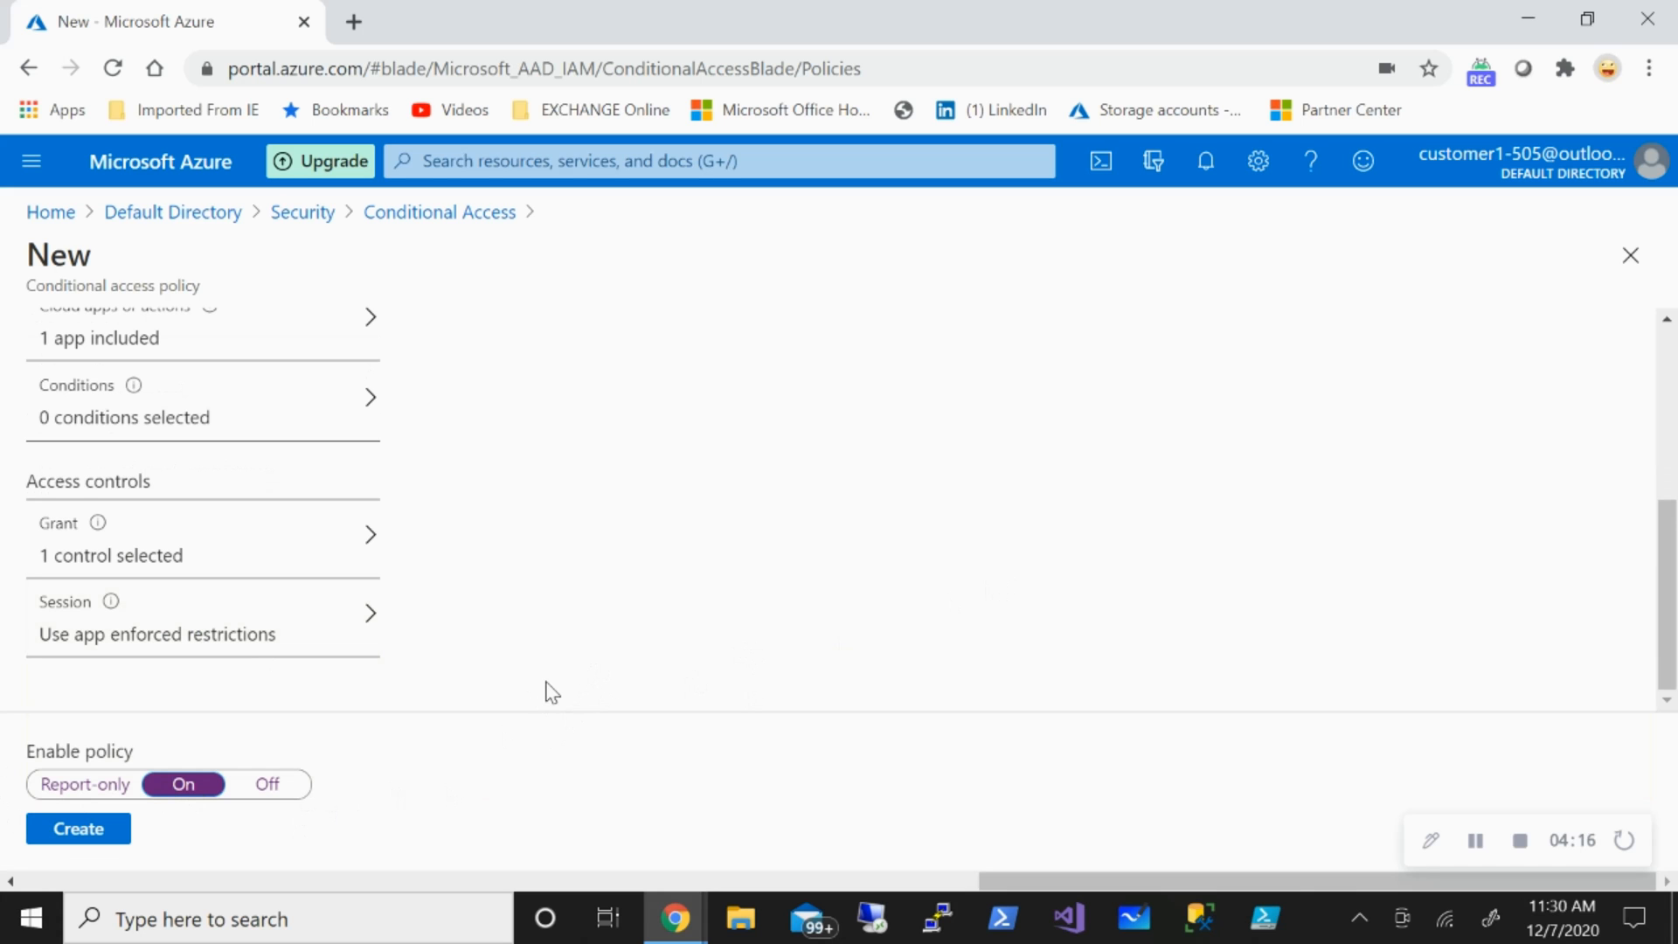
mouse_move(157, 823)
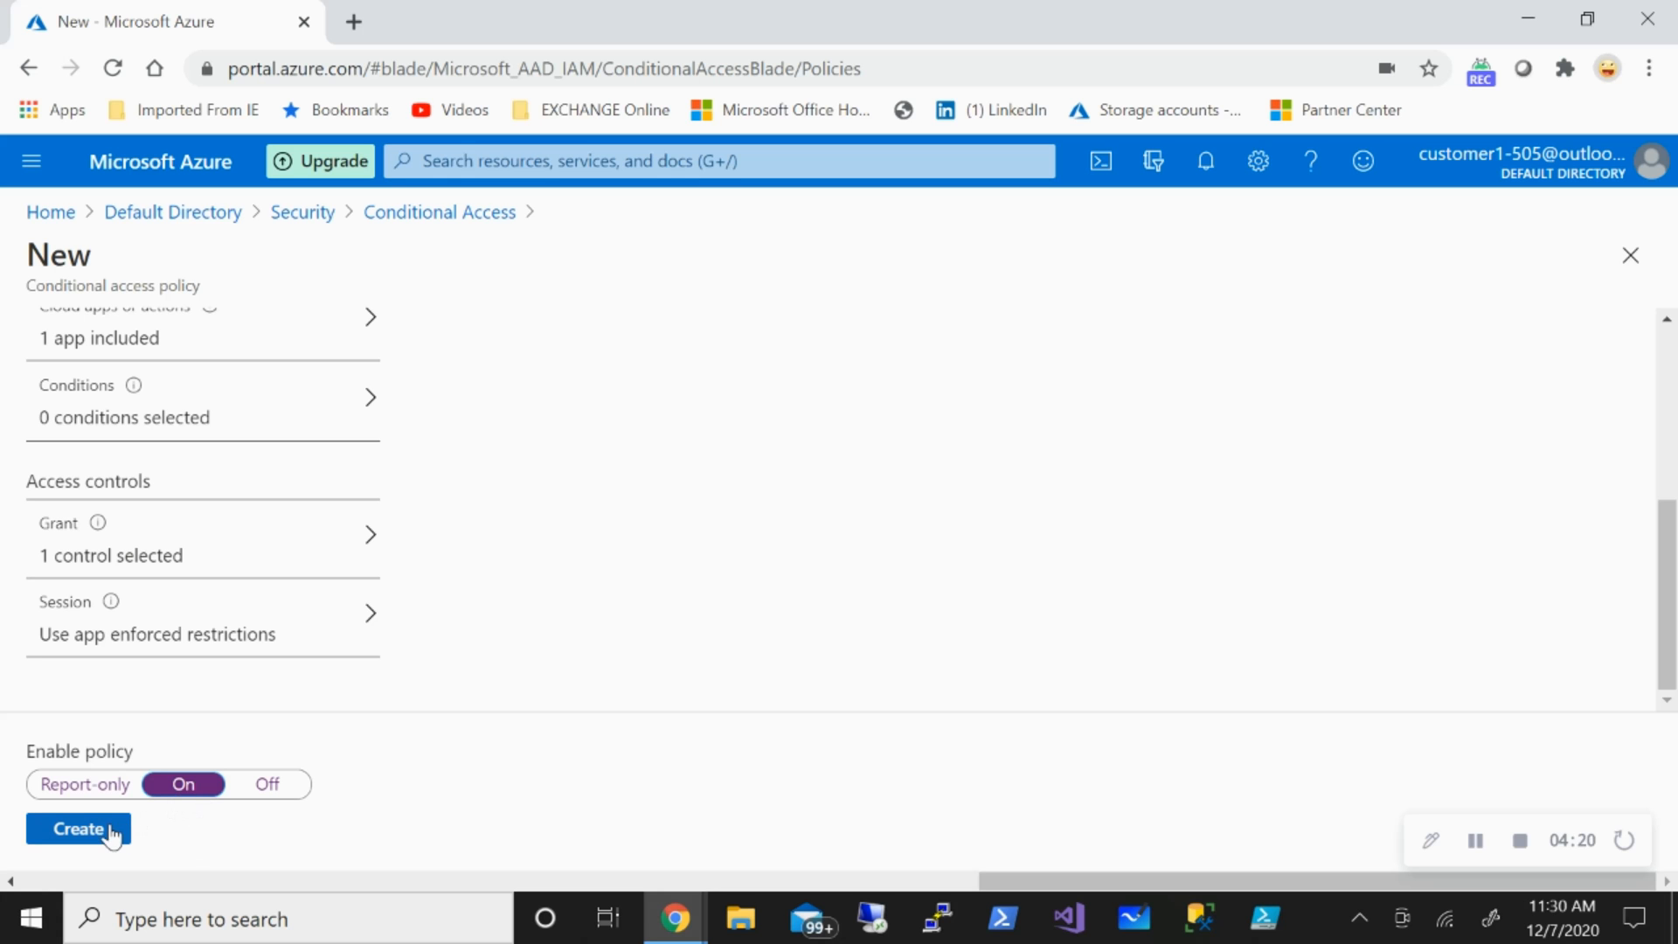
Step: Create the 'MFA test for USER1' policy with its state set to On
click(77, 829)
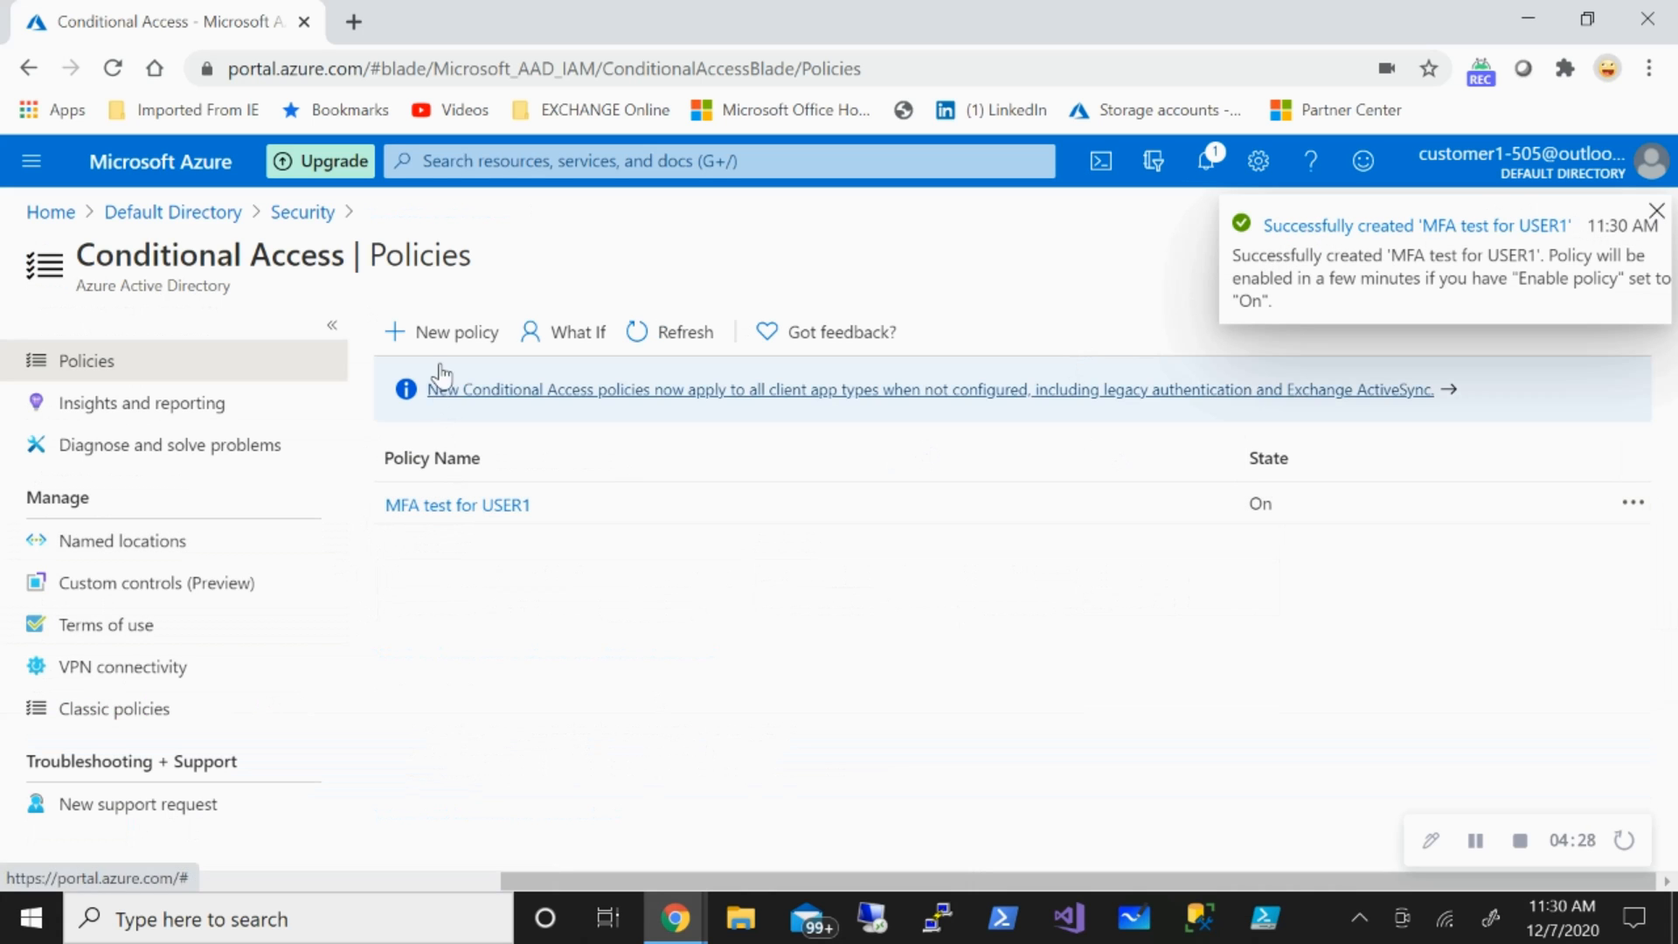
Step: Dismiss the policy creation notification and discard the empty new policy form
click(455, 331)
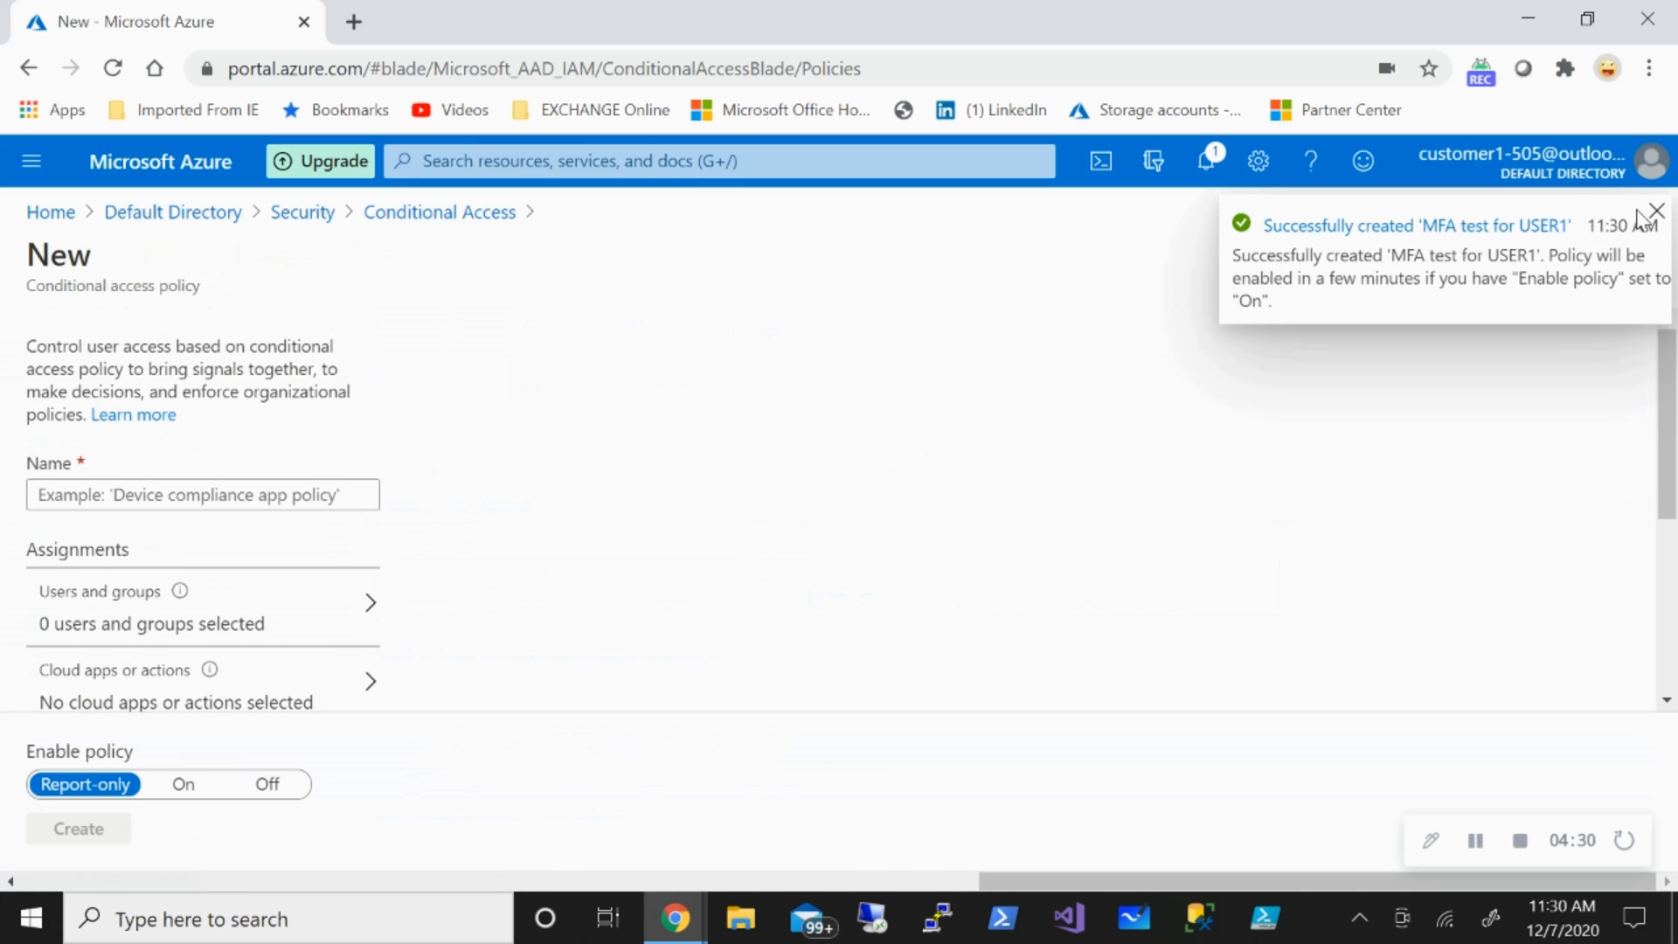
click(1653, 211)
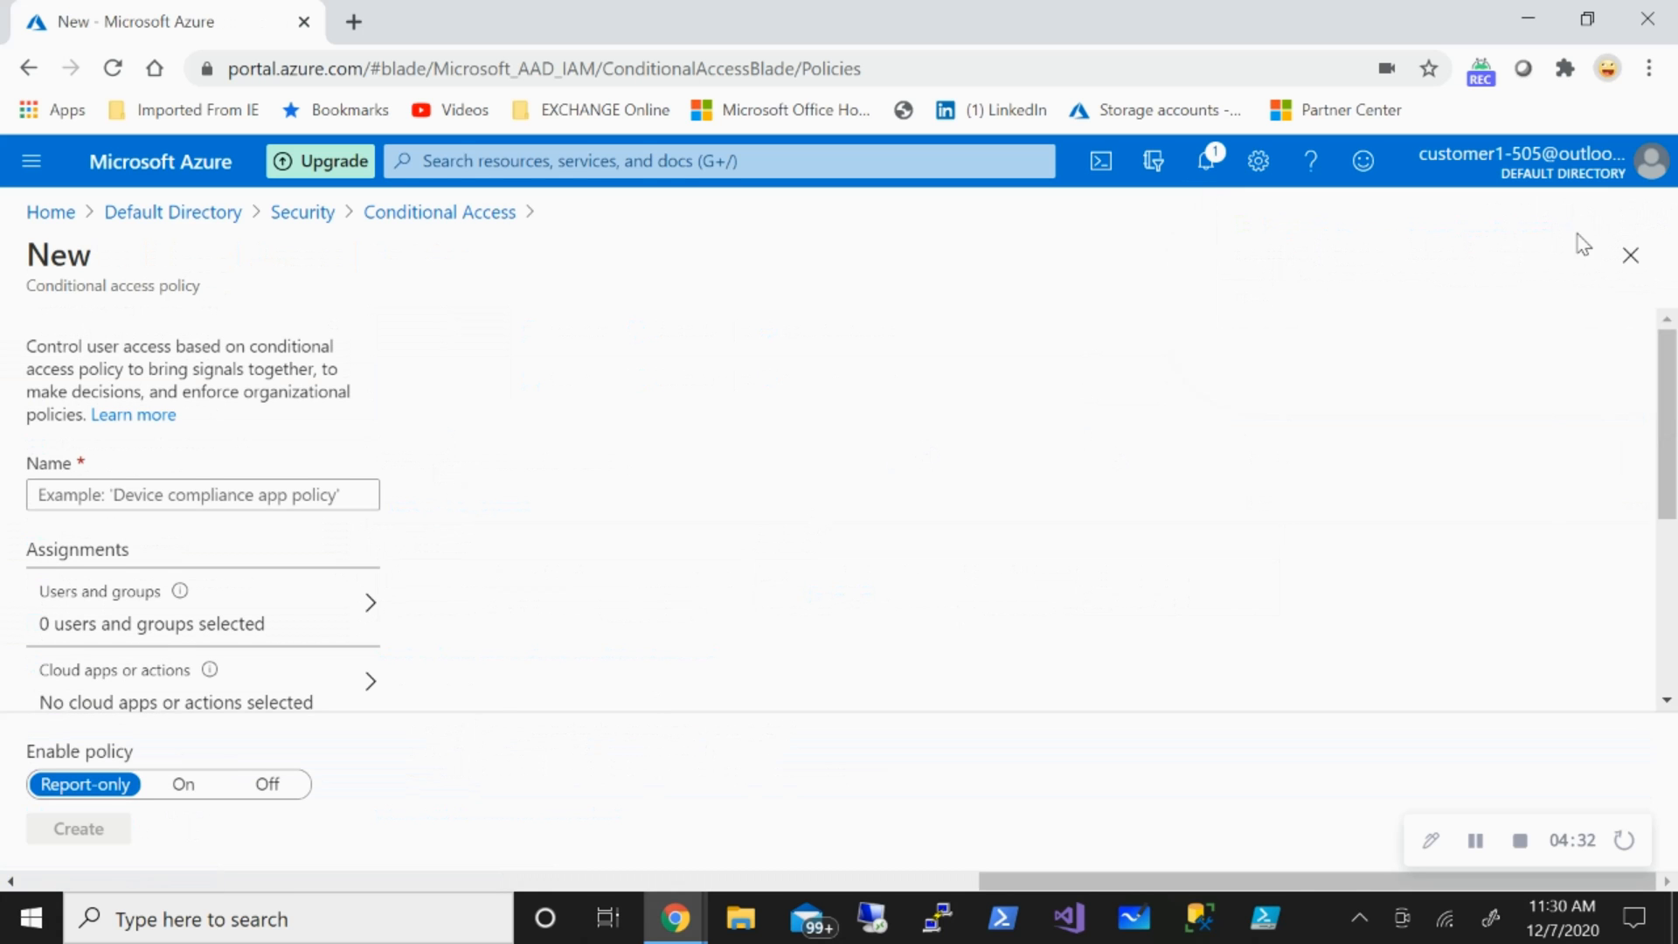
click(1629, 255)
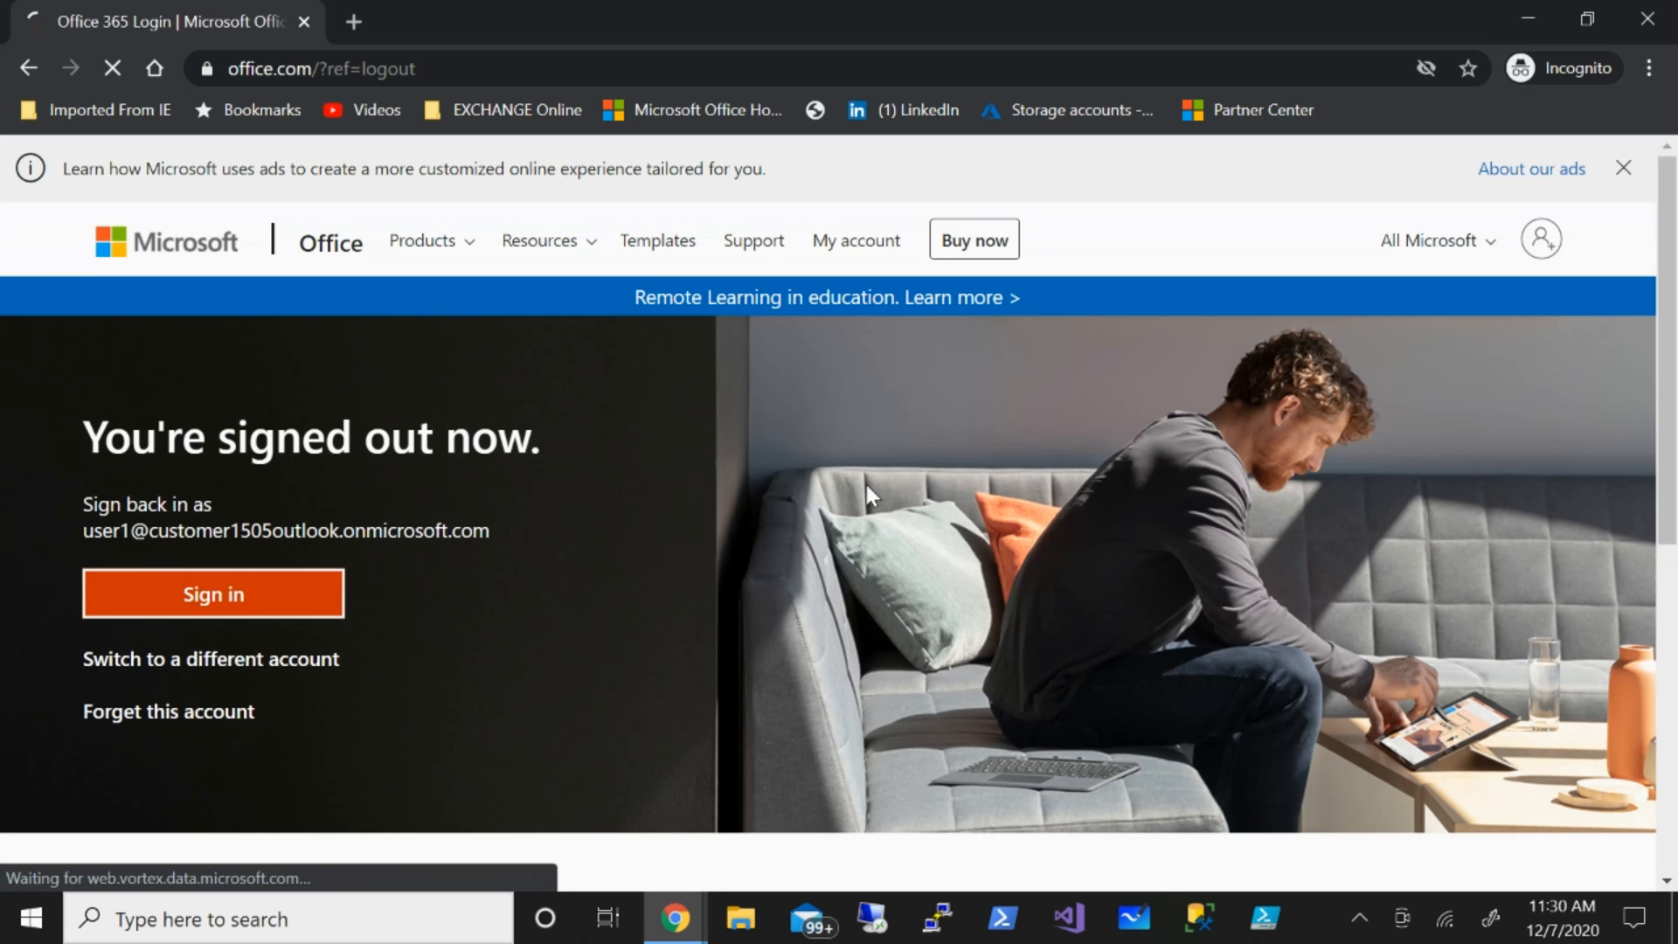
Step: Sign back in as user1 with the password
click(213, 593)
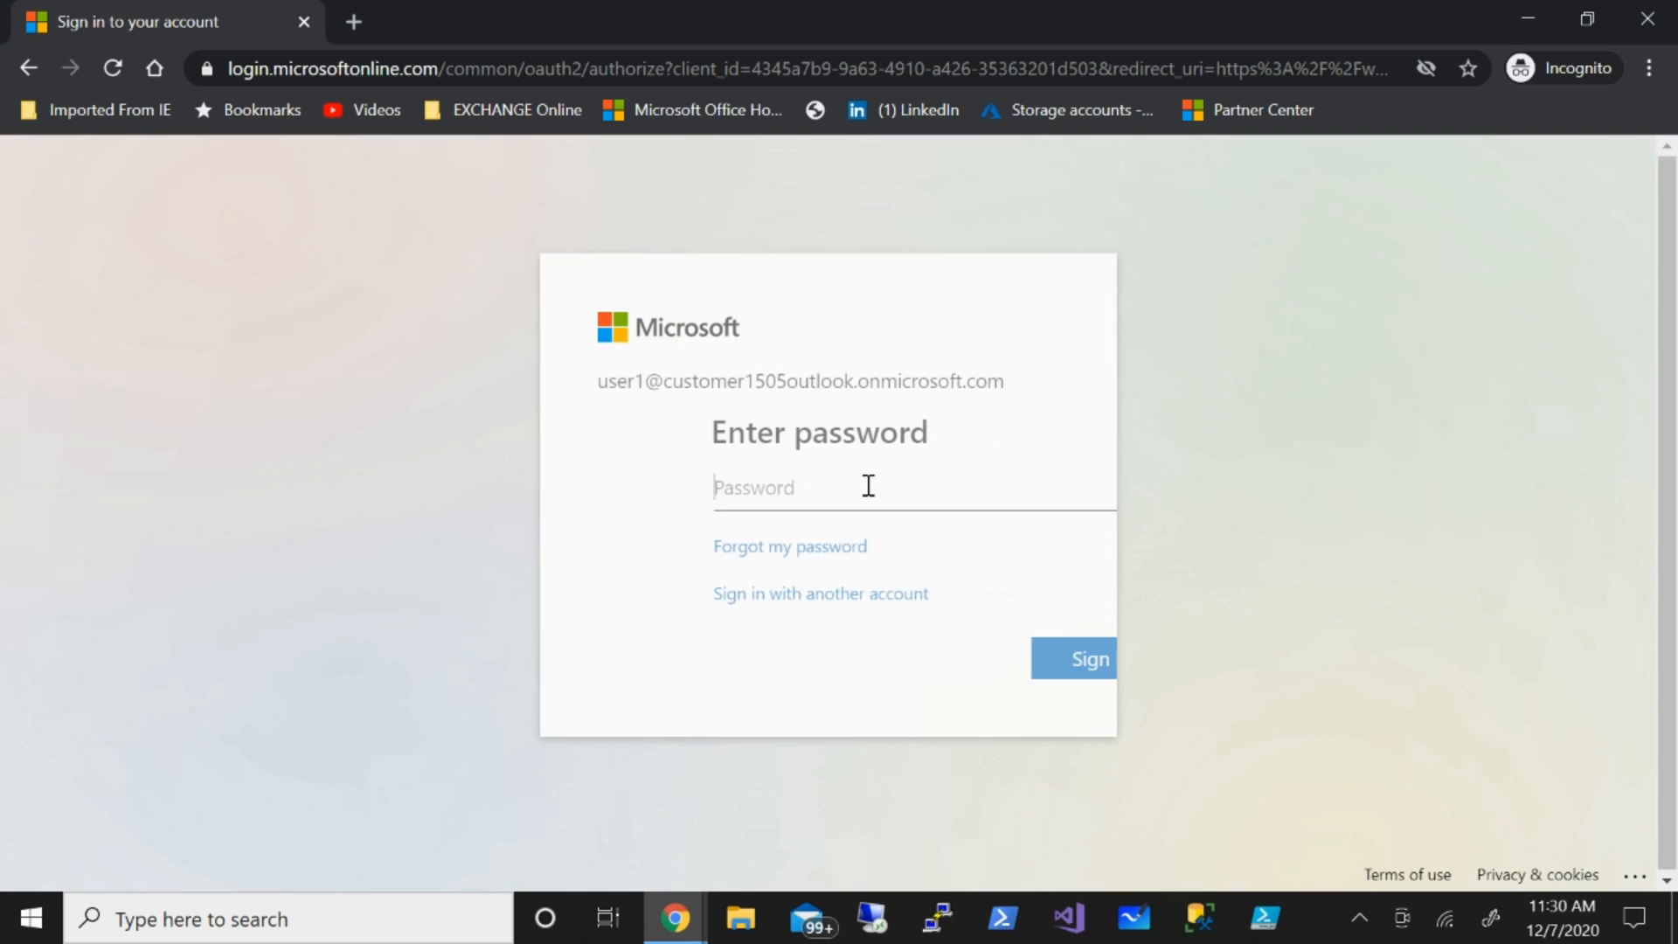
text(••)
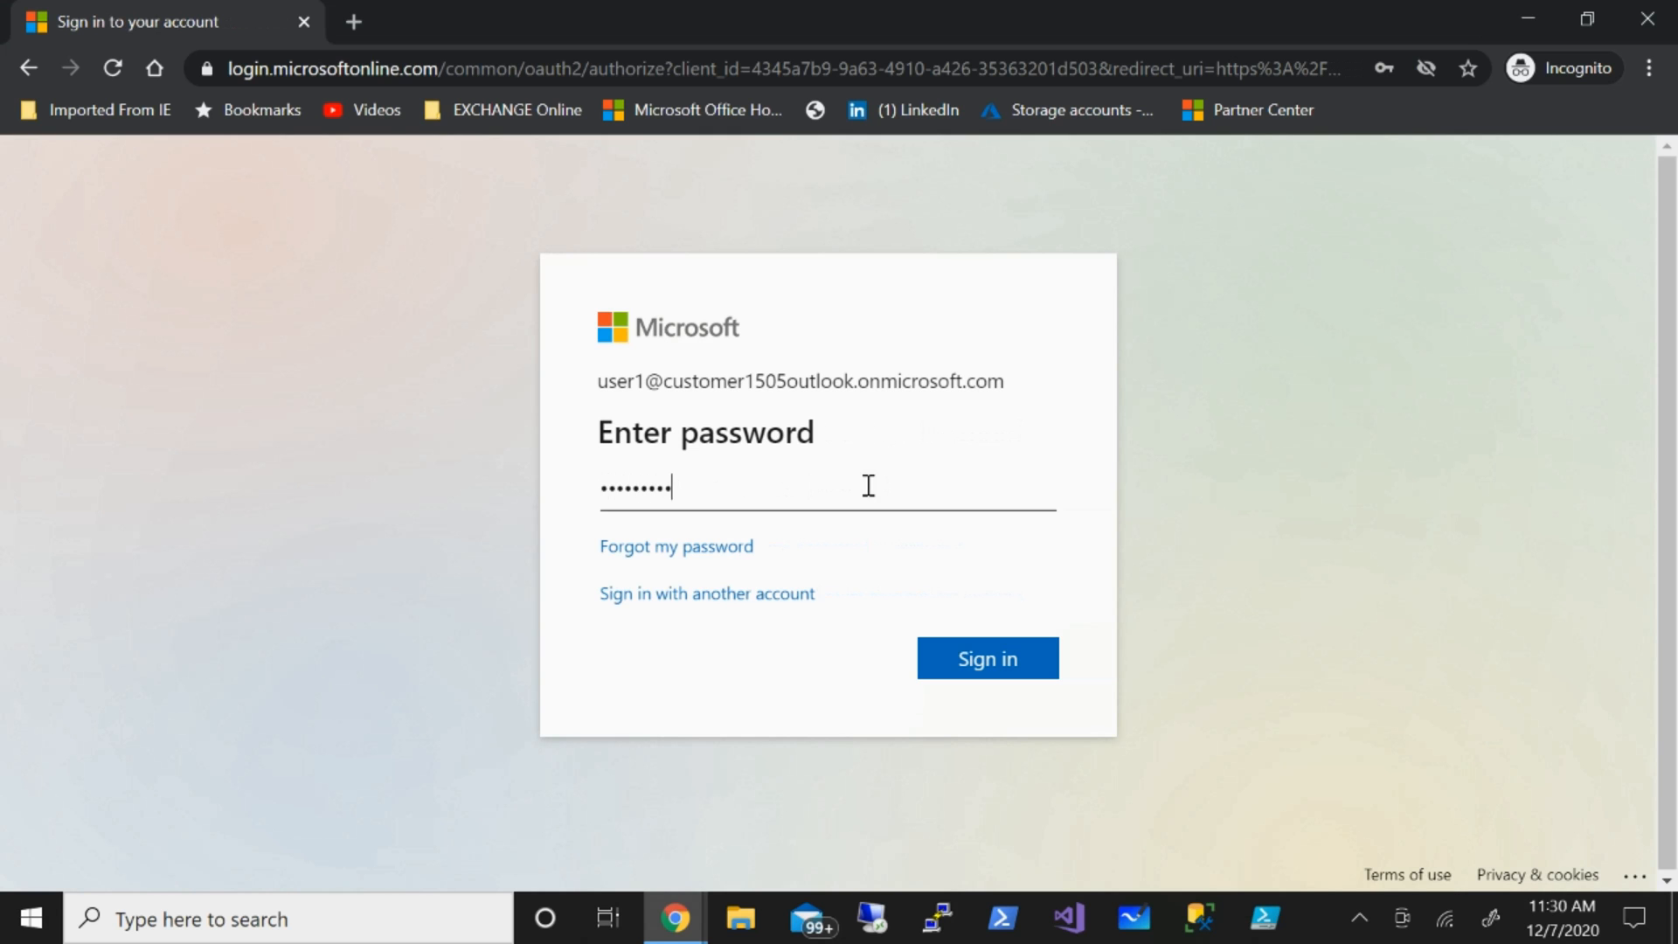
click(987, 658)
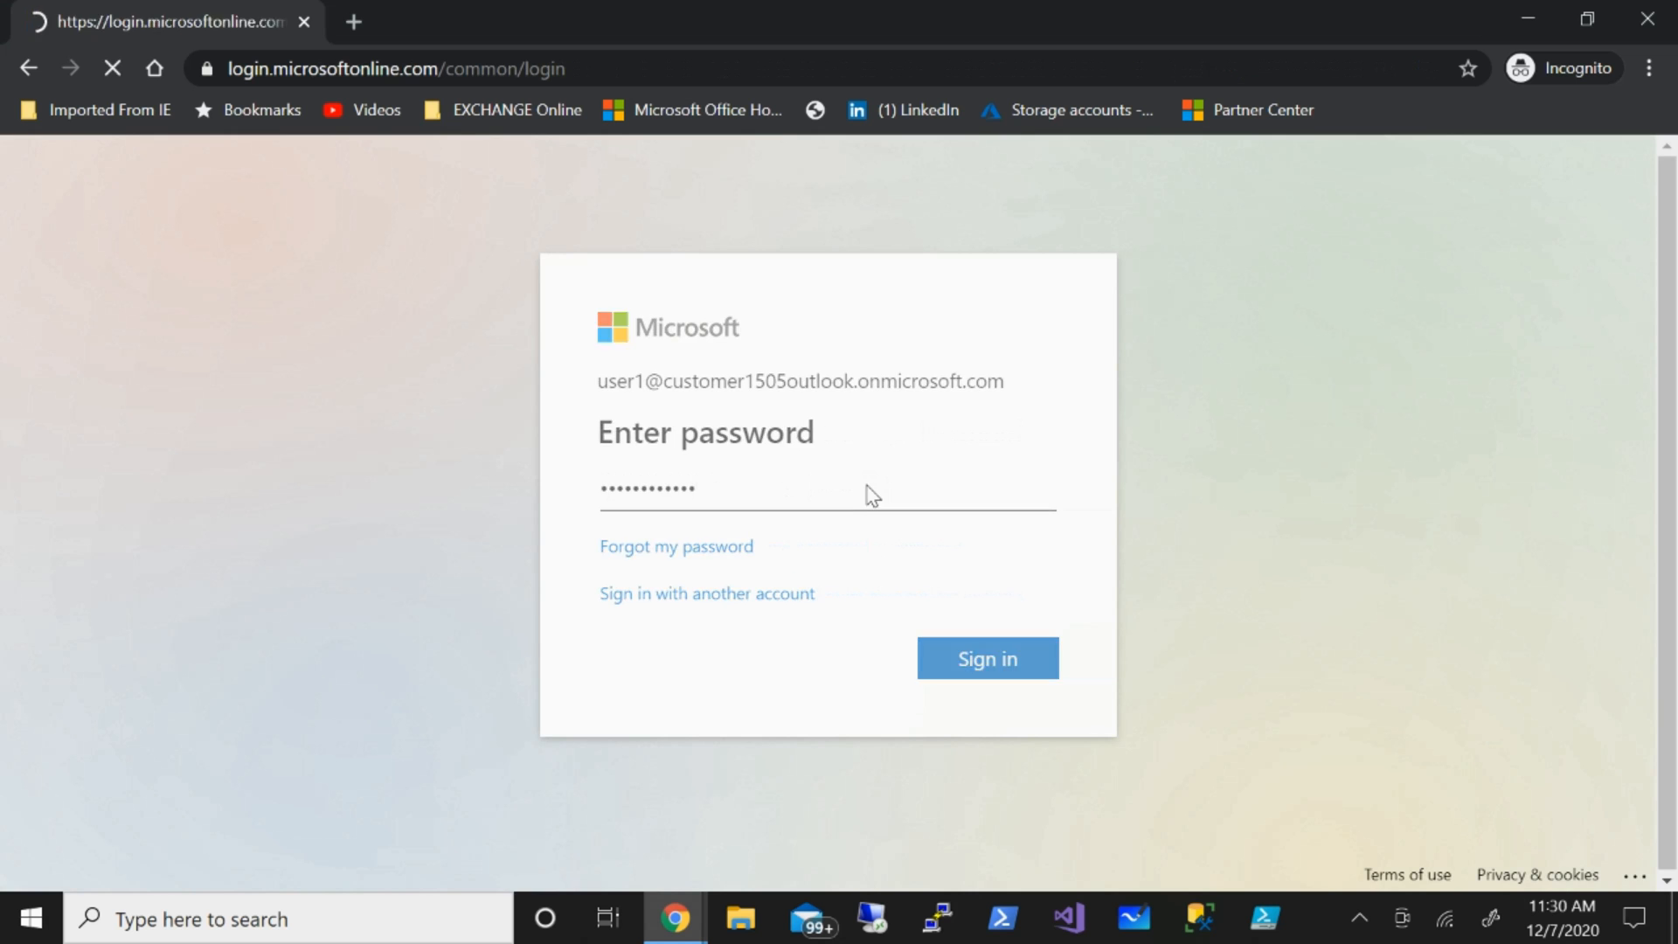
click(987, 658)
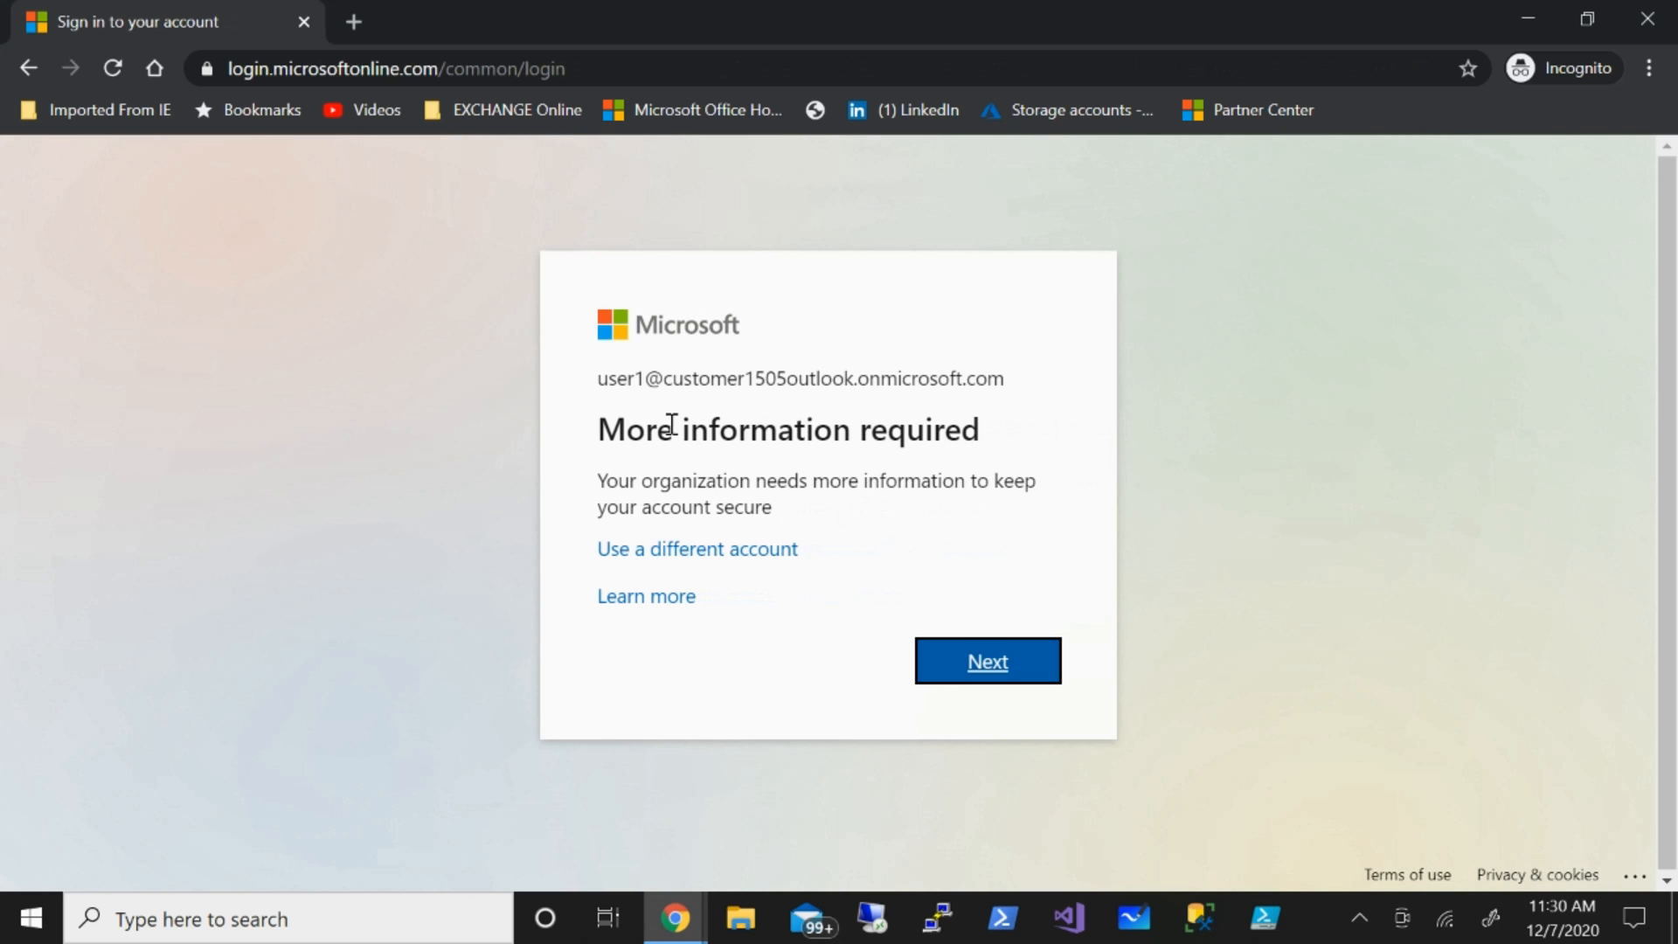
mouse_move(739, 489)
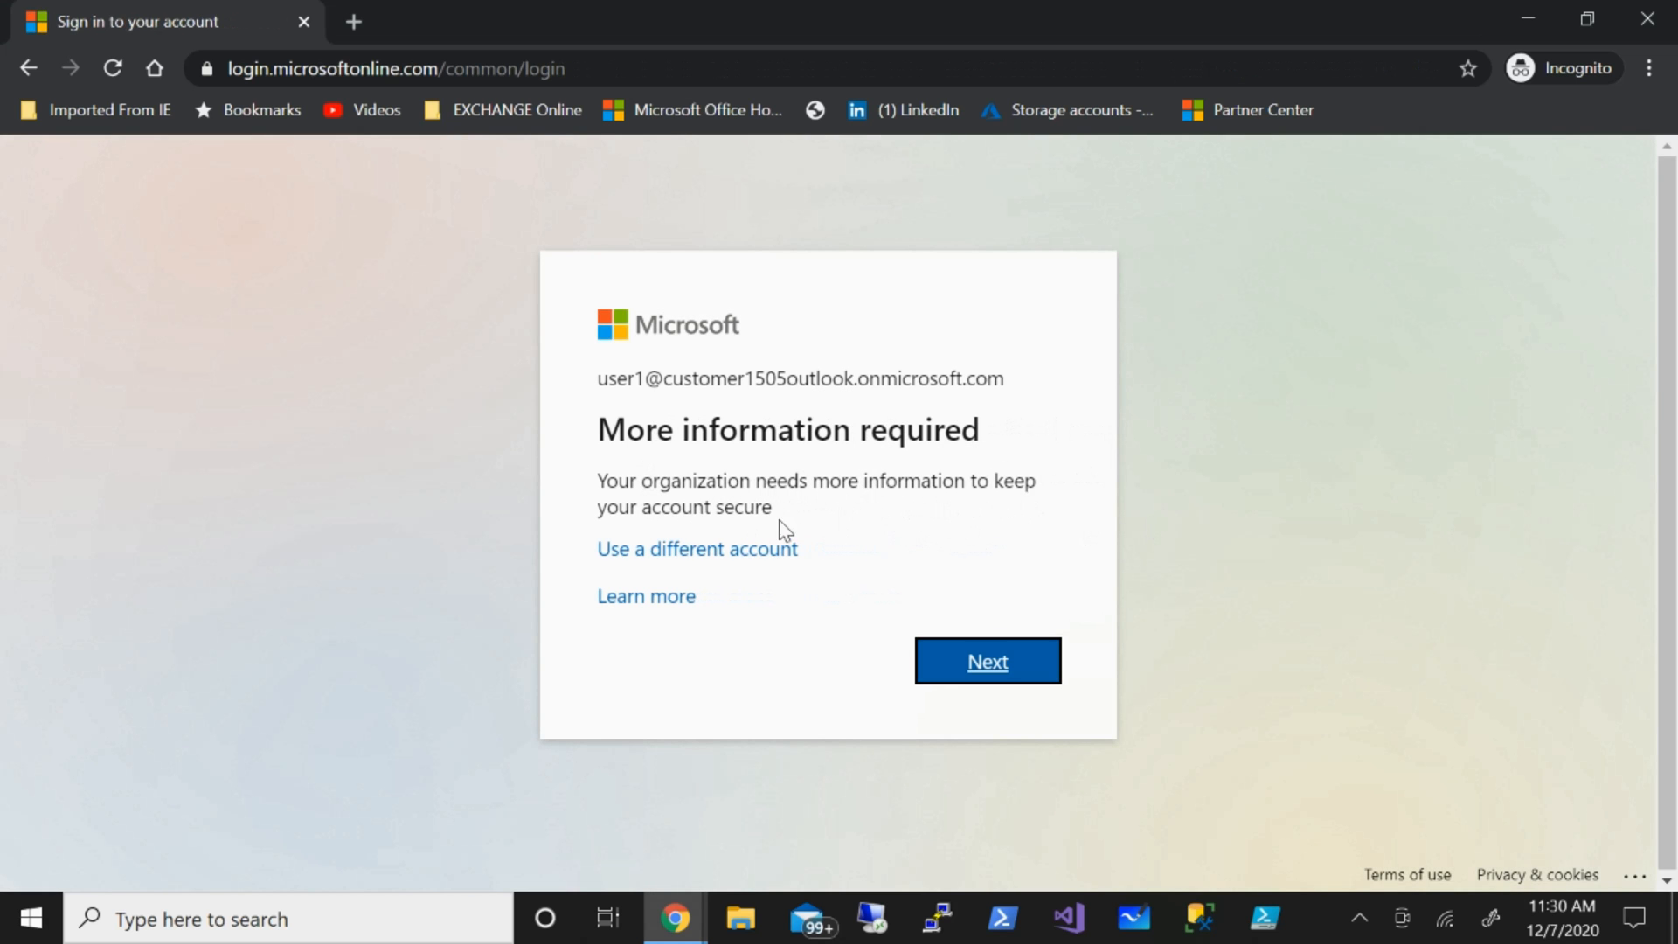
mouse_move(985, 669)
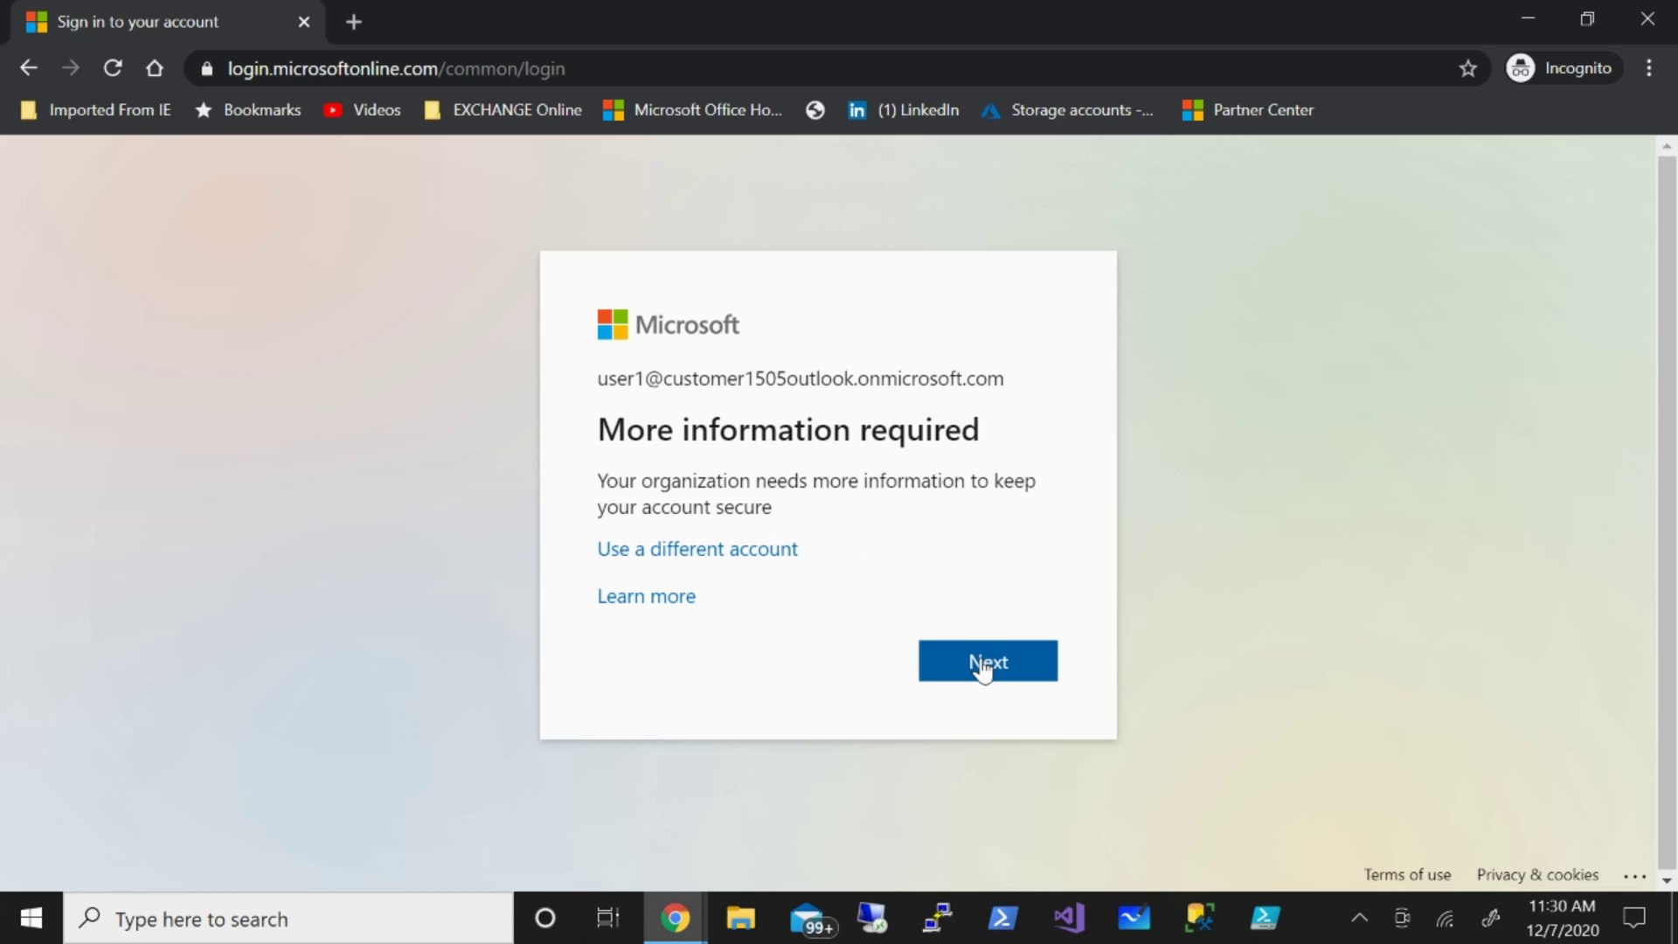
Step: Switch security info setup from the Authenticator app to Phone verification
click(986, 661)
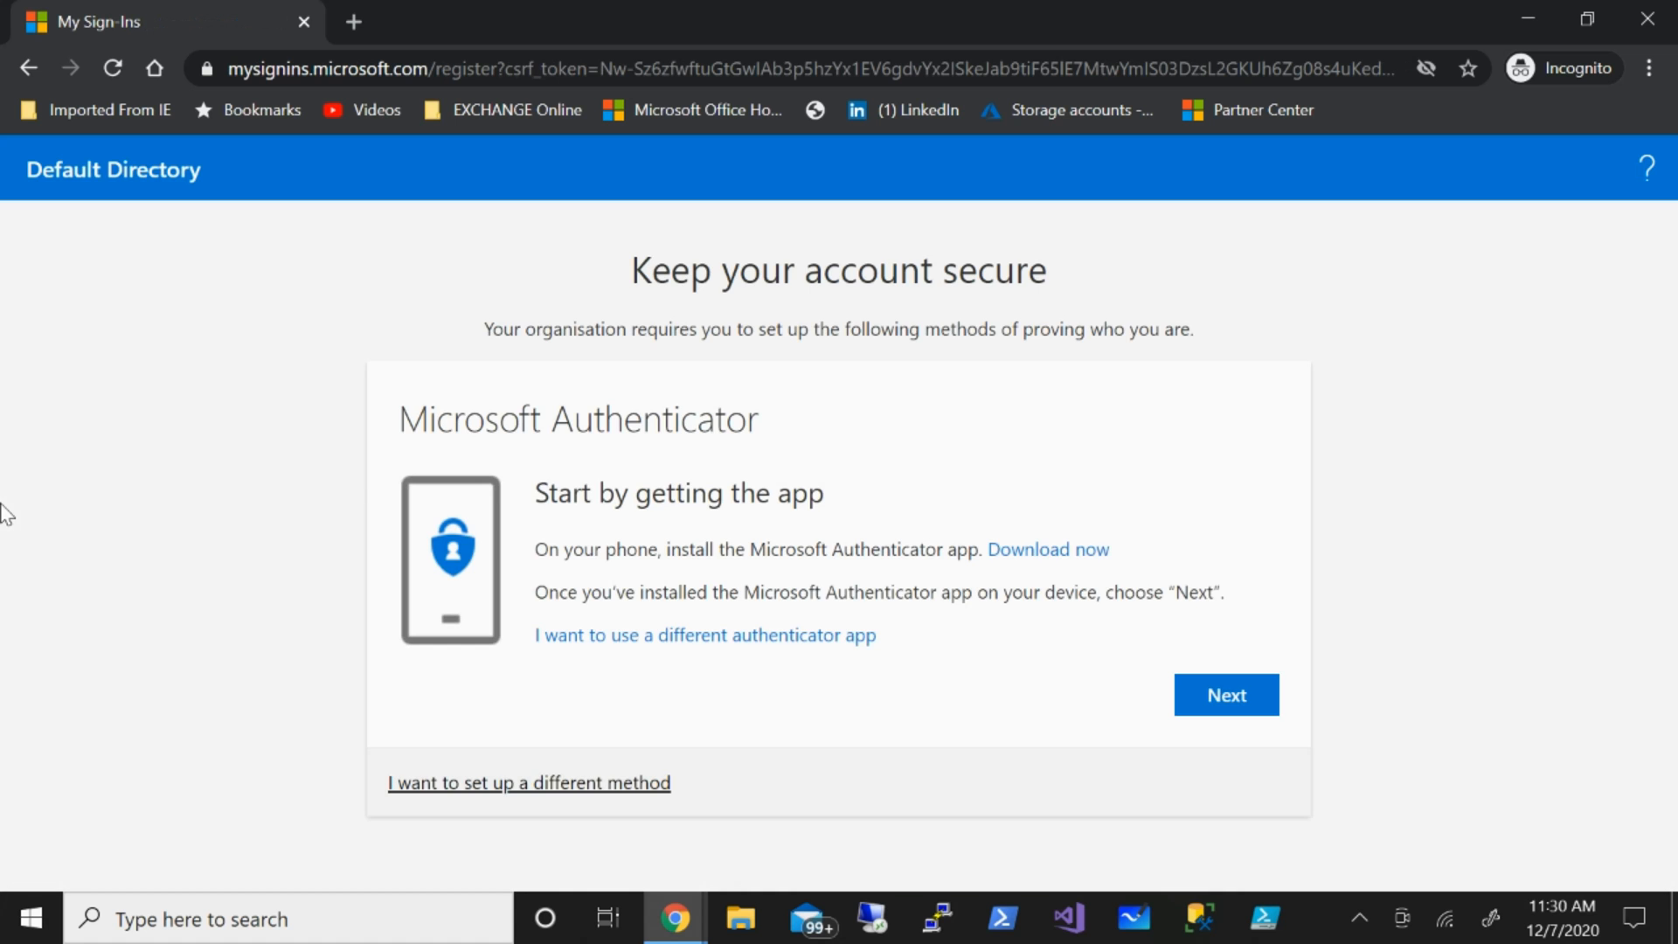
mouse_move(564, 418)
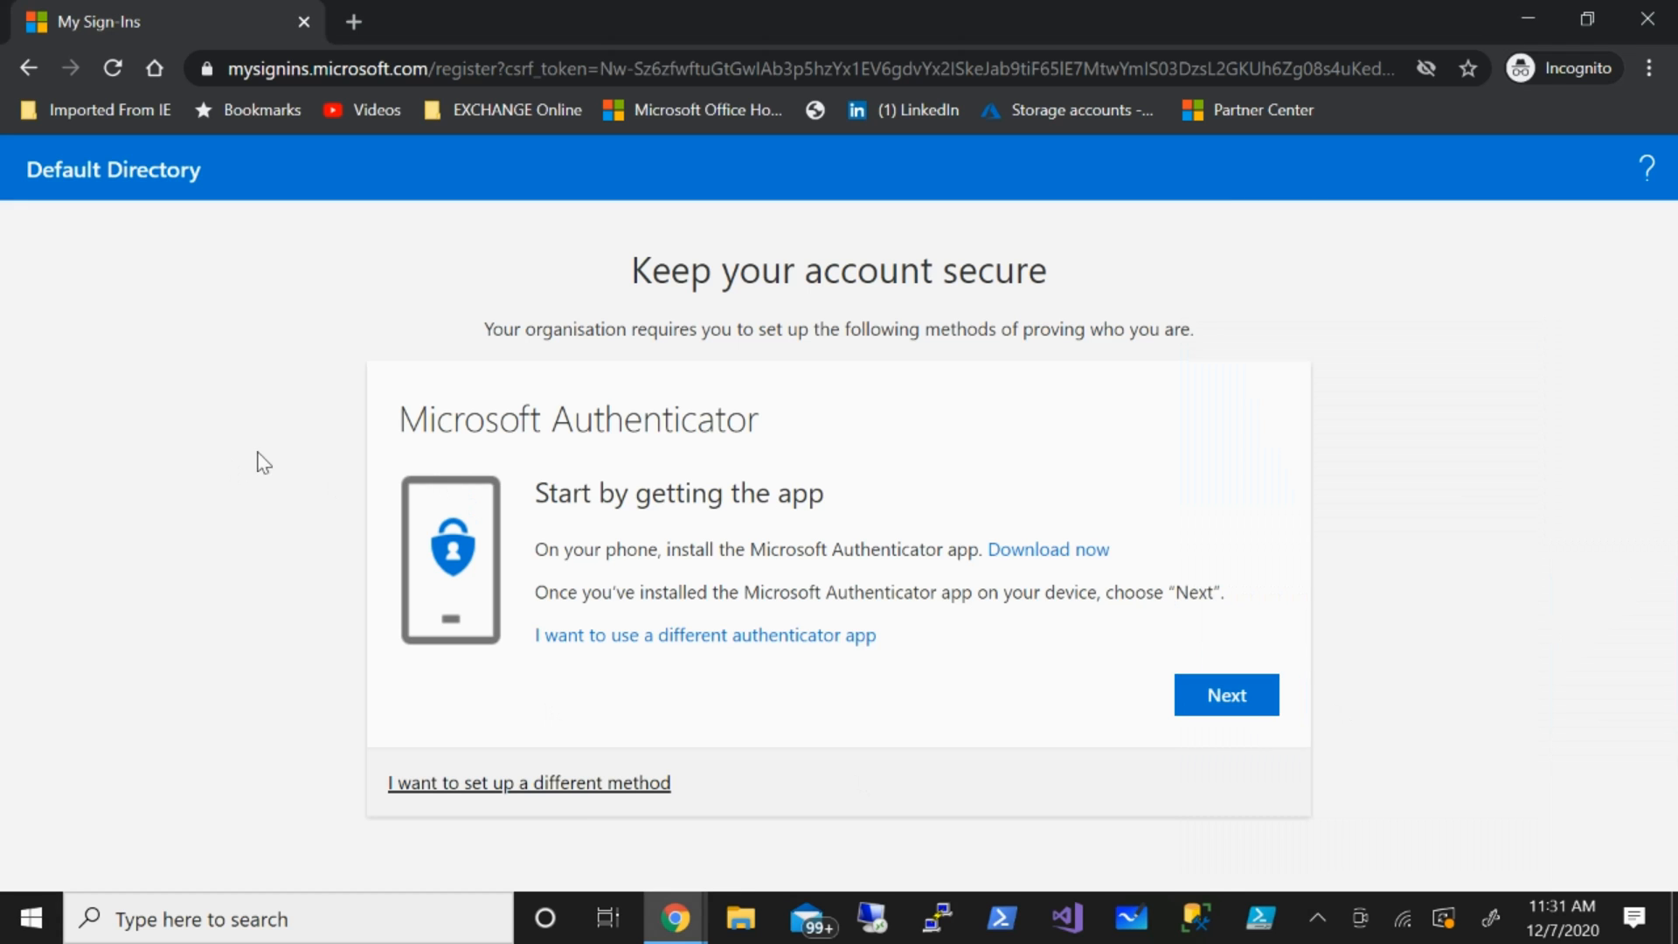
mouse_move(822, 531)
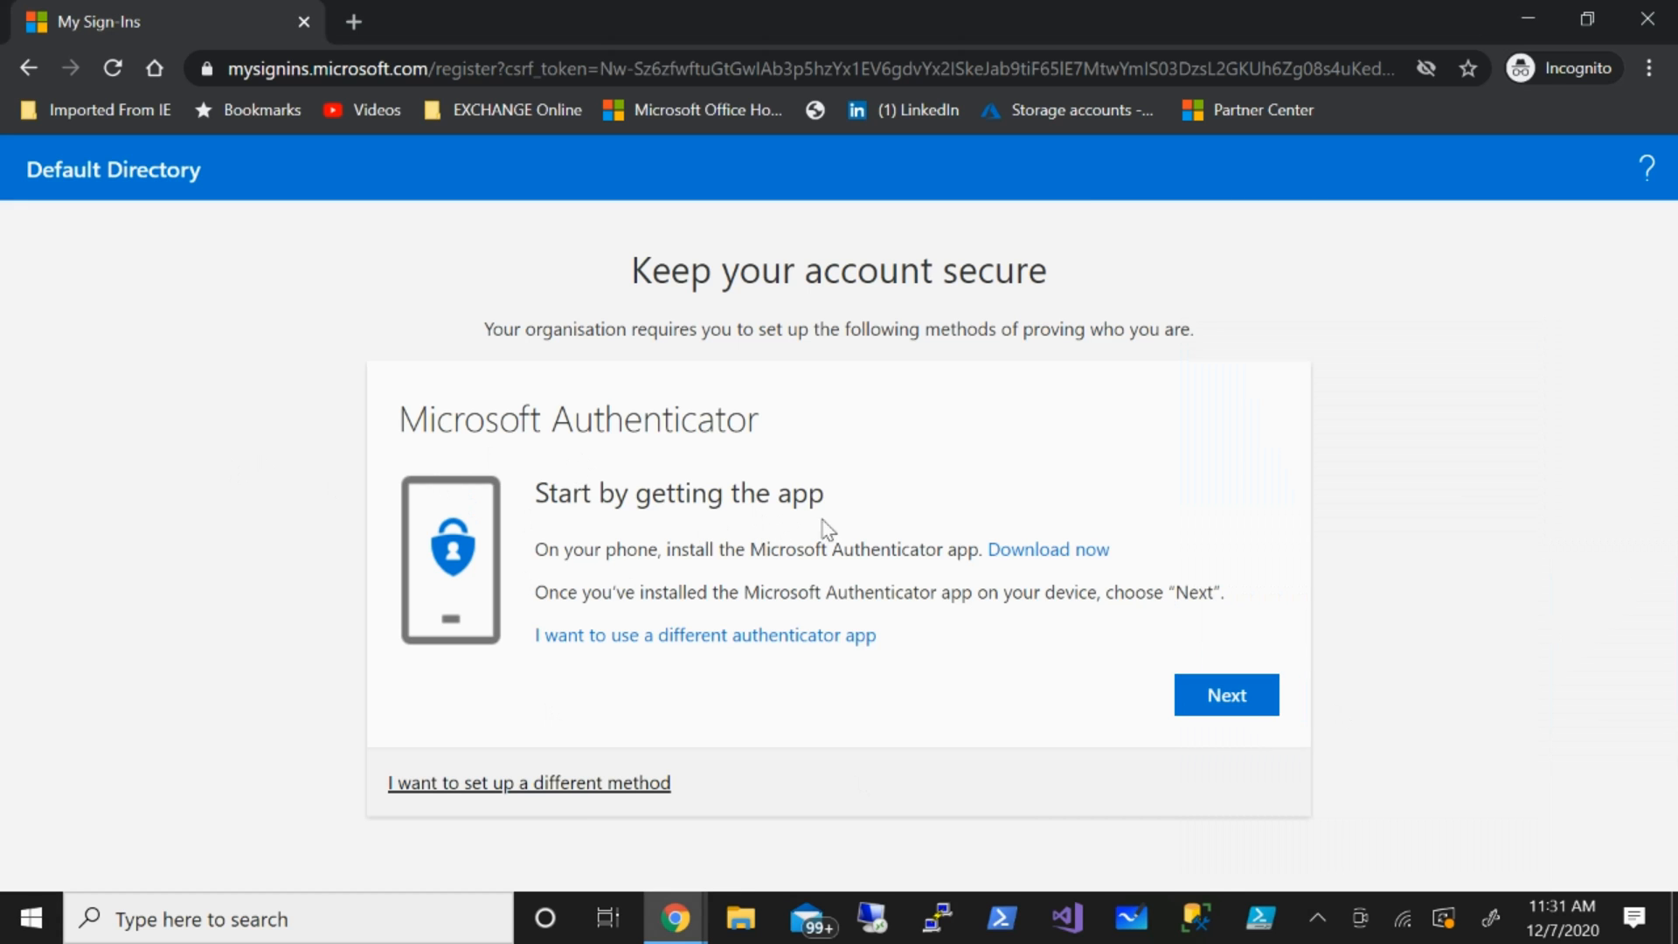
mouse_move(827, 681)
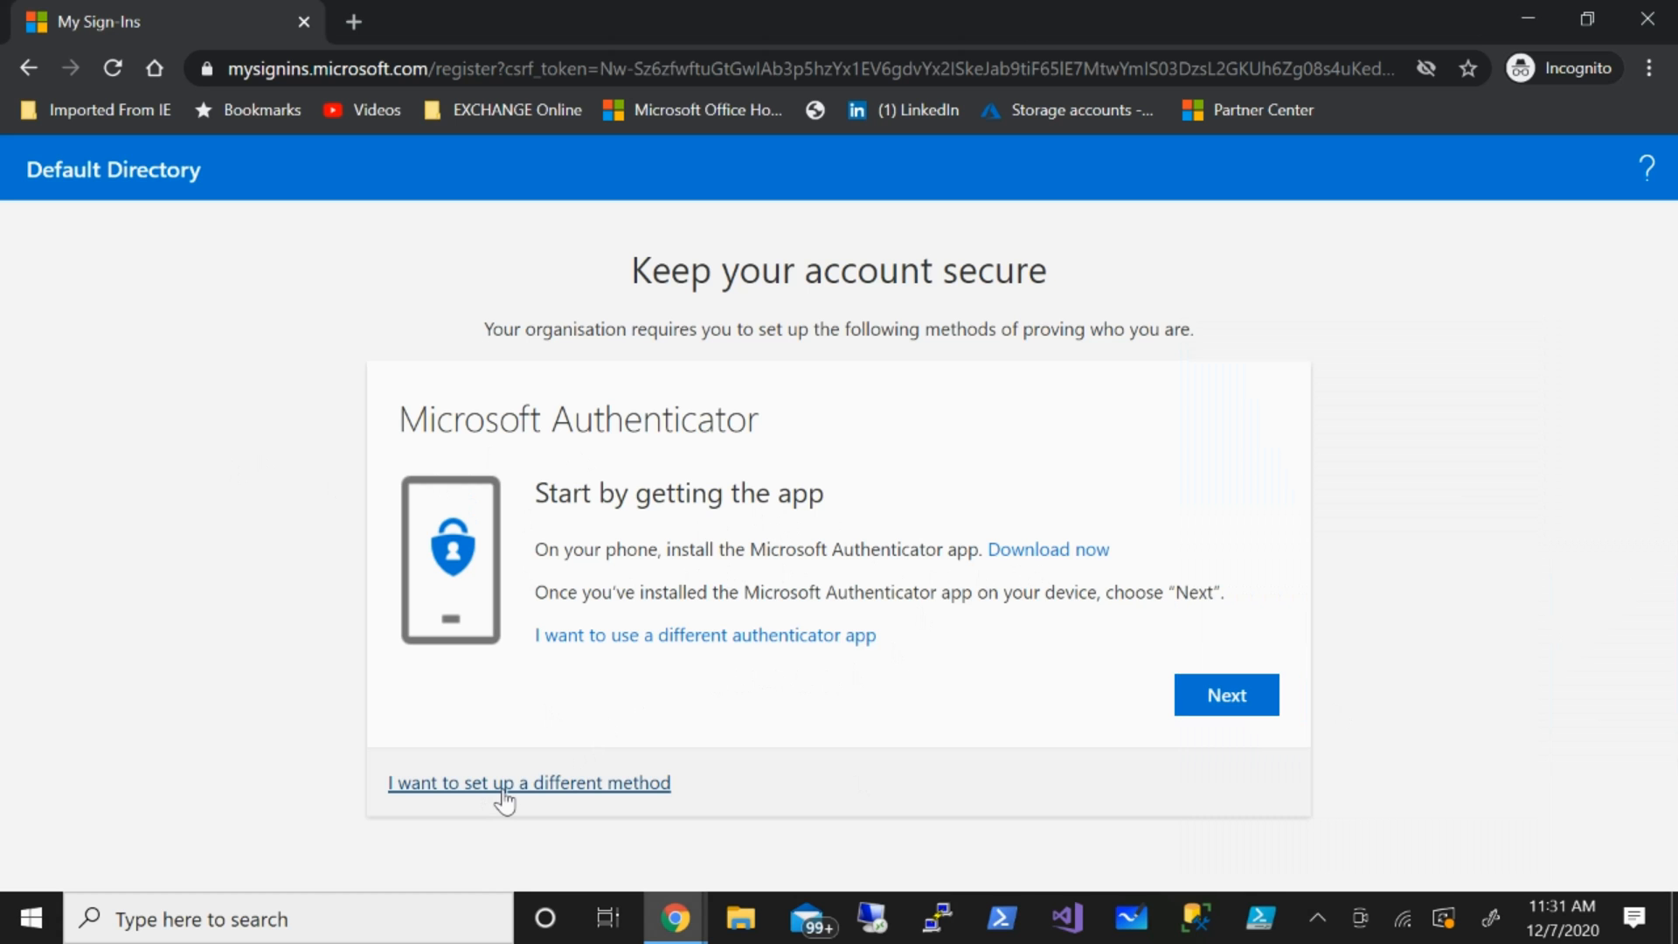
click(529, 783)
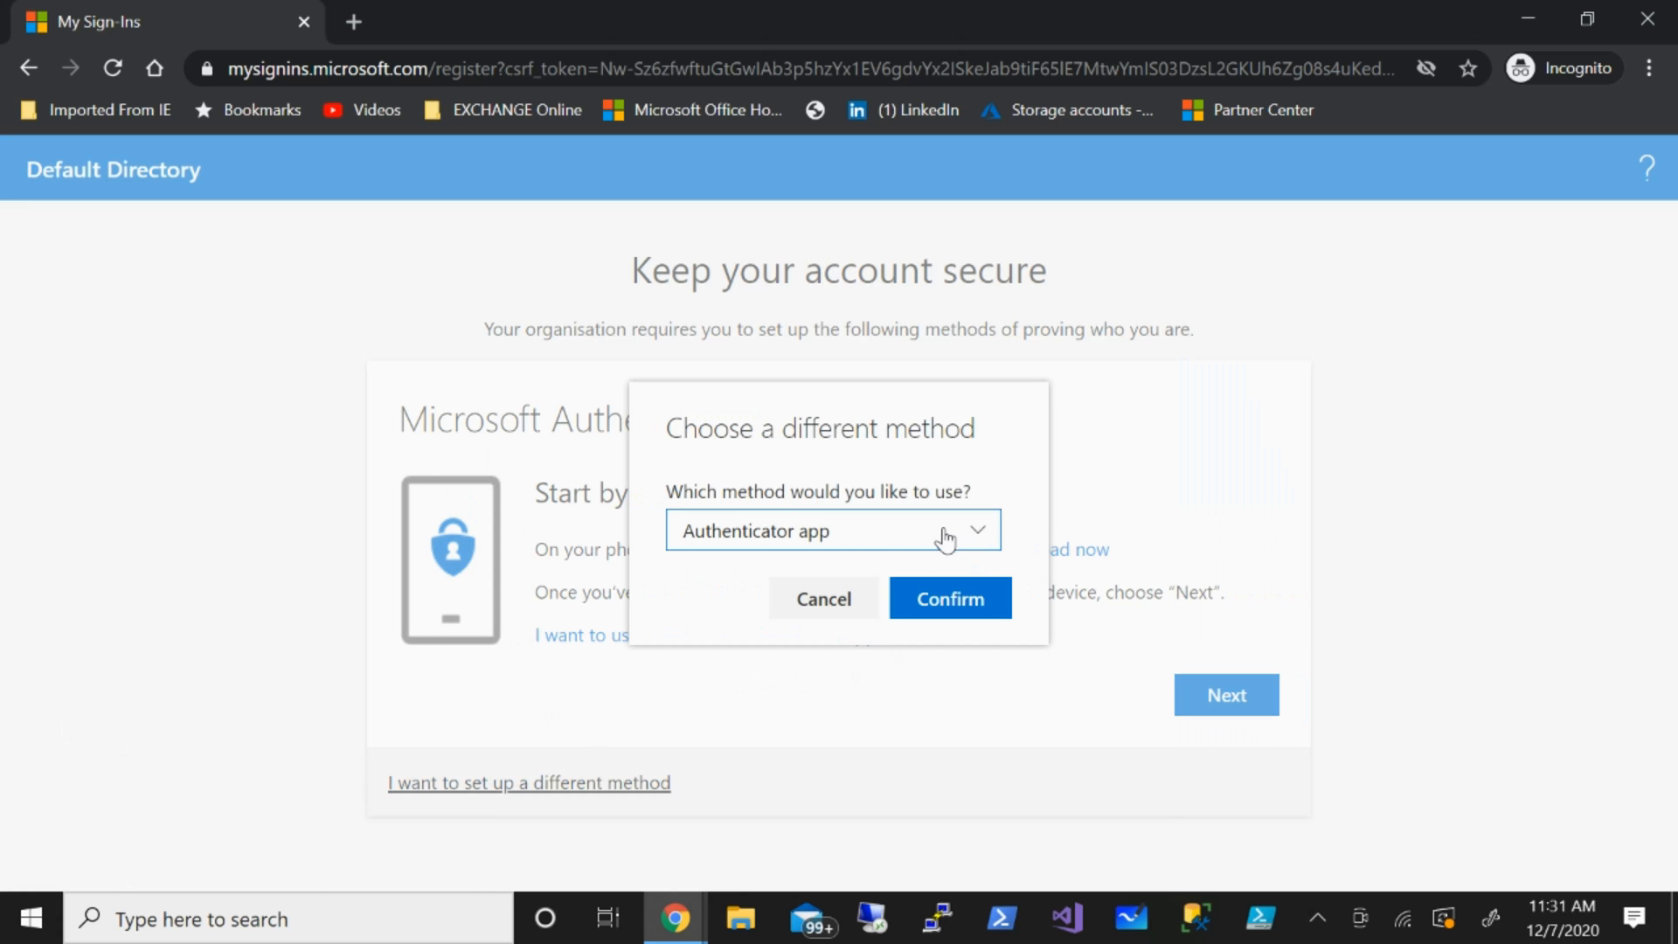
click(833, 531)
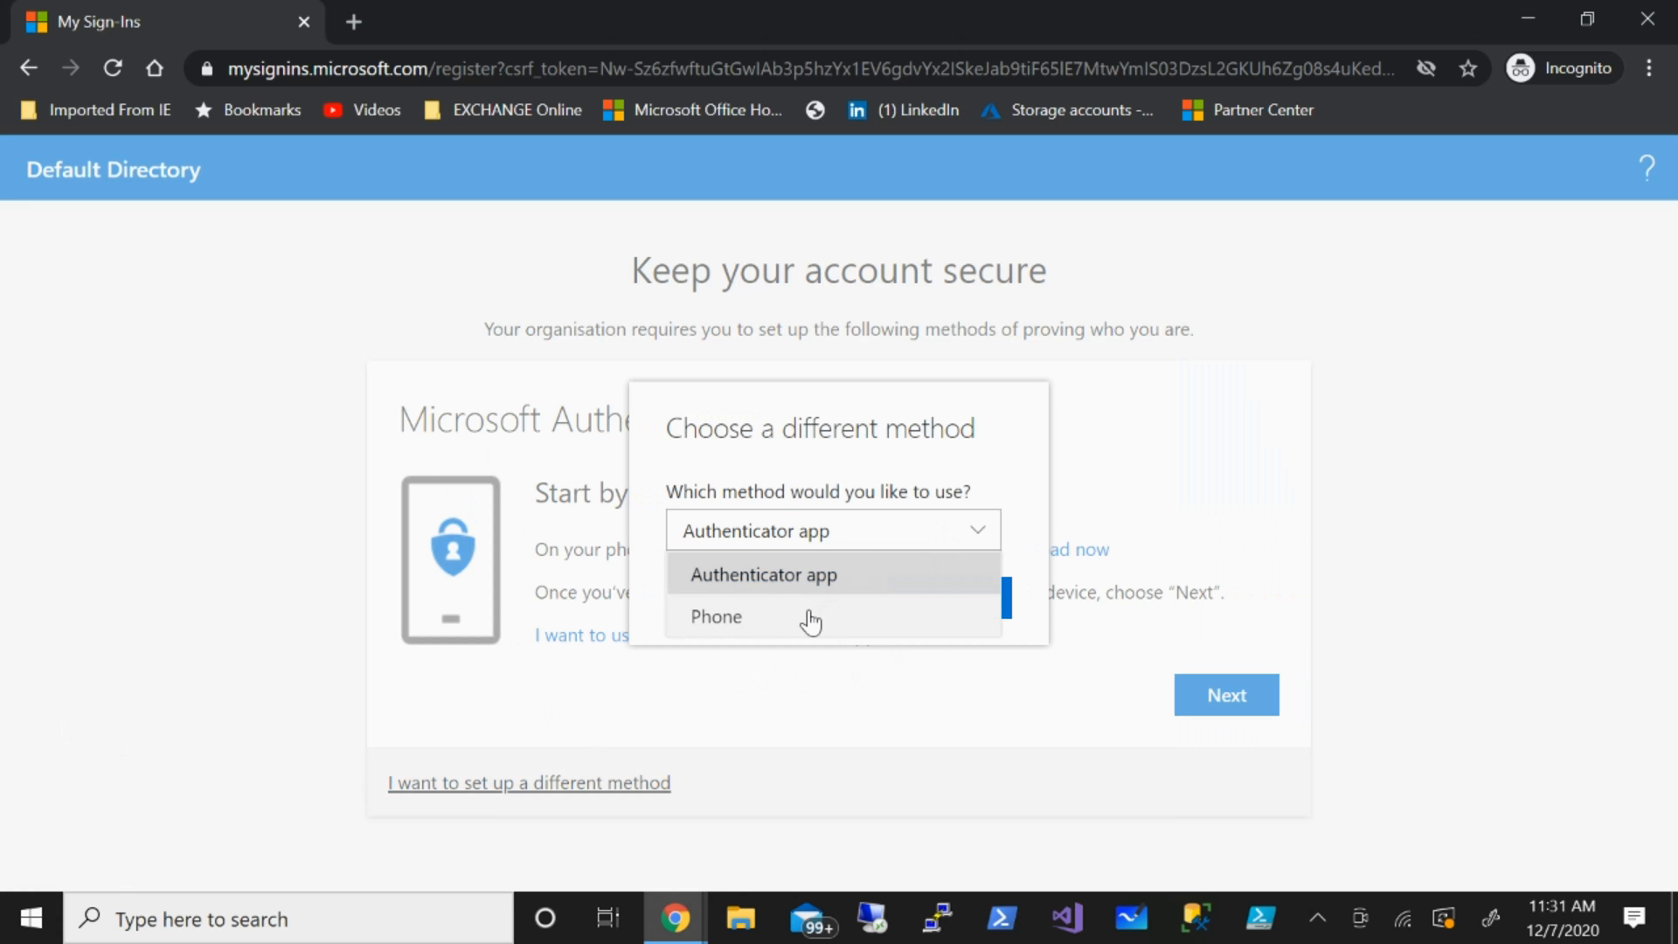
click(715, 617)
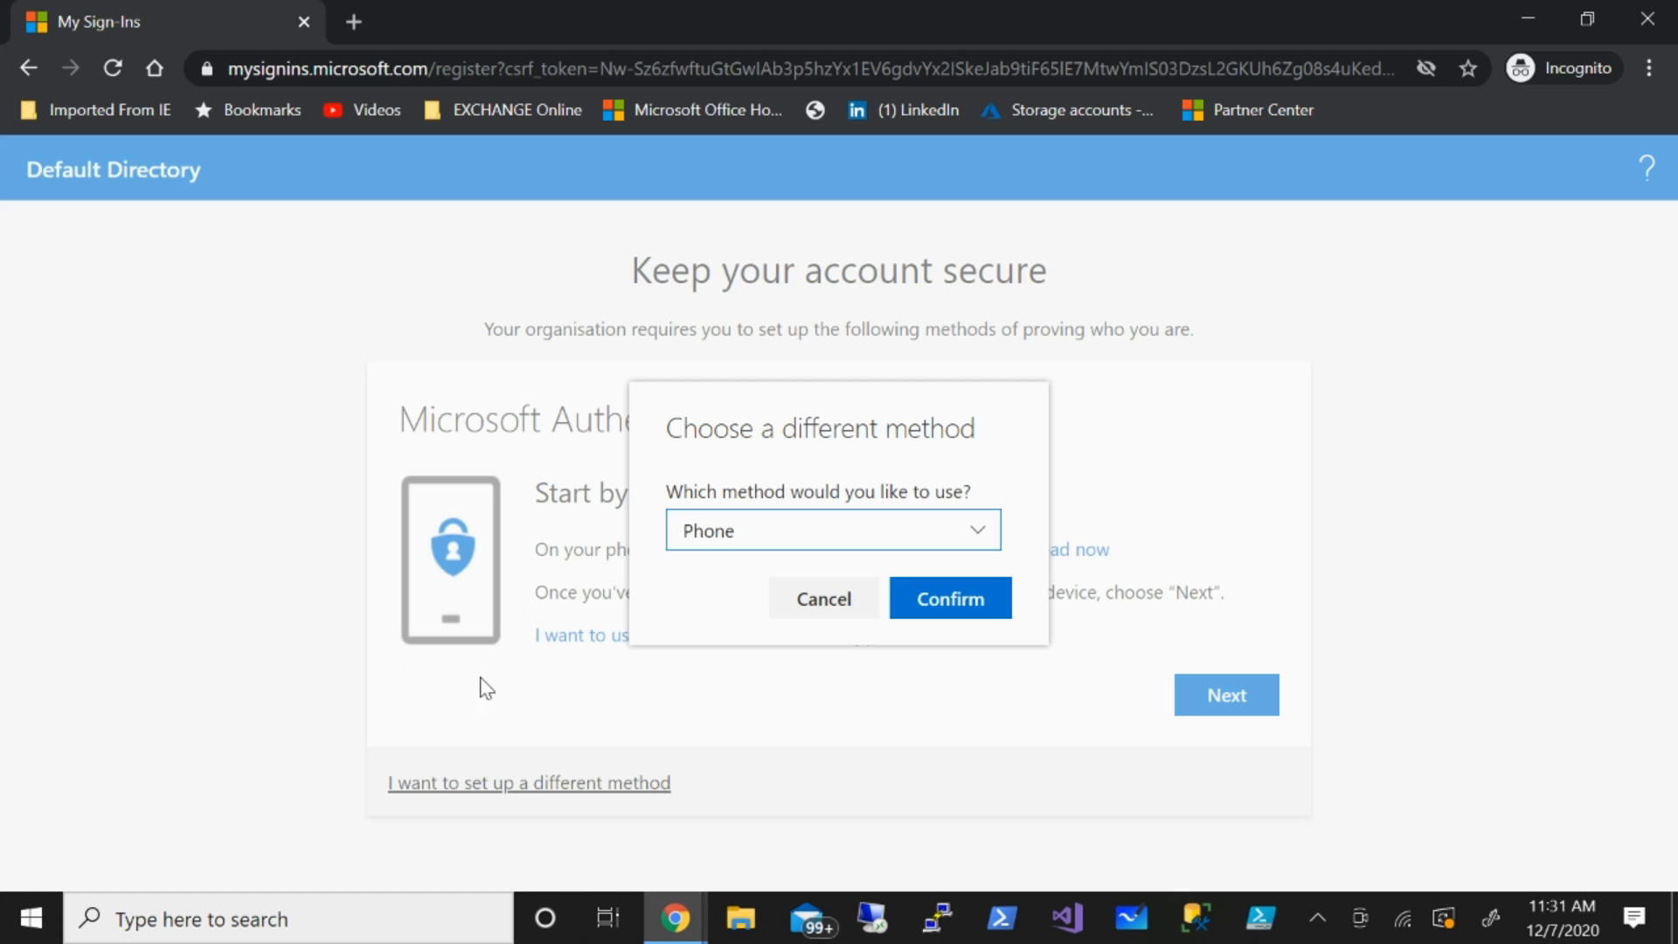
click(949, 597)
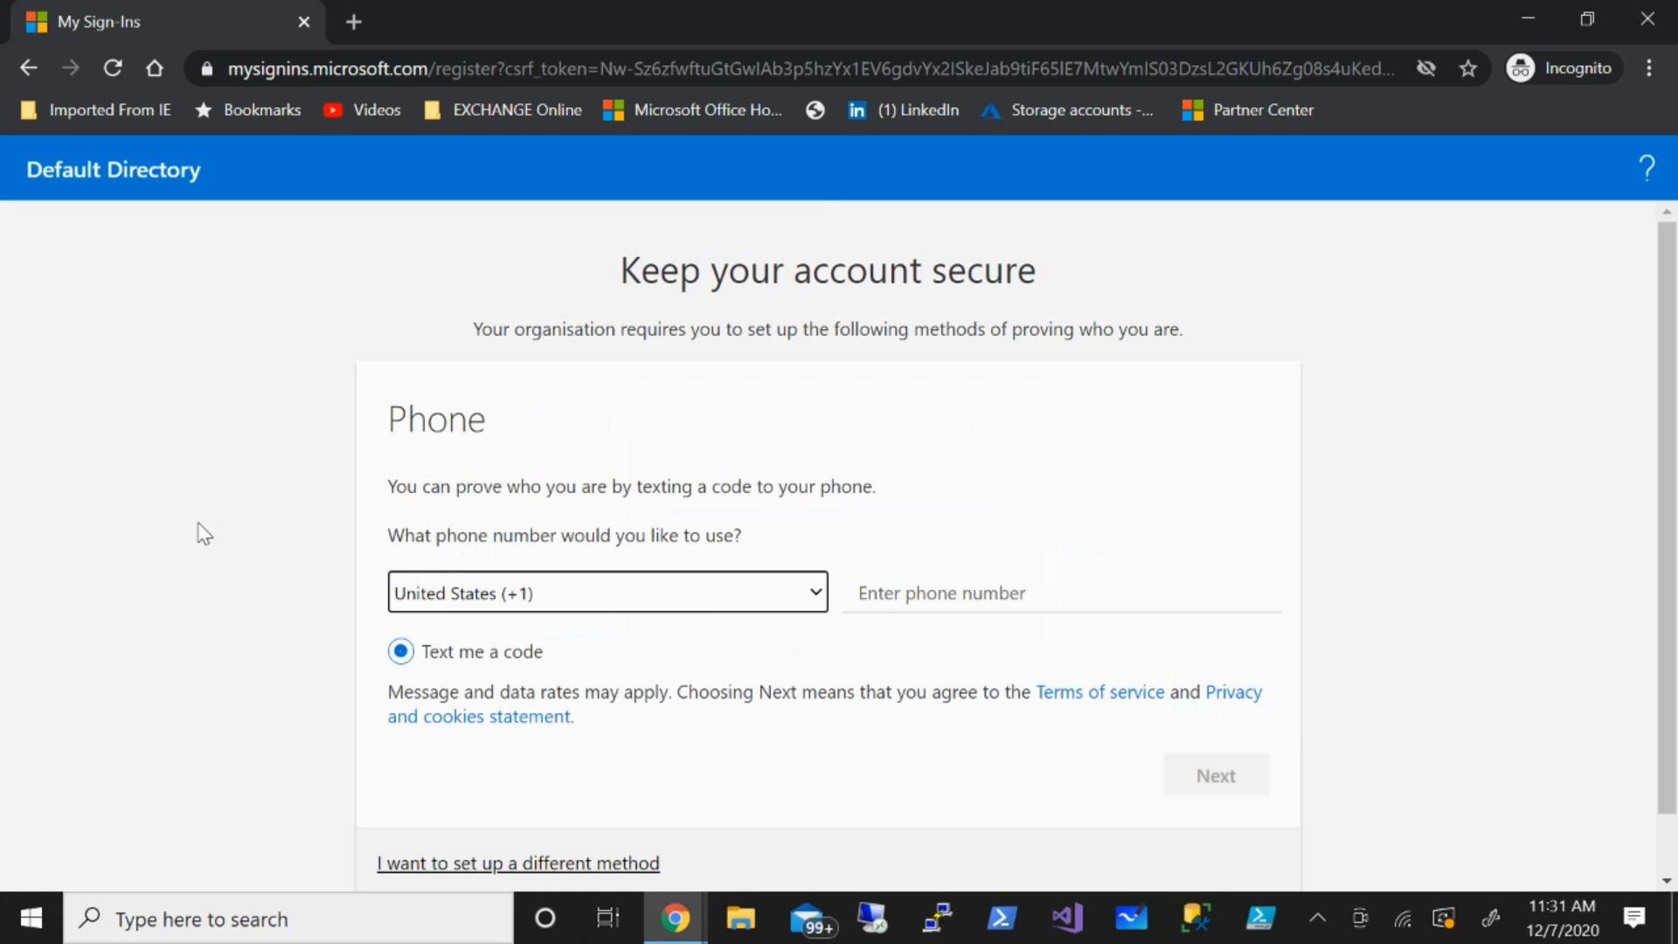
click(606, 592)
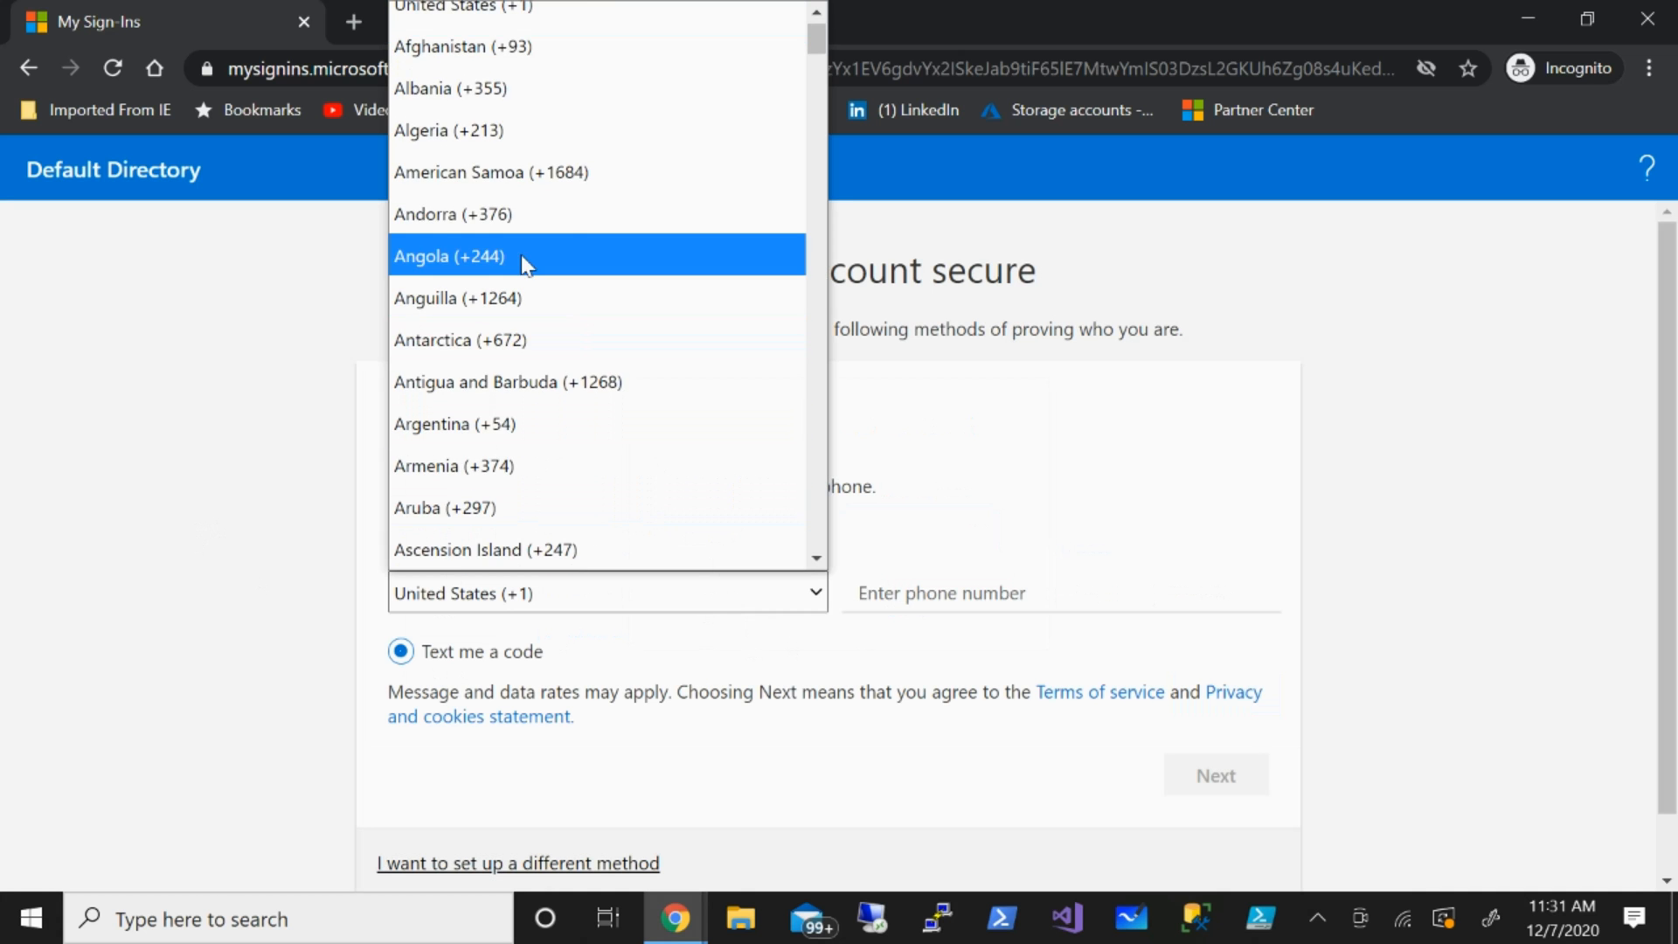
scroll(down, 3)
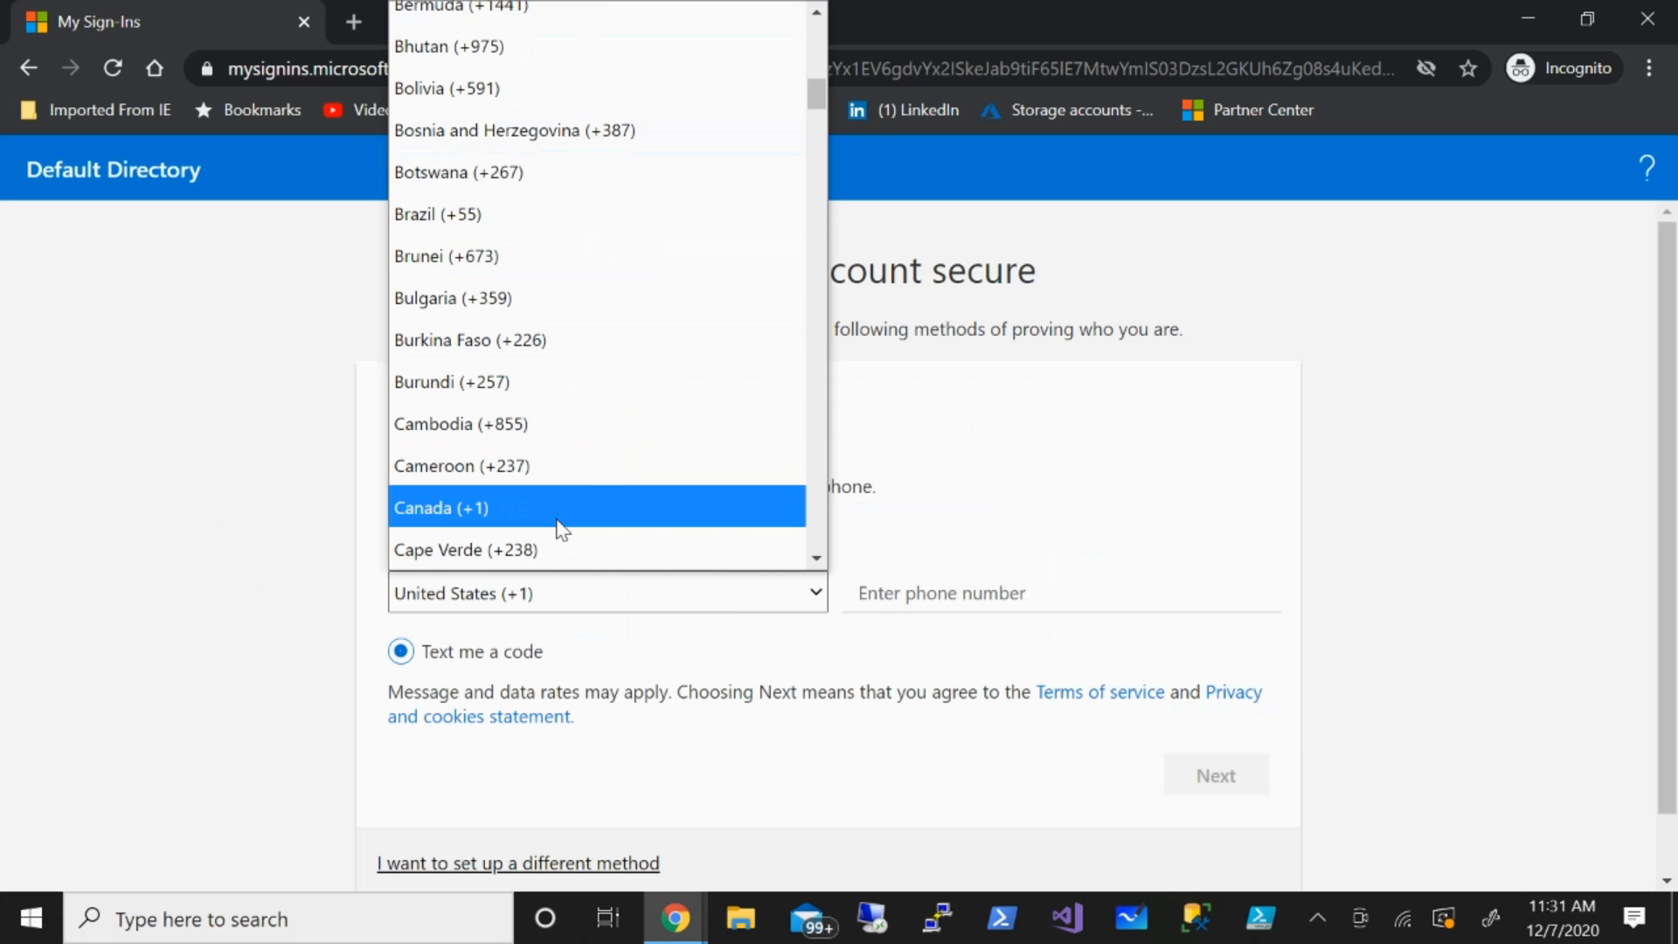
click(475, 508)
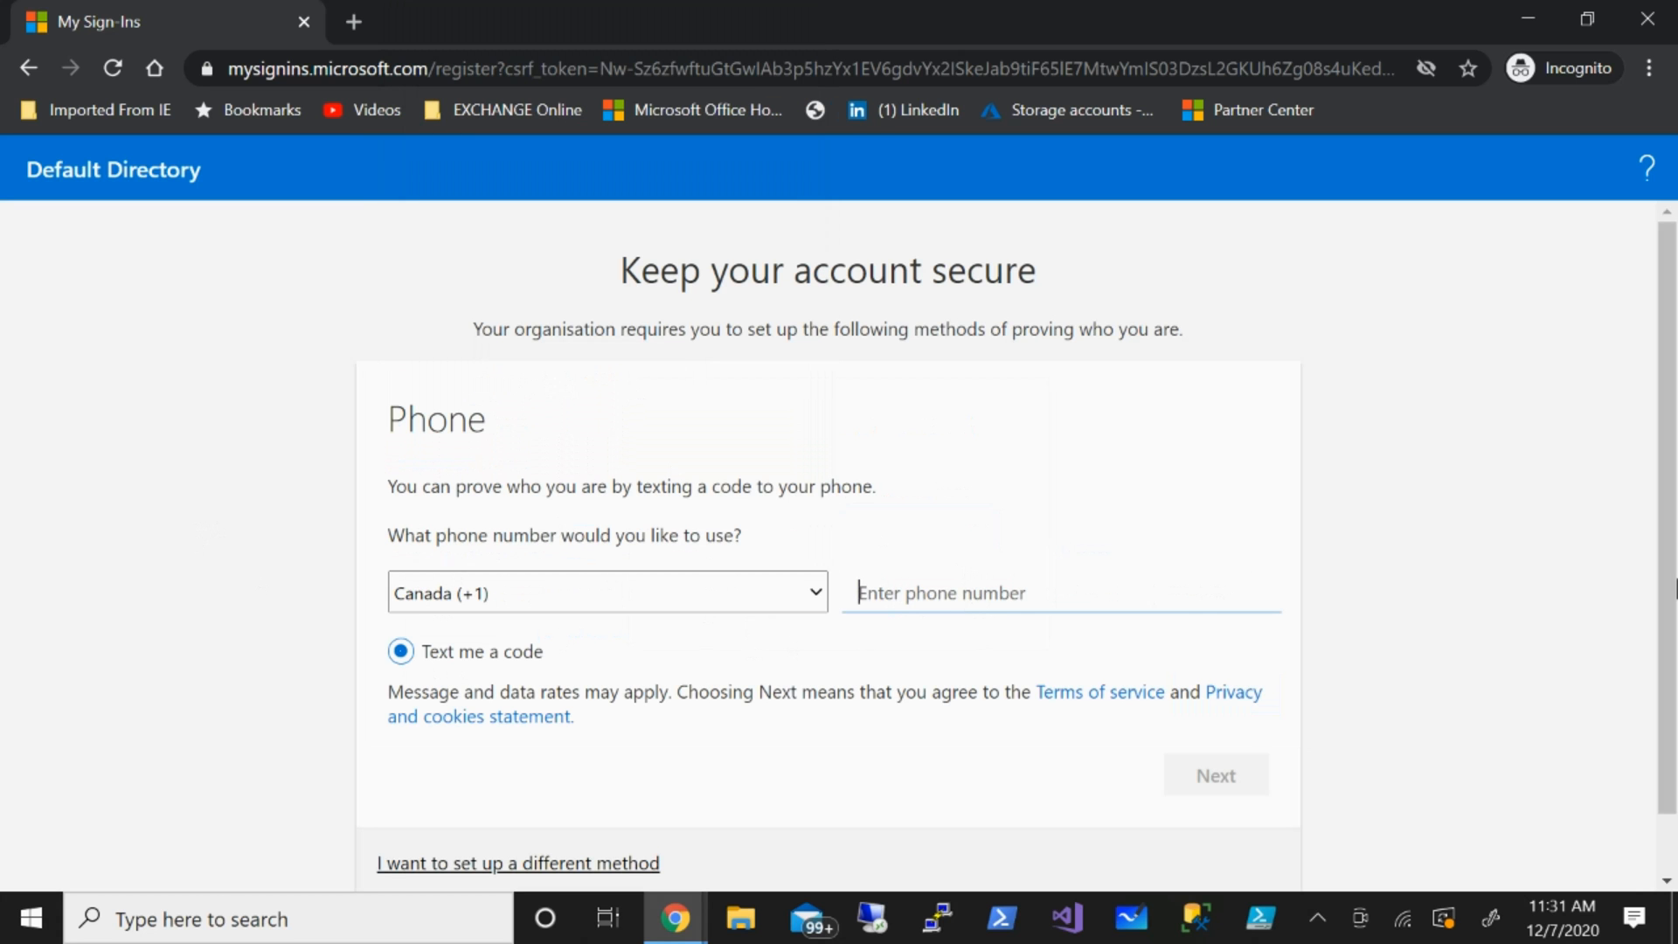
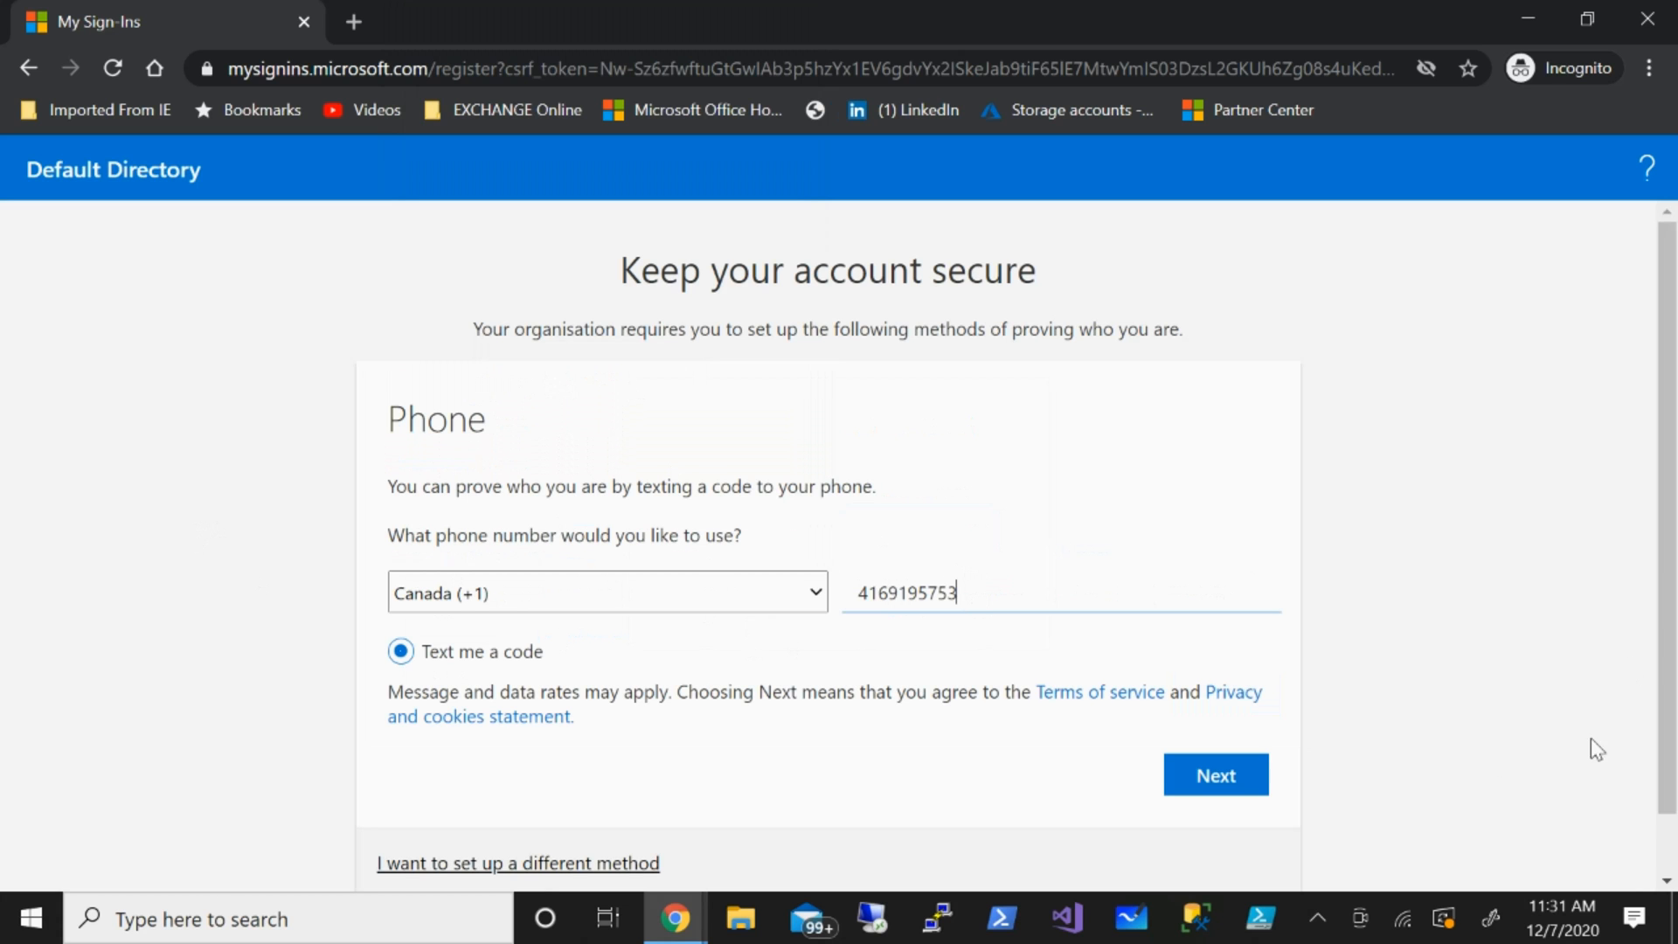
click(1215, 774)
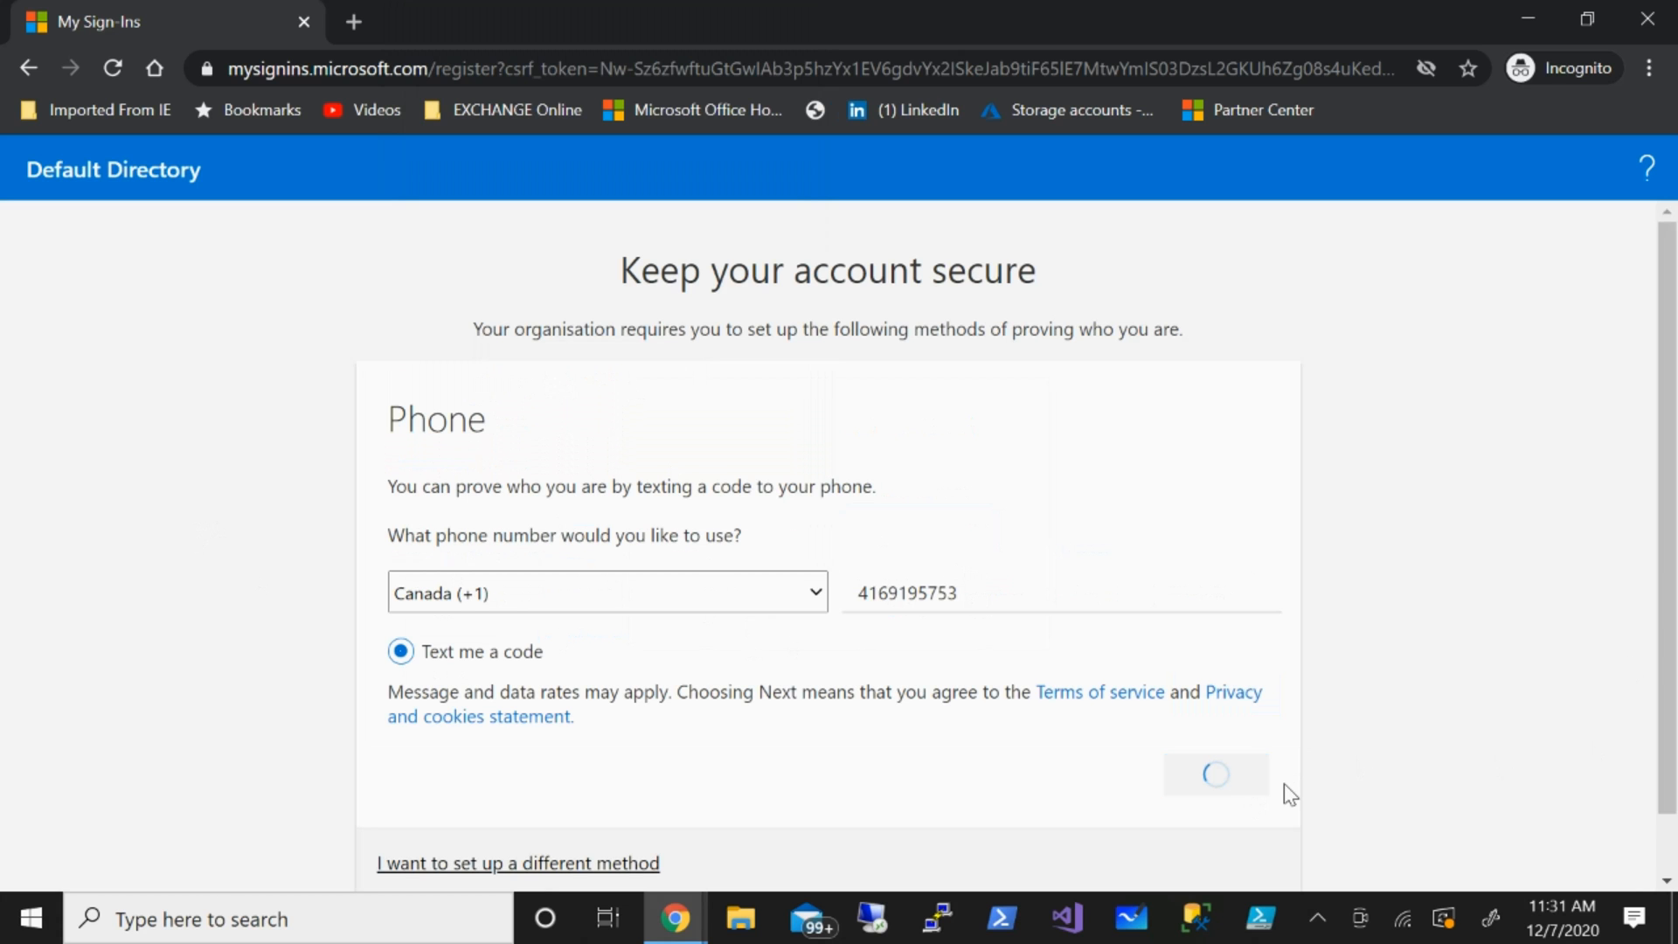
click(1215, 774)
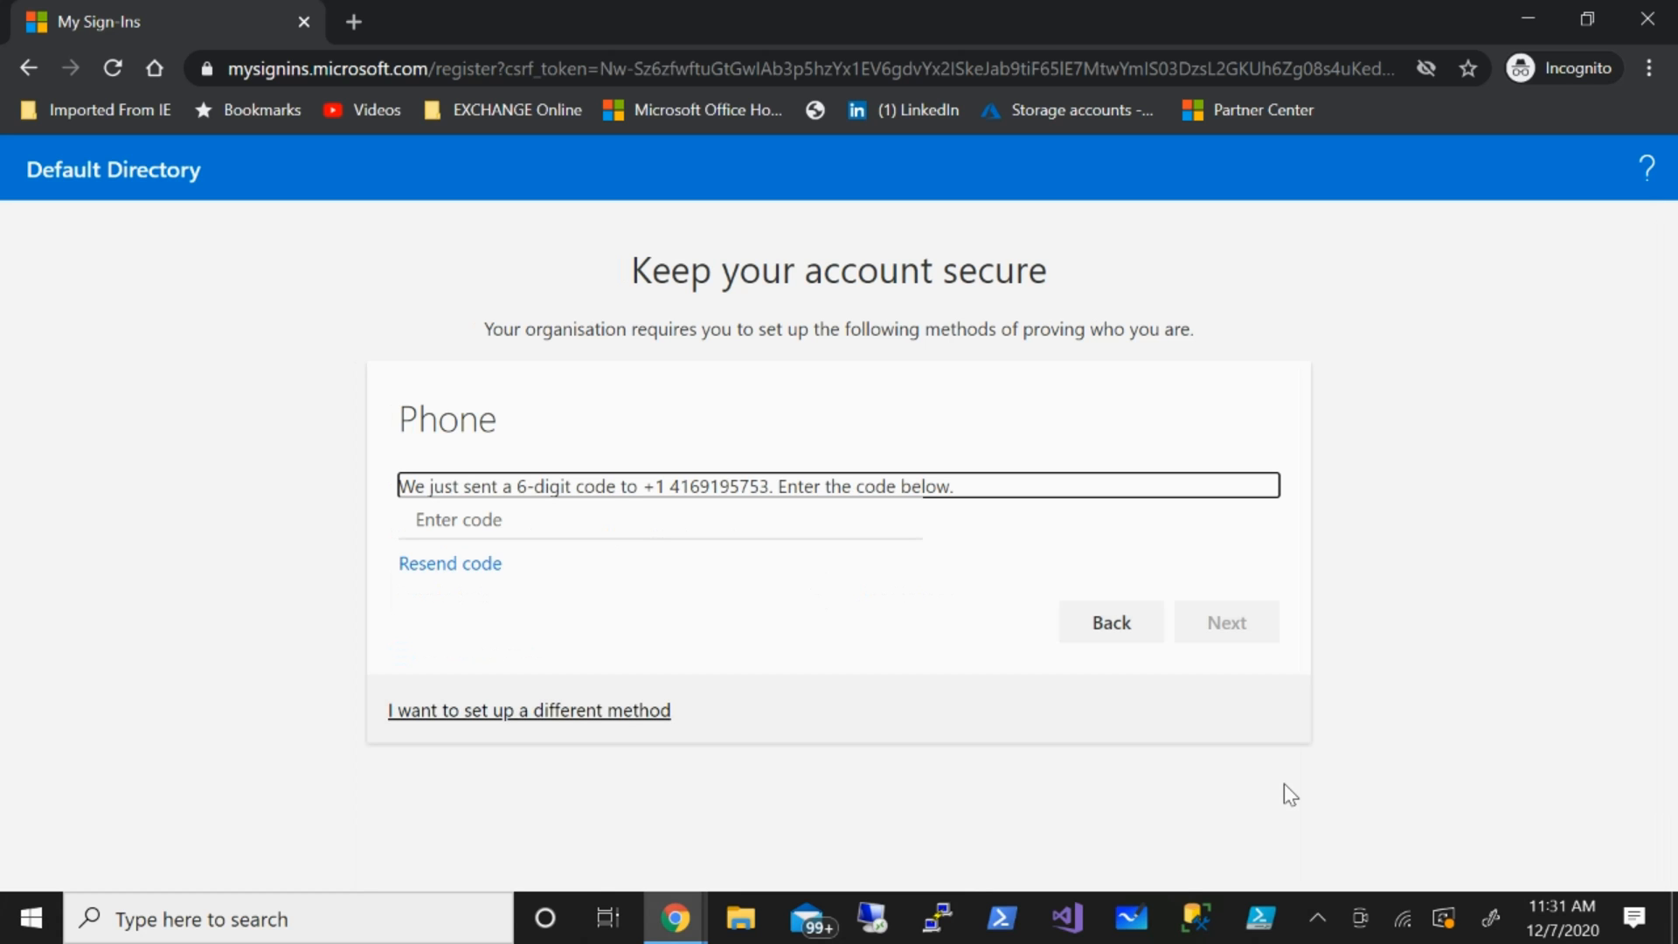
mouse_move(707, 423)
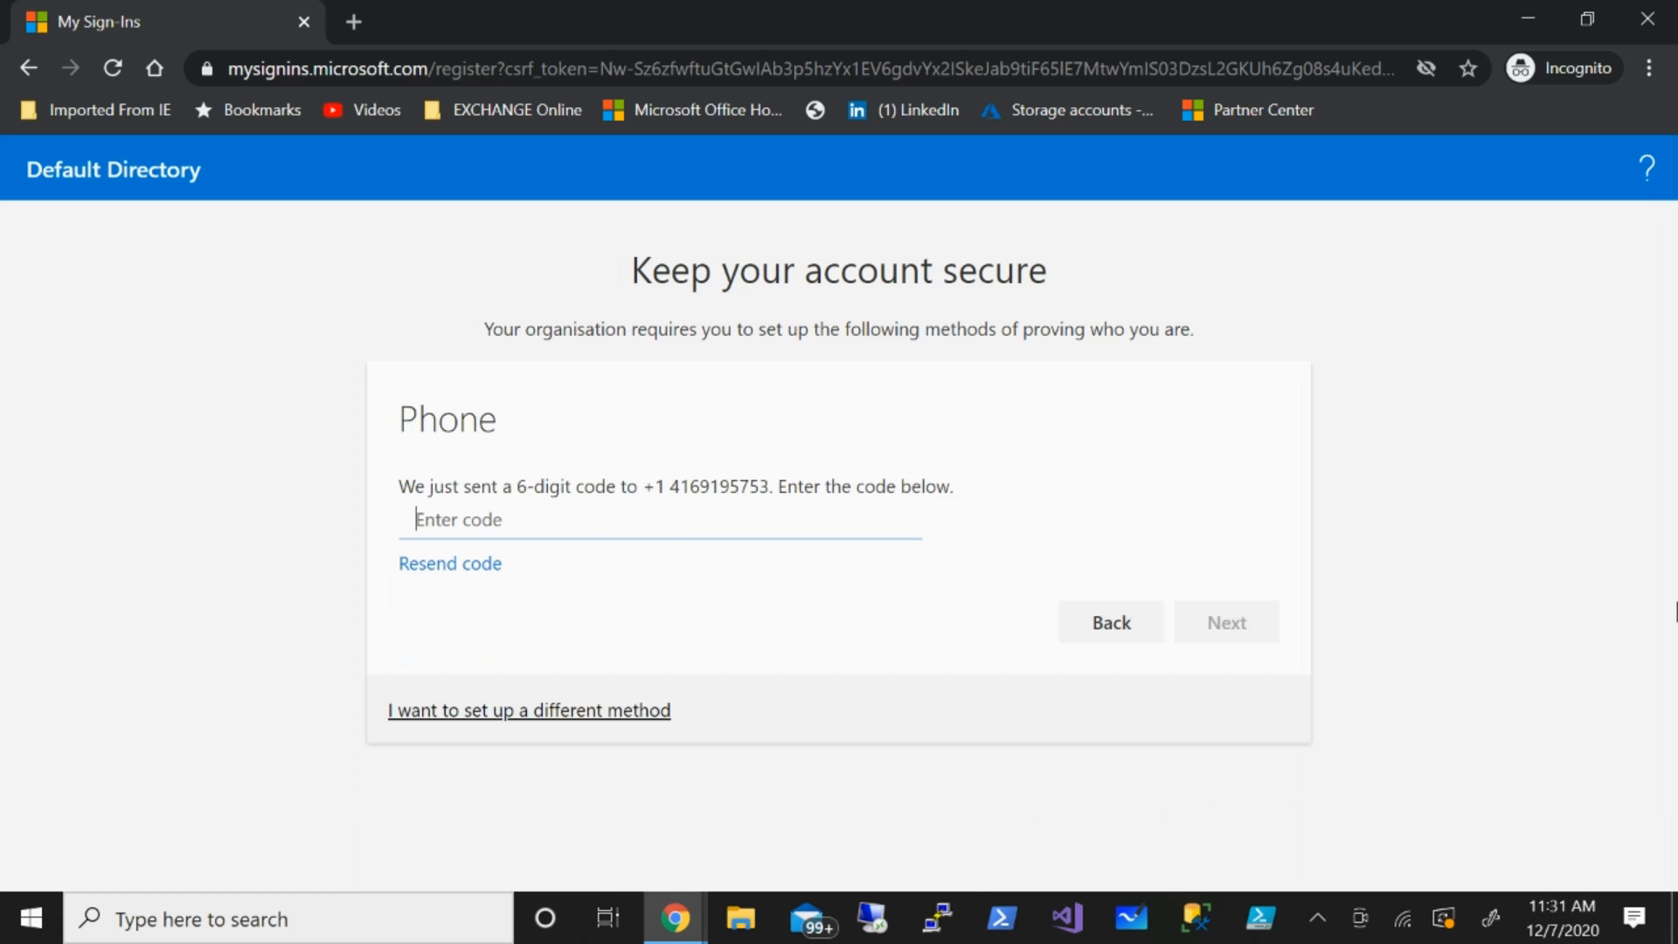
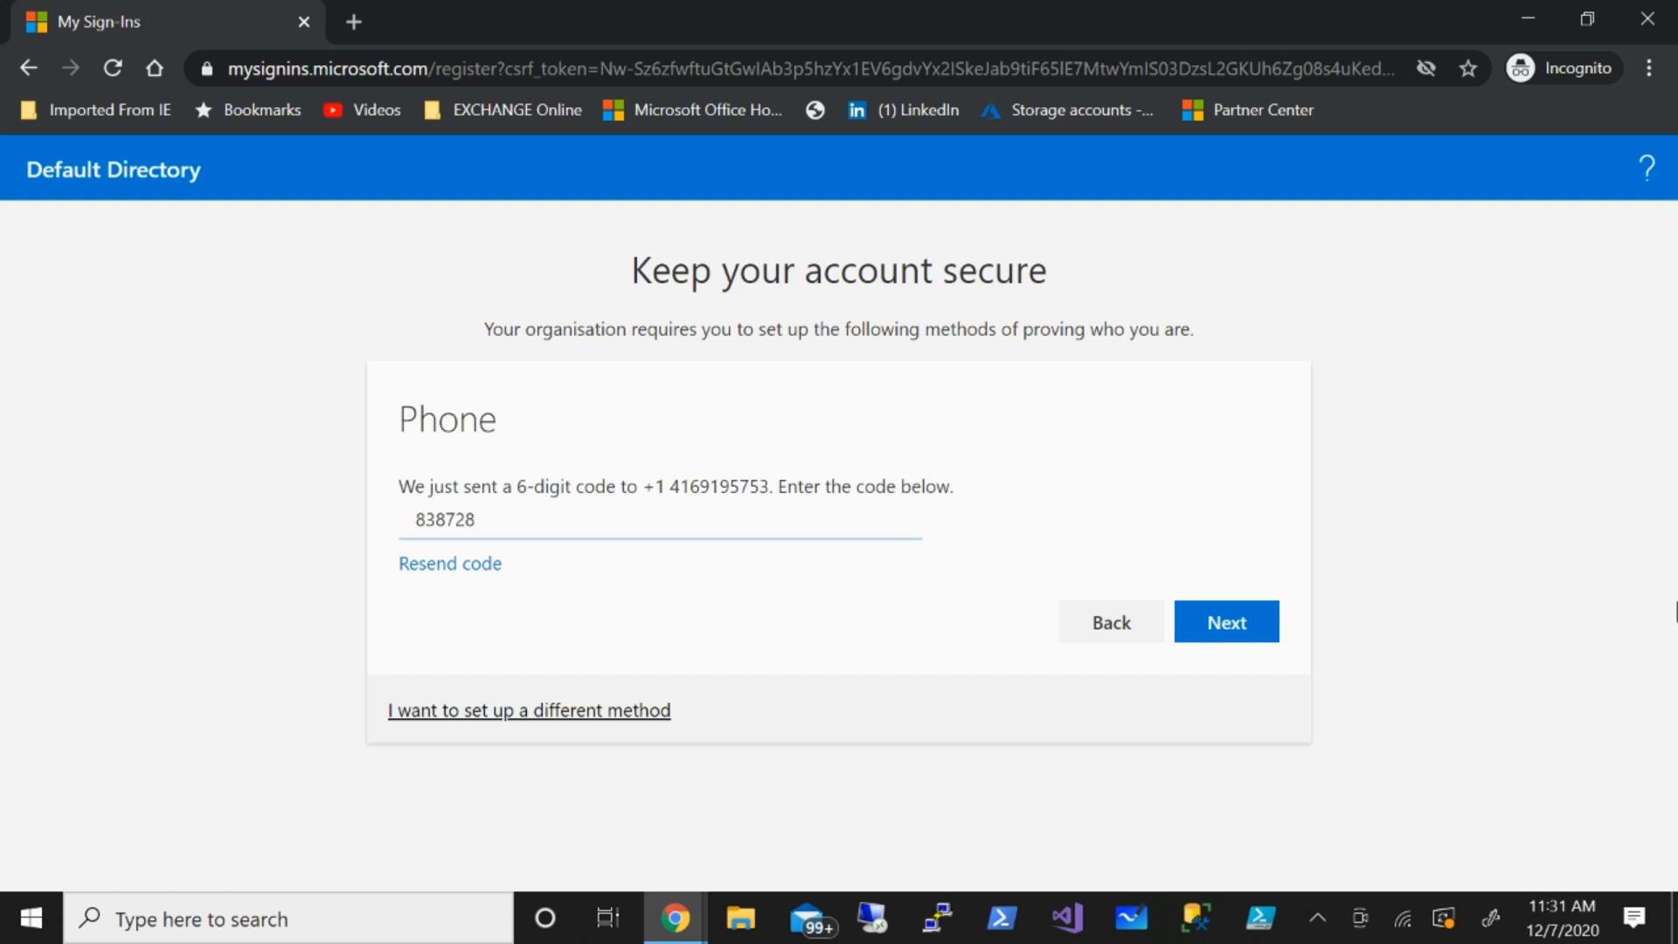
Step: Verify the texted code and finish phone registration as the default sign-in method
click(1226, 621)
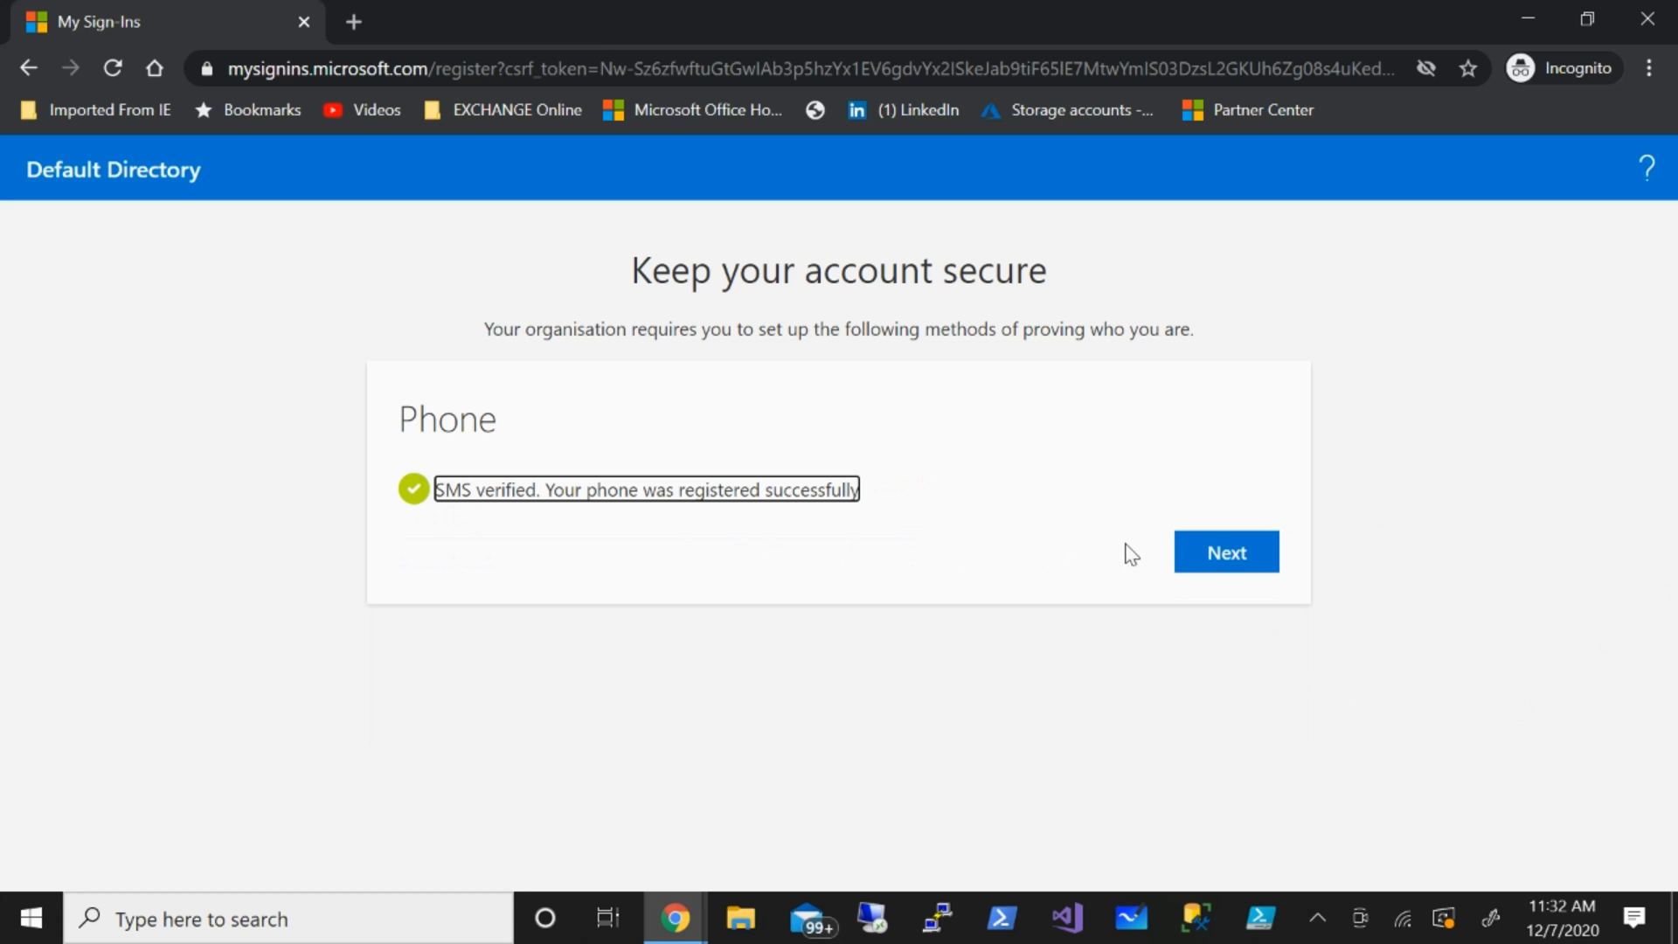
click(1226, 551)
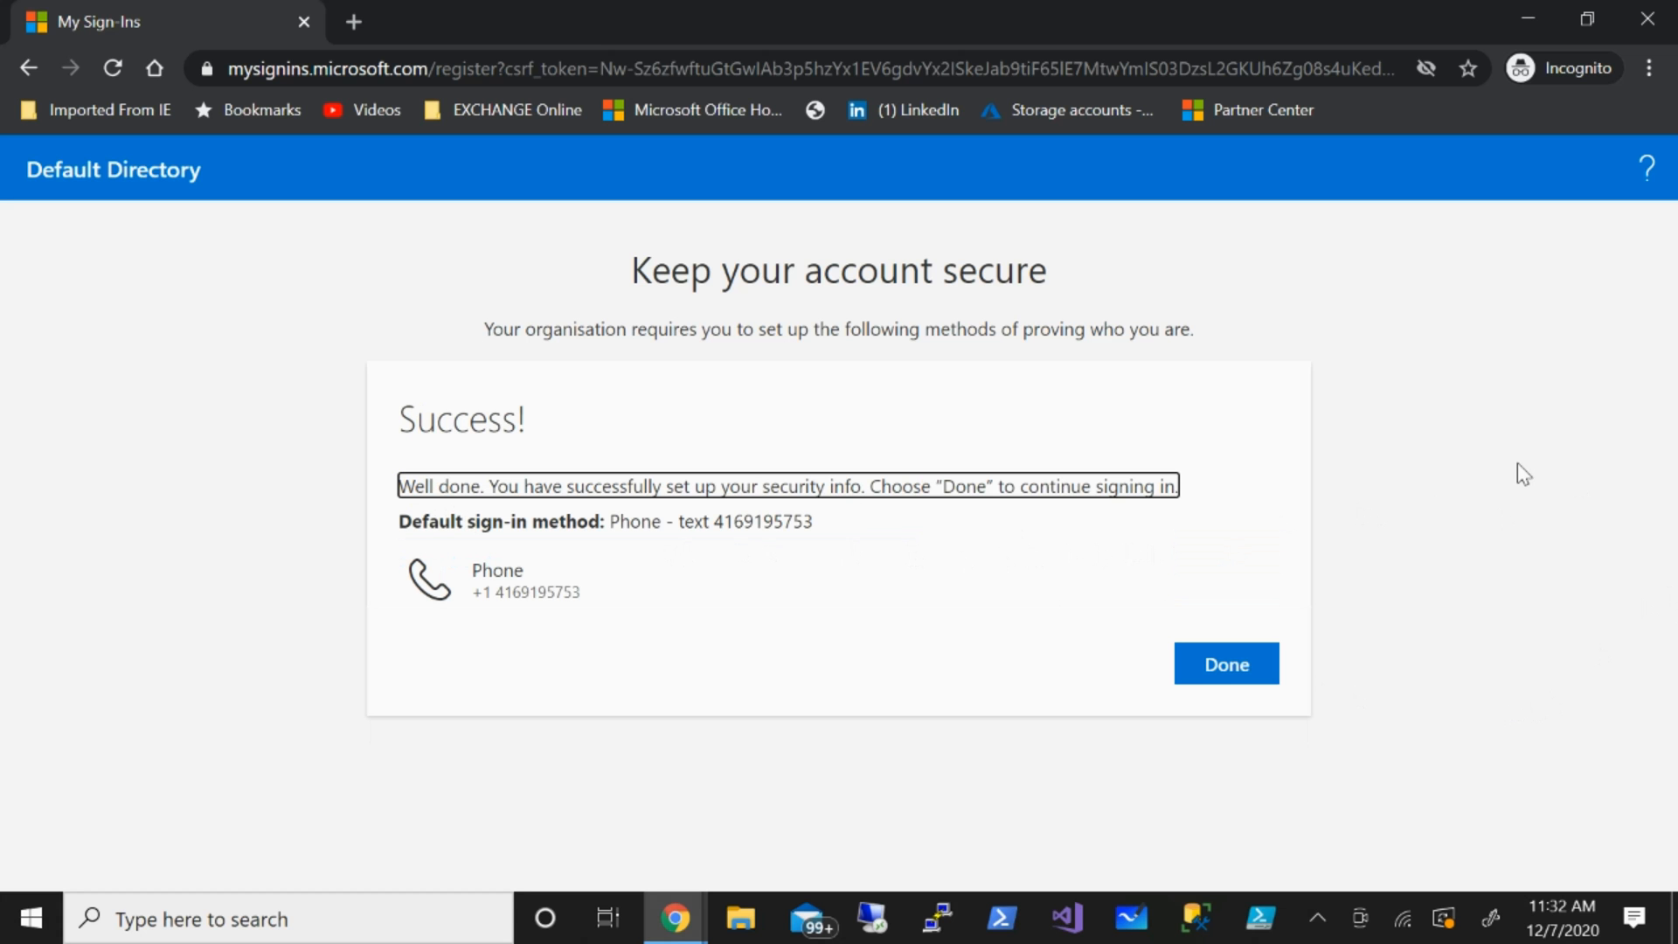
click(1226, 663)
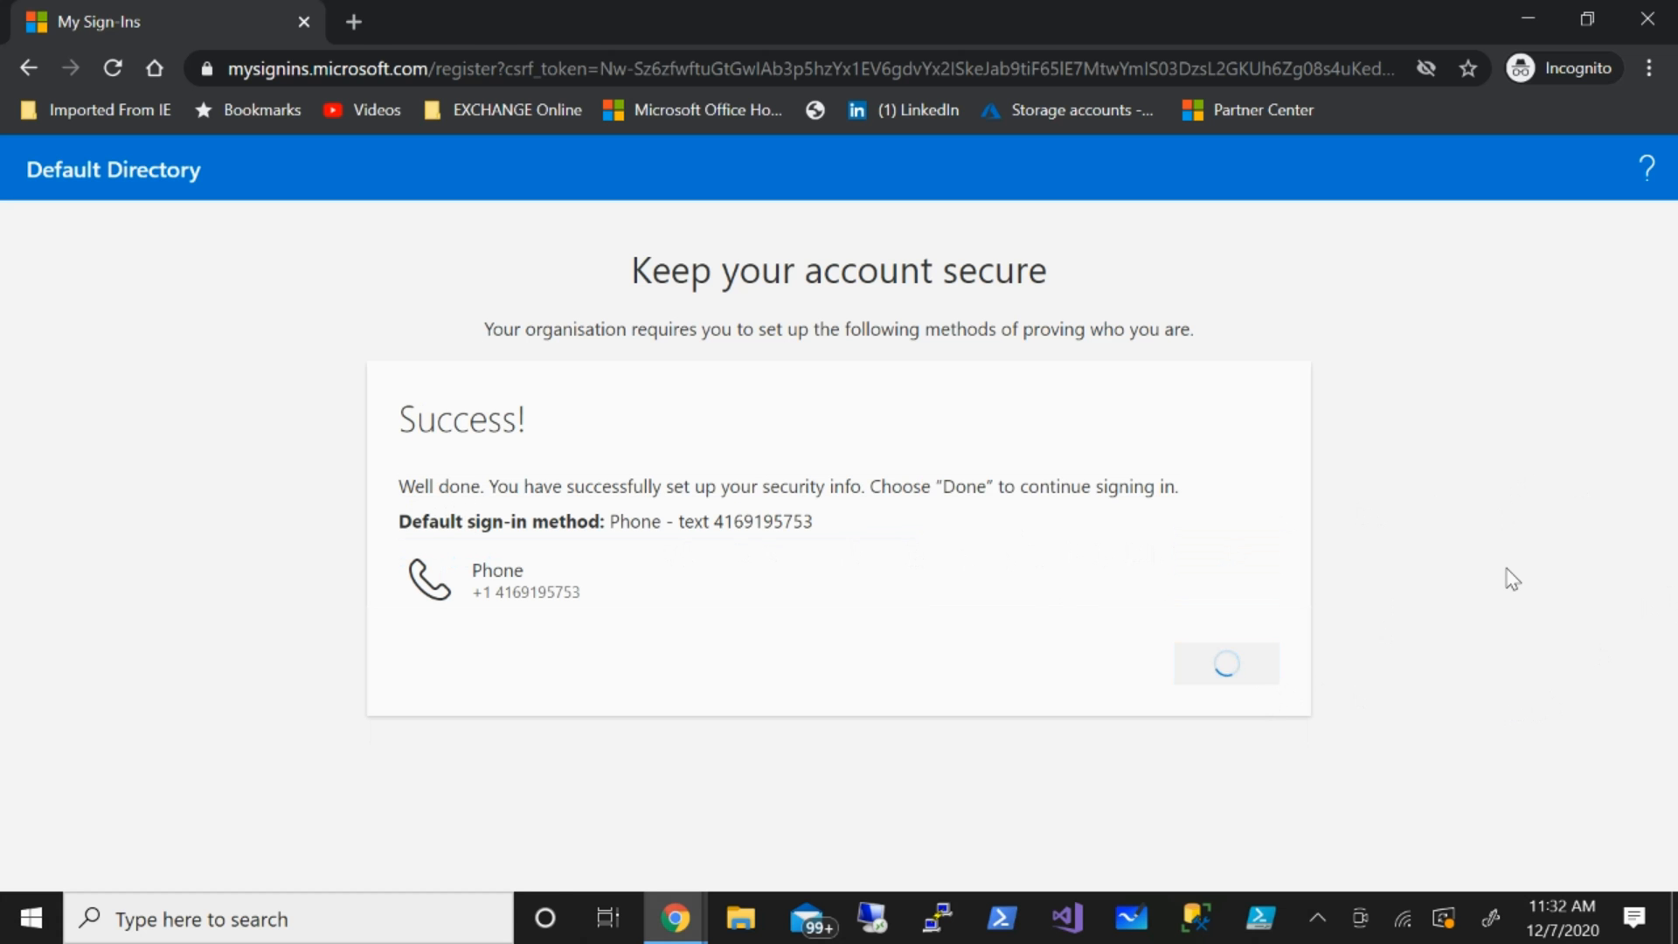
click(1226, 663)
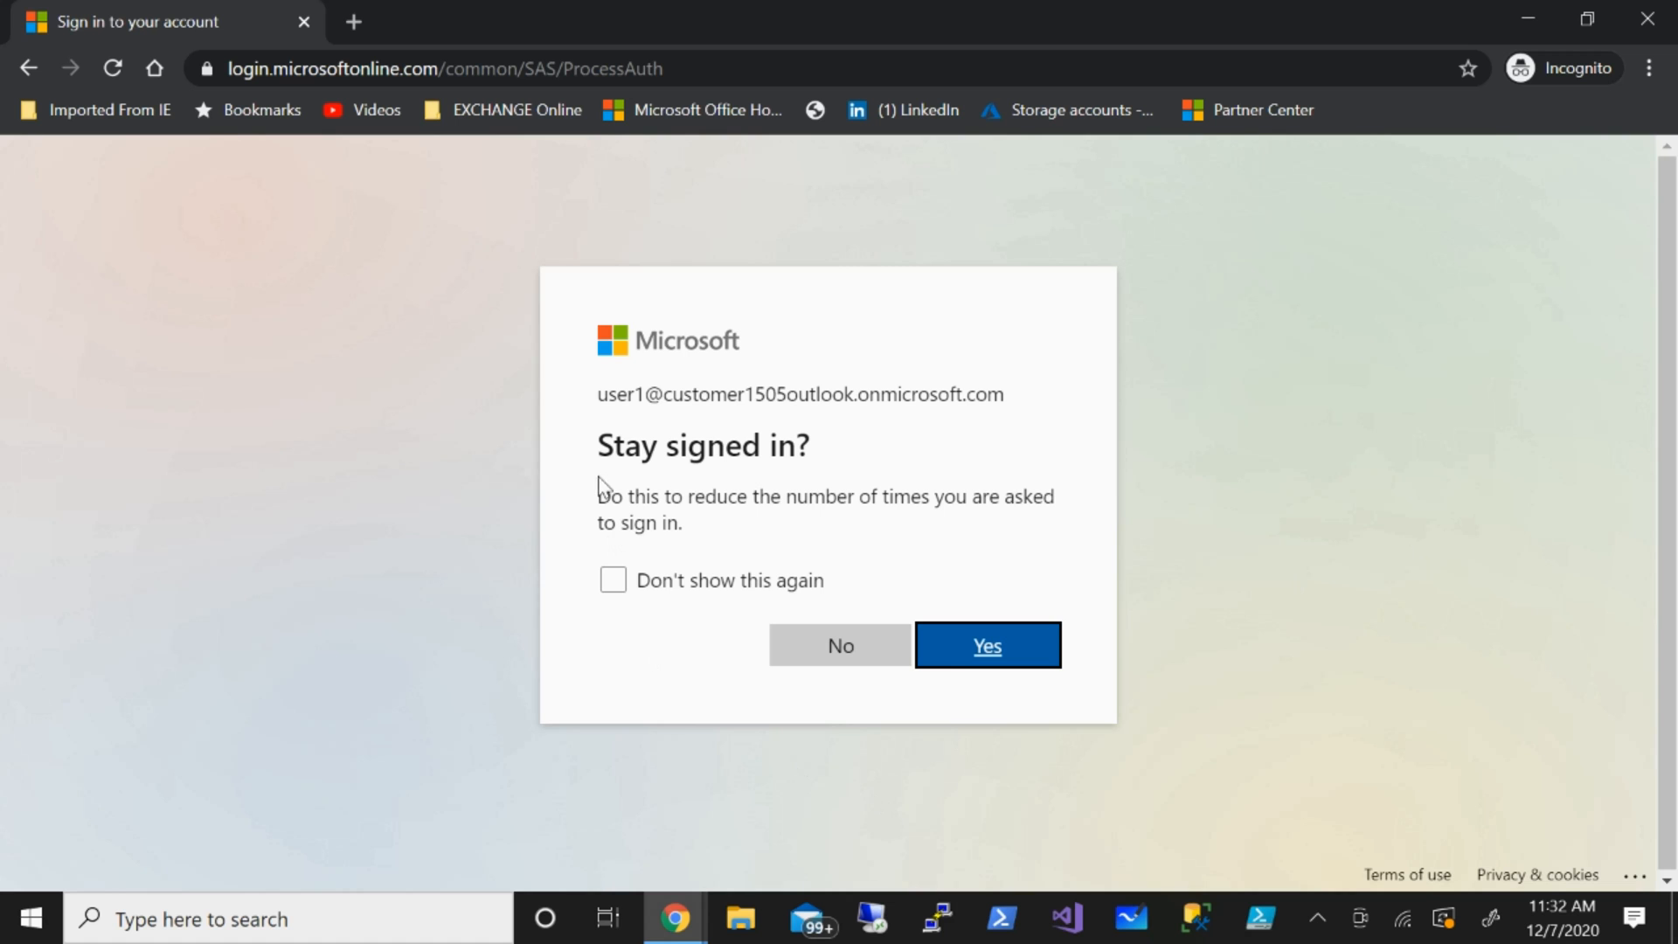
Step: Stay signed in to reach Office 365 home, then return to the Azure policies list
click(987, 645)
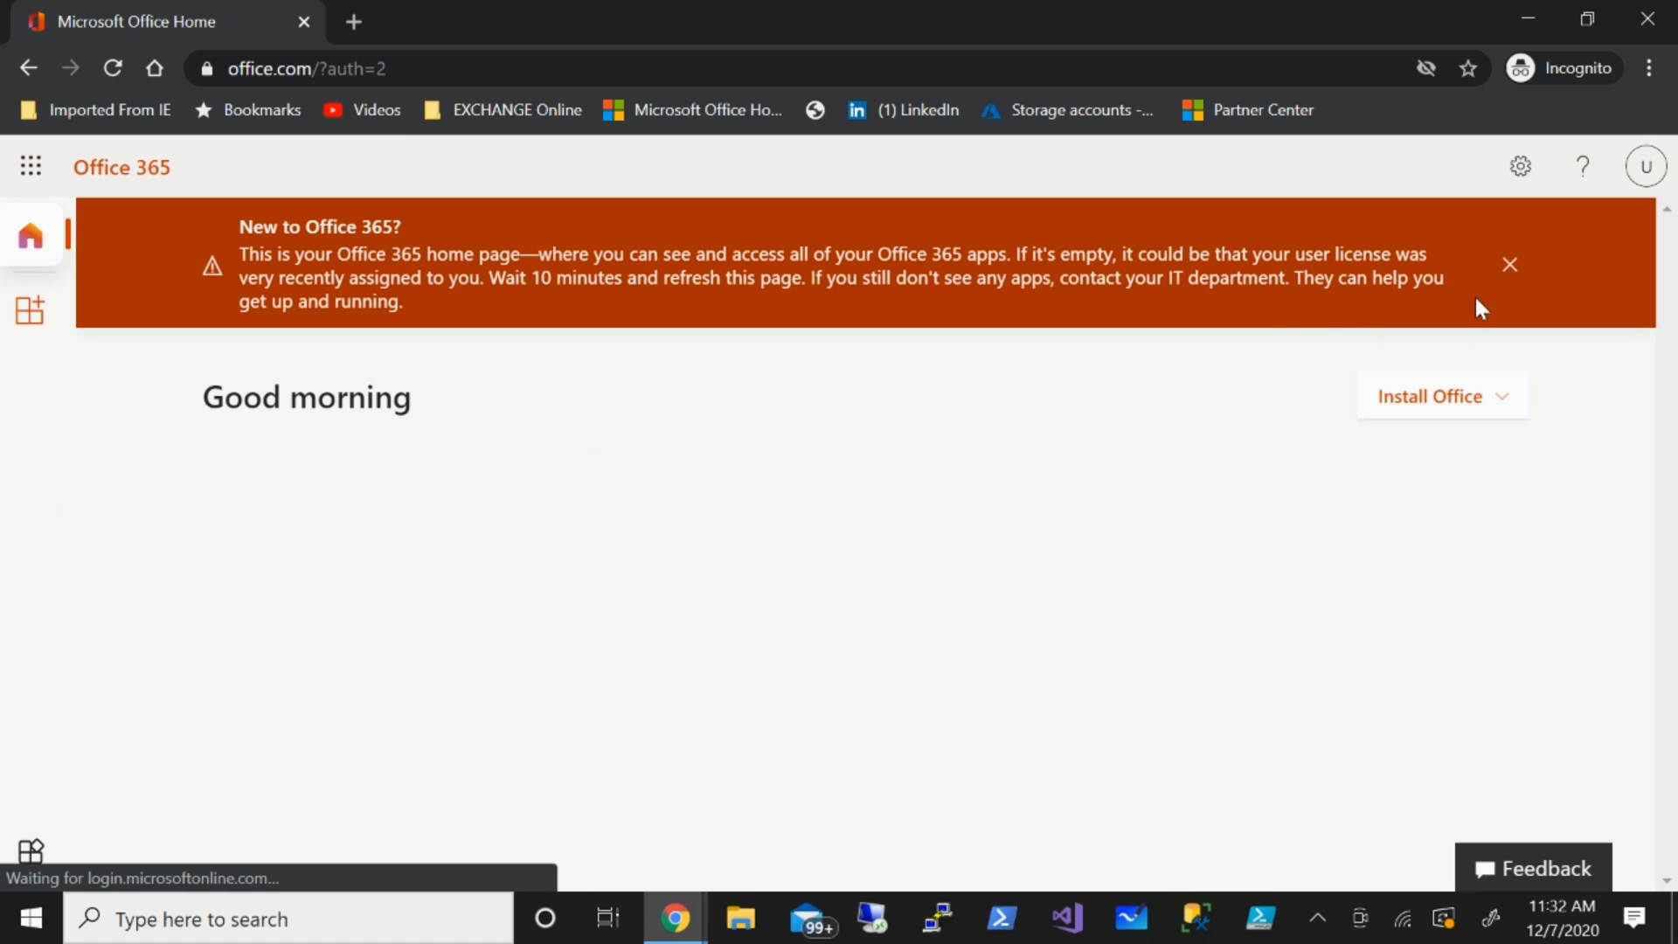
click(1508, 264)
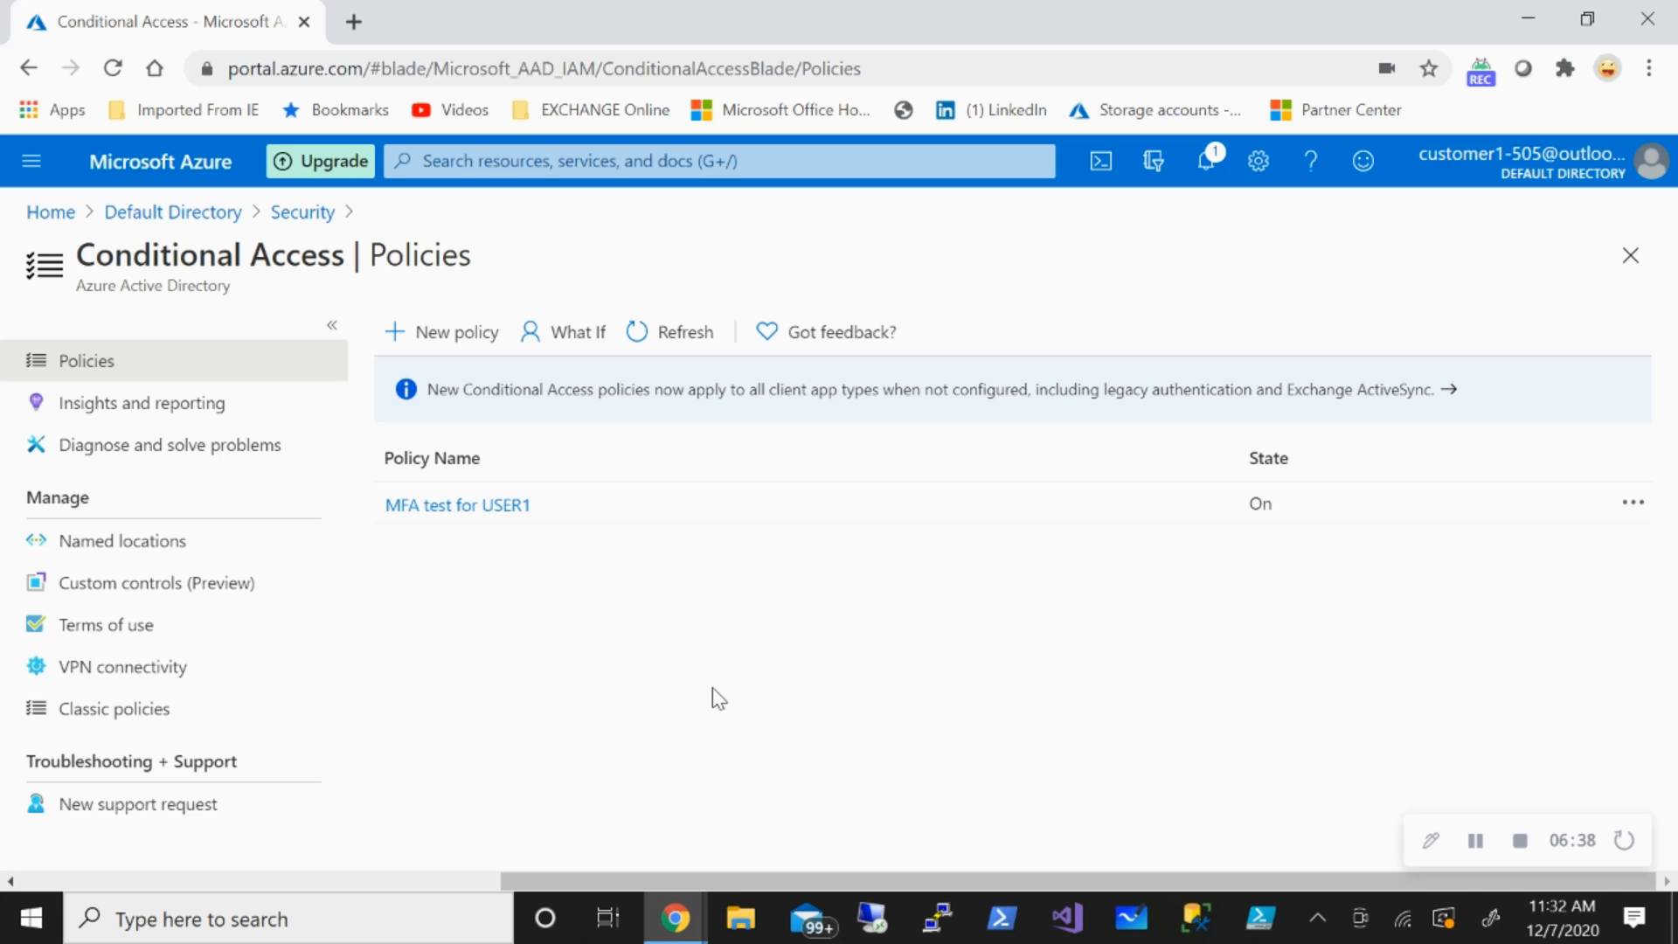
mouse_move(1431, 801)
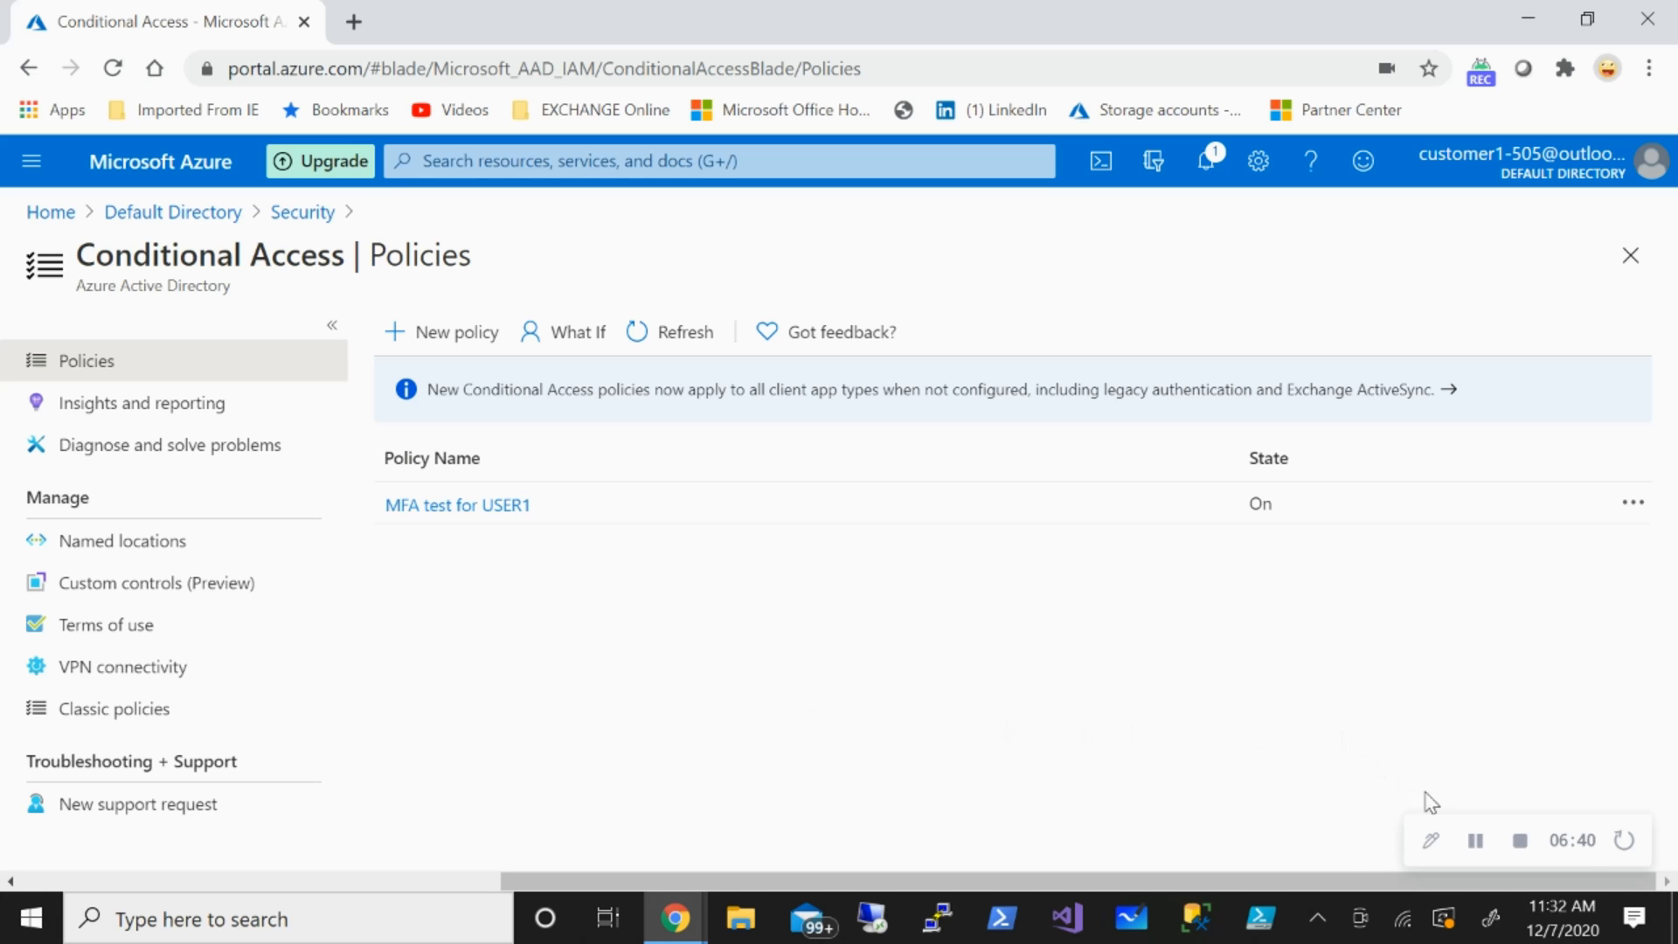